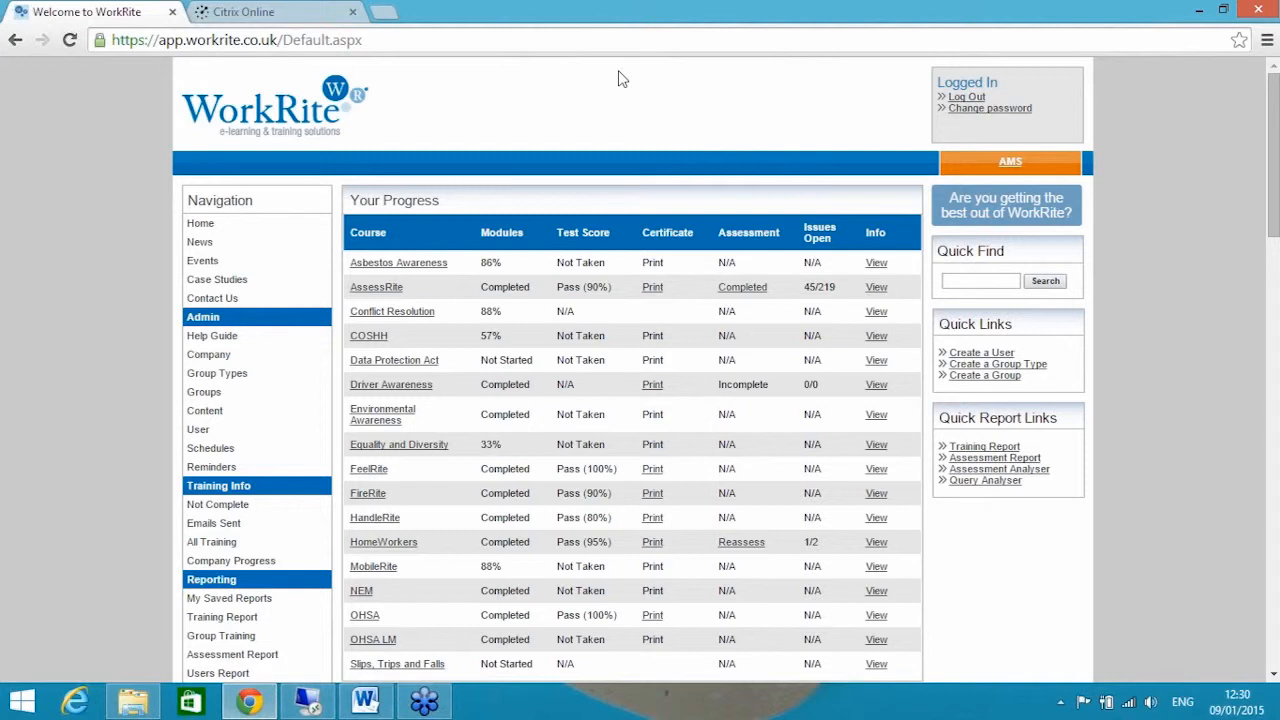
mouse_move(622, 91)
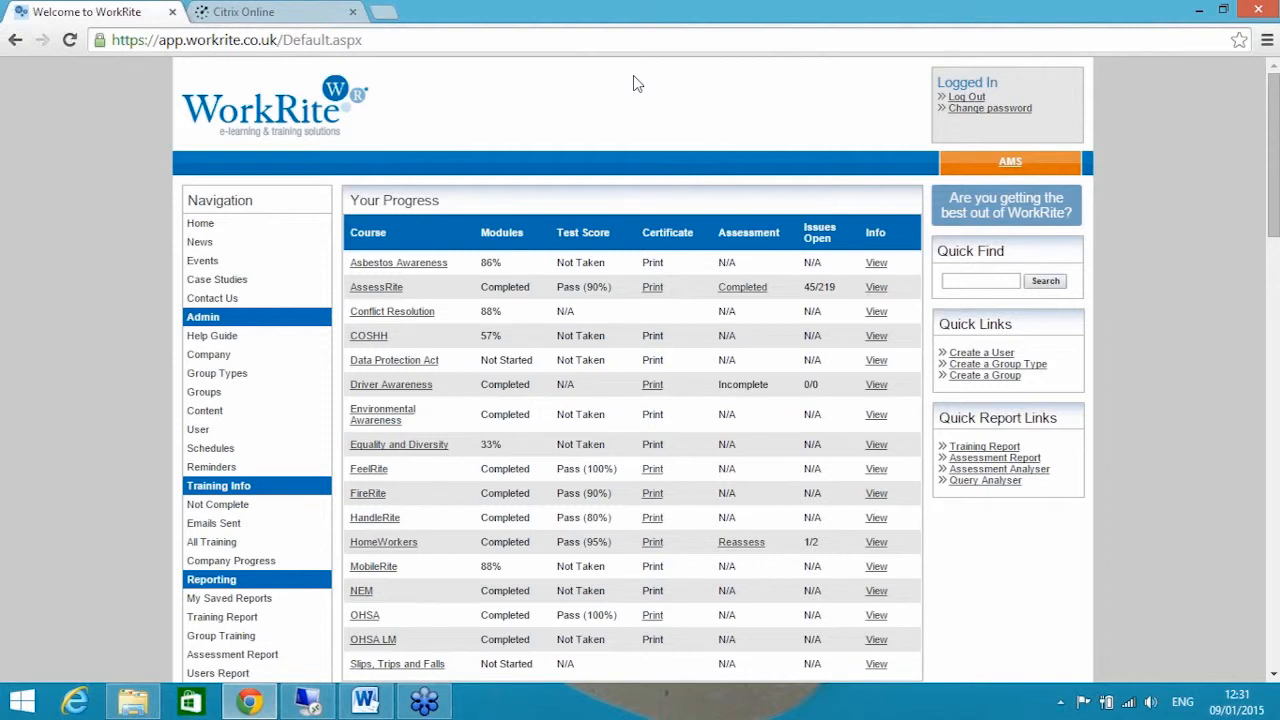
mouse_move(618, 82)
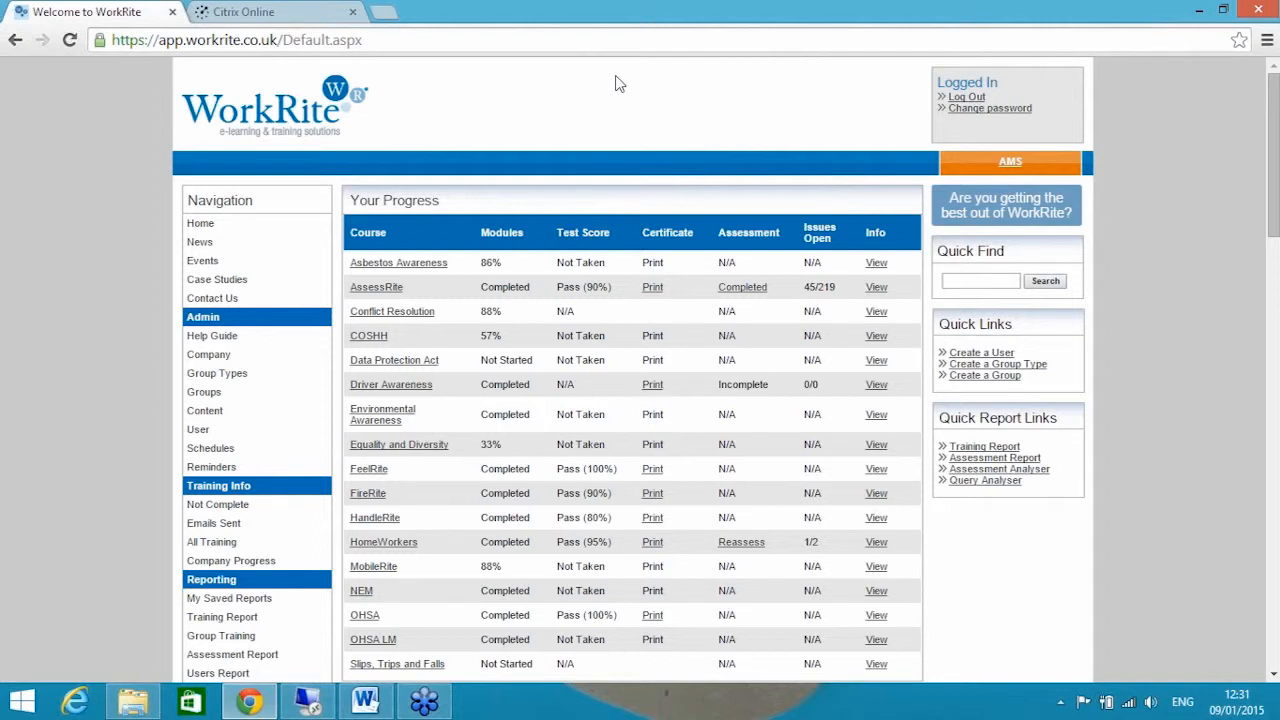
mouse_move(600, 82)
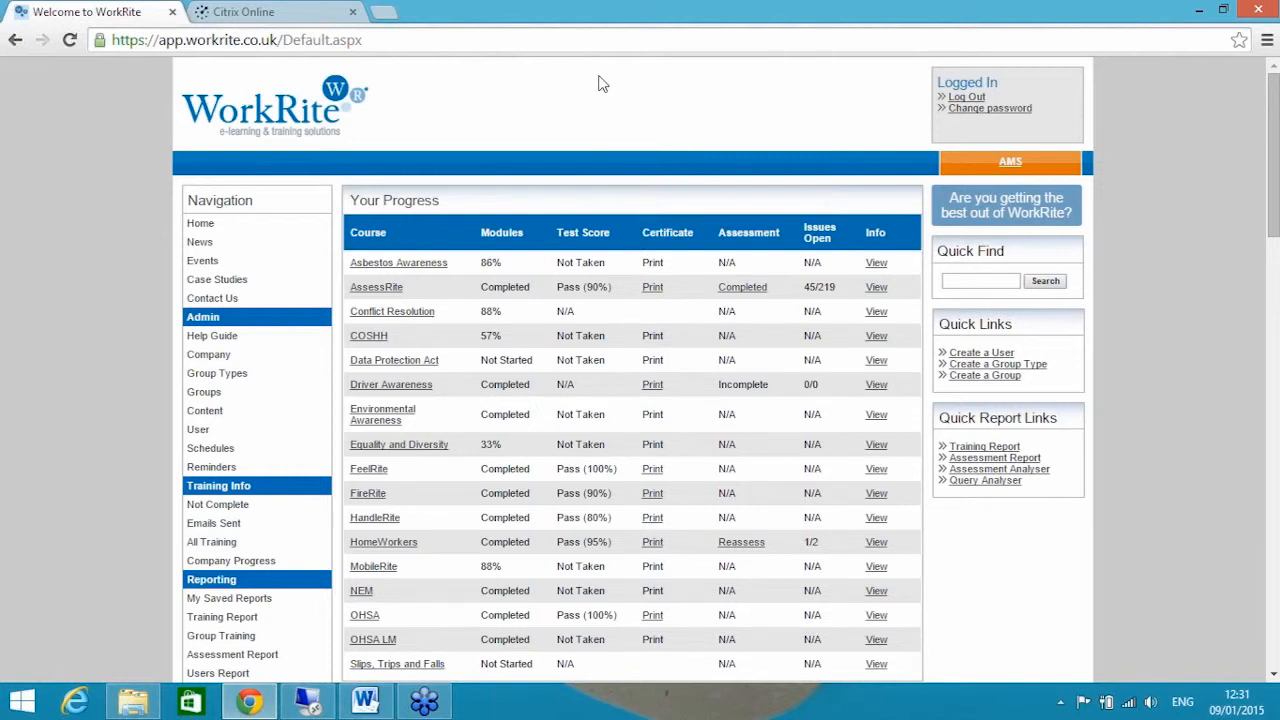
mouse_move(643, 90)
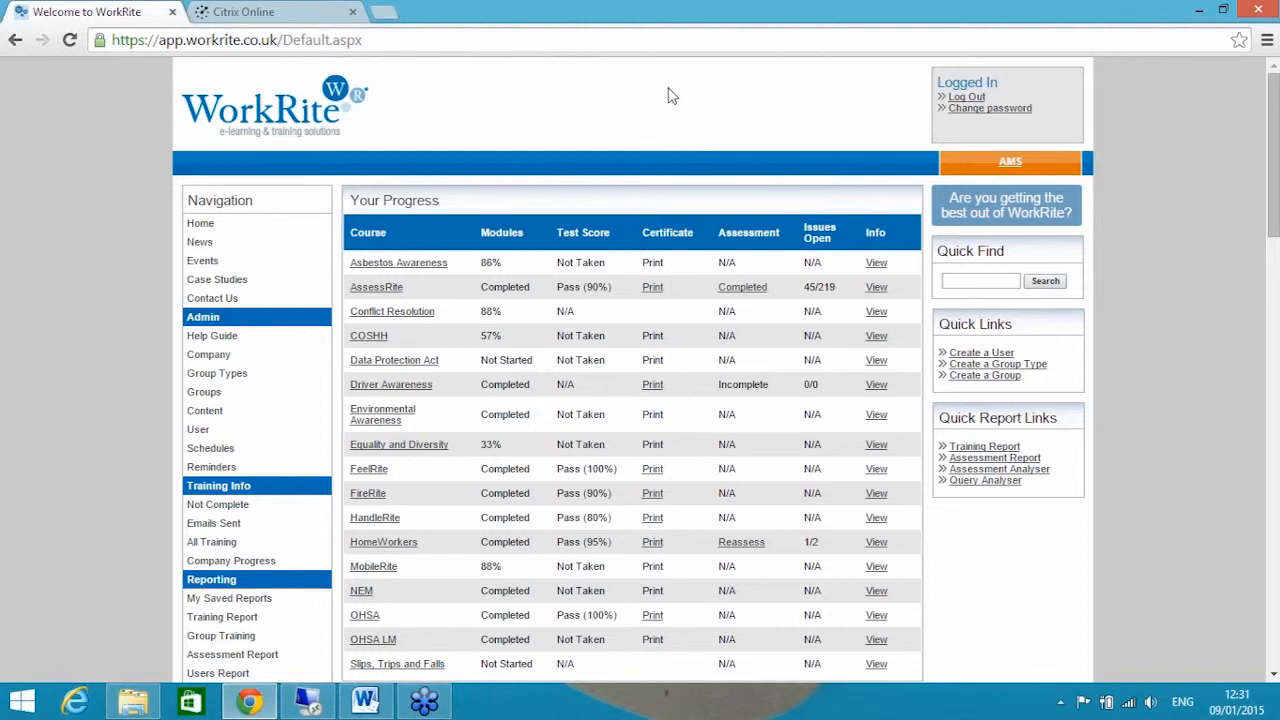
mouse_move(683, 113)
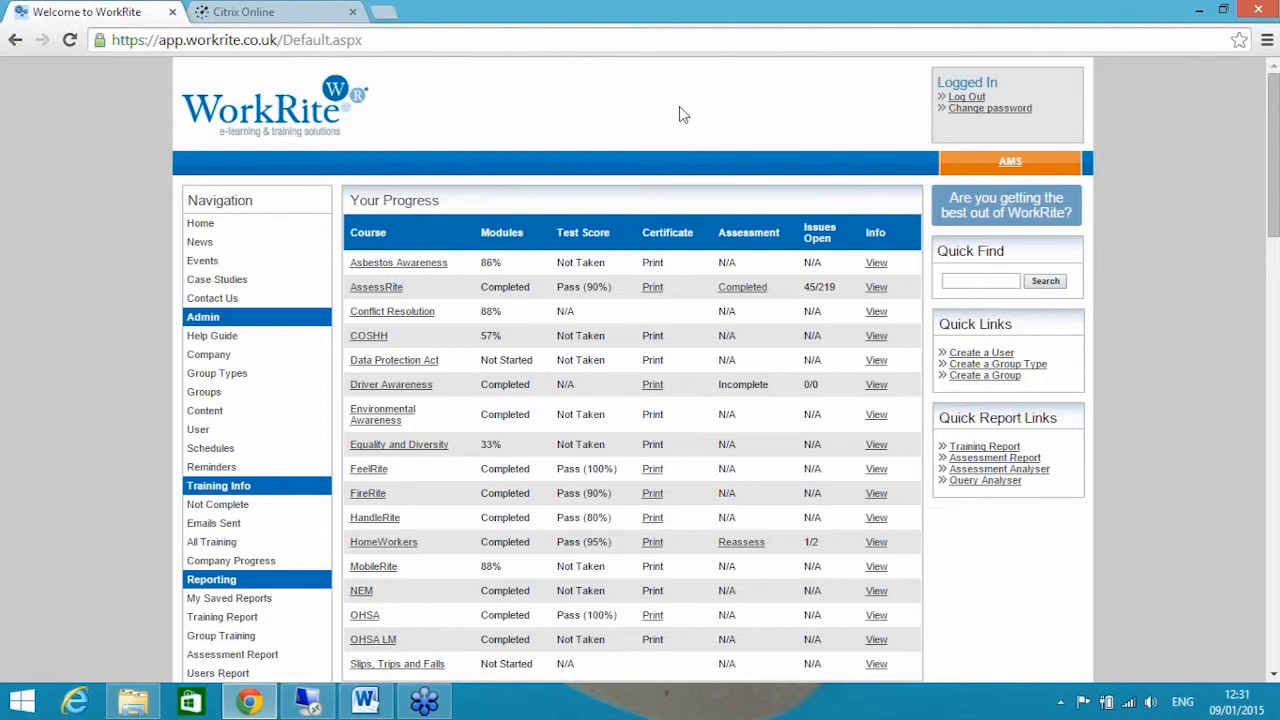
mouse_move(640, 116)
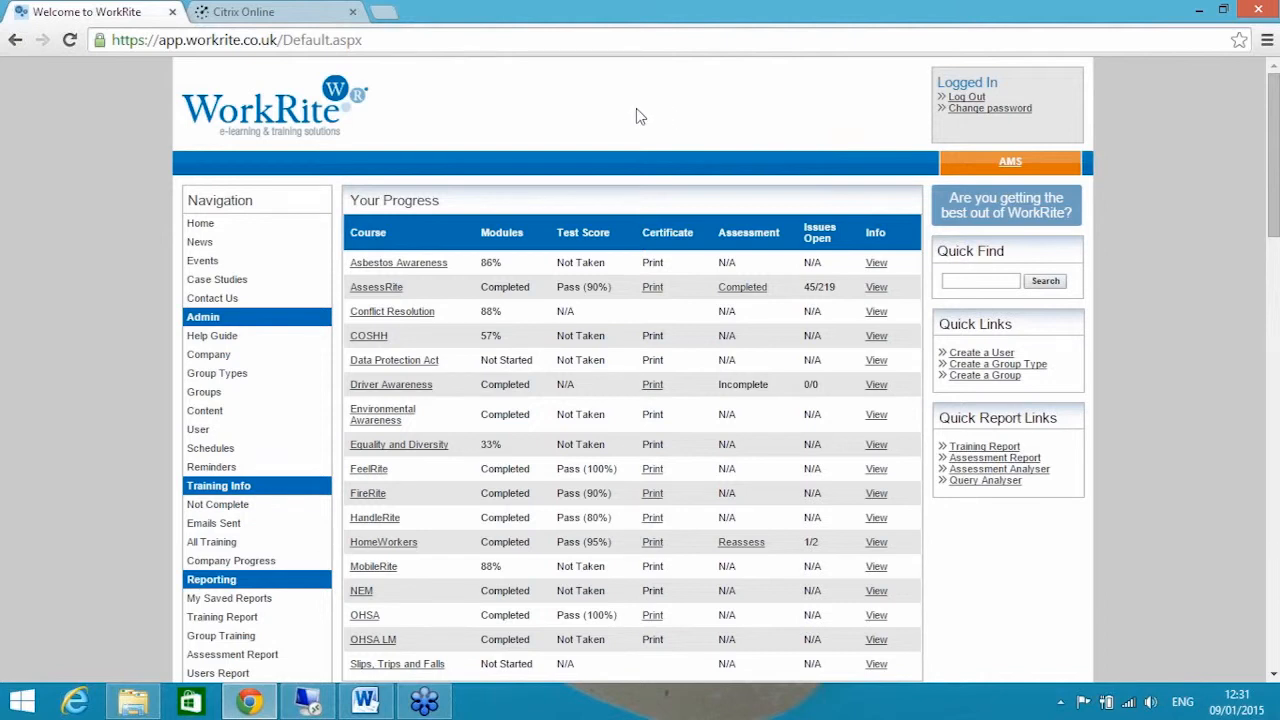
- Launch the AssessRite course, quit back to the dashboard, then relaunch it from Your Progress
scroll(down, 3)
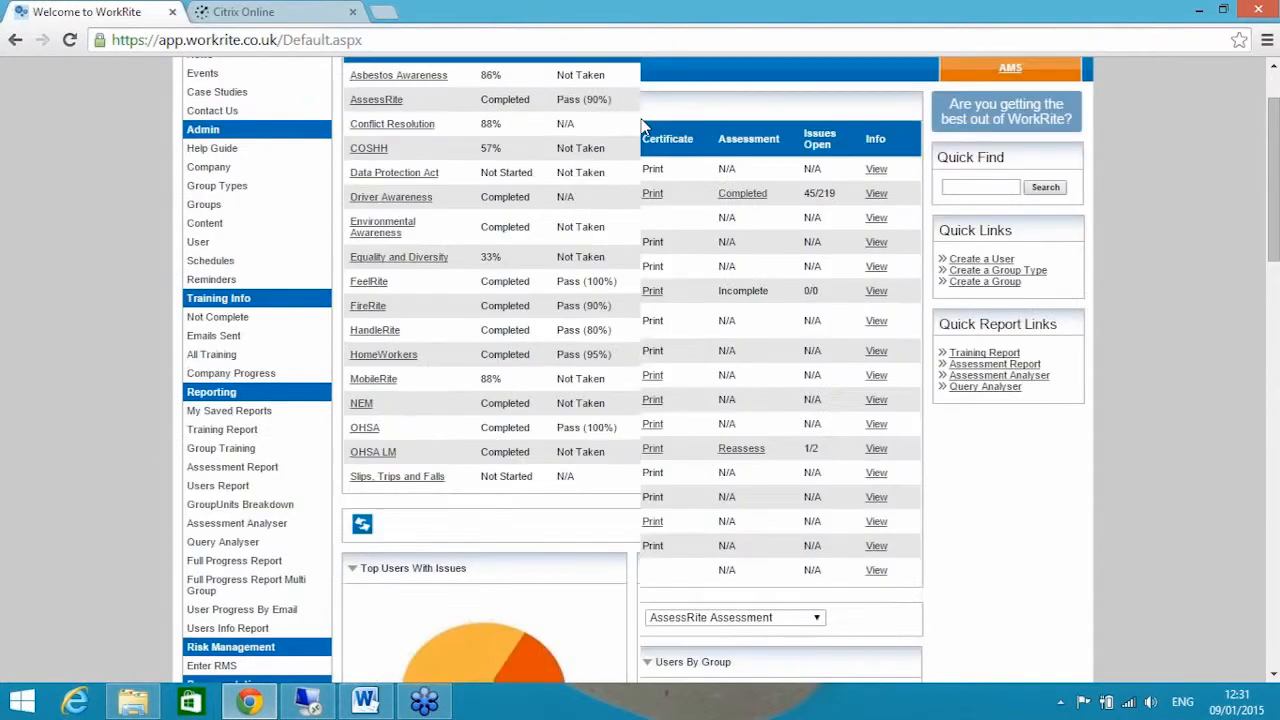
scroll(up, 3)
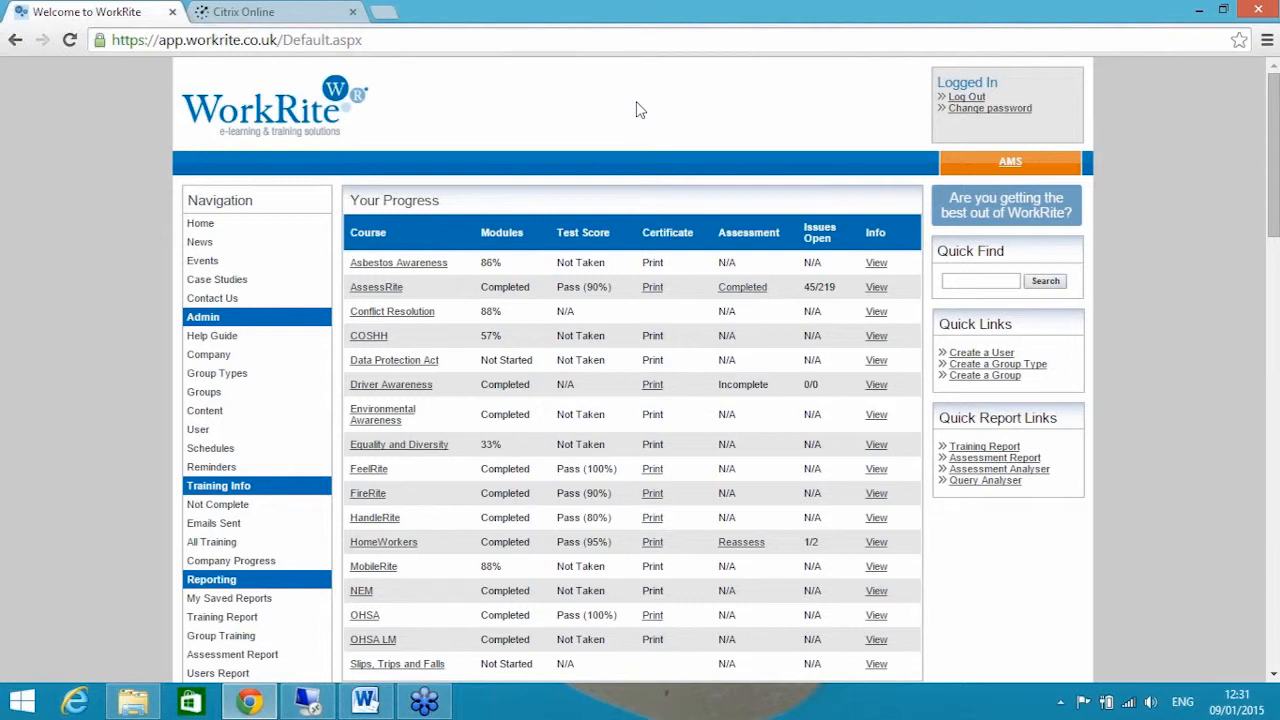
mouse_move(583, 100)
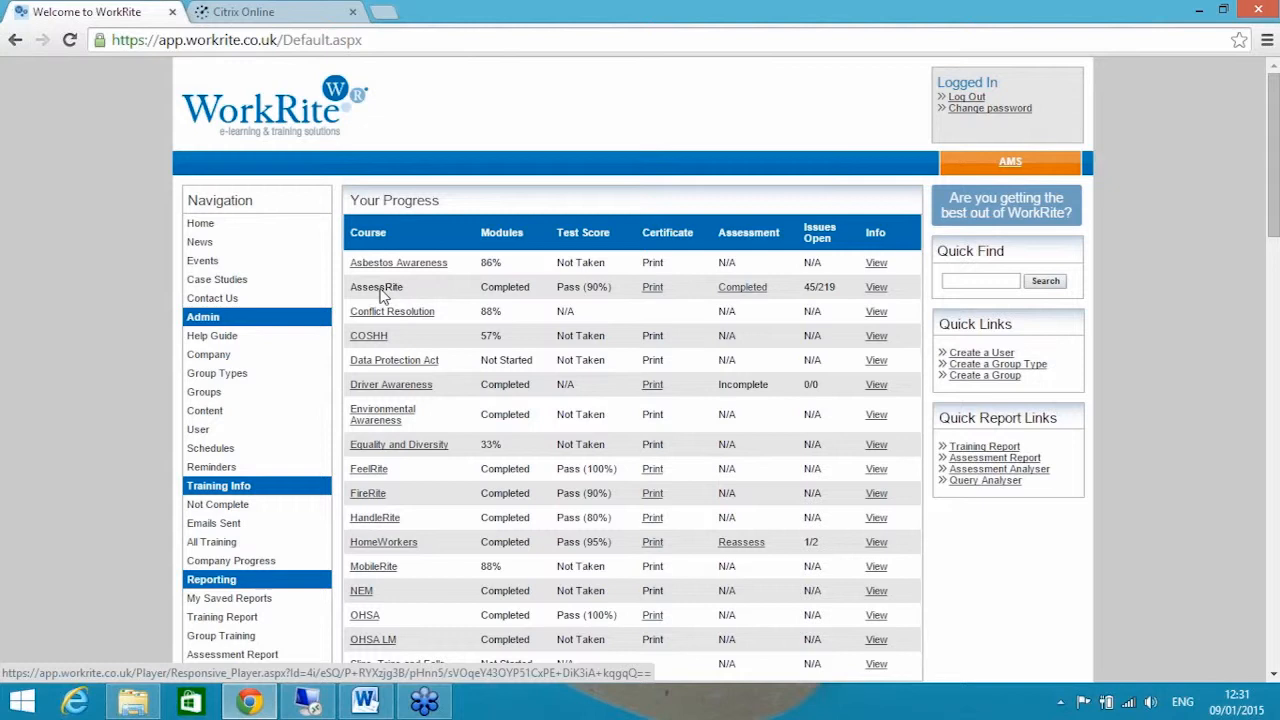
mouse_move(385, 290)
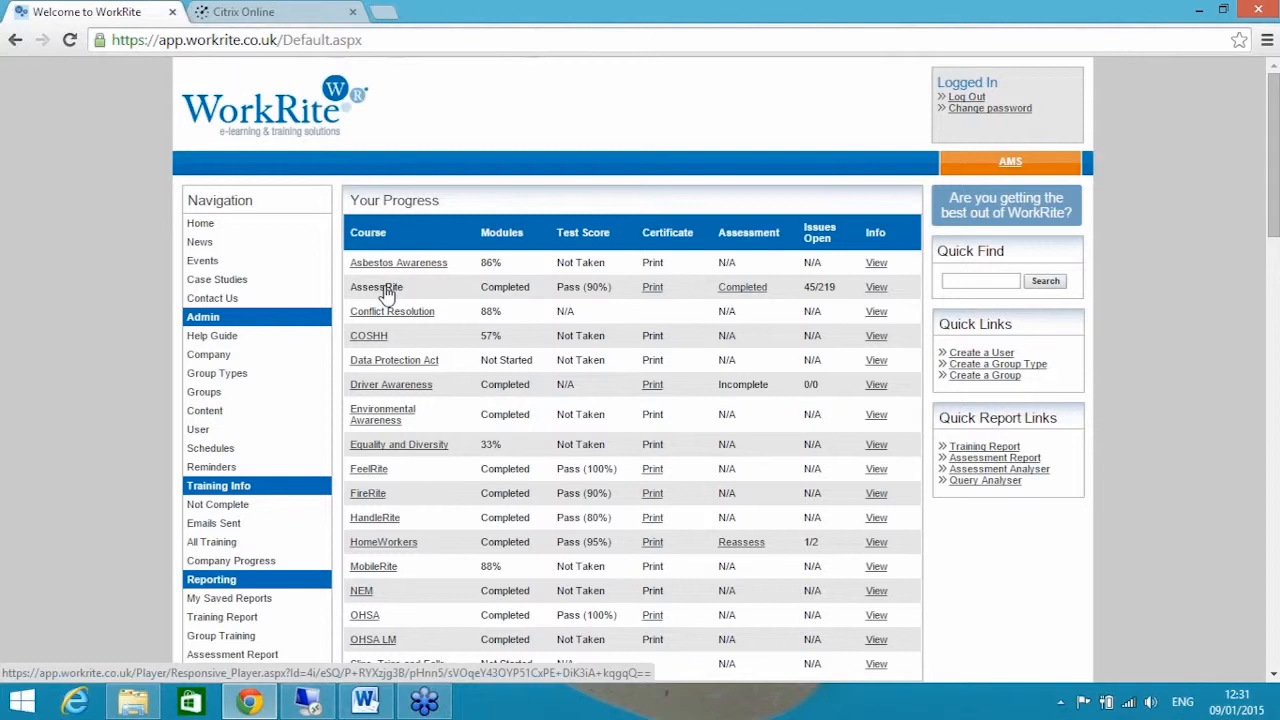
click(376, 287)
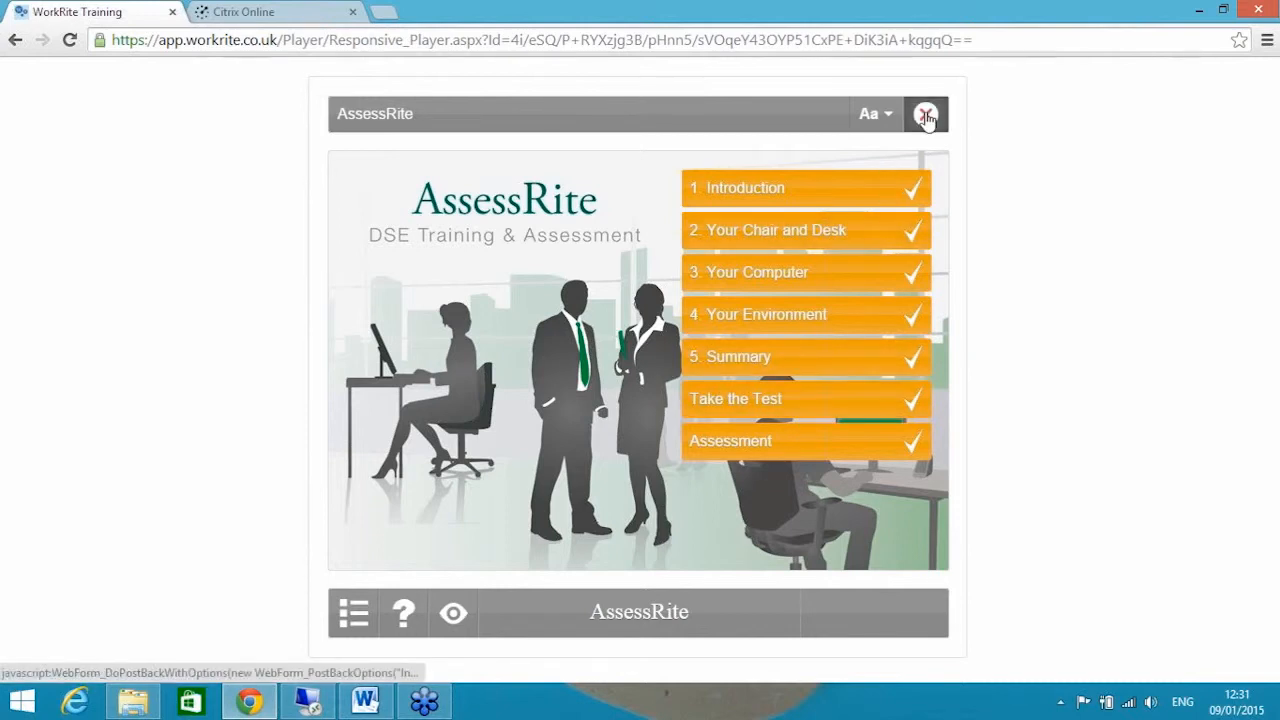
click(925, 113)
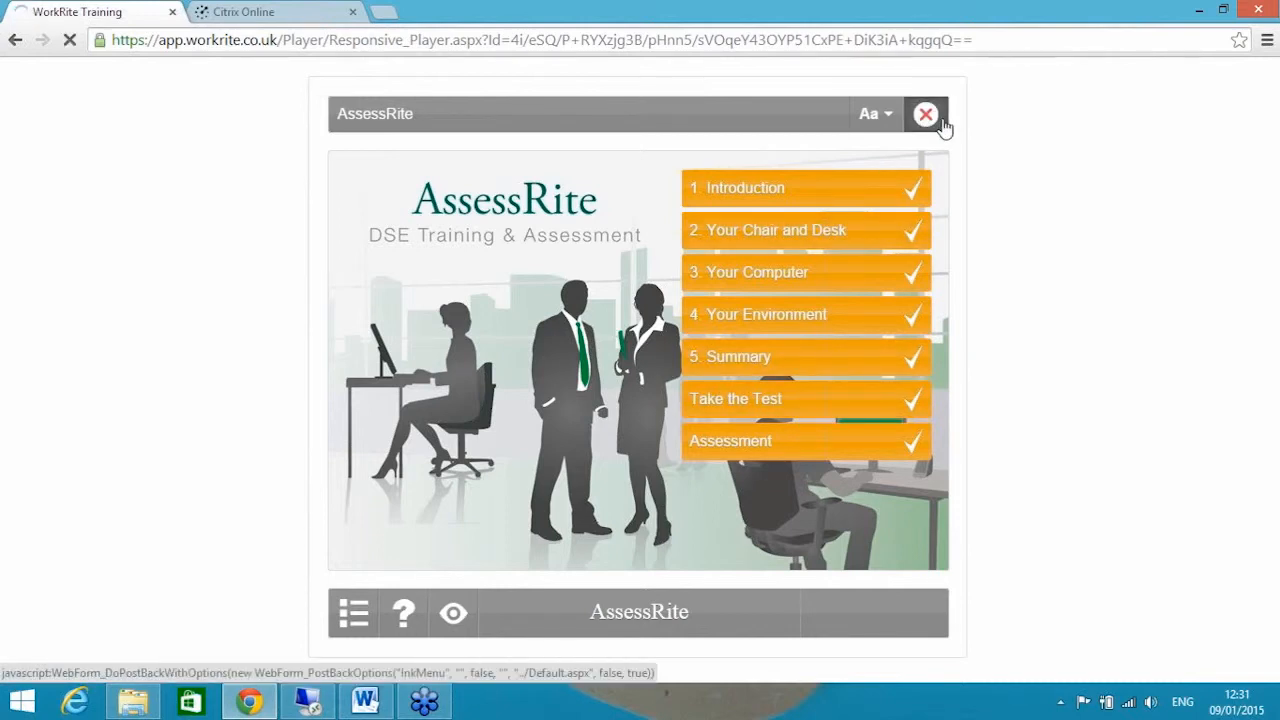
click(924, 113)
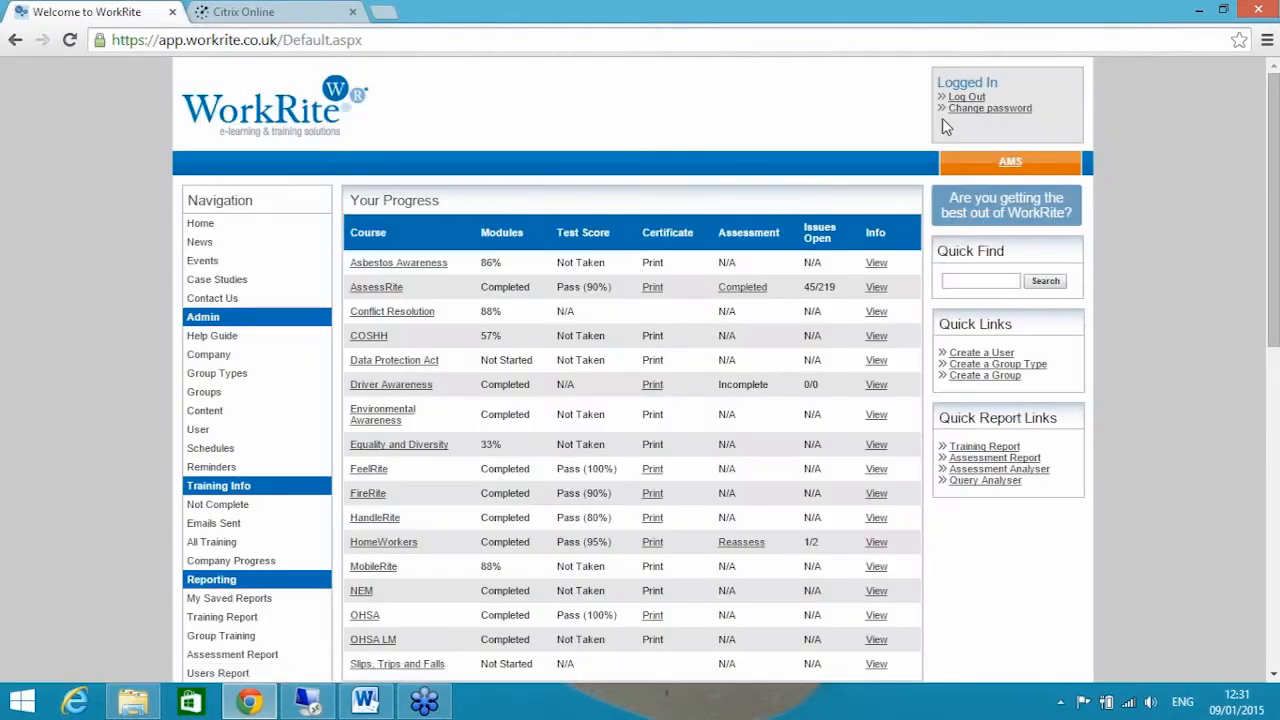
mouse_move(407, 280)
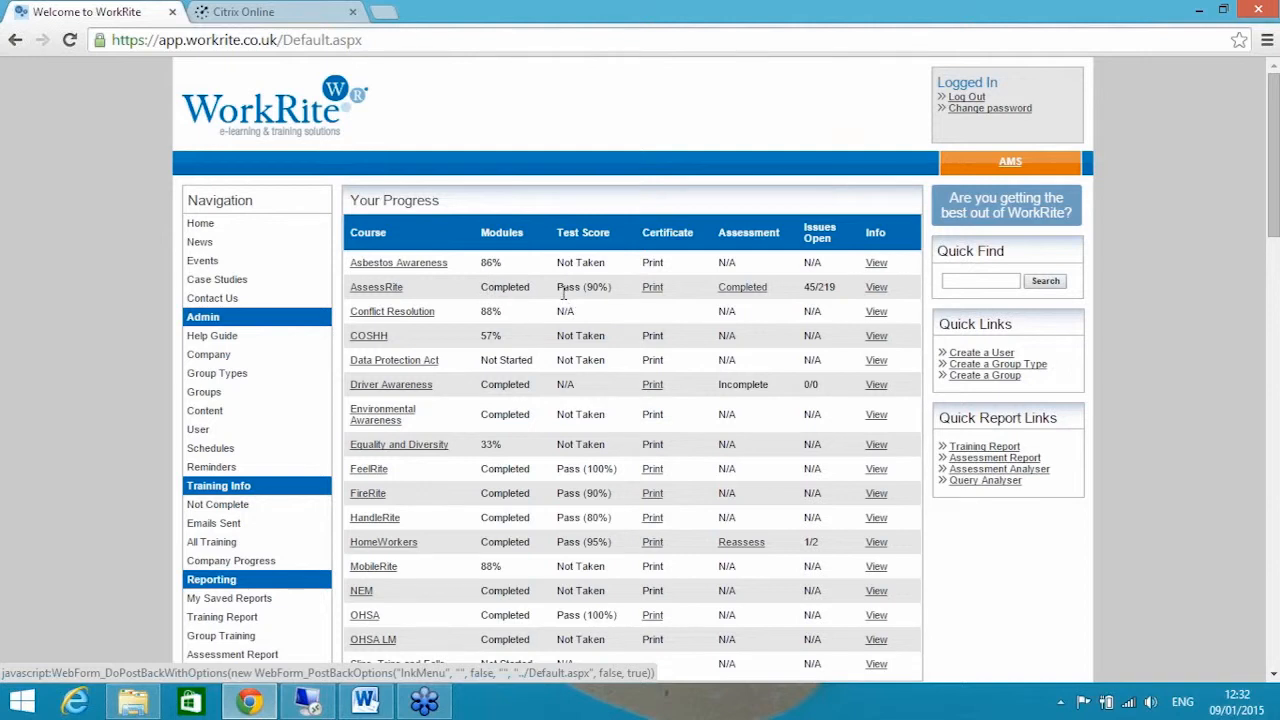
mouse_move(545, 274)
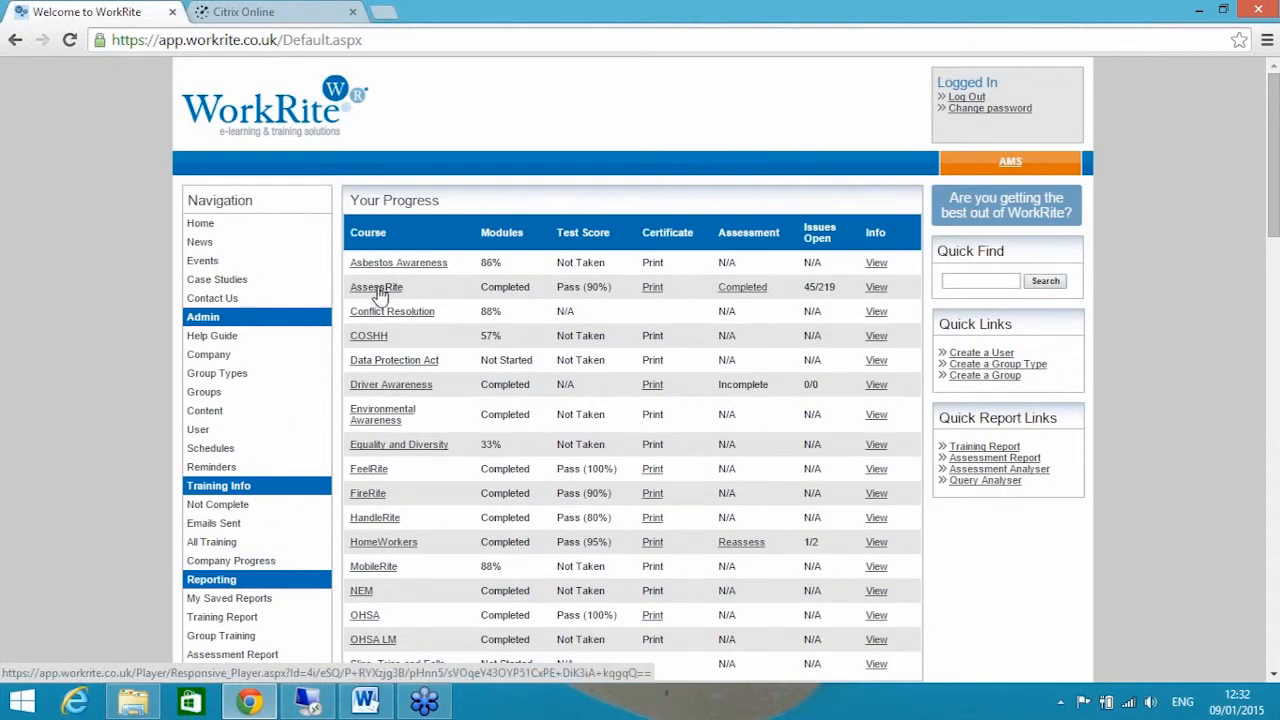
click(376, 287)
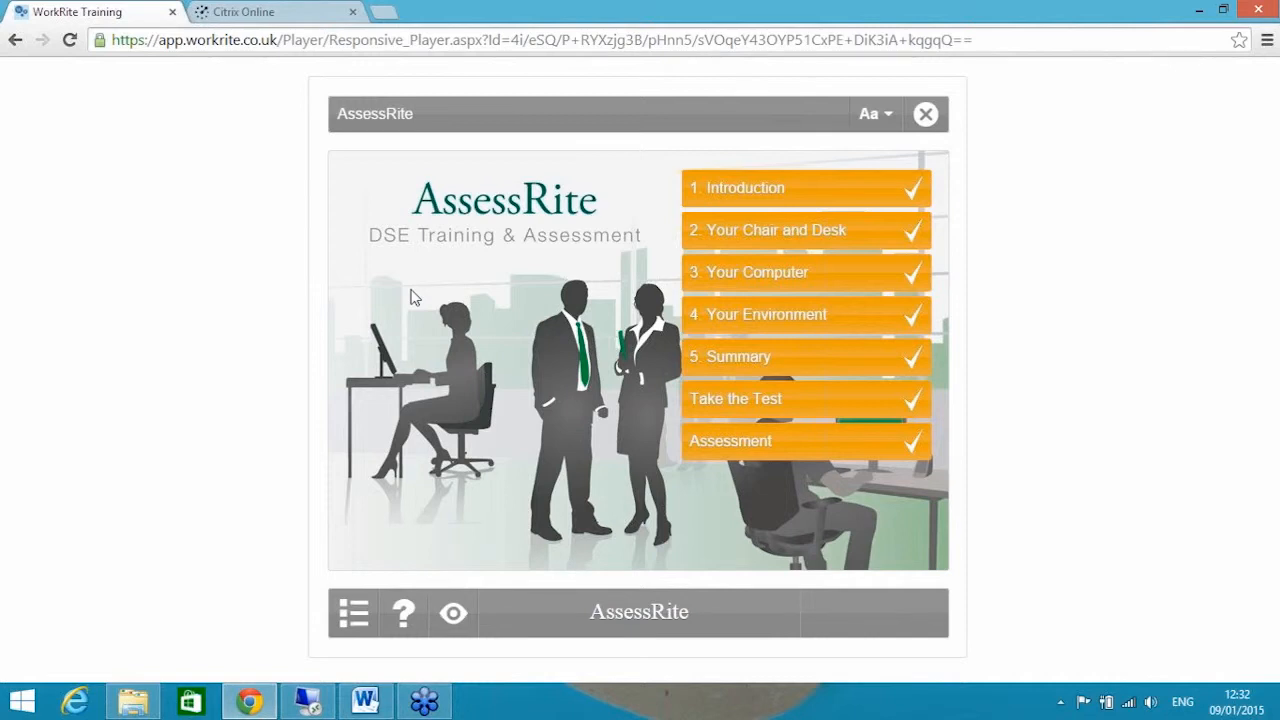
mouse_move(578, 134)
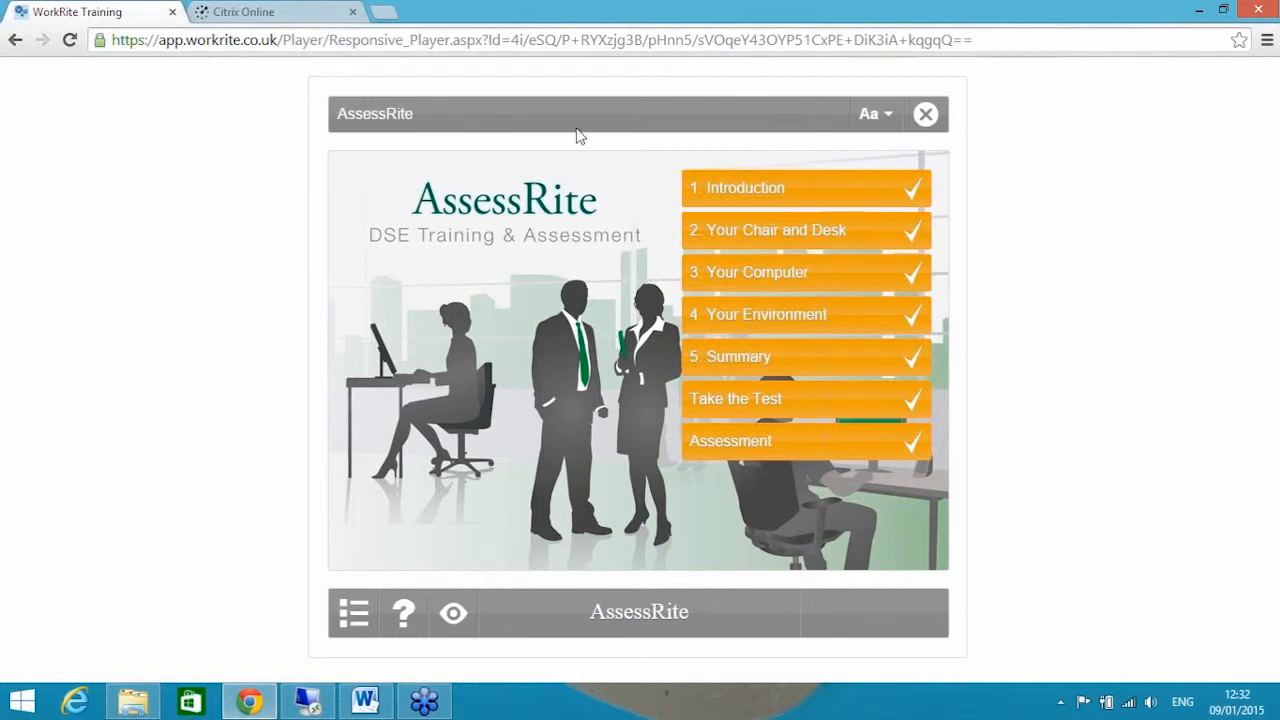
mouse_move(730, 195)
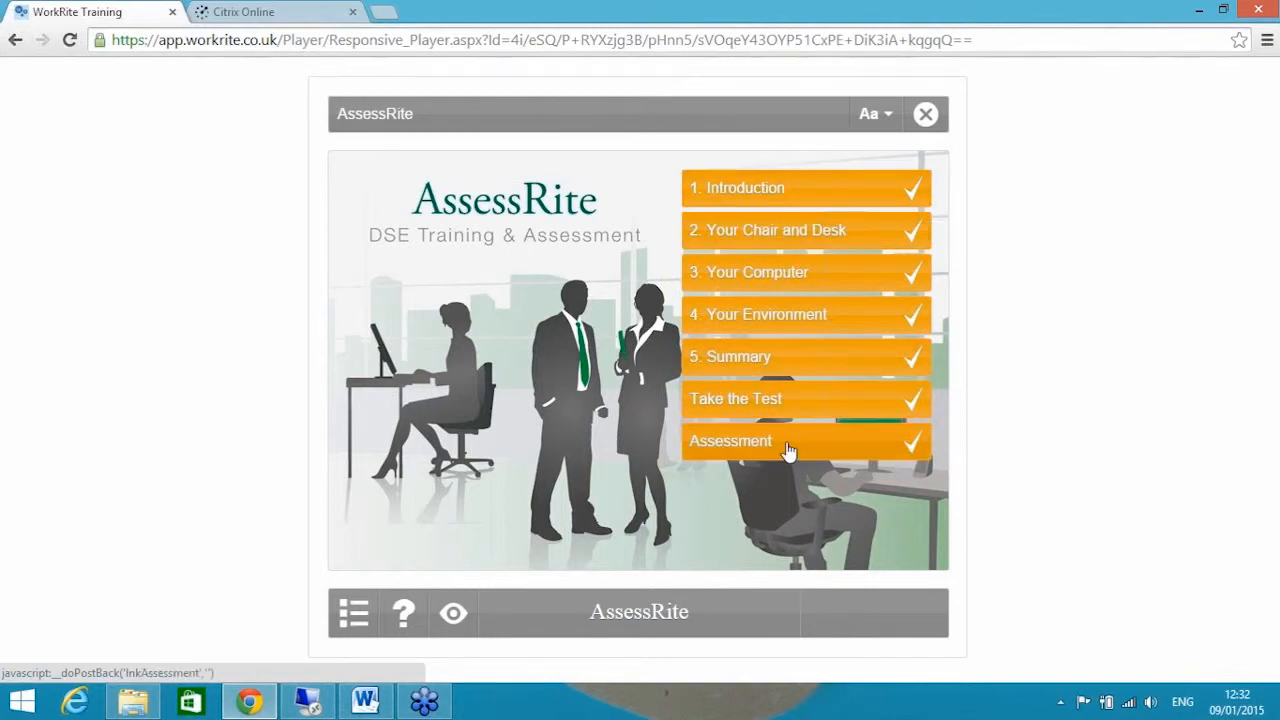
mouse_move(789, 447)
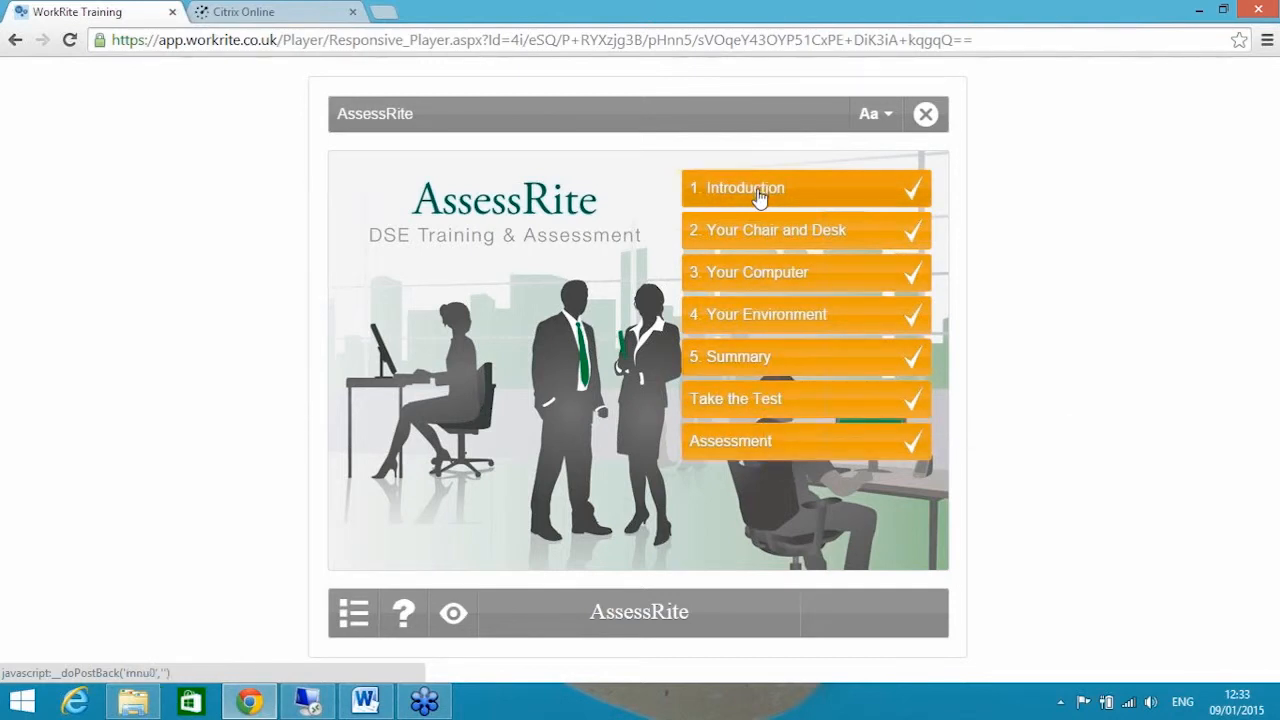
- Start 1. Introduction and page forward to page 5 of 8, Musculoskeletal problems
click(744, 188)
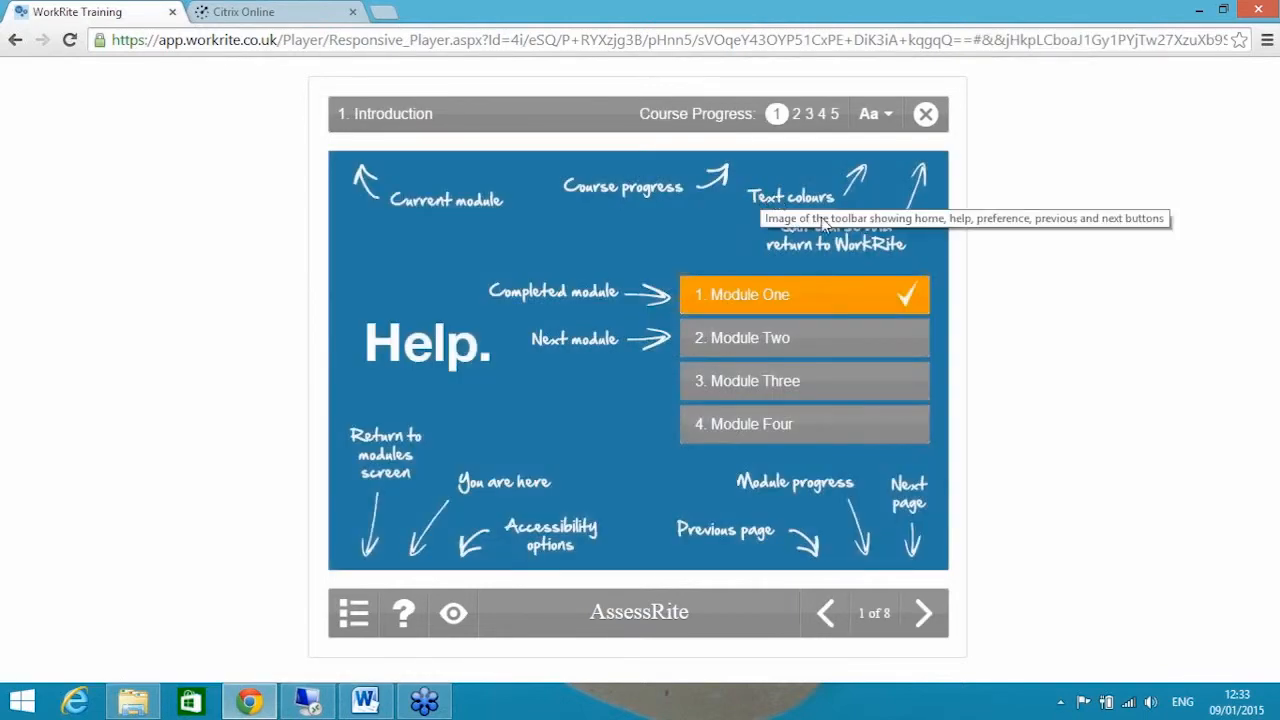
mouse_move(990, 554)
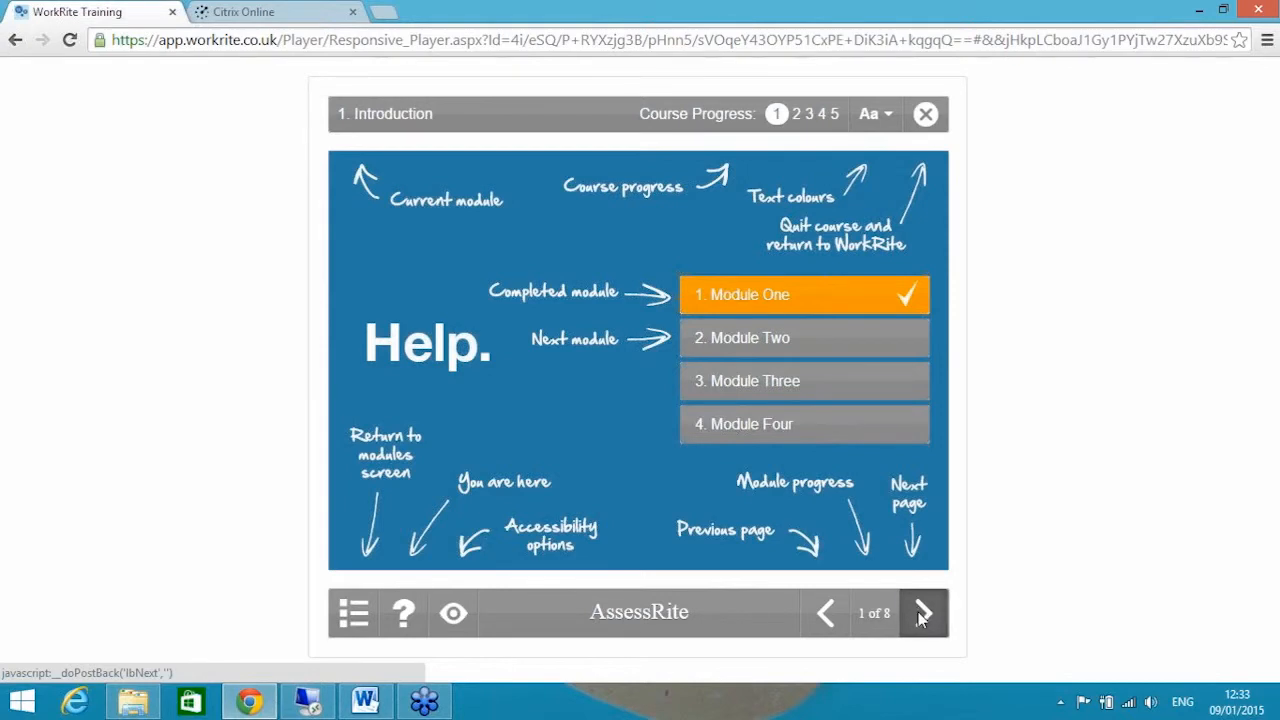
click(921, 613)
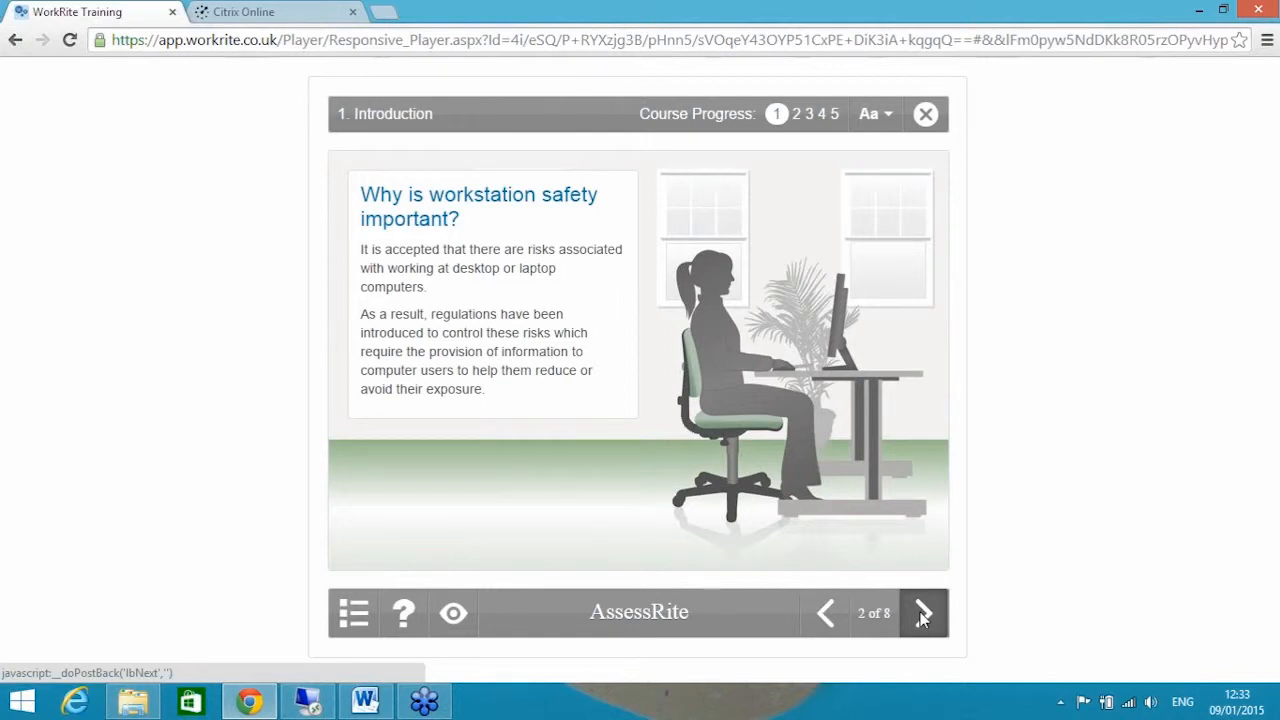
click(921, 612)
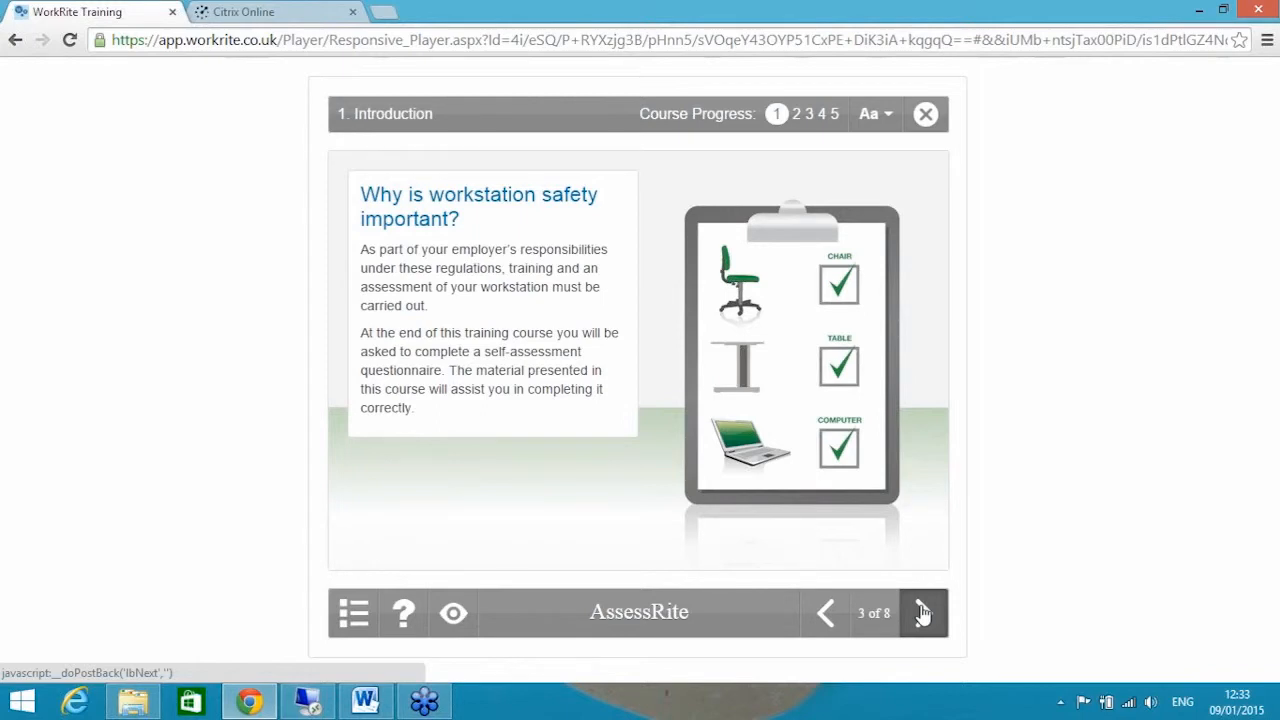
click(922, 612)
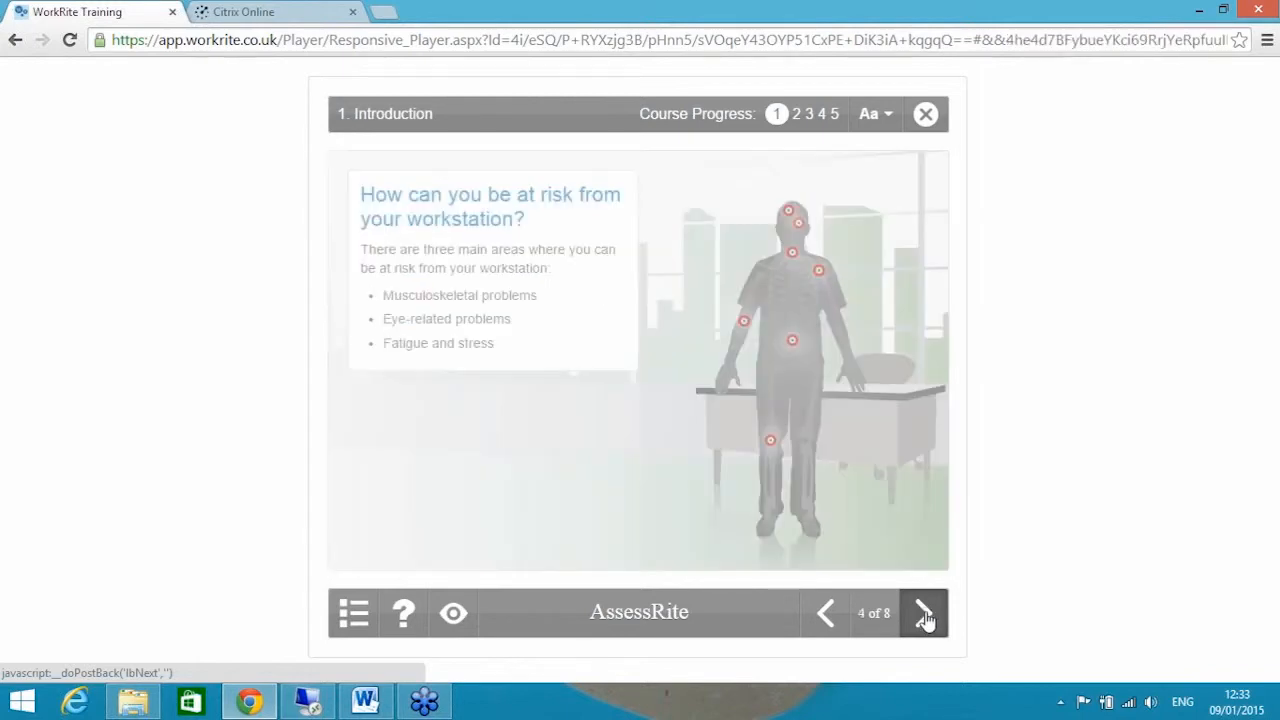
click(922, 612)
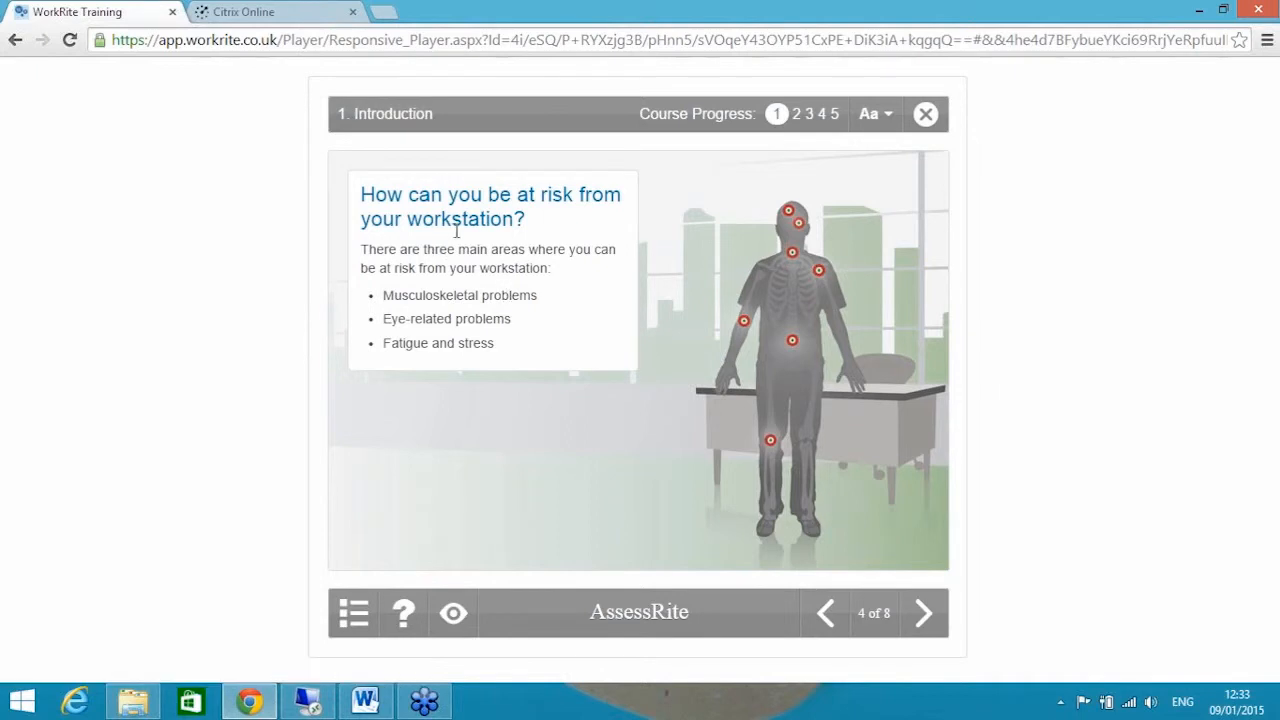
mouse_move(937, 590)
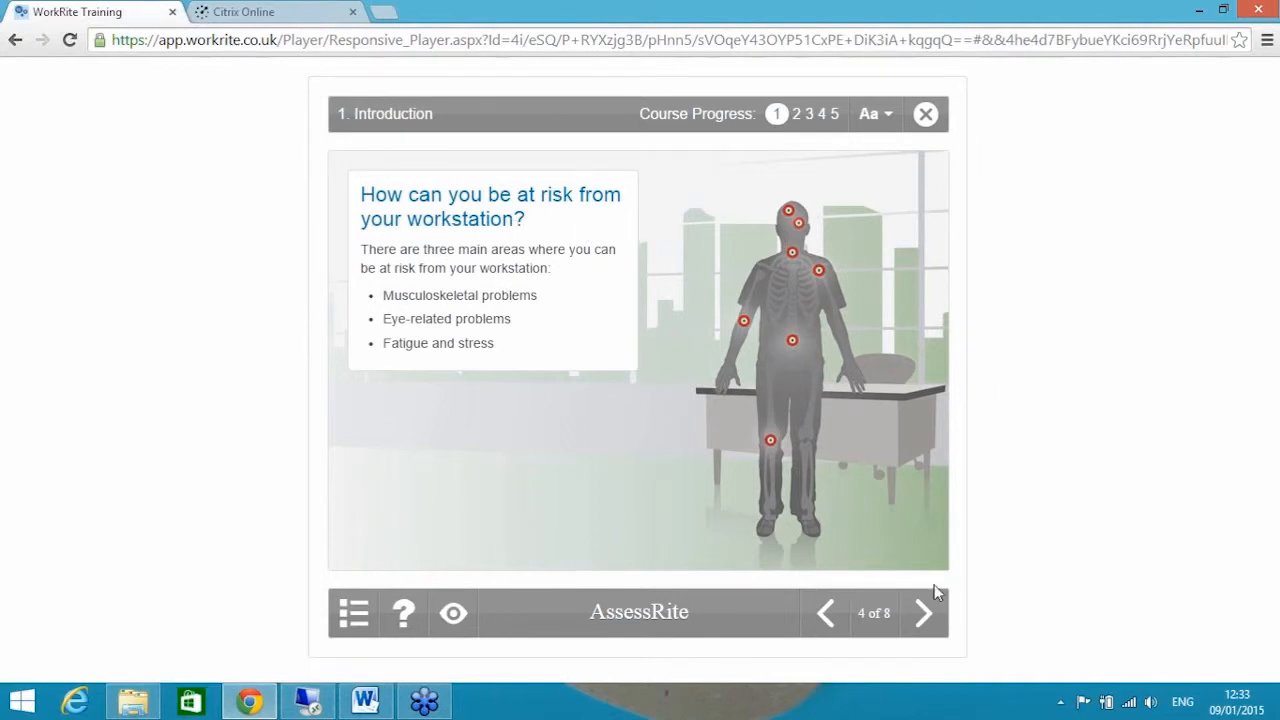
click(921, 612)
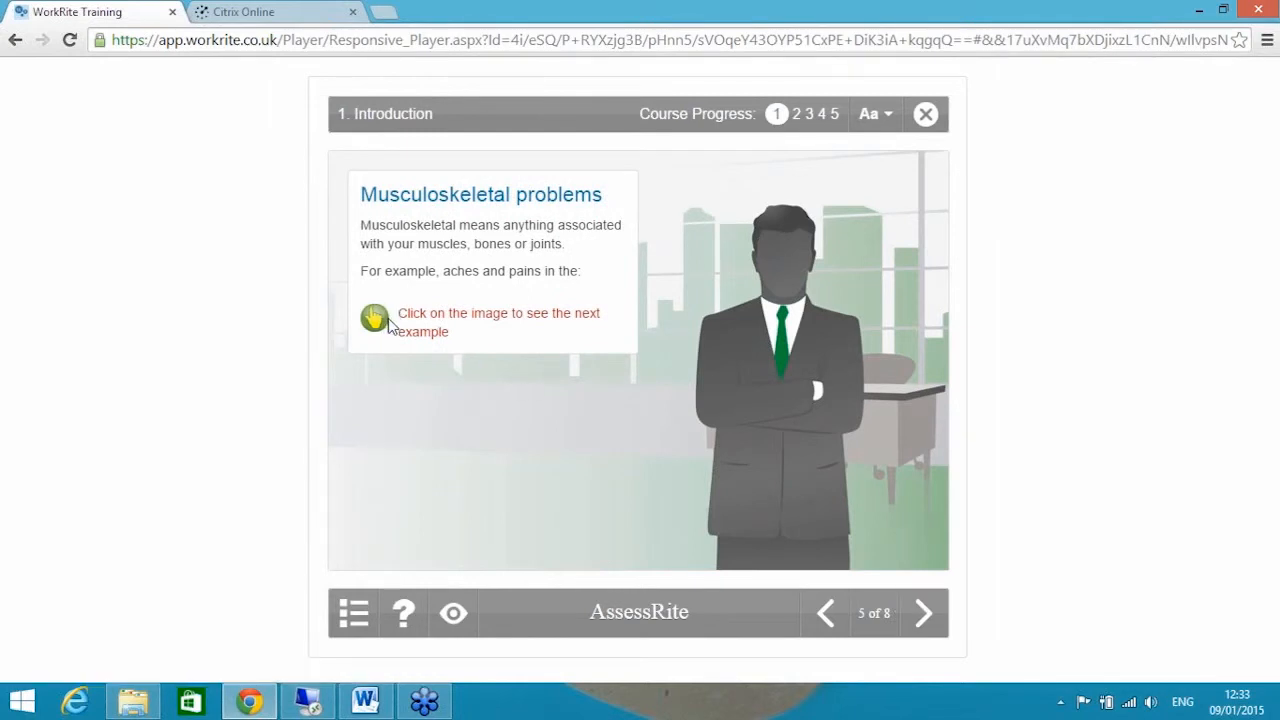
mouse_move(815, 372)
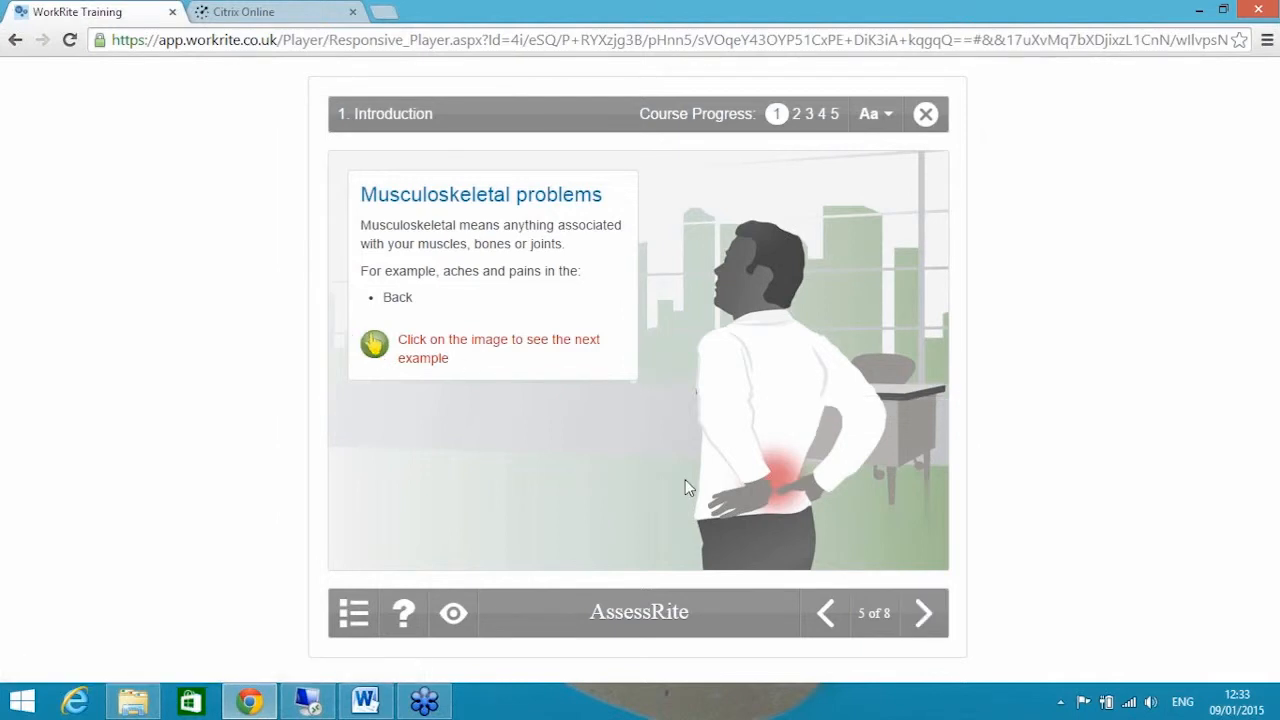
- Dismiss the warning, reveal the next aches example, and page through to the Summary slide 8 of 8
click(921, 613)
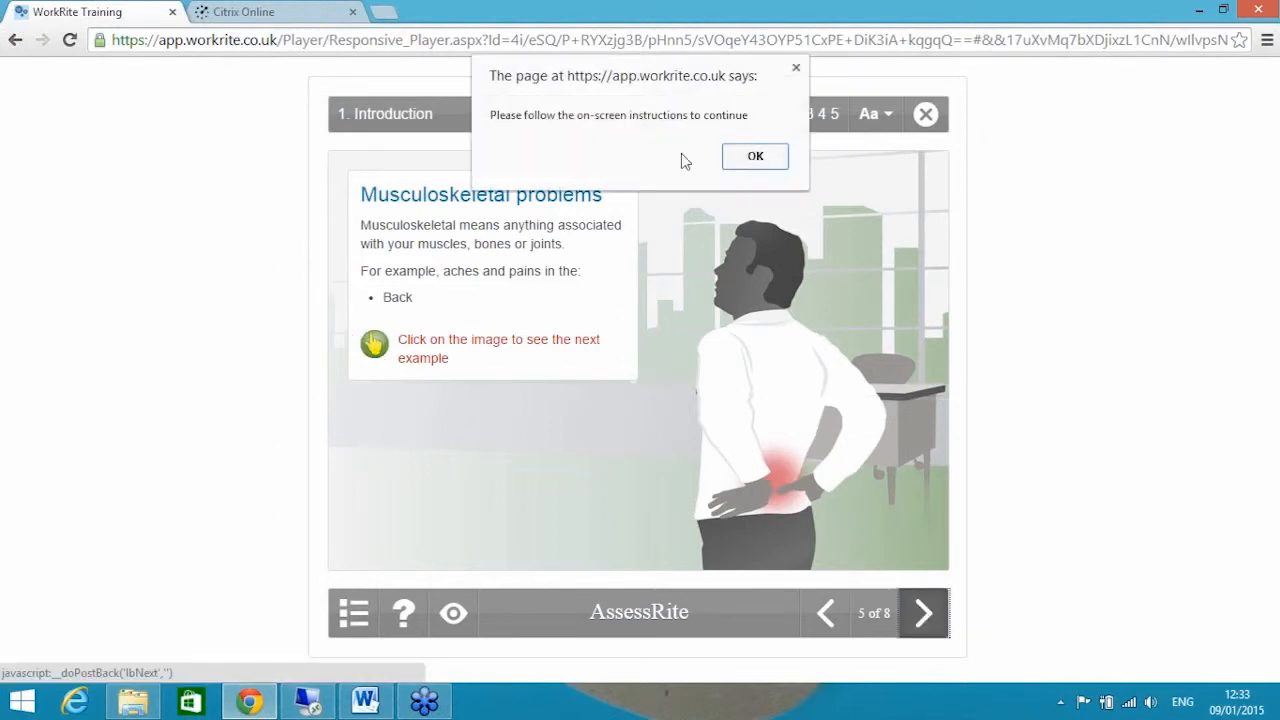
mouse_move(710, 135)
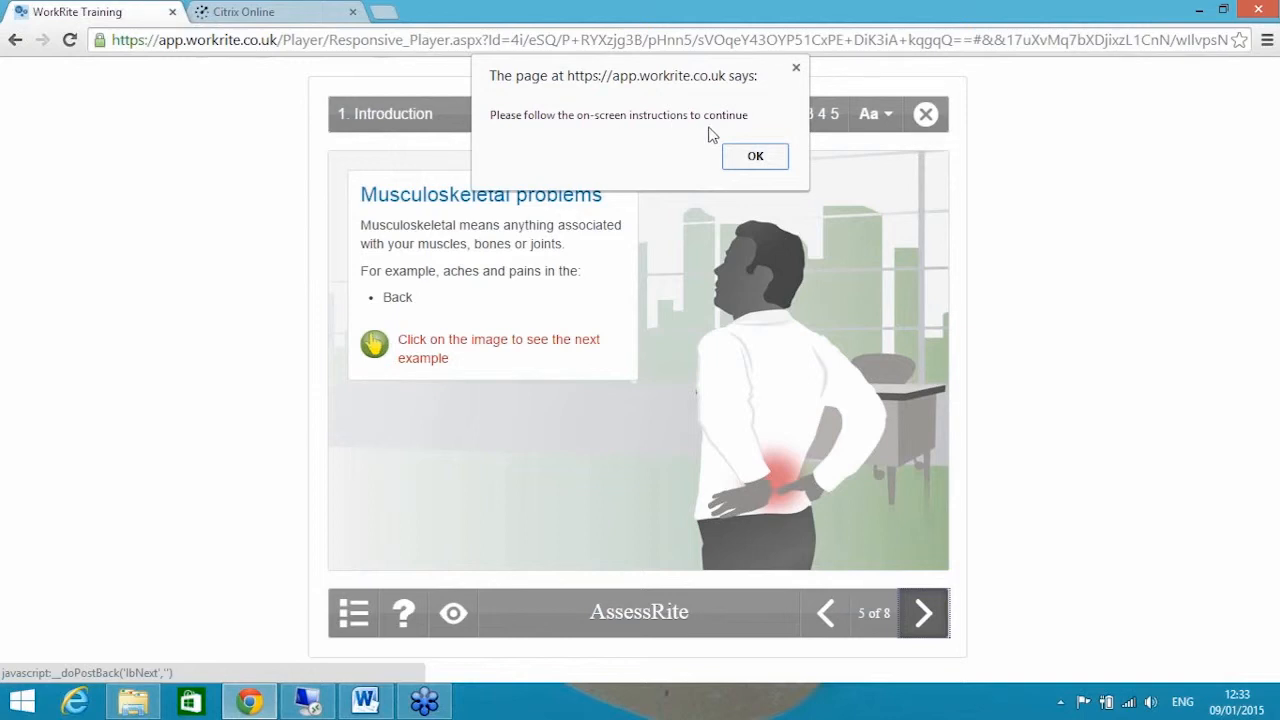
click(755, 156)
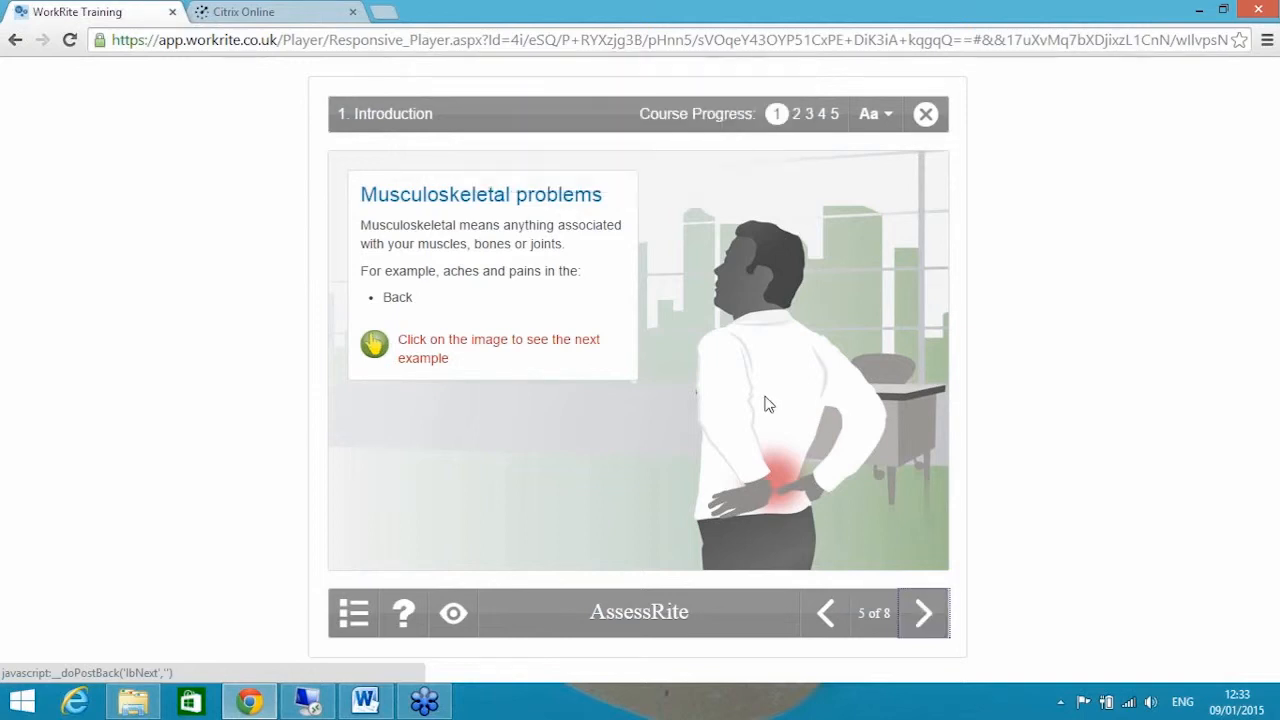
click(770, 400)
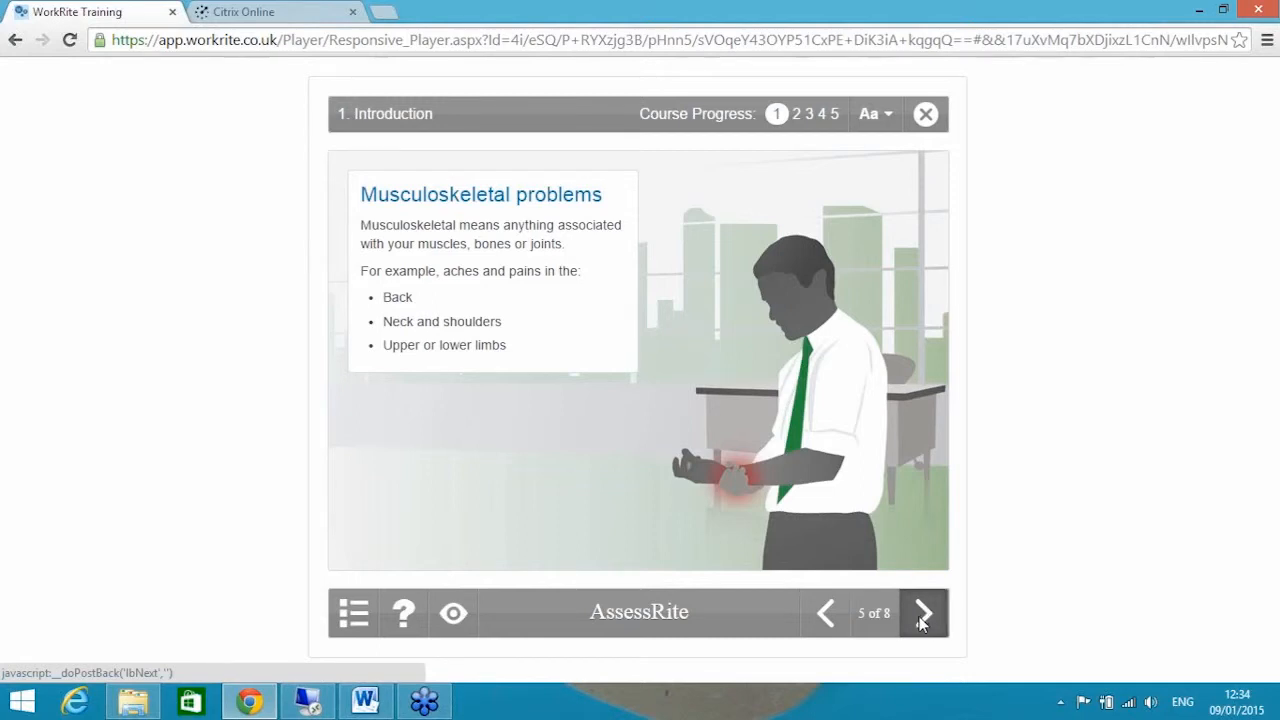
click(922, 612)
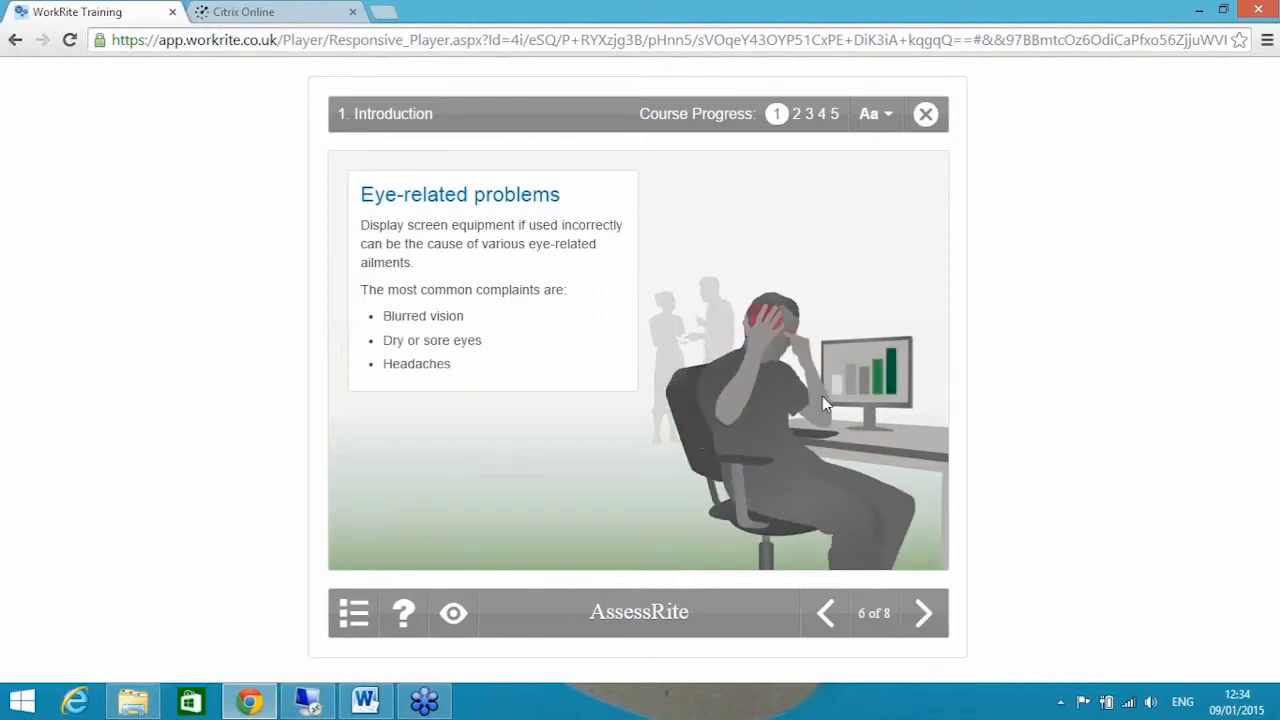
click(921, 613)
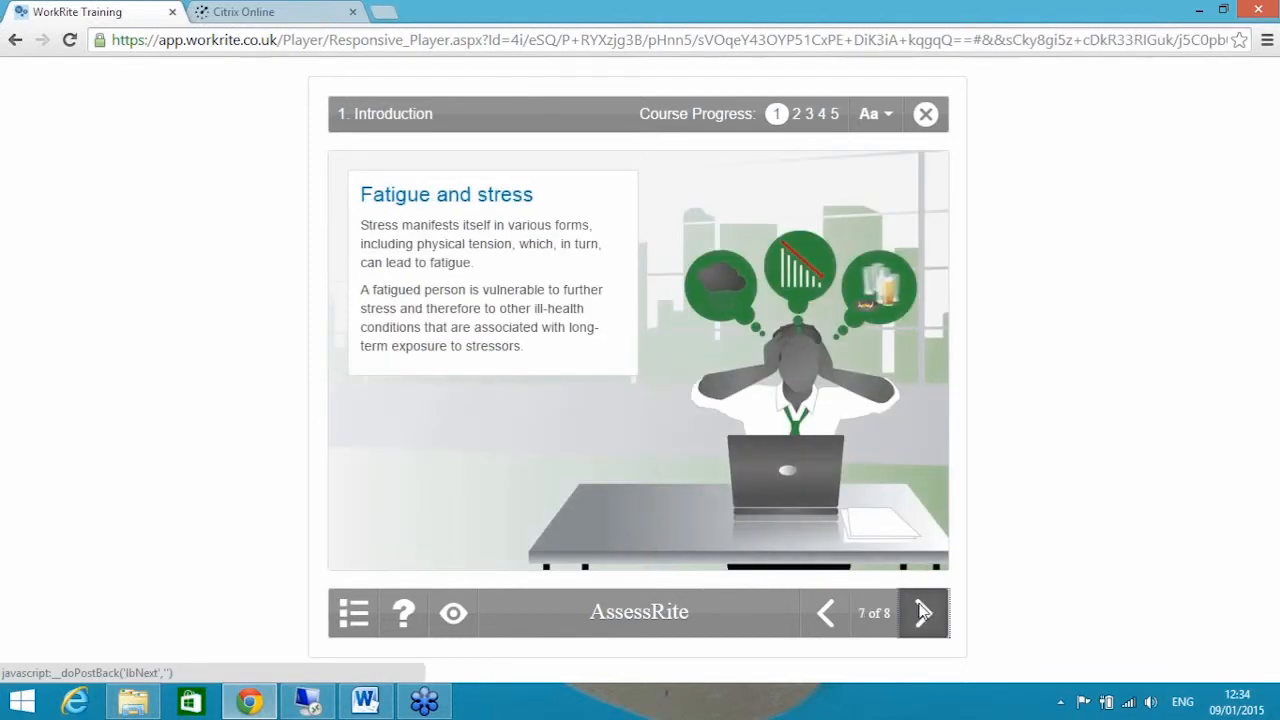
click(921, 612)
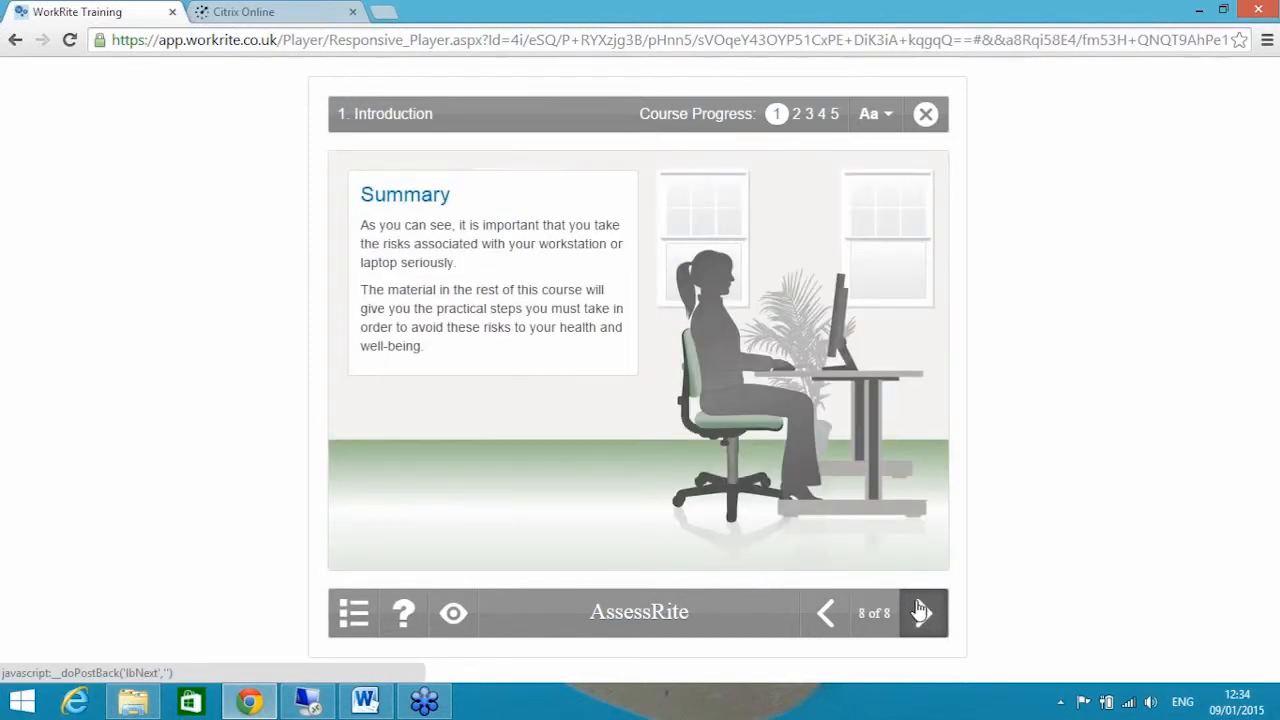
click(921, 612)
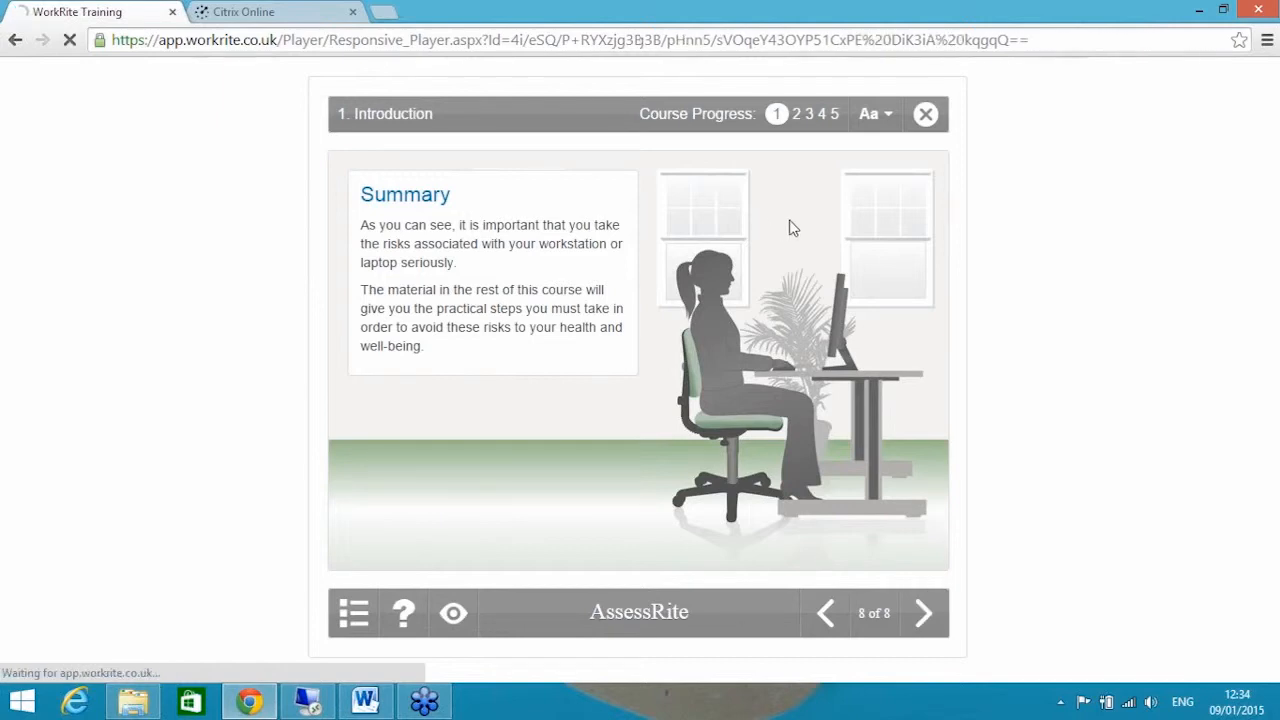
- Return to the AssessRite course menu with all modules, test and assessment complete
click(353, 612)
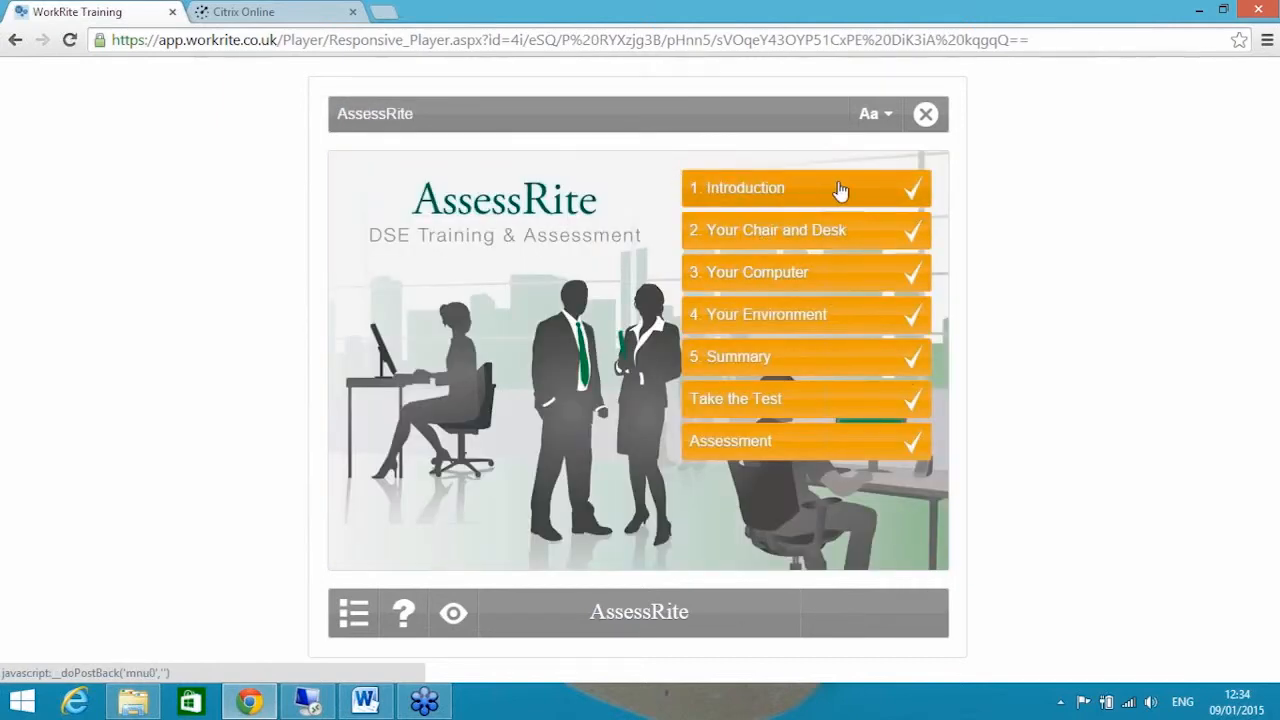
mouse_move(843, 189)
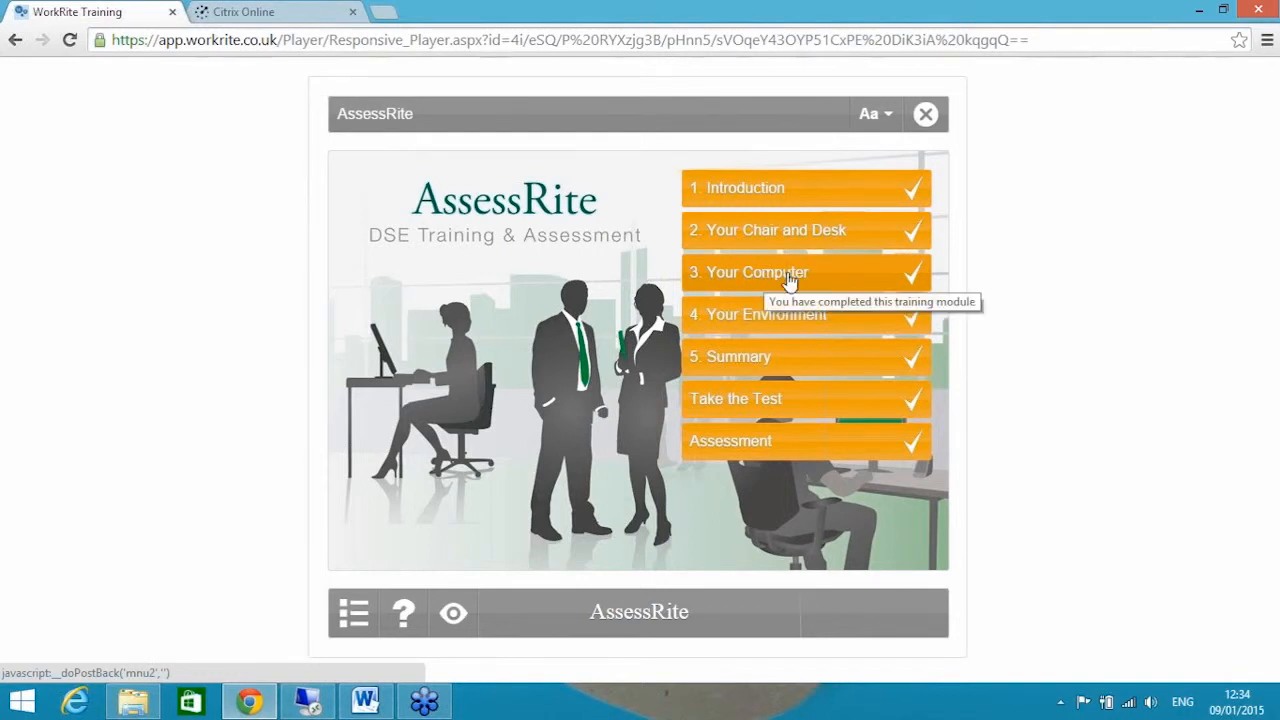
mouse_move(752, 297)
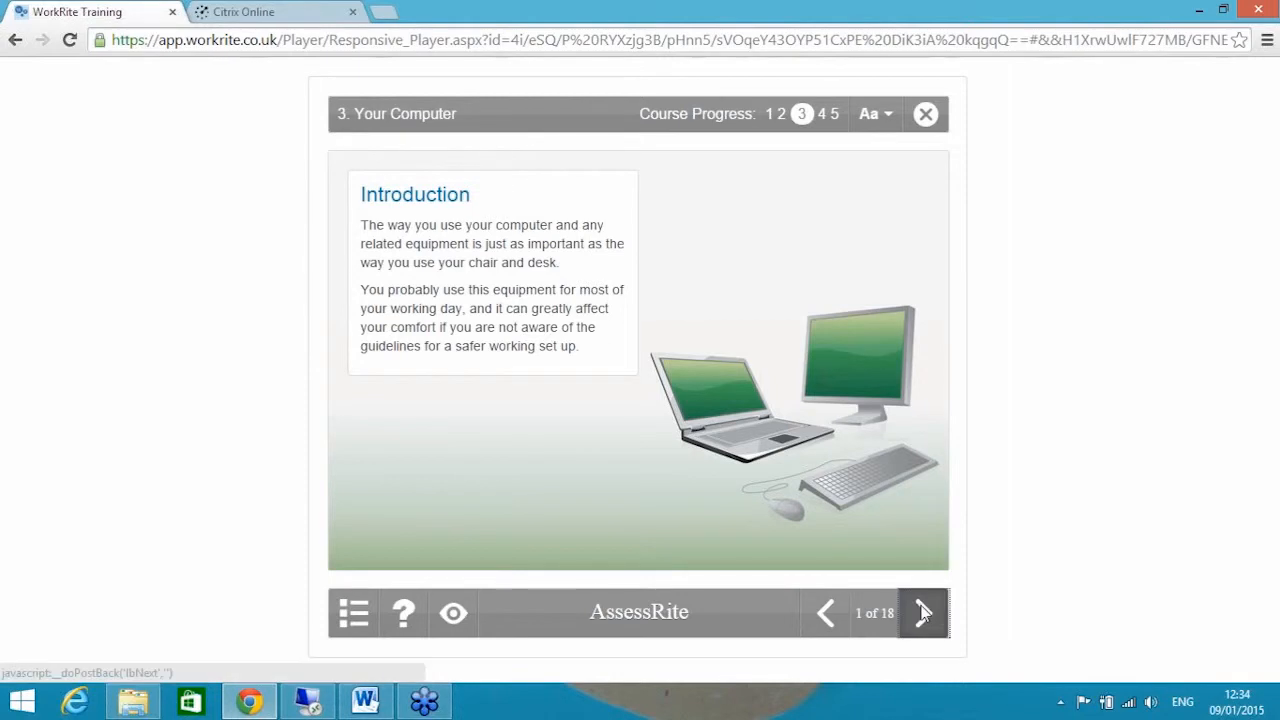
- Go through the desk setup, screen distance and screen height slides, revealing the illustrated examples
click(922, 612)
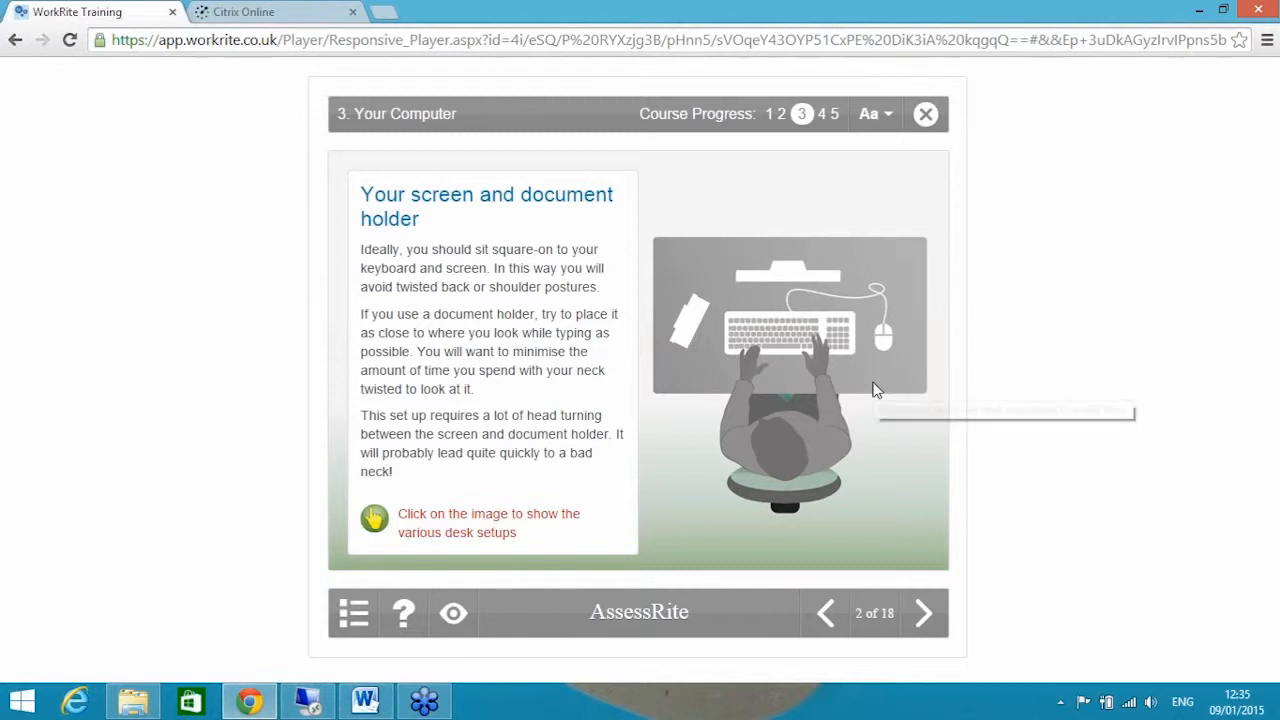
mouse_move(876, 388)
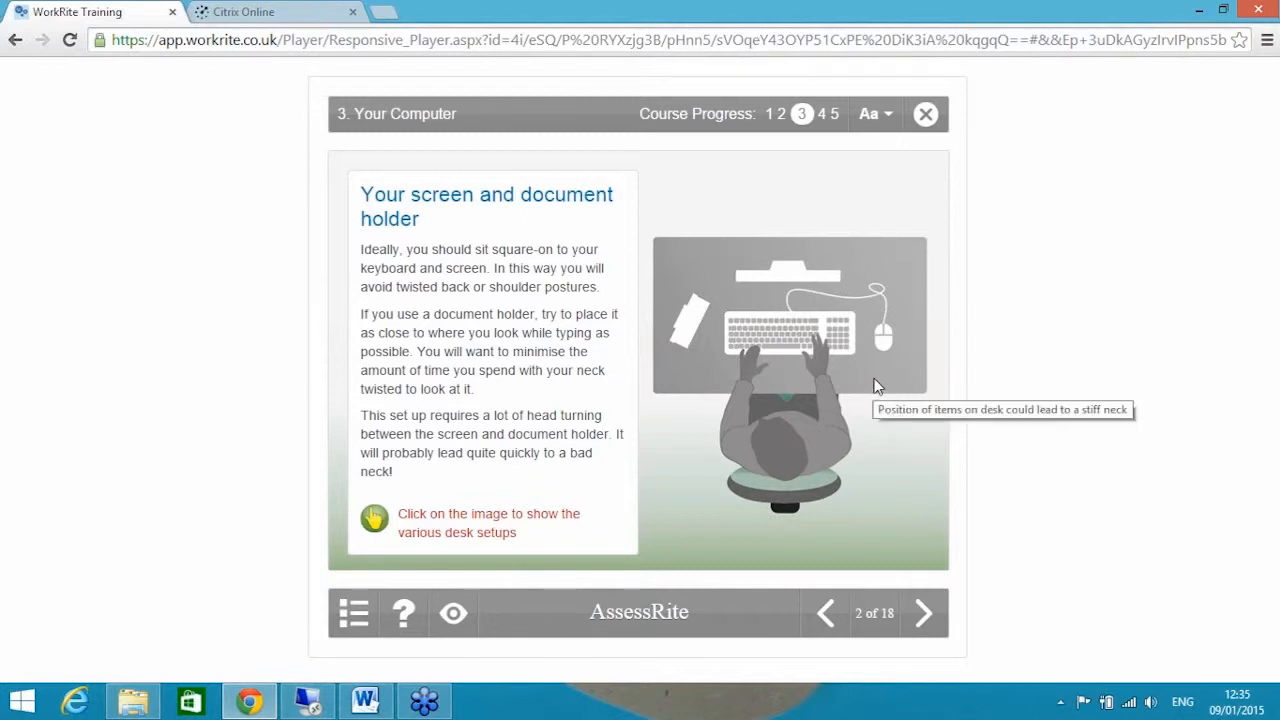
click(789, 320)
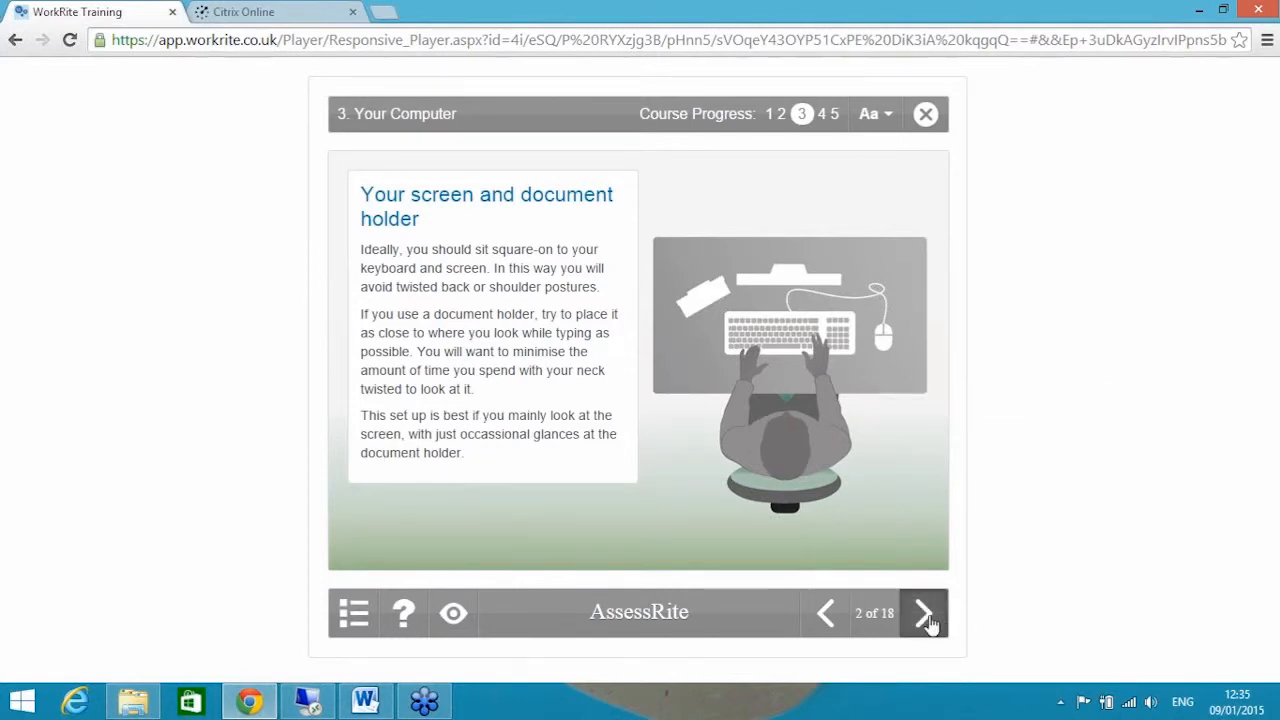
click(921, 613)
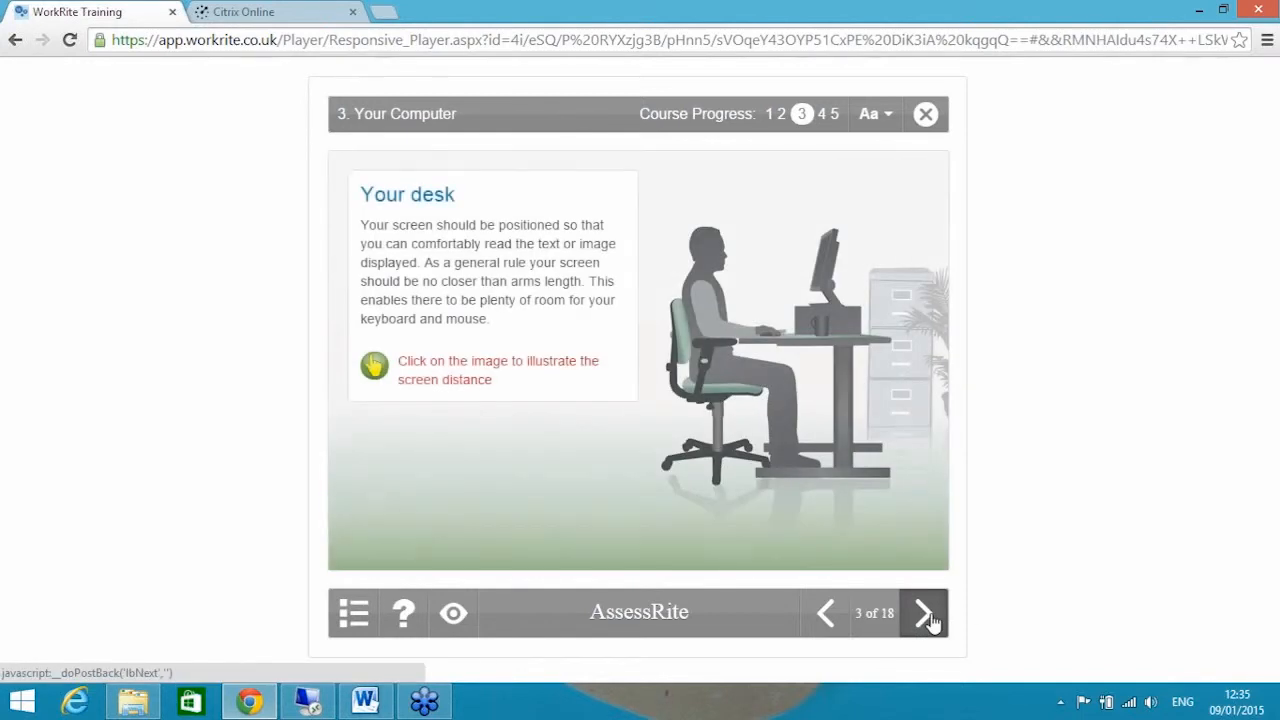
mouse_move(968, 617)
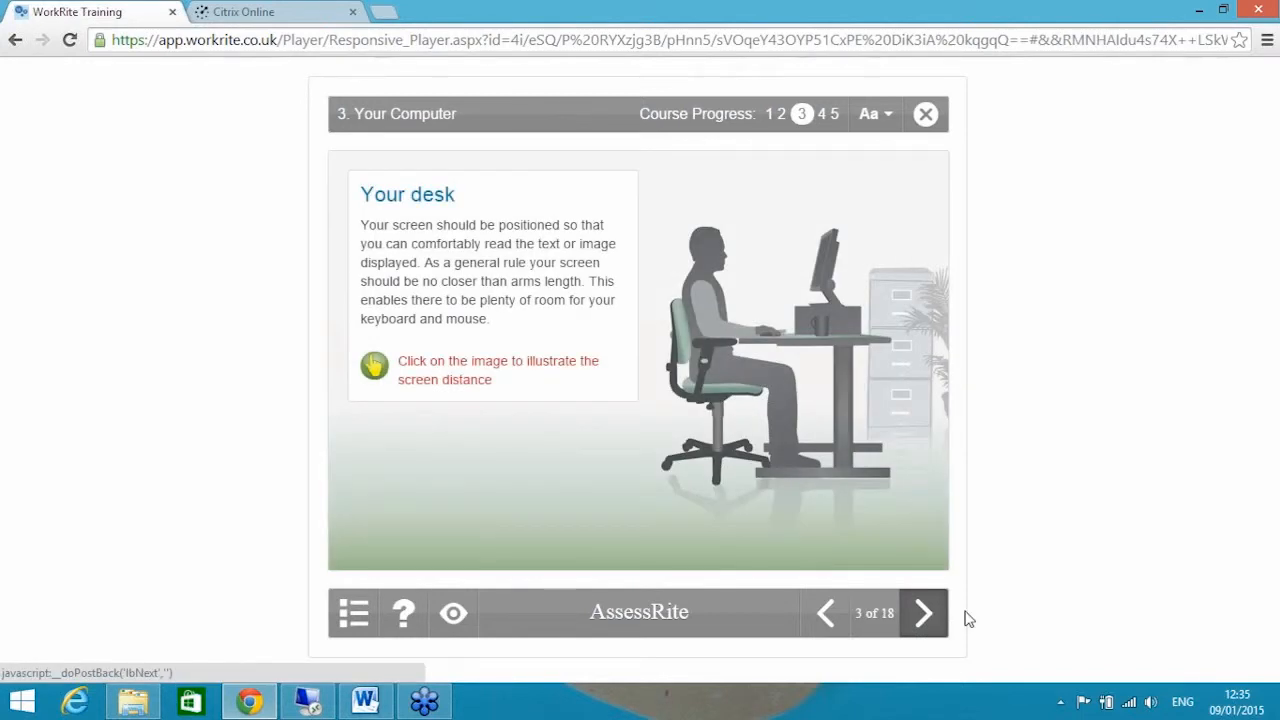
click(780, 300)
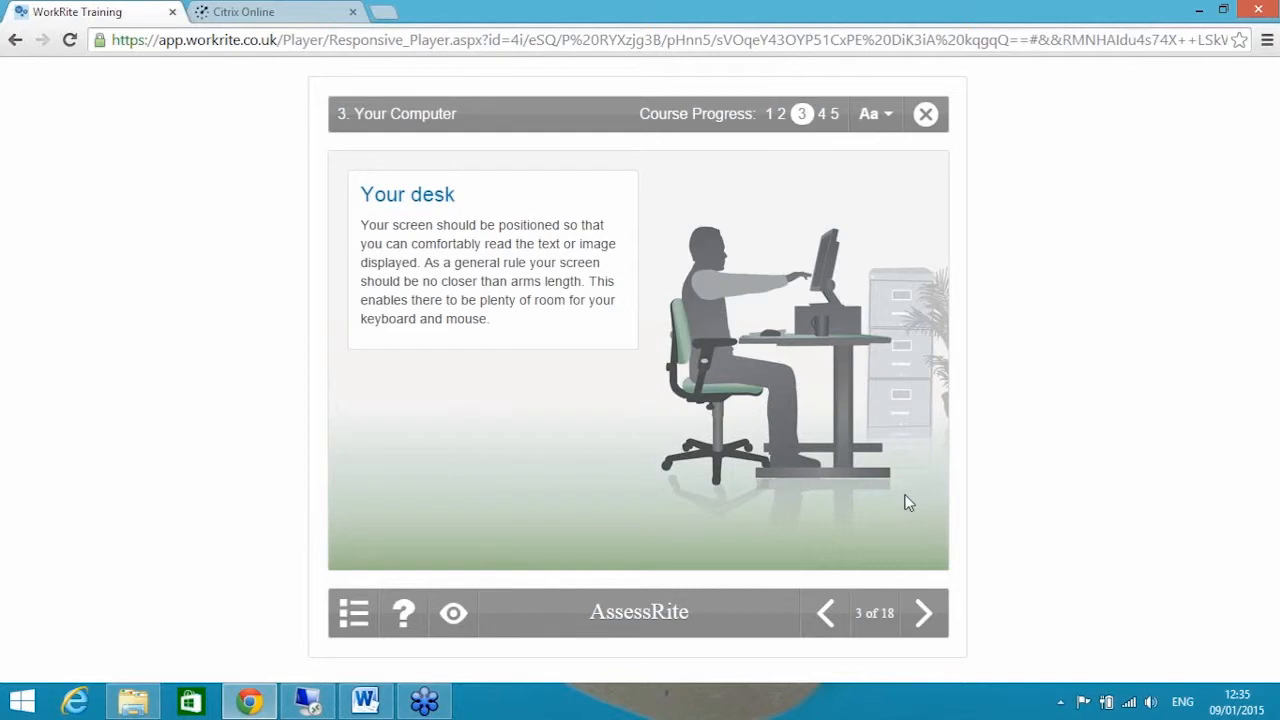
click(922, 612)
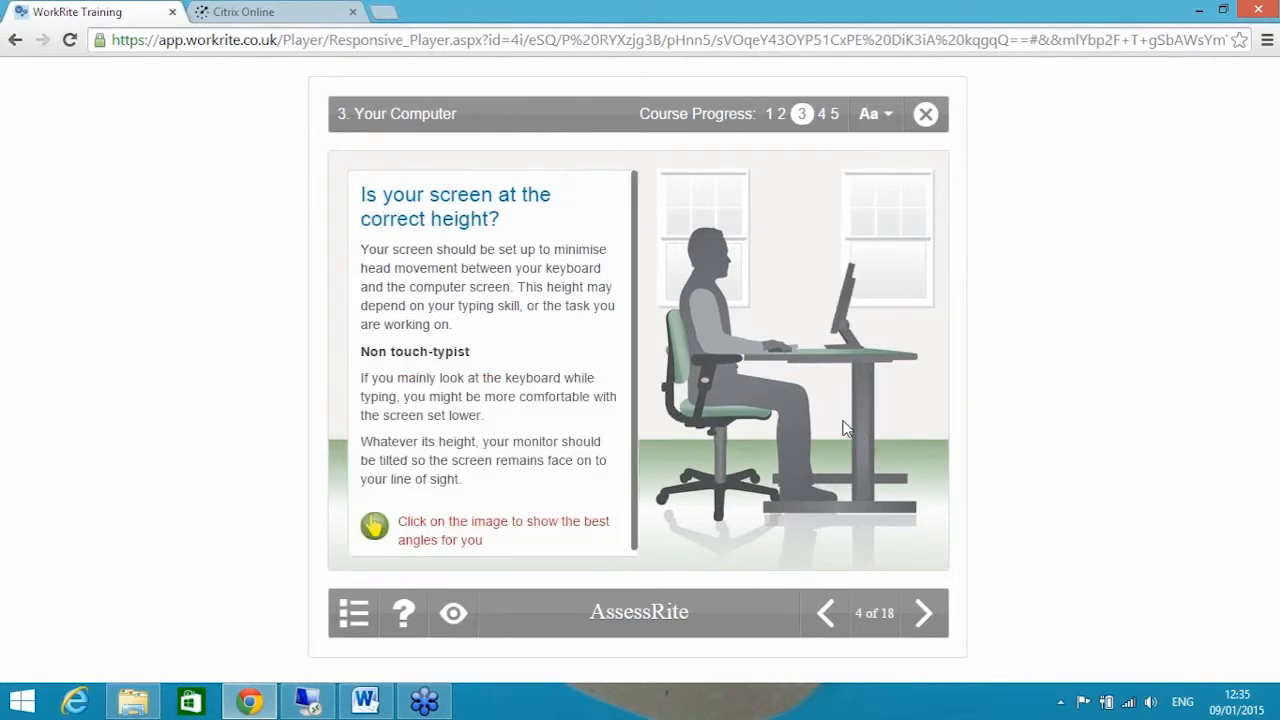
click(921, 613)
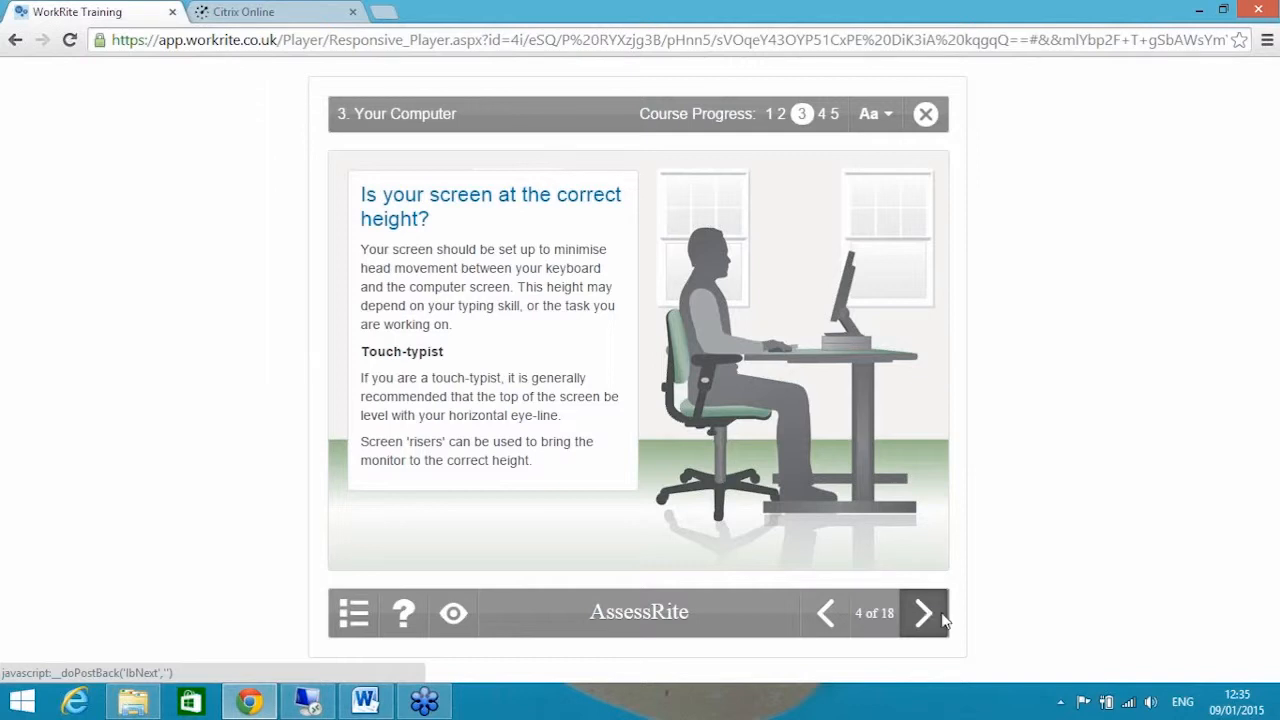
- Go through the Your Screen slides, wiping marks off the illustrated screen
click(922, 612)
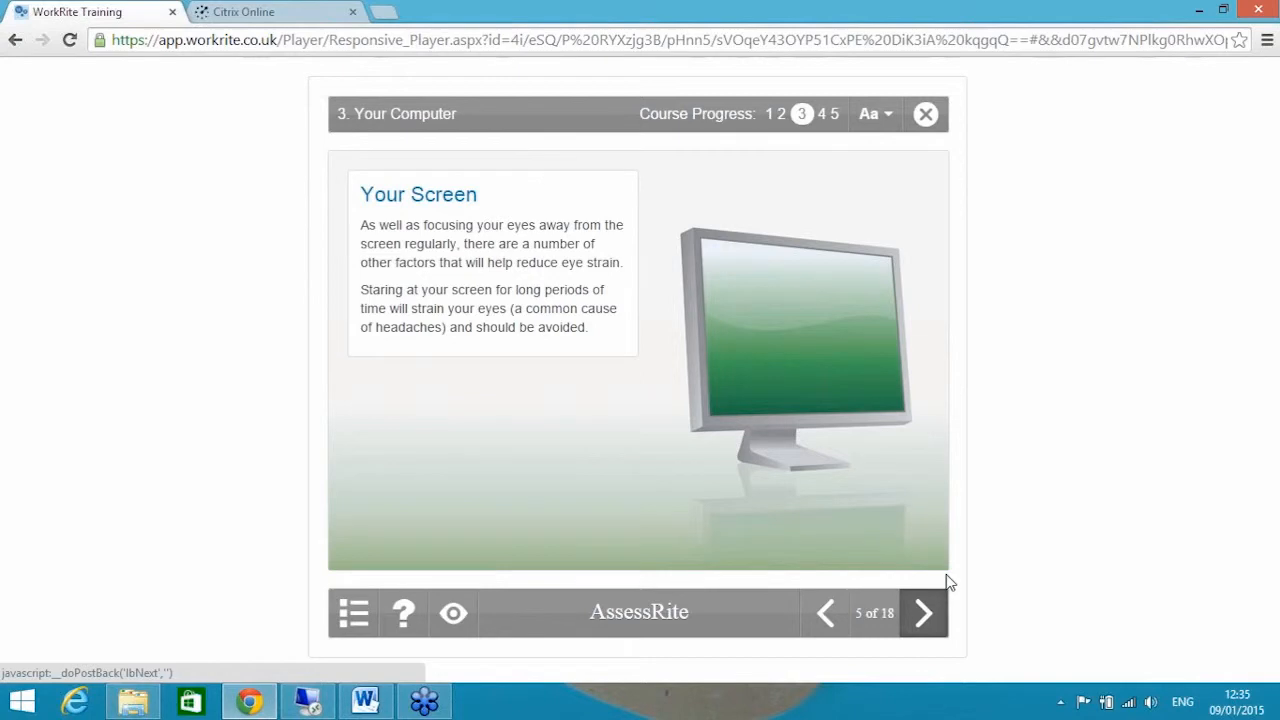
click(921, 612)
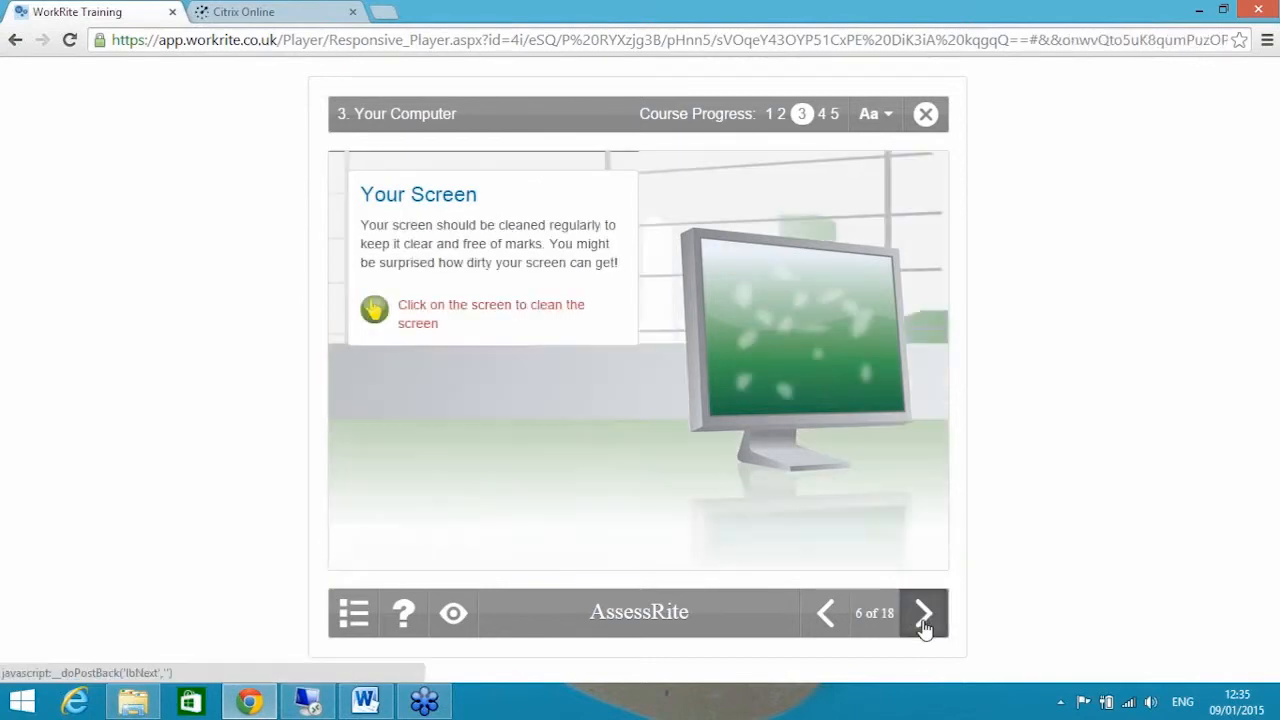
click(795, 320)
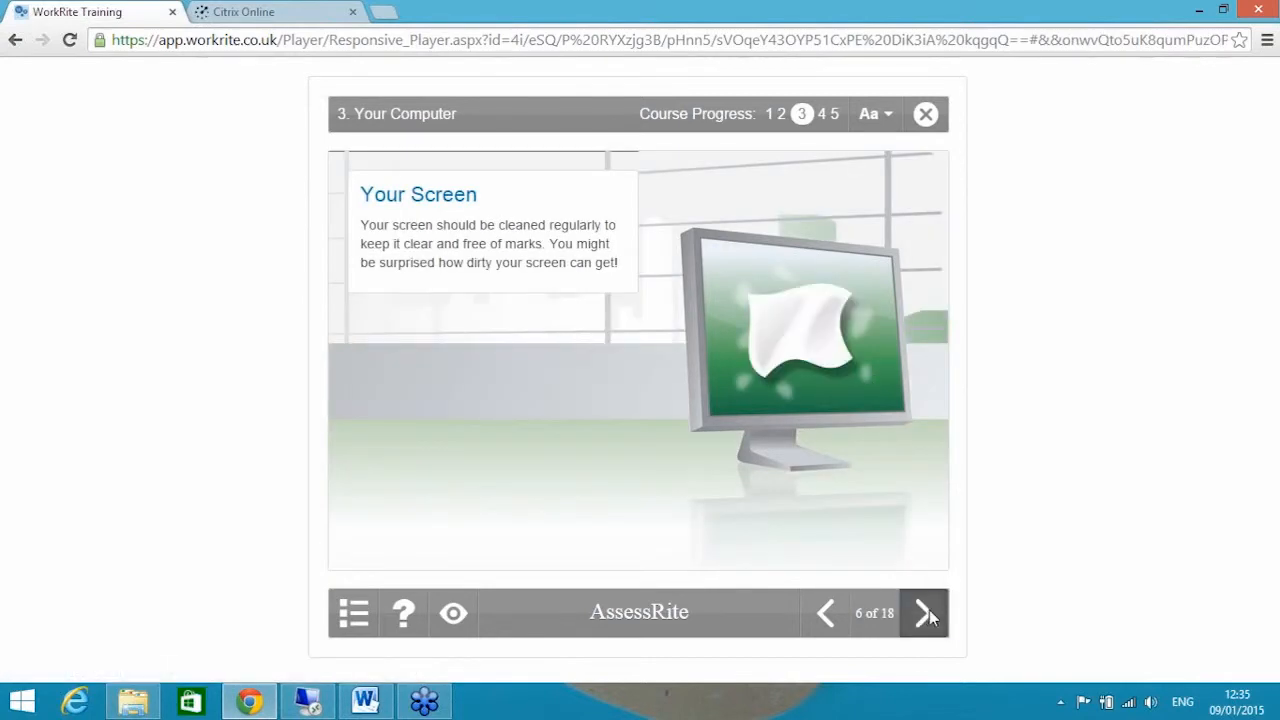
click(921, 612)
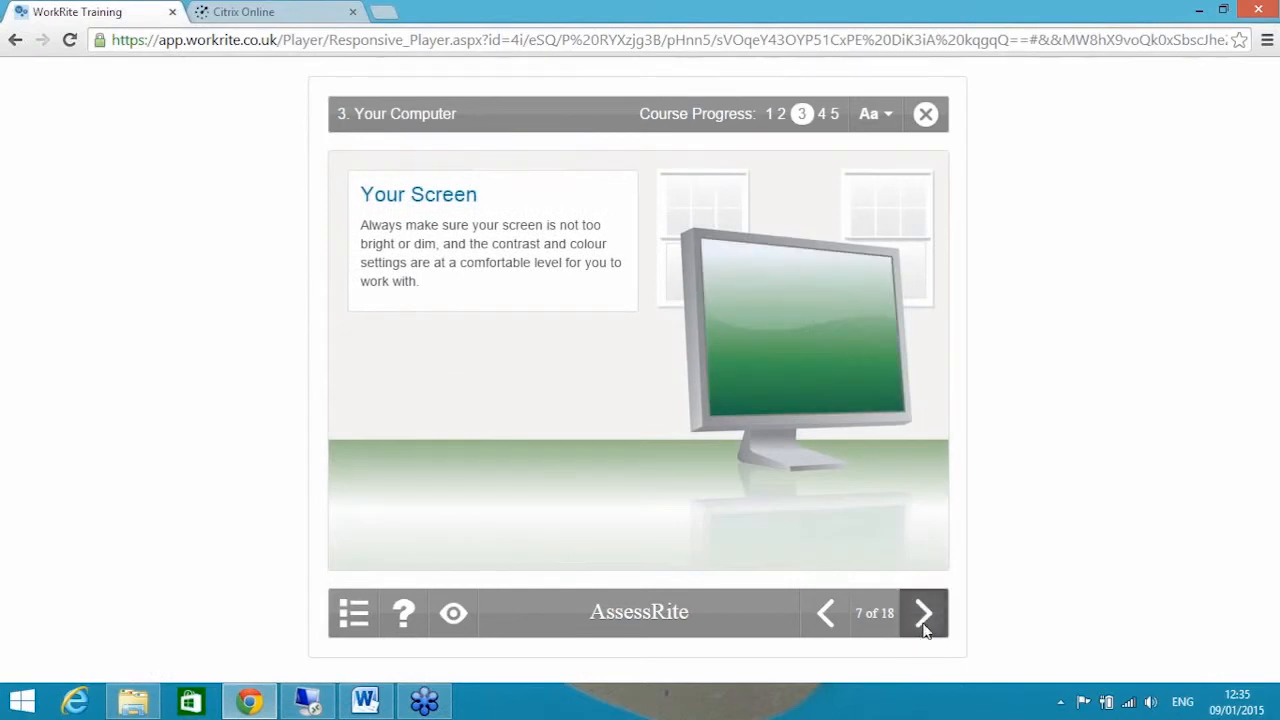
click(922, 613)
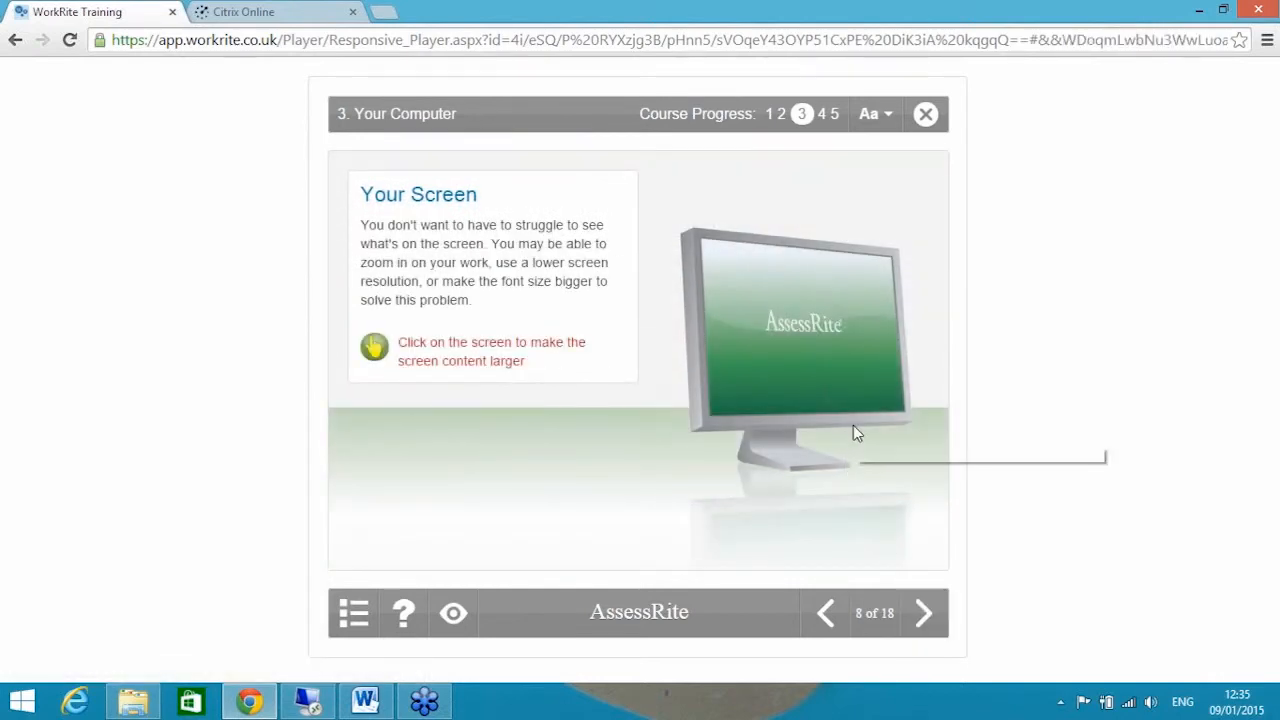
- Go through the keyboard slides to the second Your Mouse slide, moving the keyboard aside
click(921, 613)
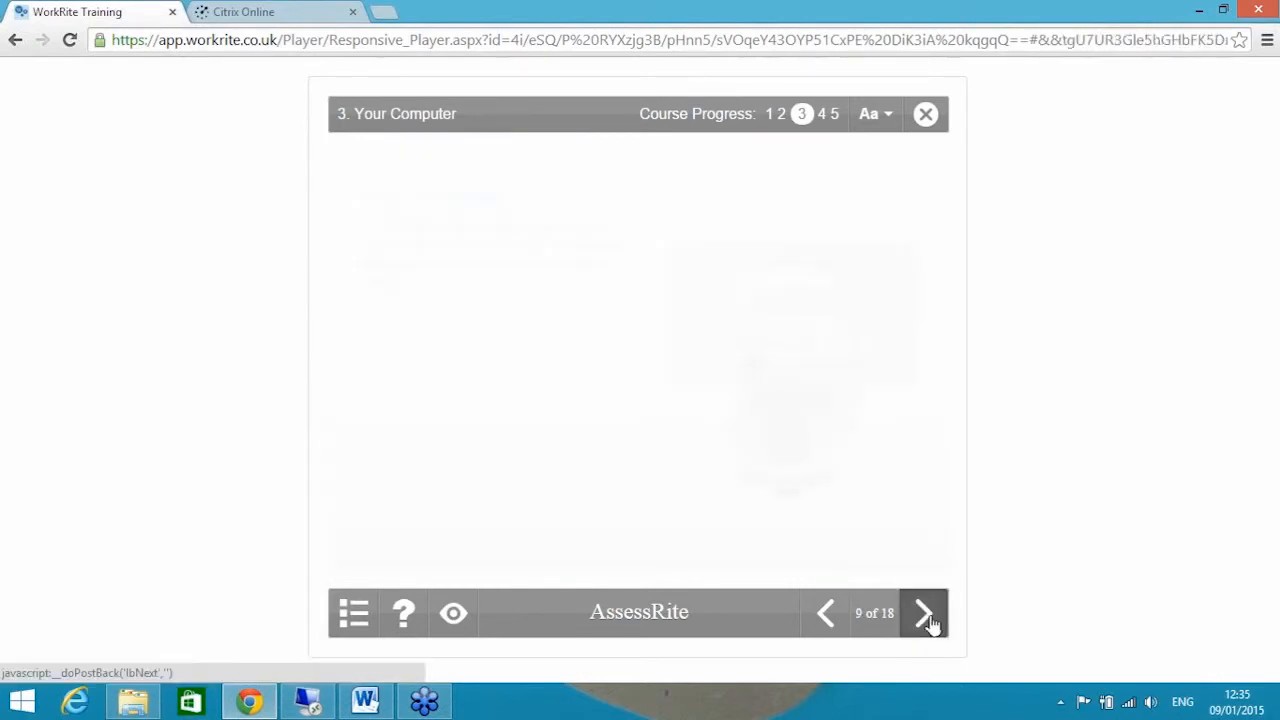
click(921, 612)
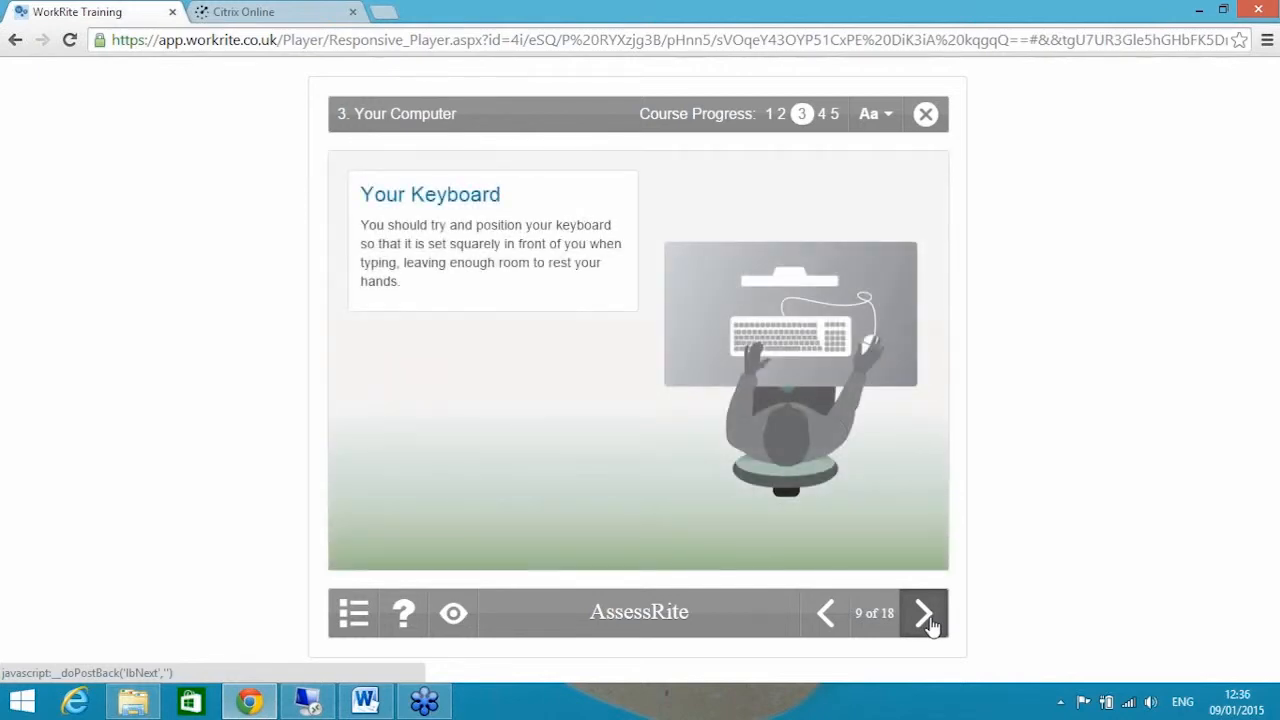
click(922, 612)
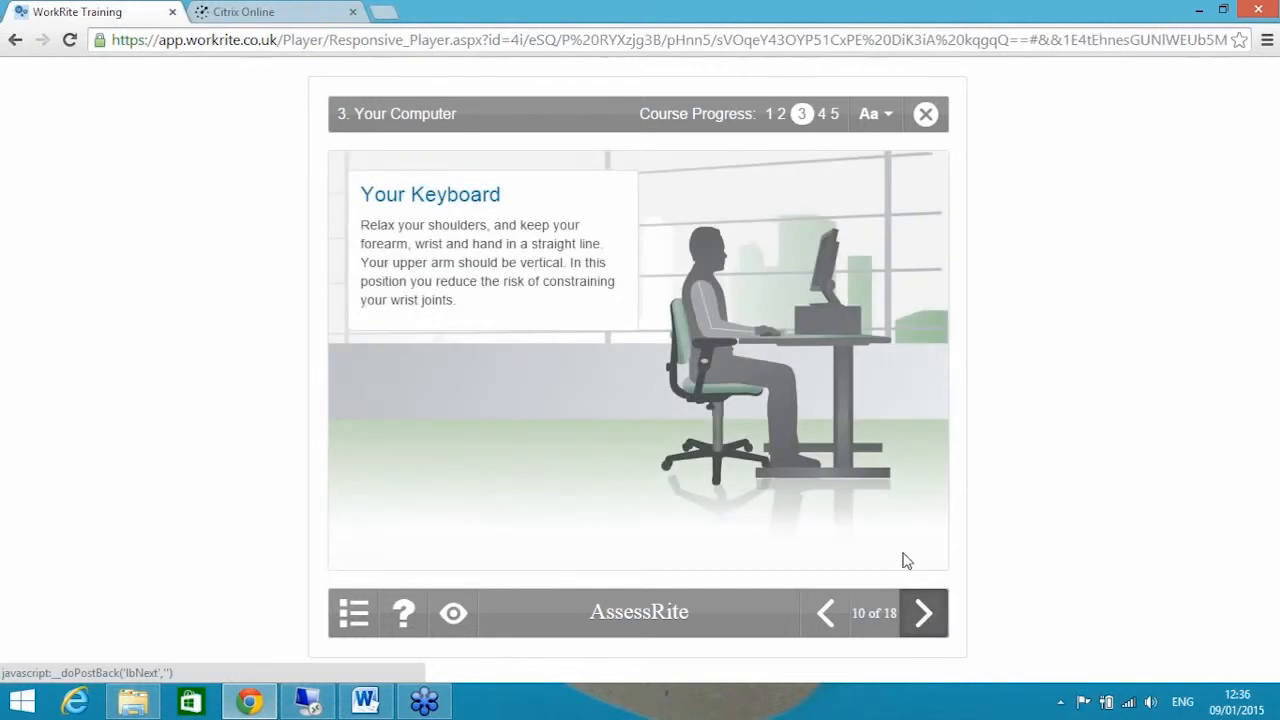
click(921, 613)
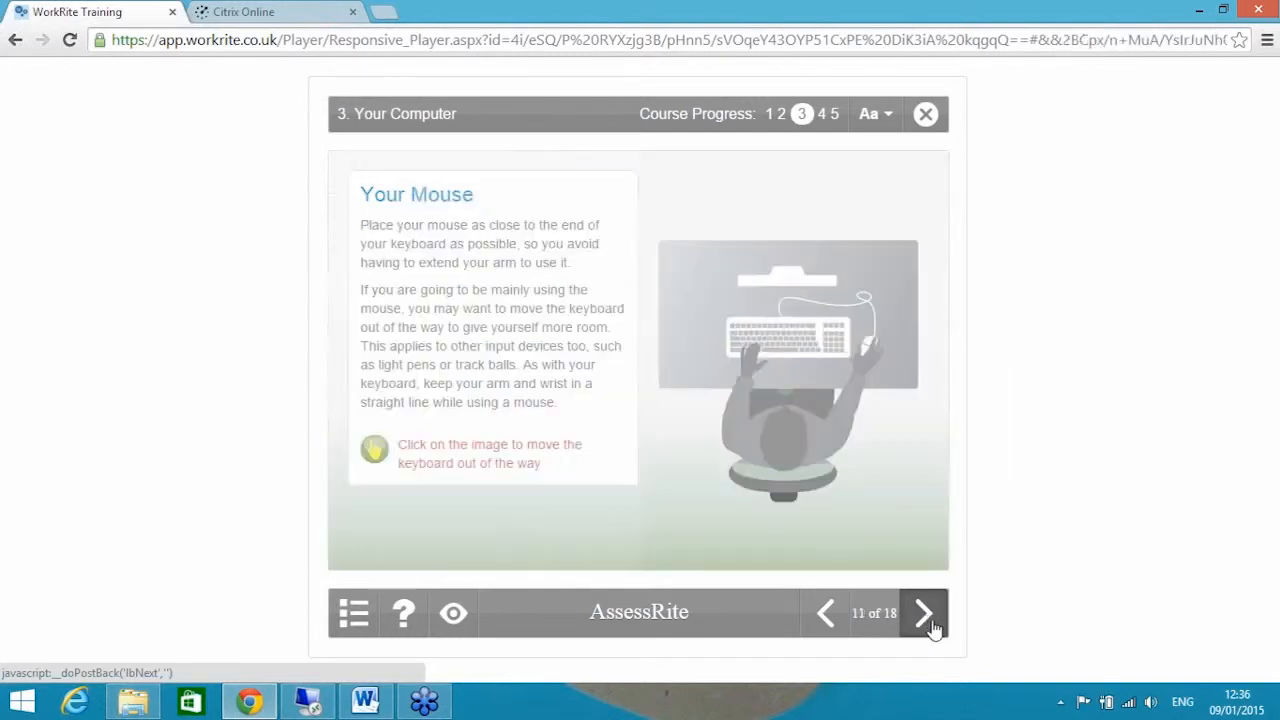
click(787, 314)
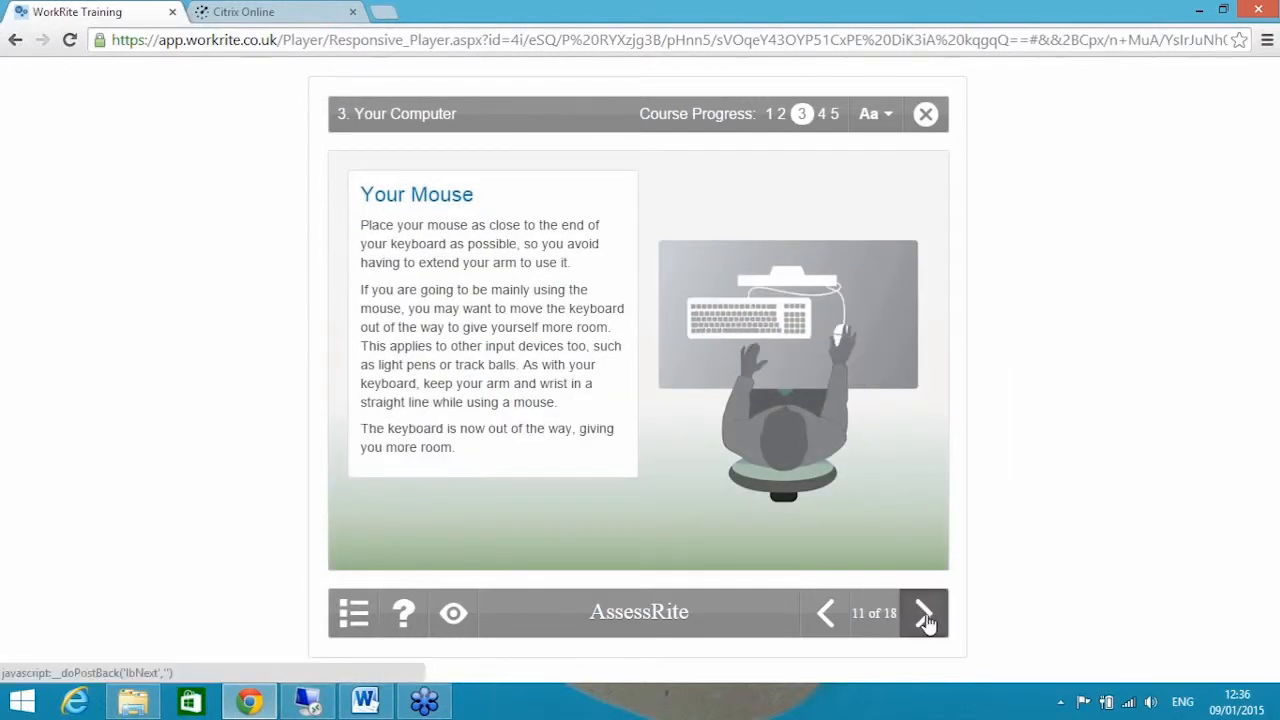
click(922, 612)
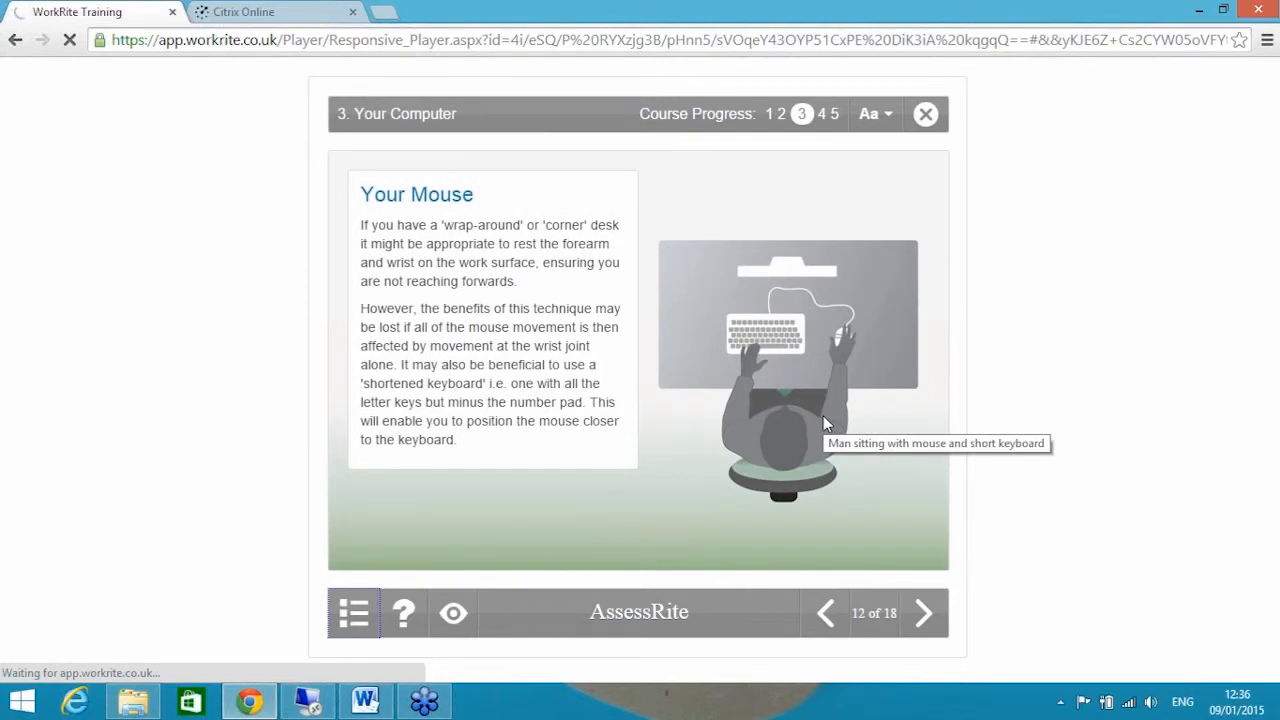
- Return to the course menu and open the passed test's results (18 of 20)
click(353, 612)
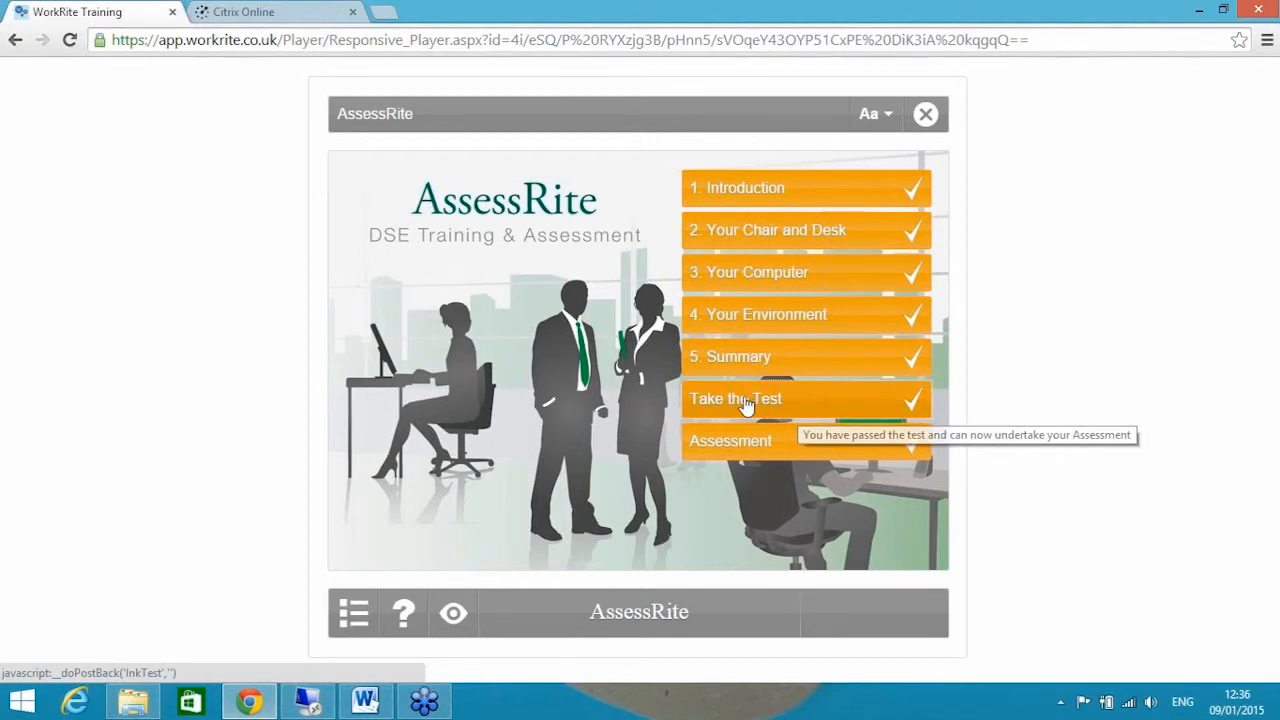
click(730, 441)
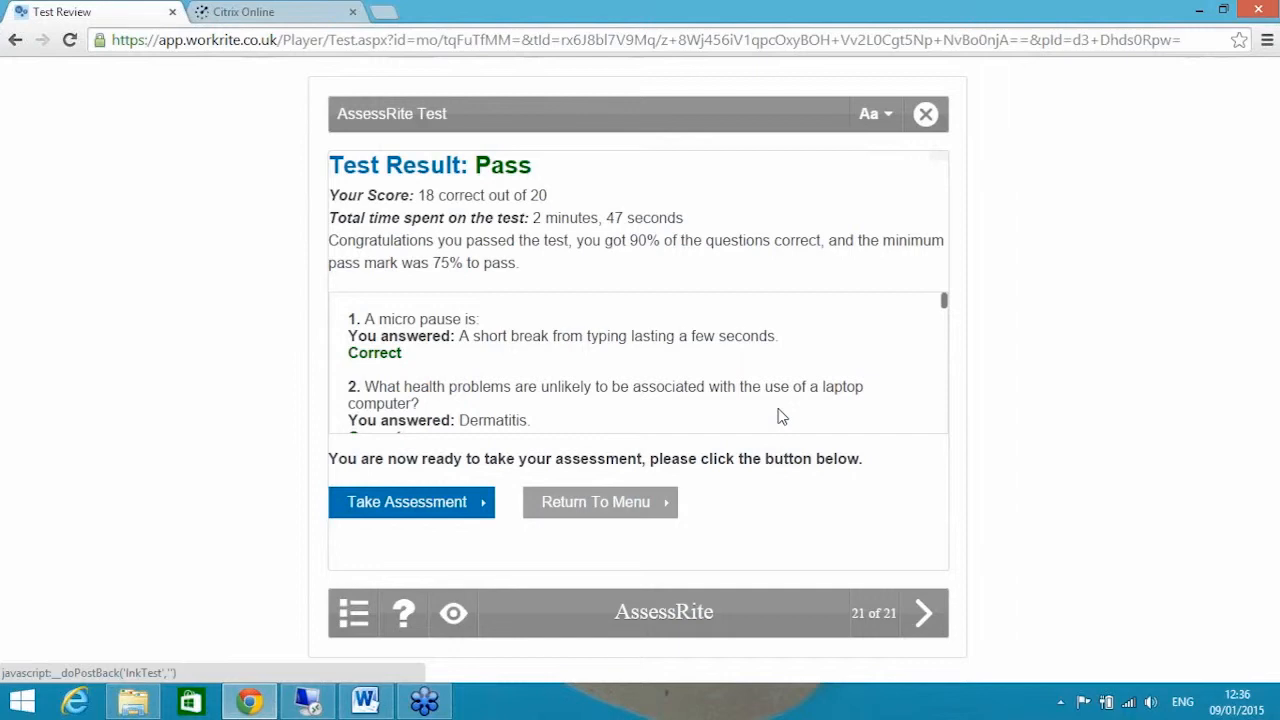
mouse_move(393, 197)
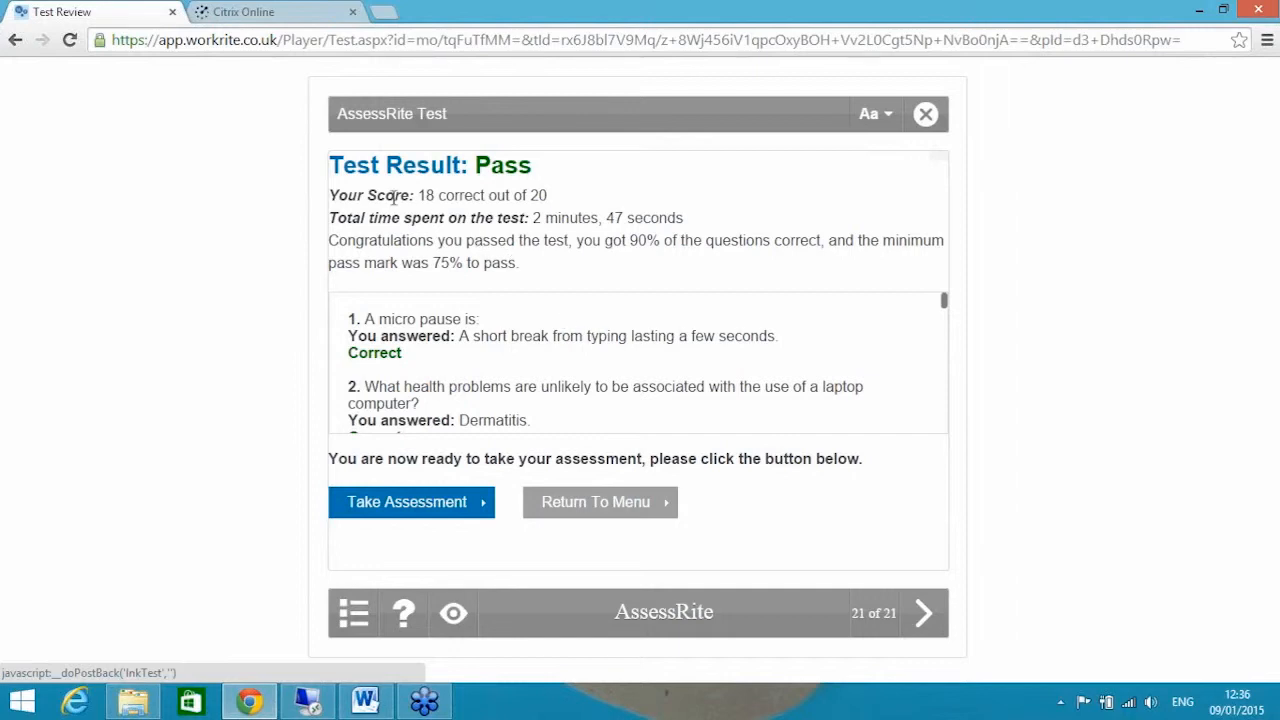
mouse_move(455, 215)
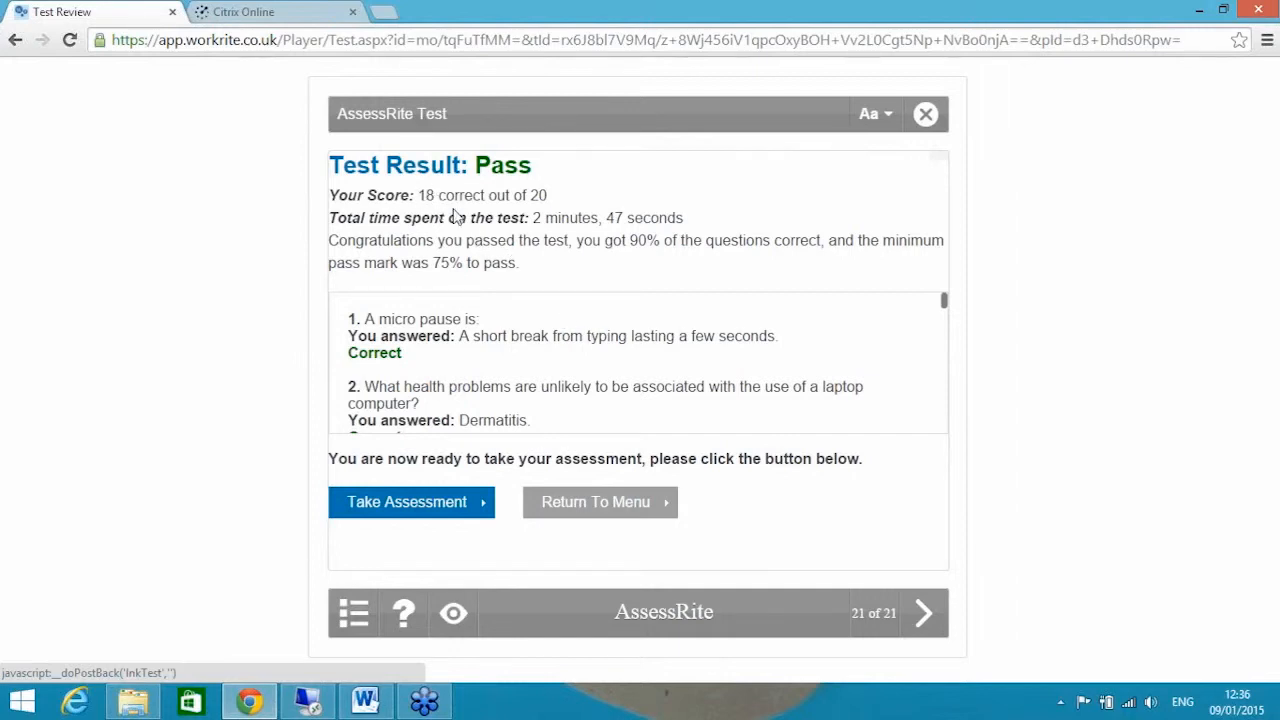
mouse_move(945, 305)
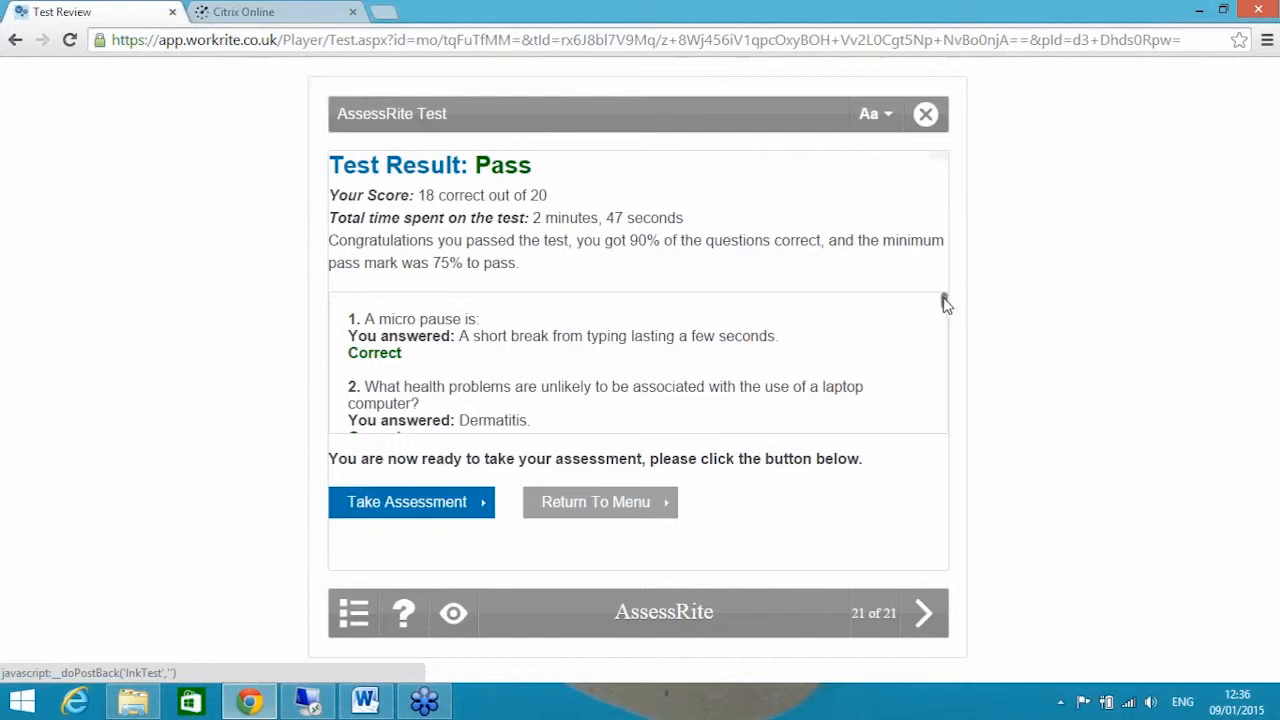
scroll(down, 3)
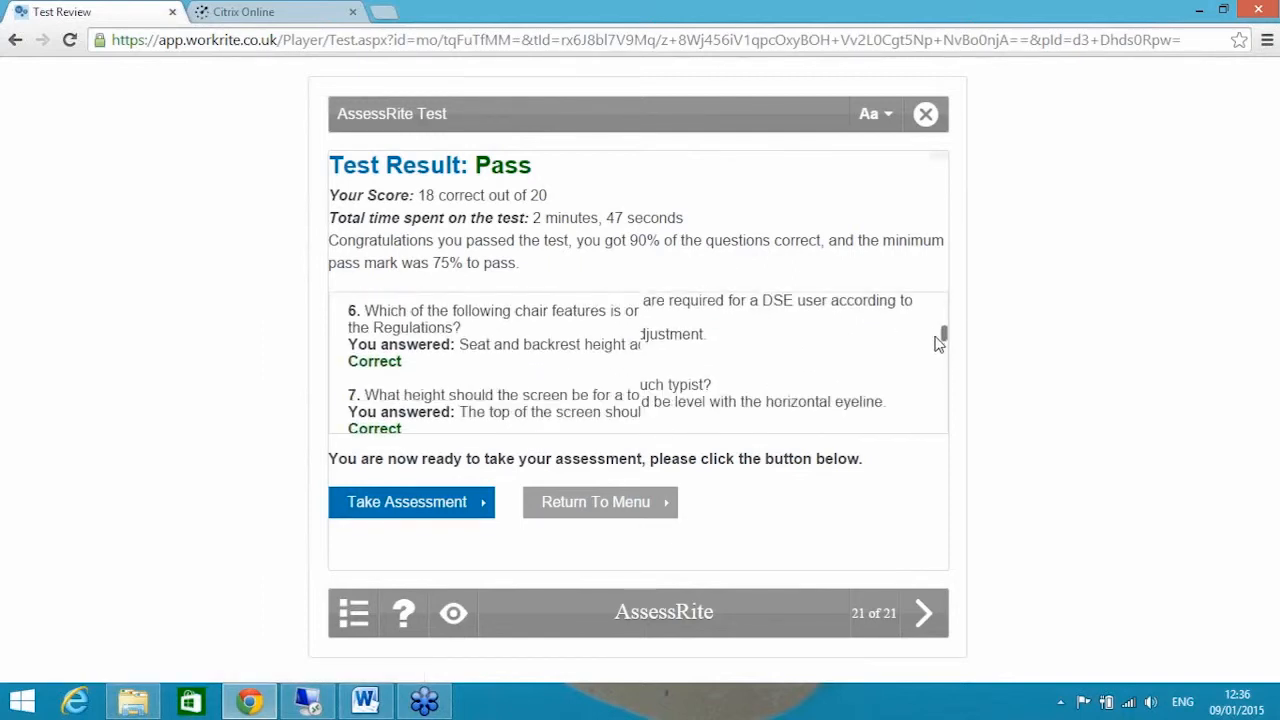
scroll(down, 3)
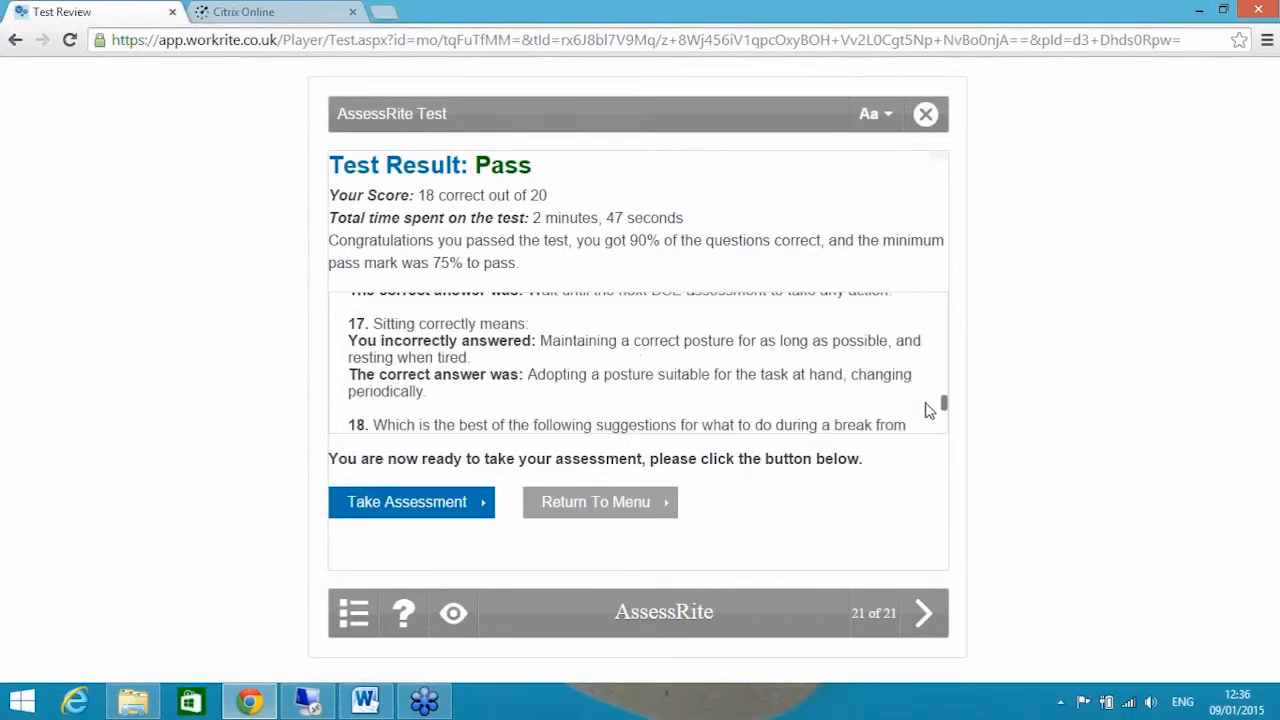
scroll(down, 3)
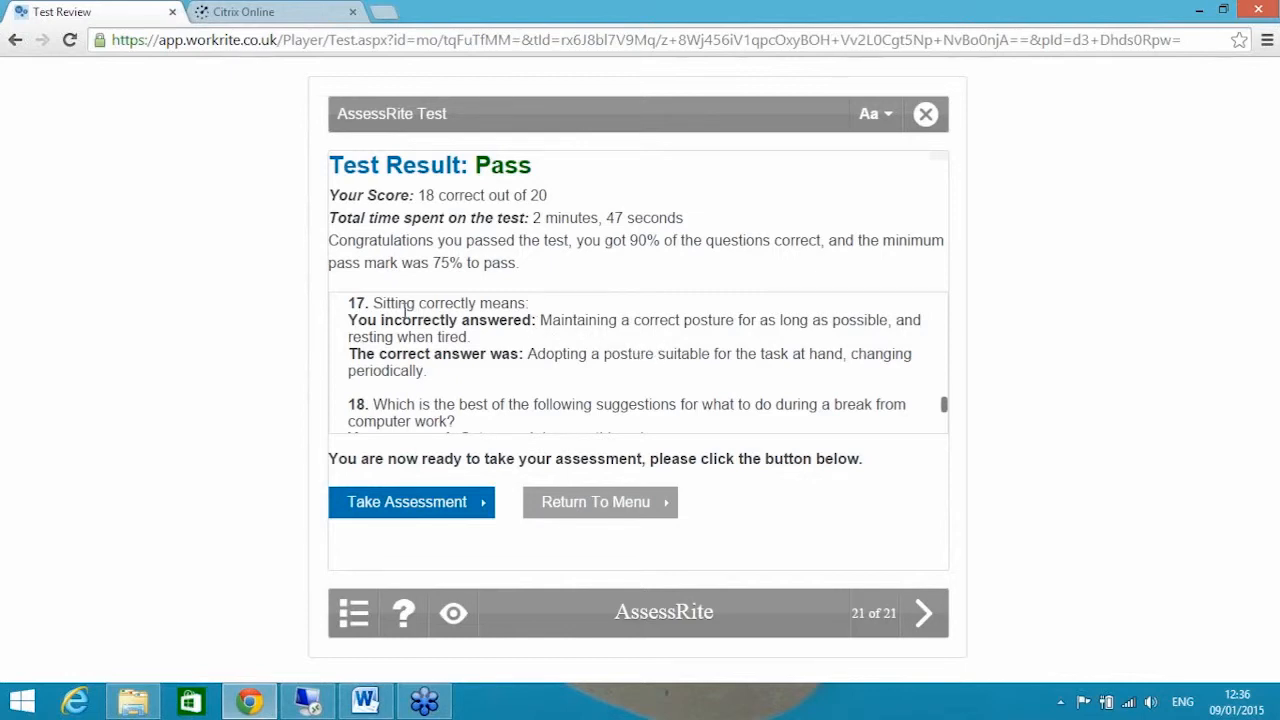
mouse_move(827, 341)
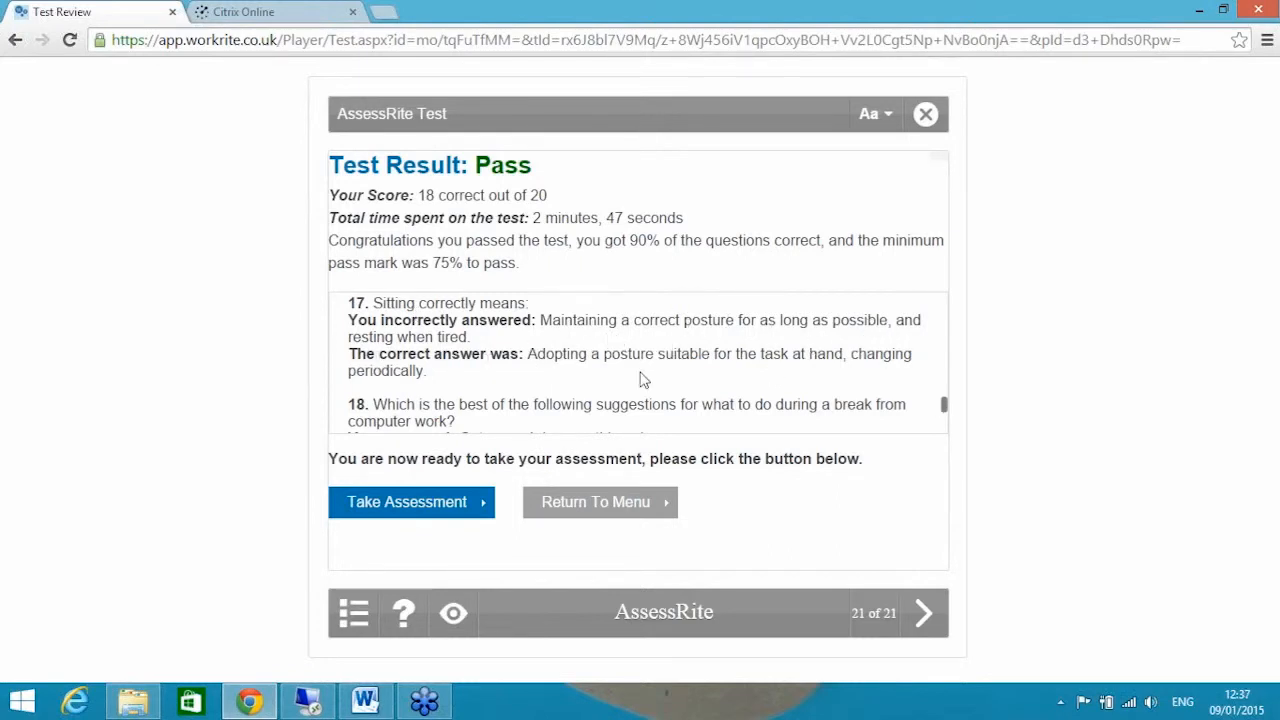
mouse_move(853, 378)
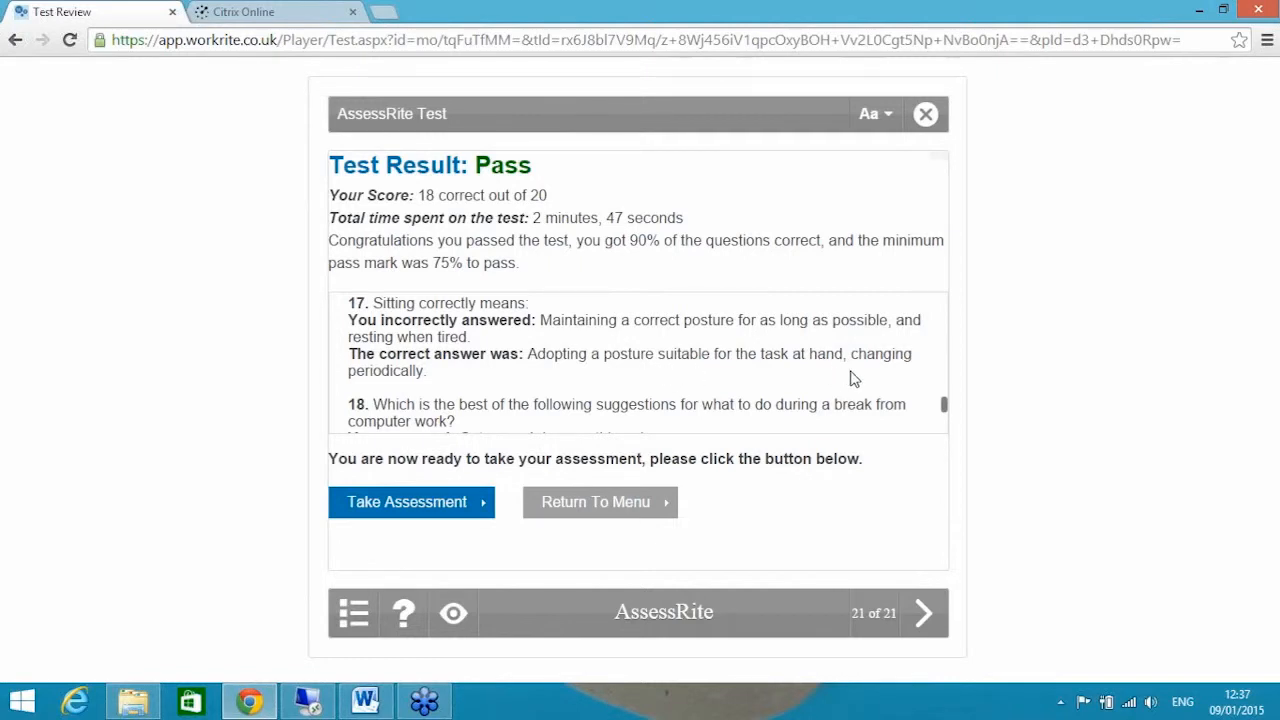
mouse_move(556, 466)
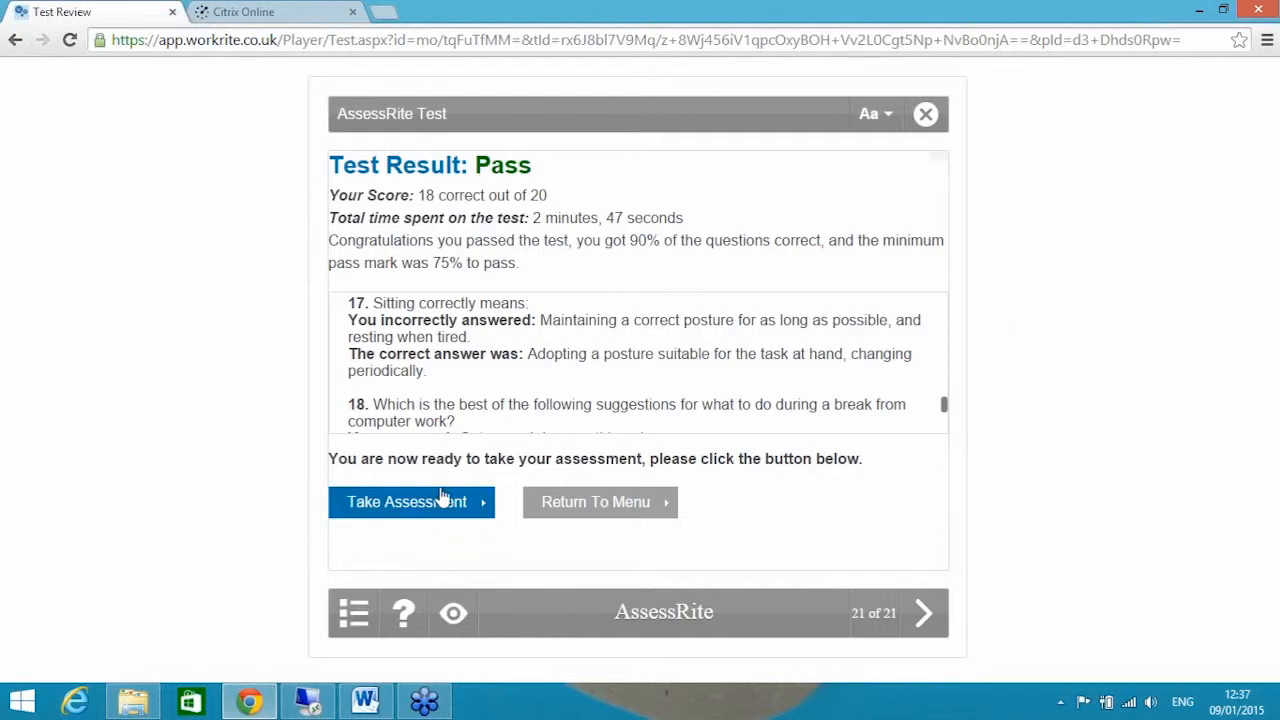
- Start Take Assessment and continue the incomplete Software assessment
click(406, 501)
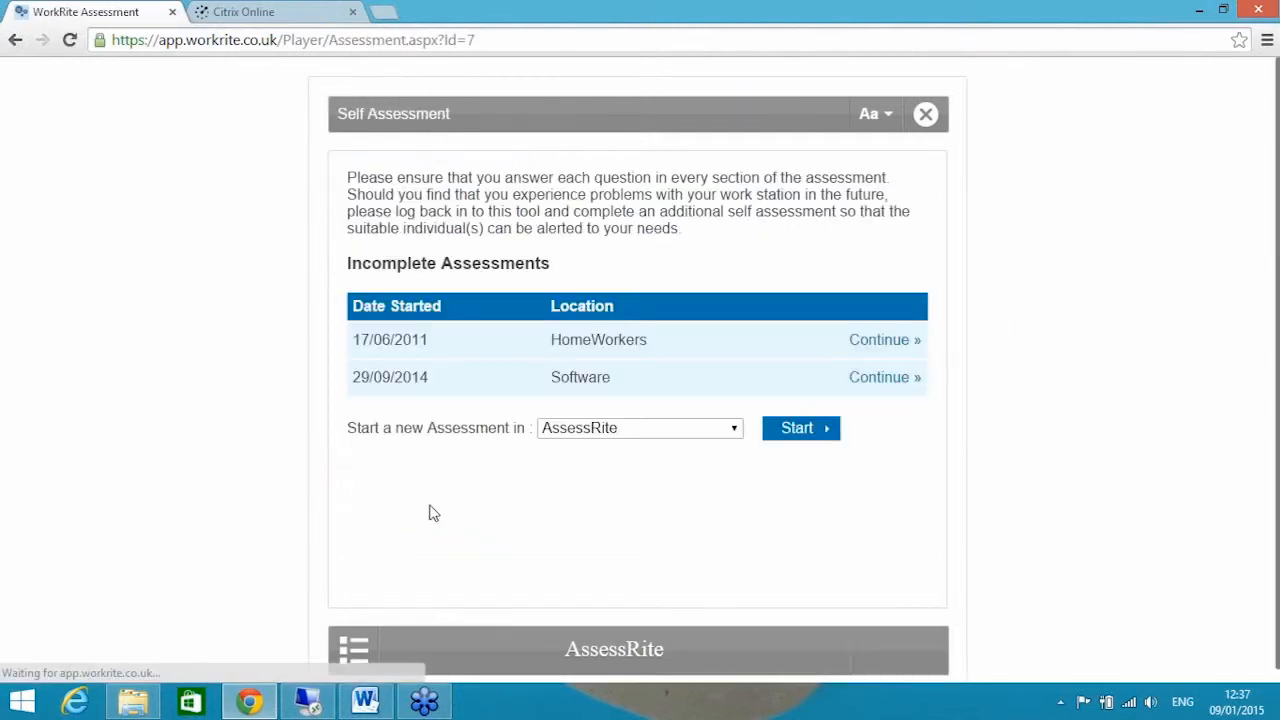
mouse_move(800, 365)
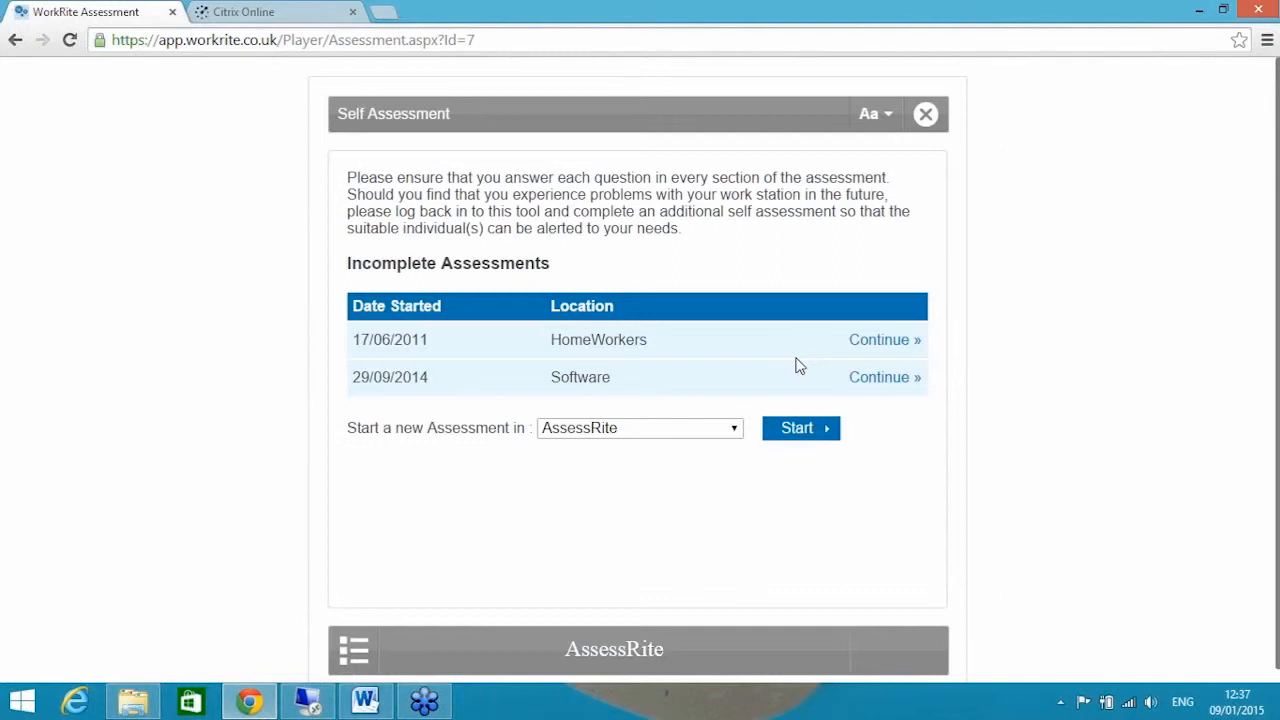
mouse_move(622, 388)
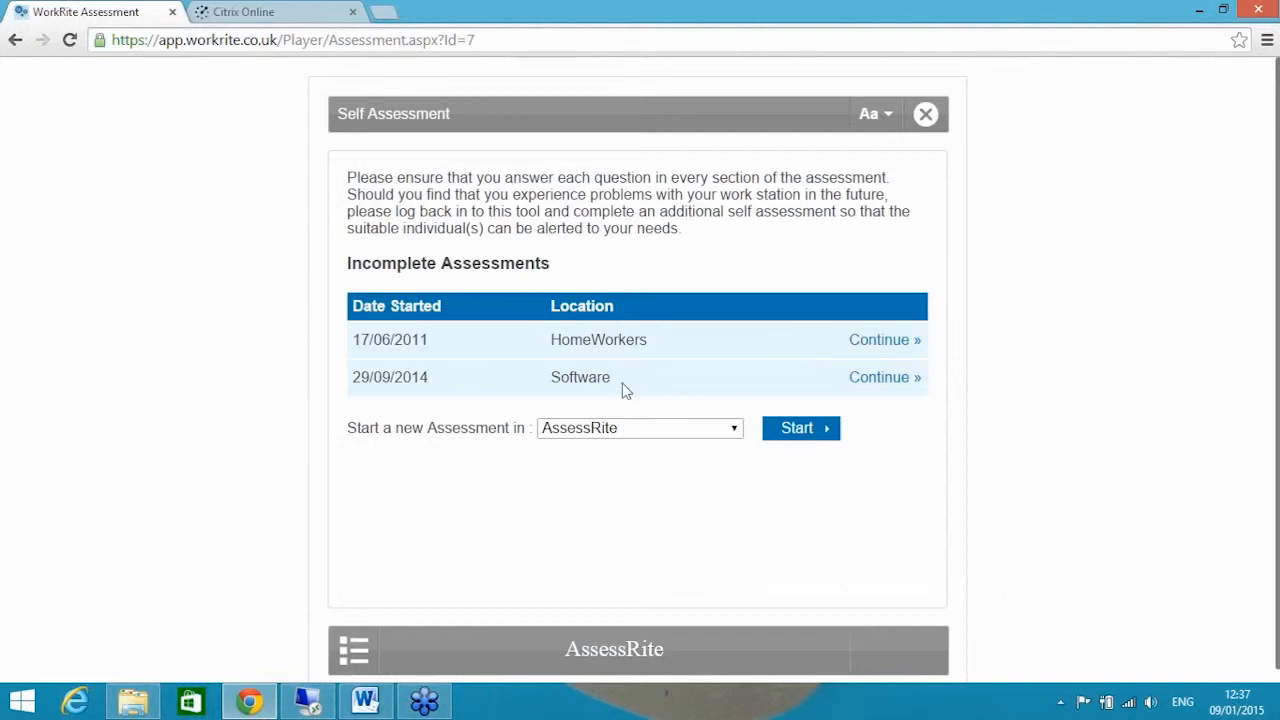
mouse_move(613, 389)
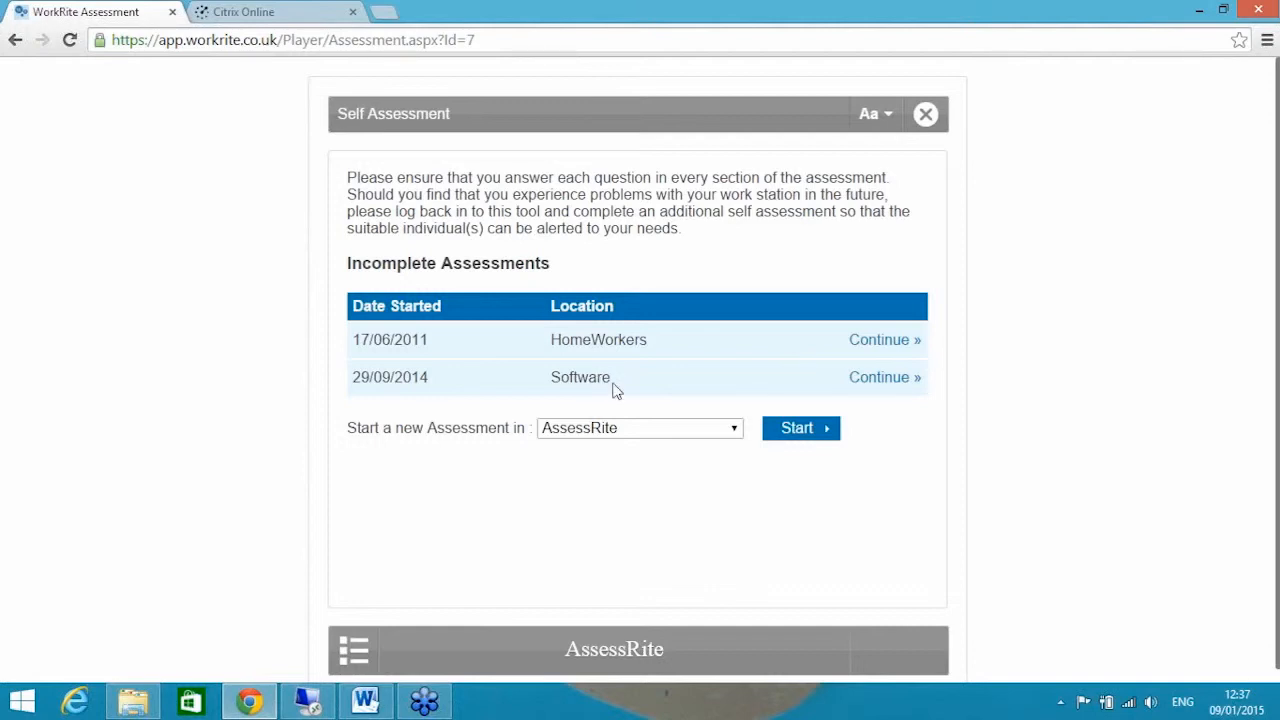
mouse_move(619, 335)
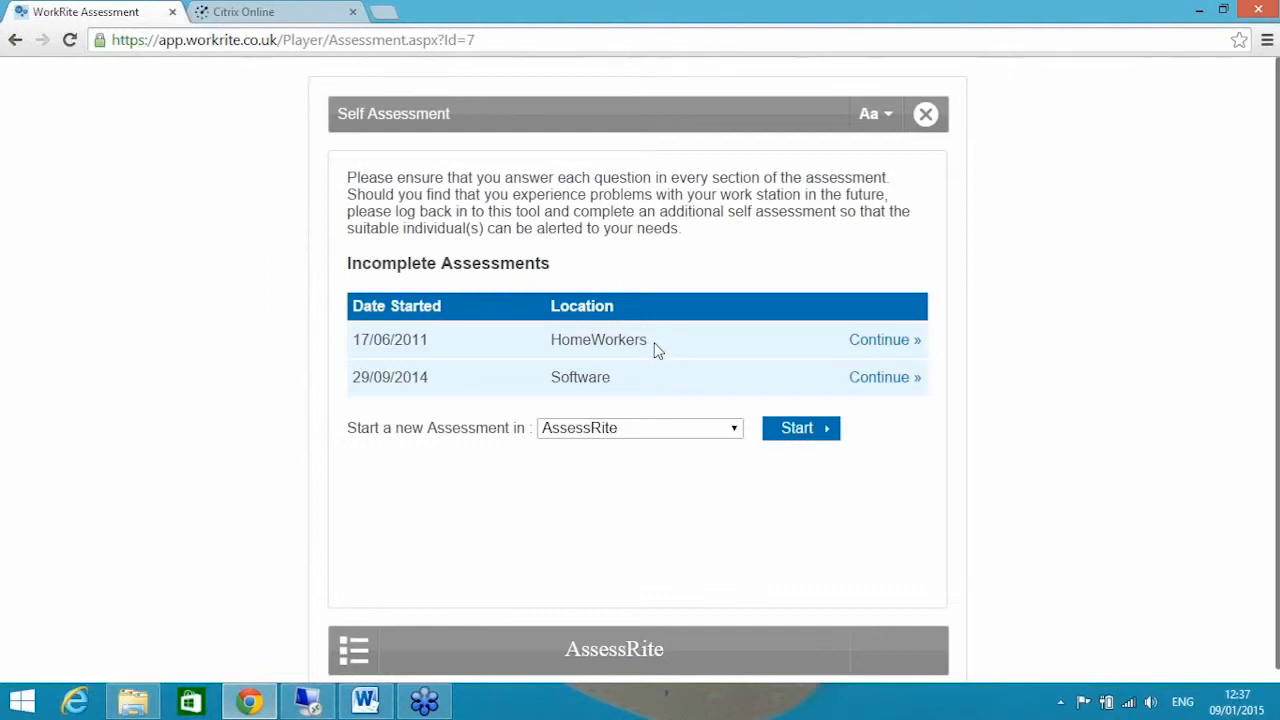
mouse_move(800, 359)
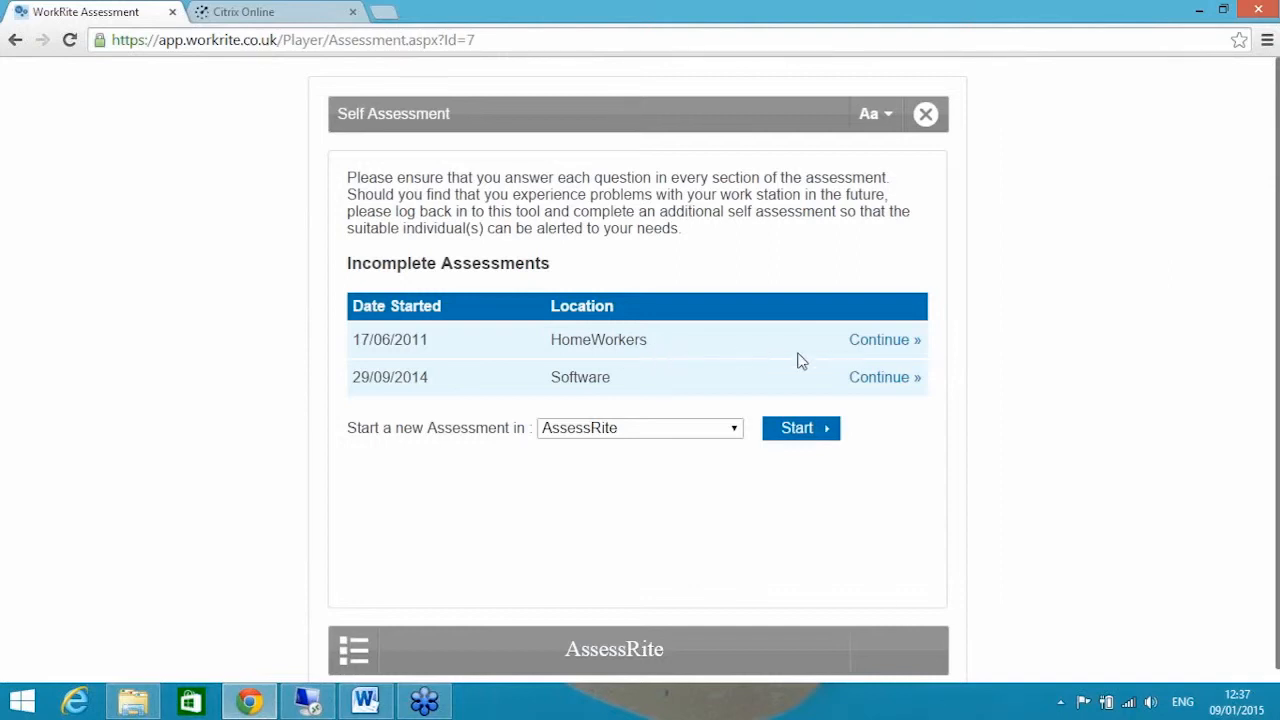
mouse_move(884, 377)
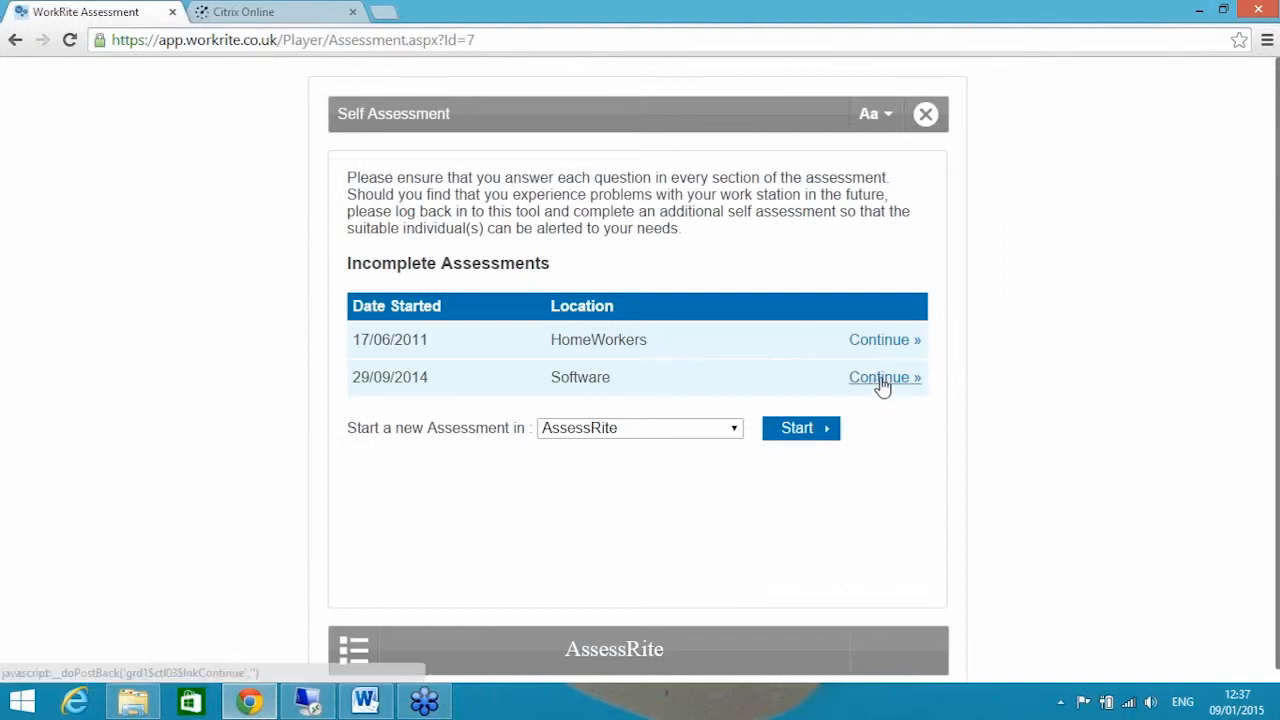
click(884, 377)
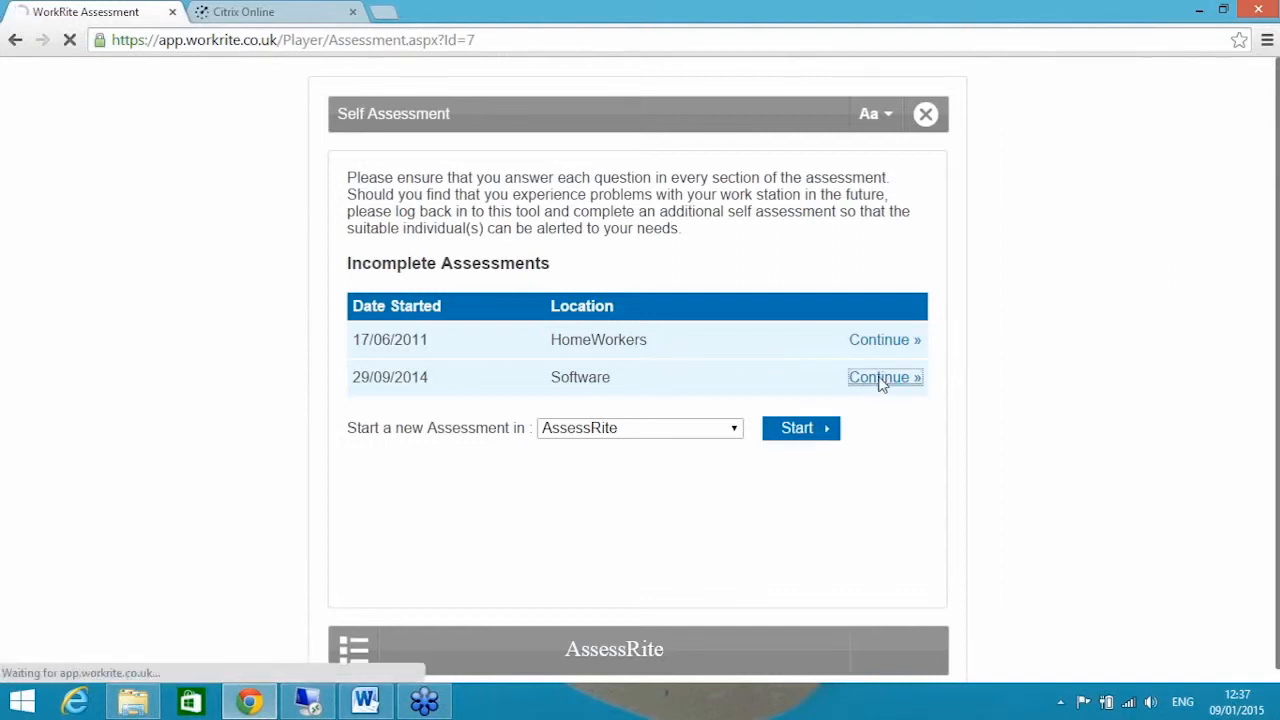
- Resume the Software assessment and scroll through its How you use your computer answers
click(884, 377)
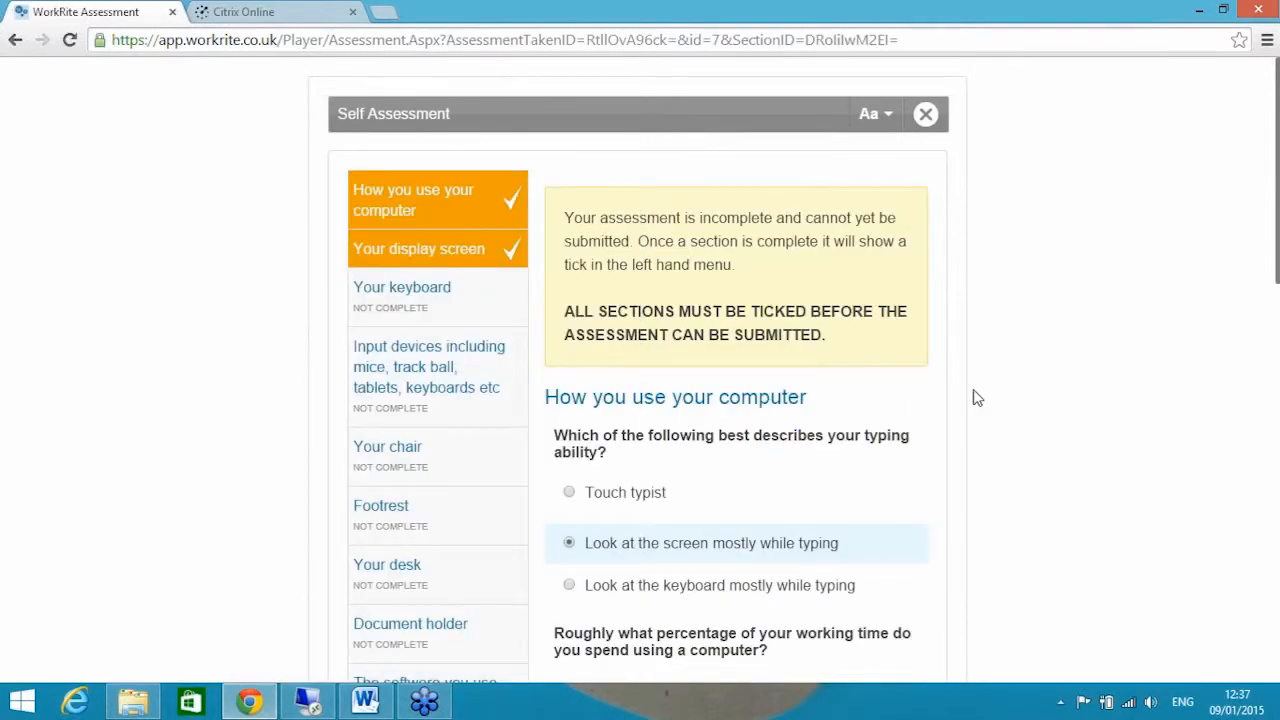
scroll(down, 3)
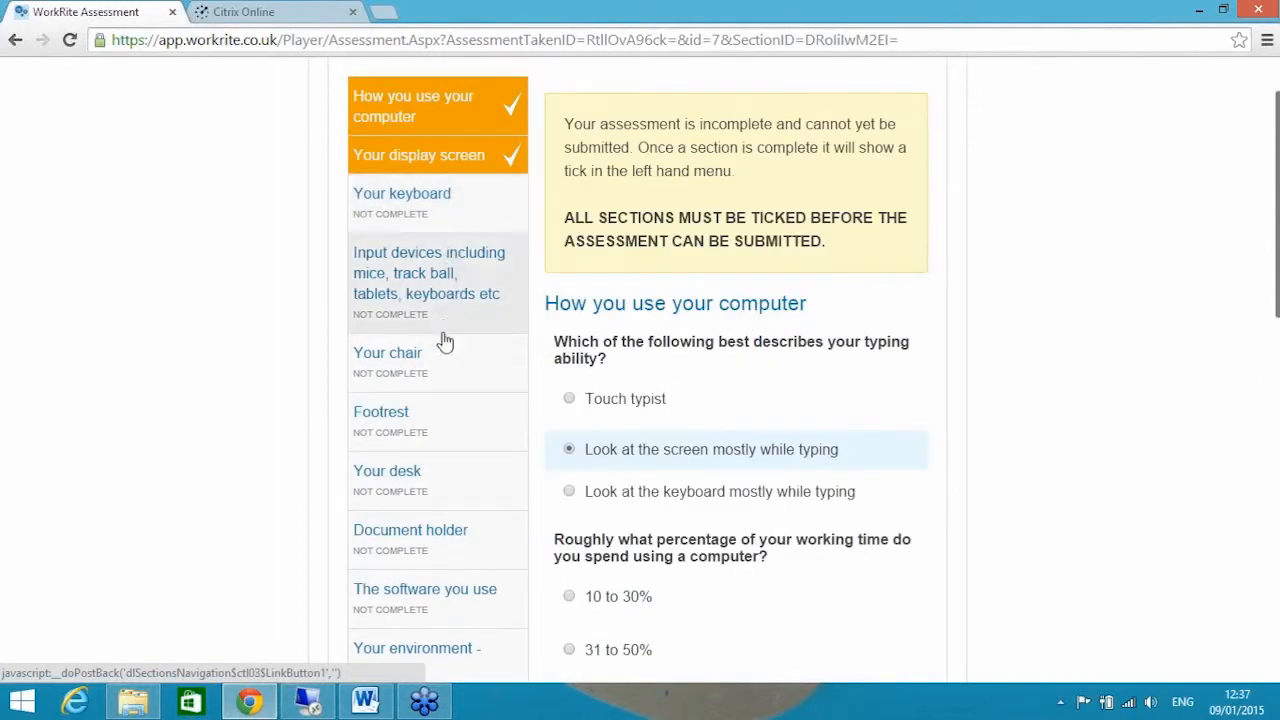
mouse_move(453, 411)
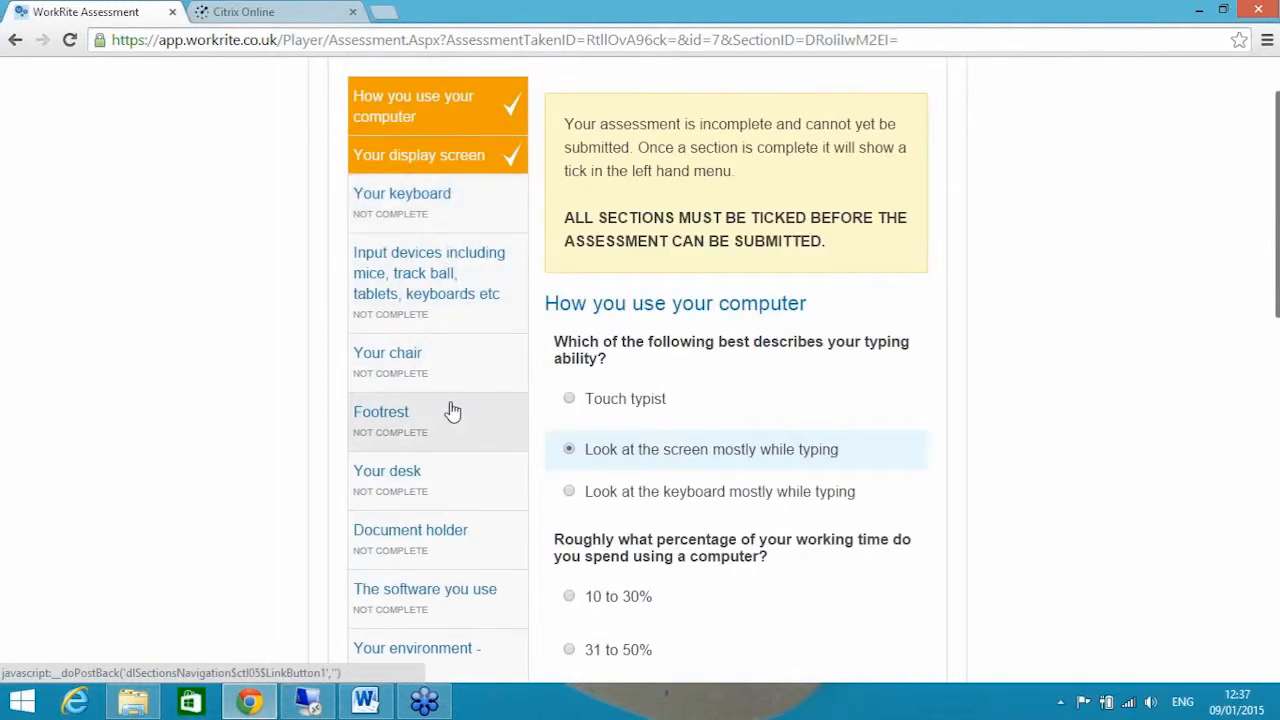
mouse_move(458, 388)
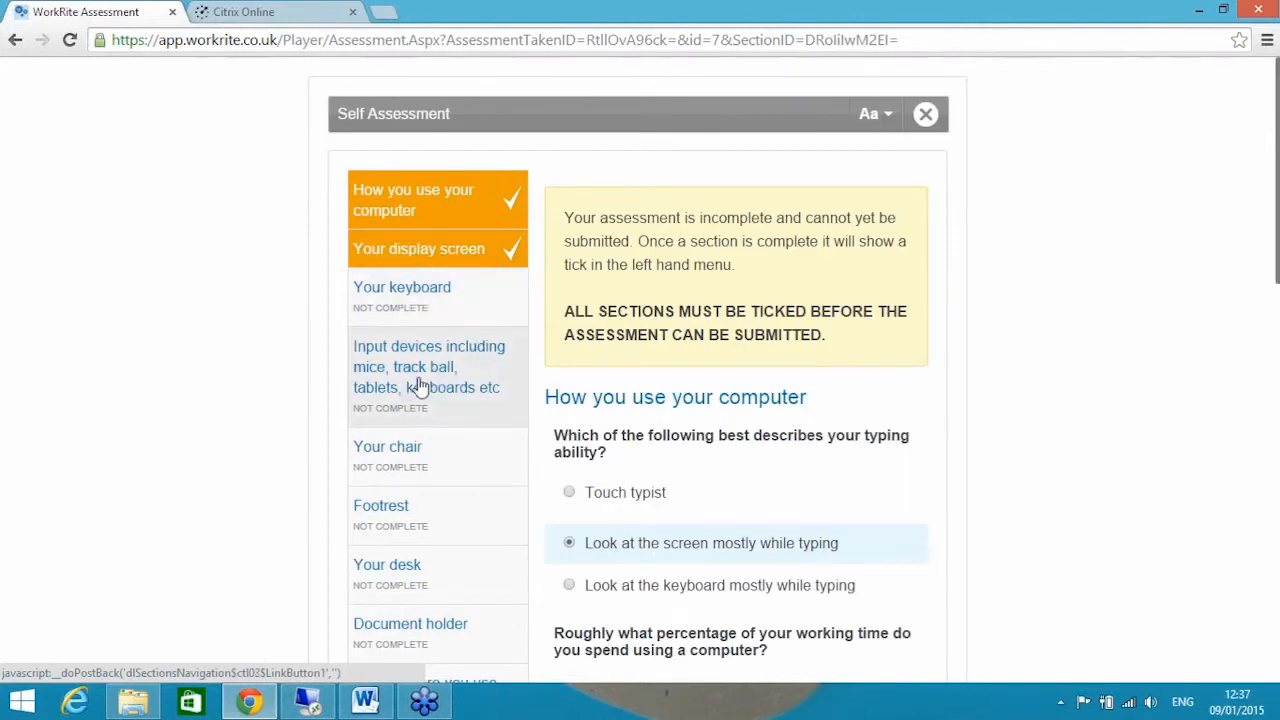
mouse_move(453, 417)
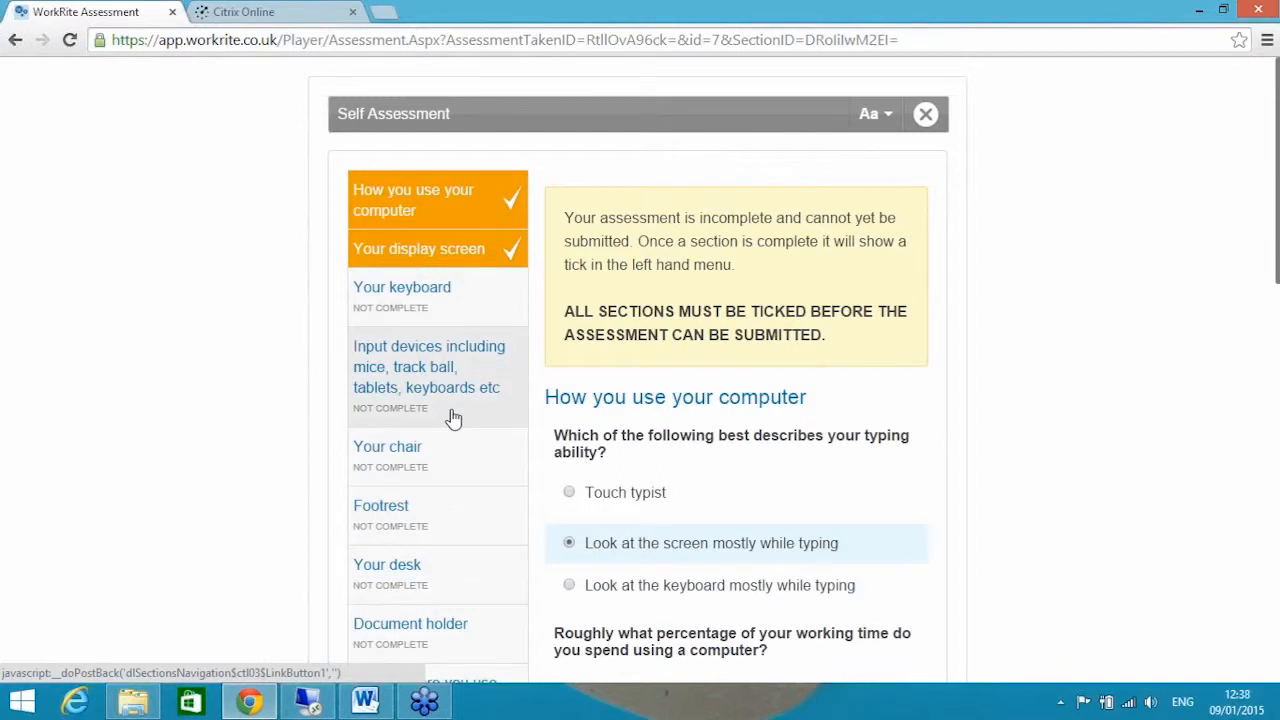
mouse_move(449, 422)
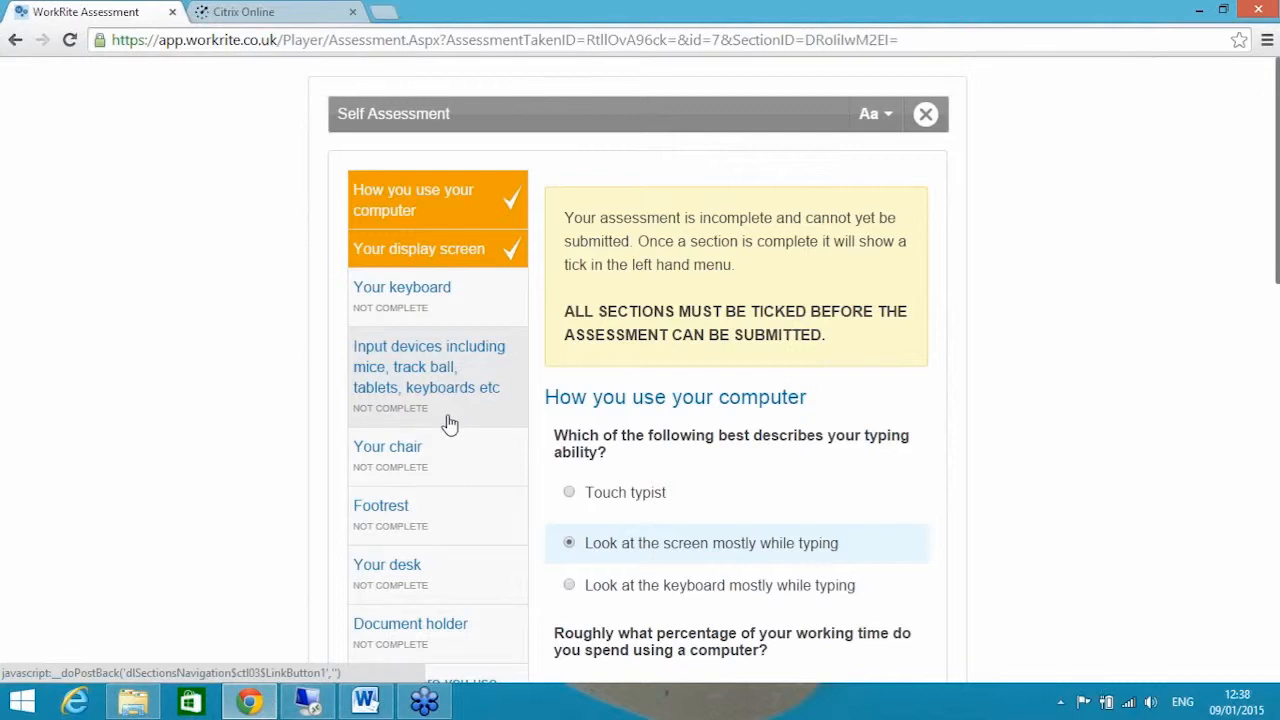
scroll(down, 3)
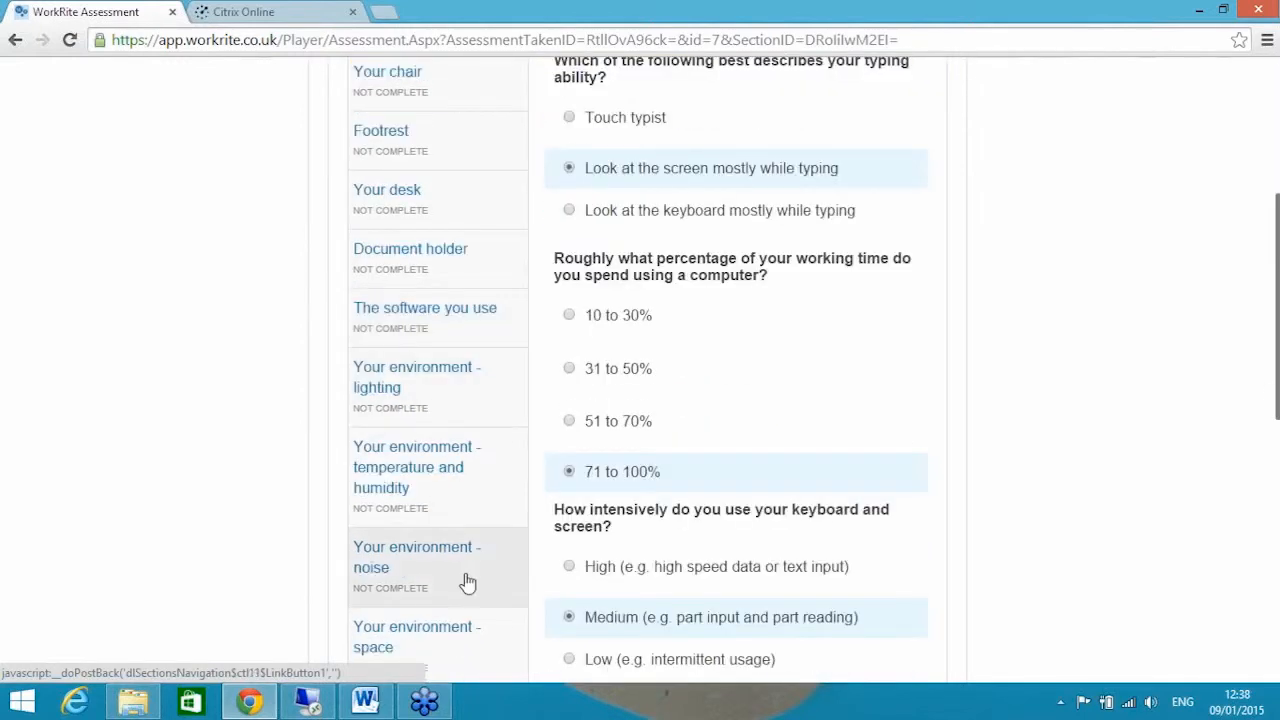
scroll(down, 3)
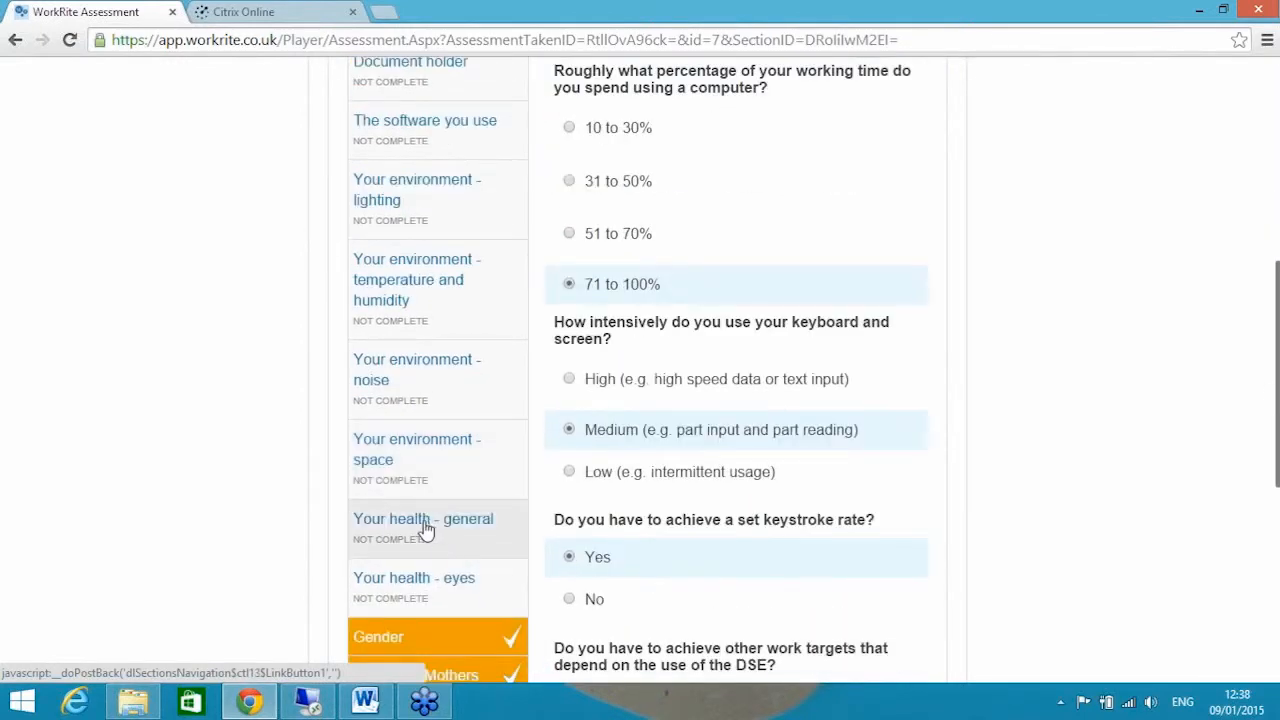
- Select 'Your health - general' and scroll through its unanswered questions
click(423, 518)
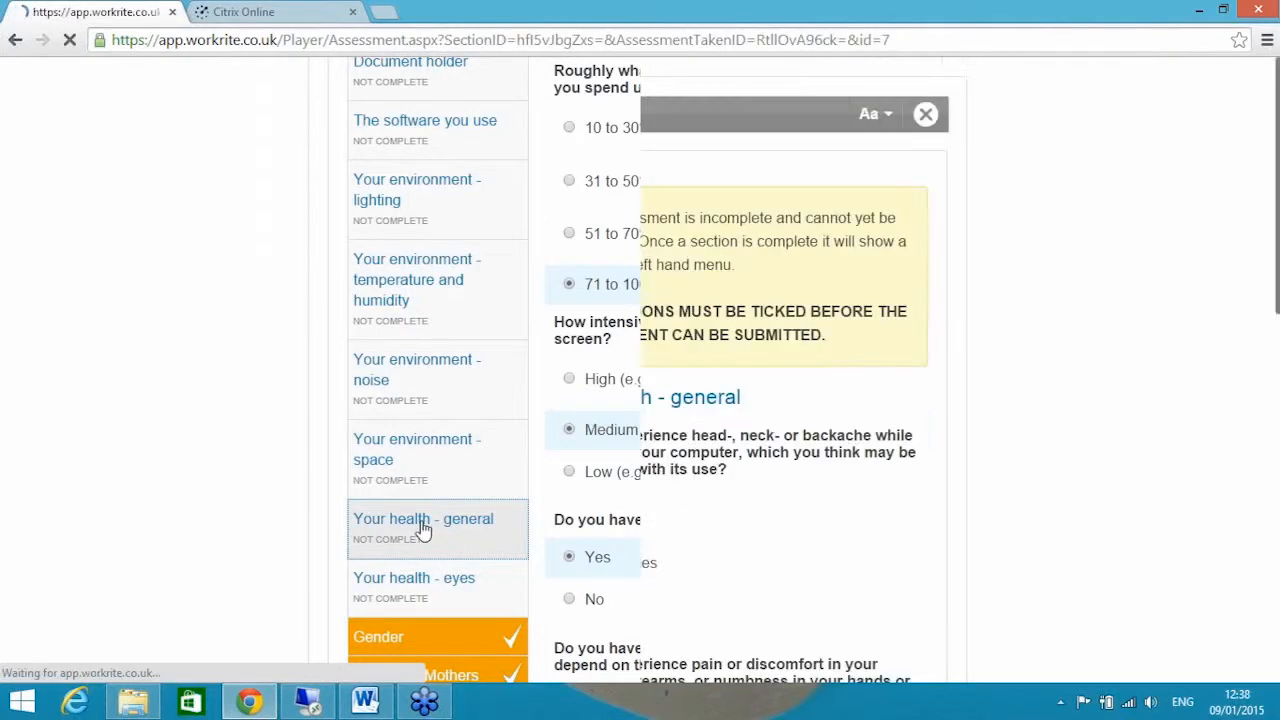
click(423, 518)
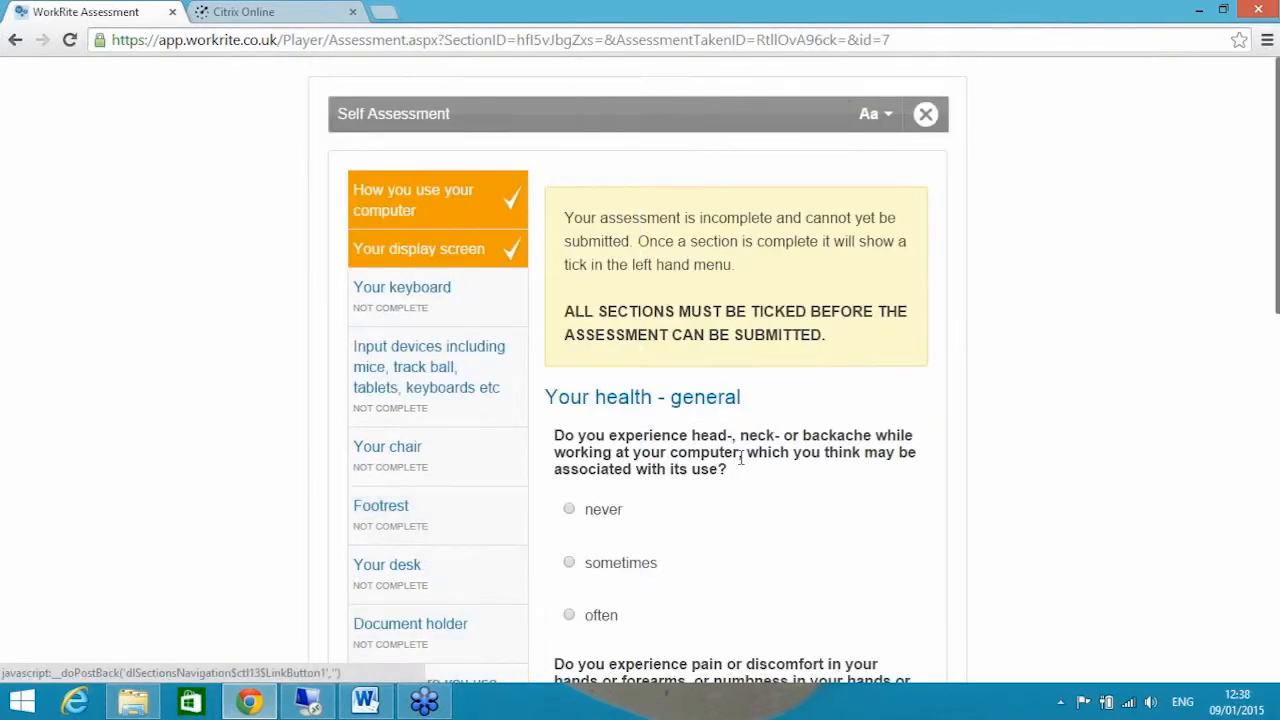
scroll(down, 3)
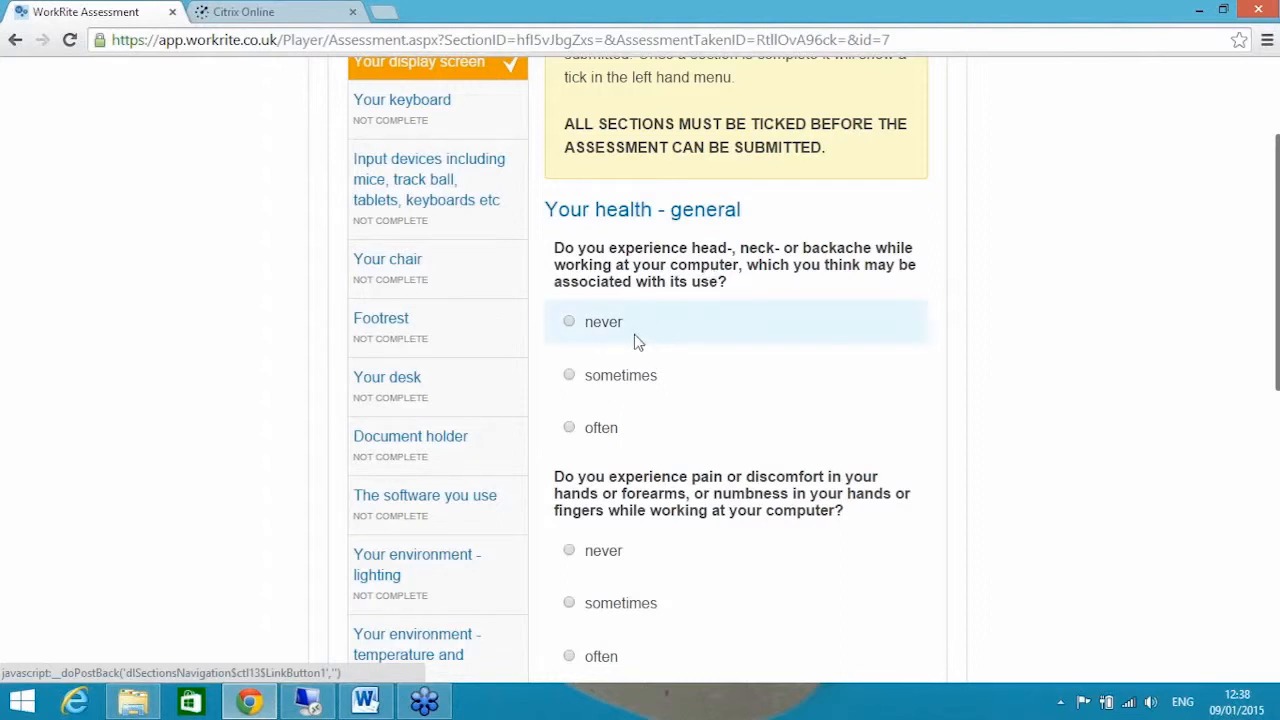
mouse_move(648, 330)
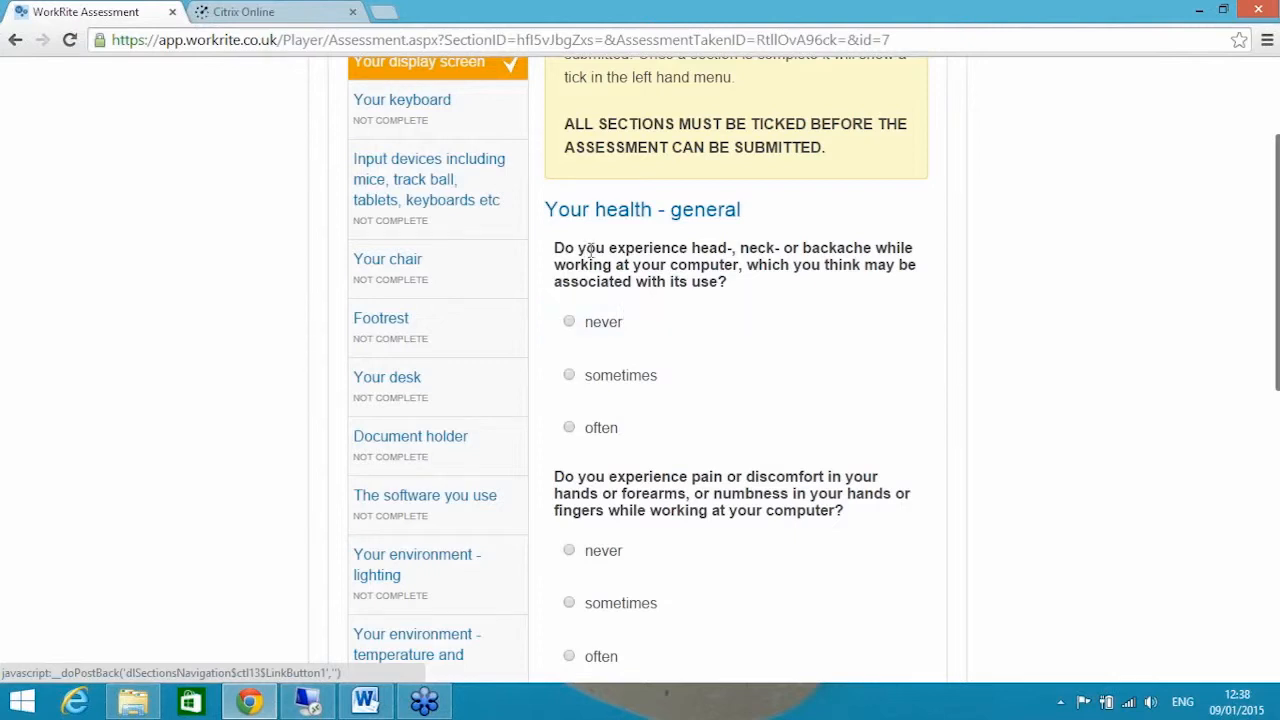
mouse_move(735, 287)
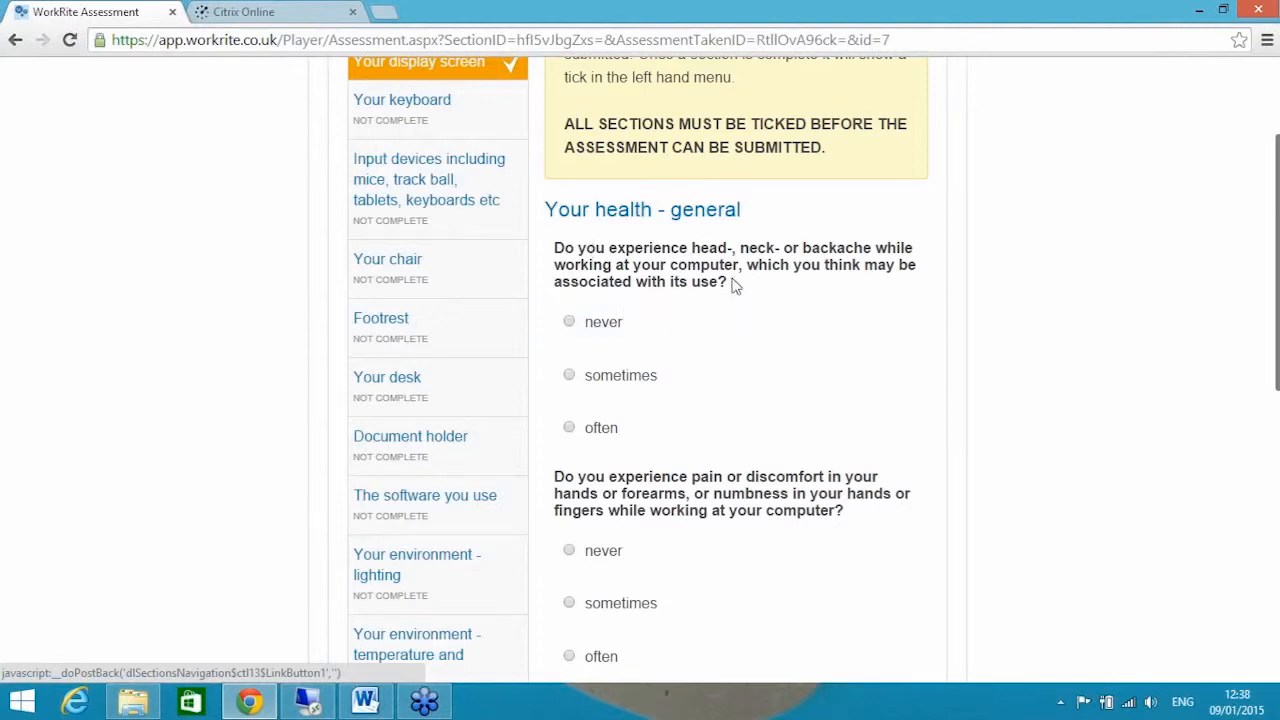
mouse_move(740, 293)
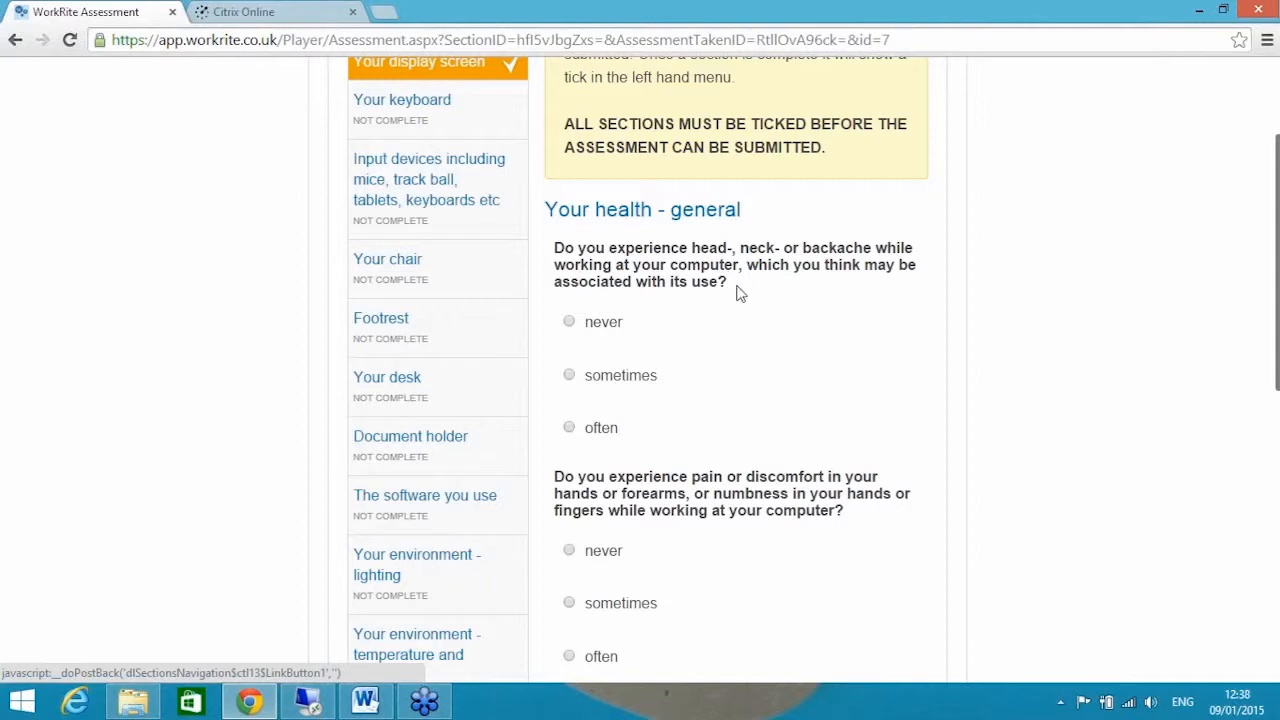
mouse_move(737, 291)
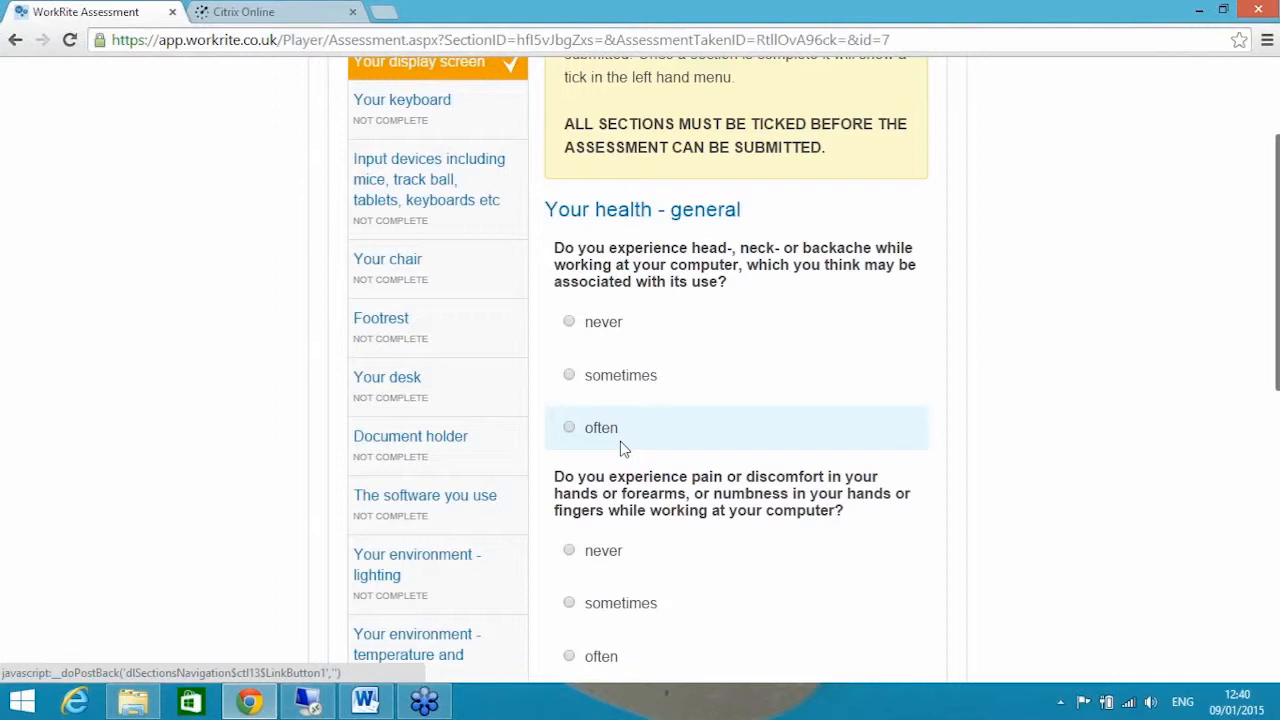
mouse_move(600, 442)
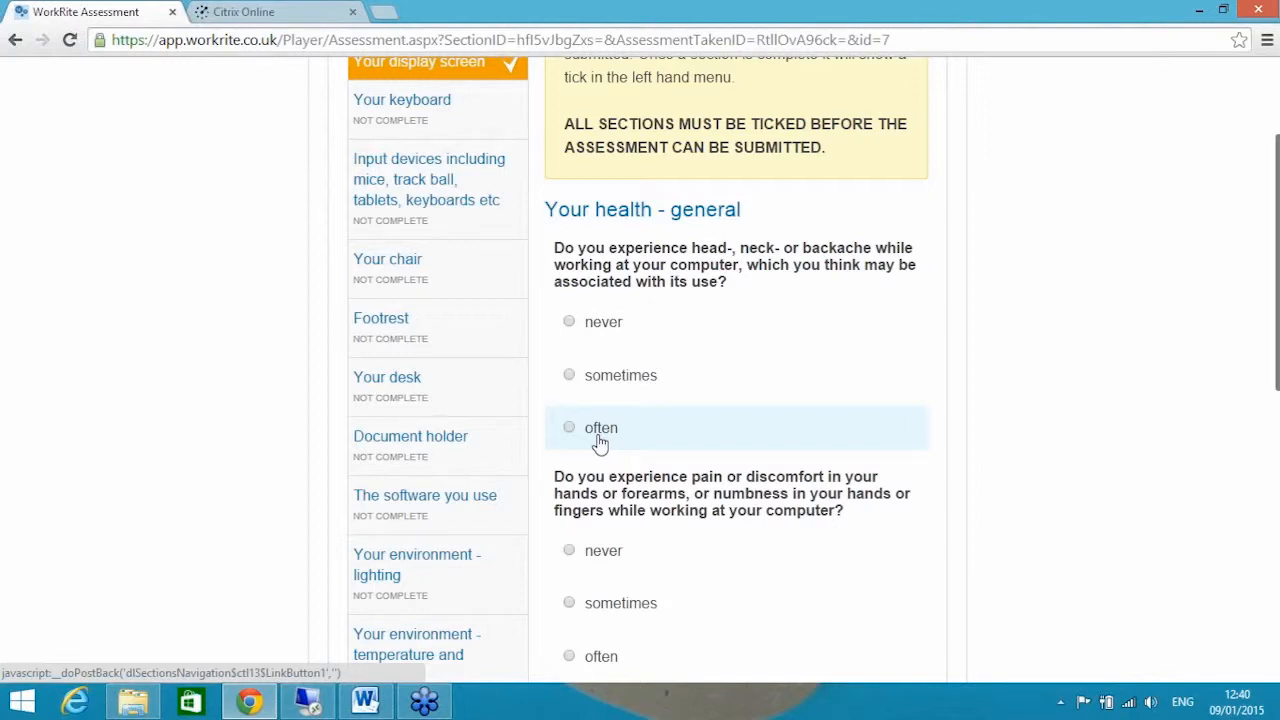
mouse_move(613, 446)
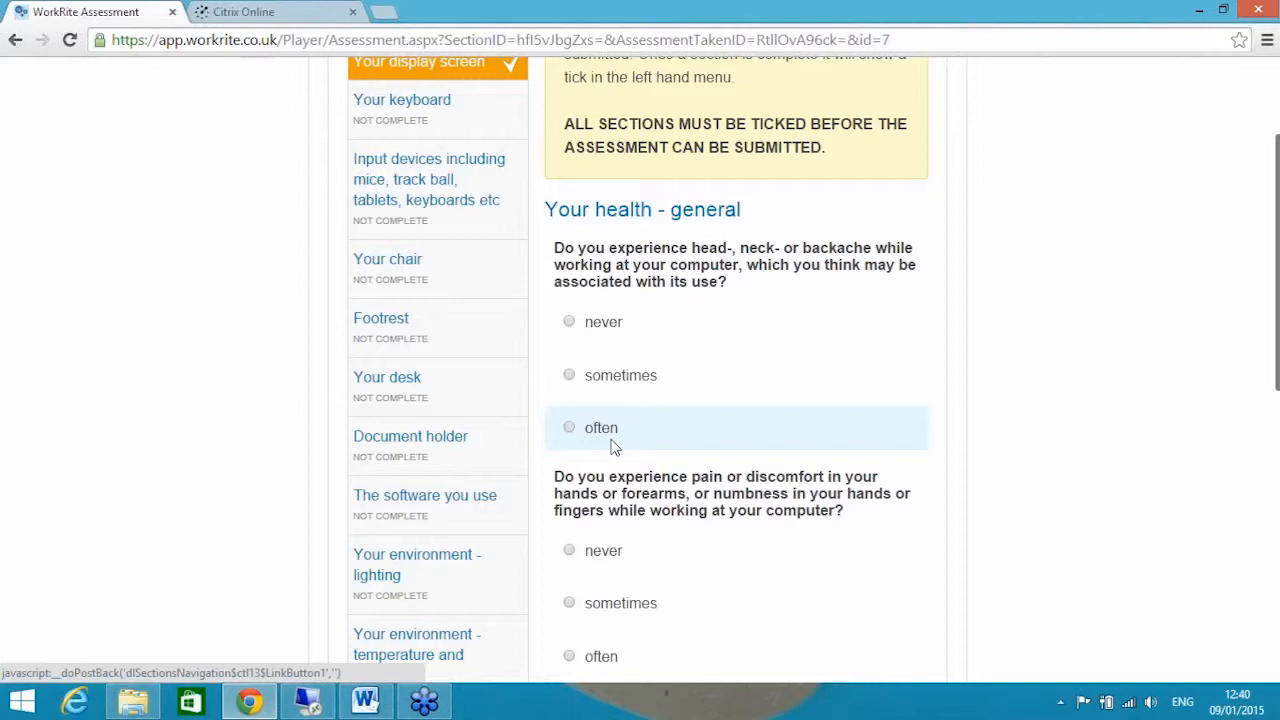
- Scroll through the general health questions and attempt moving to the next section
scroll(down, 3)
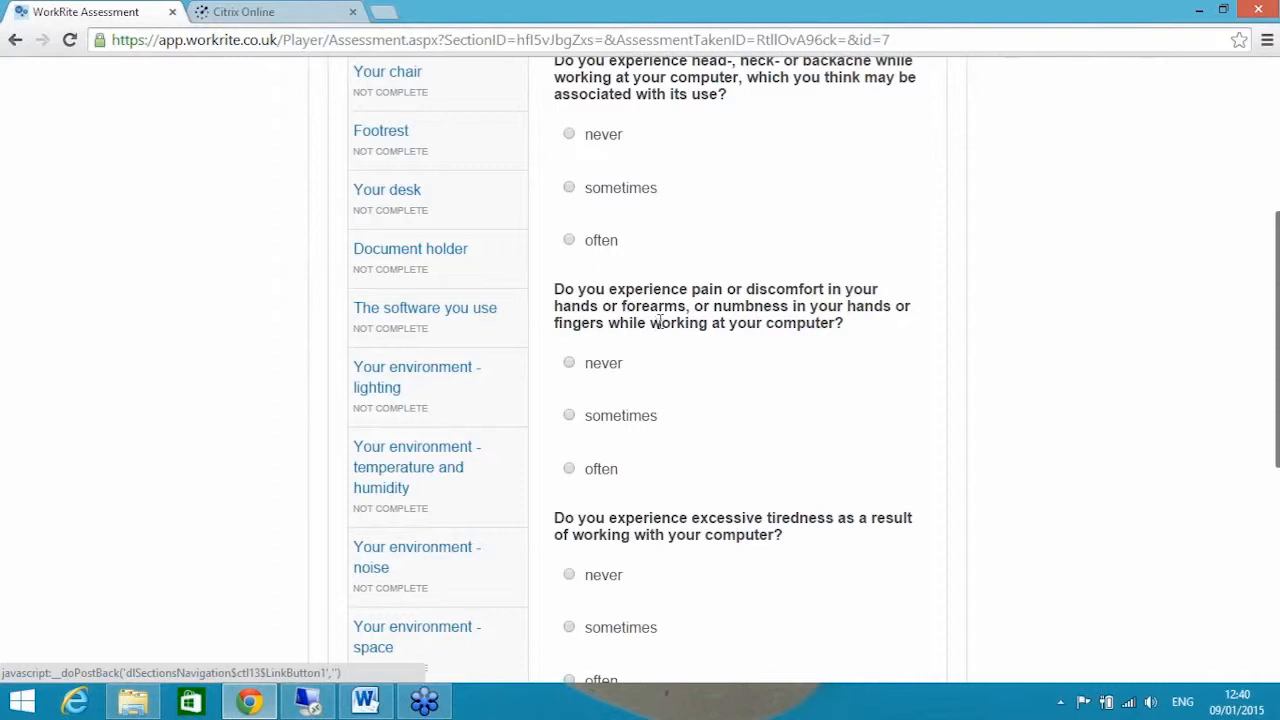
scroll(down, 3)
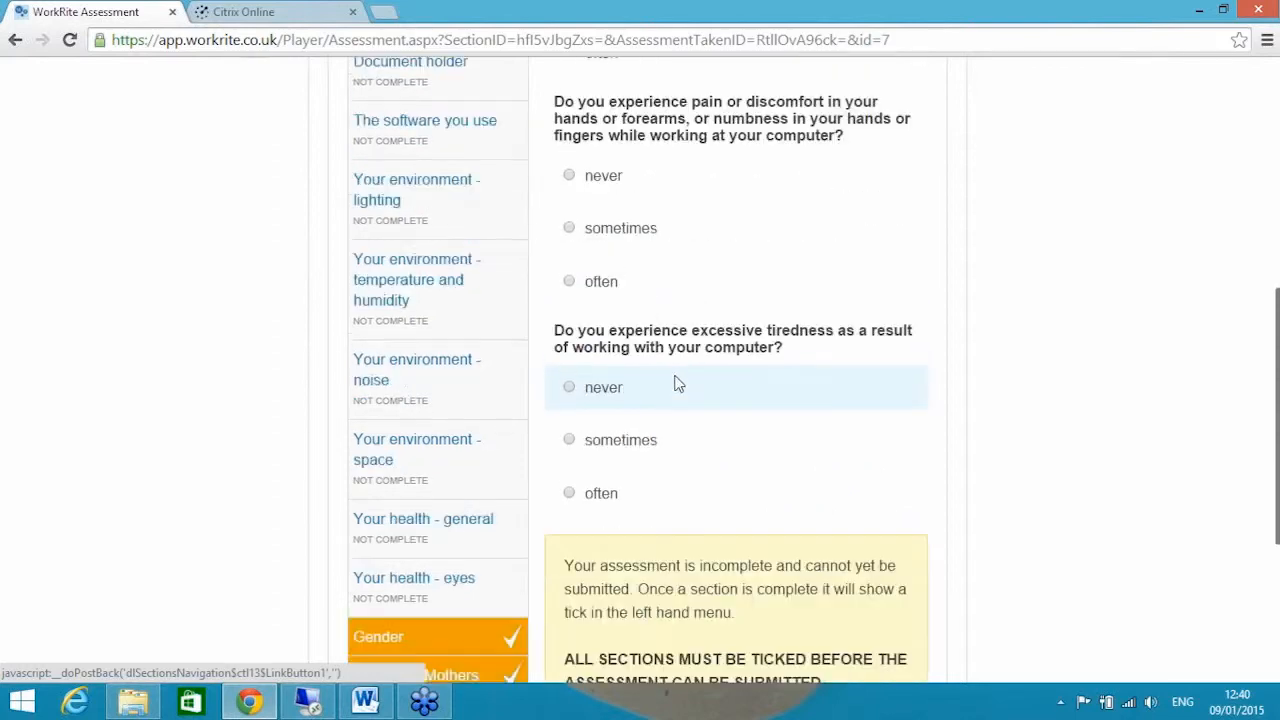
mouse_move(716, 371)
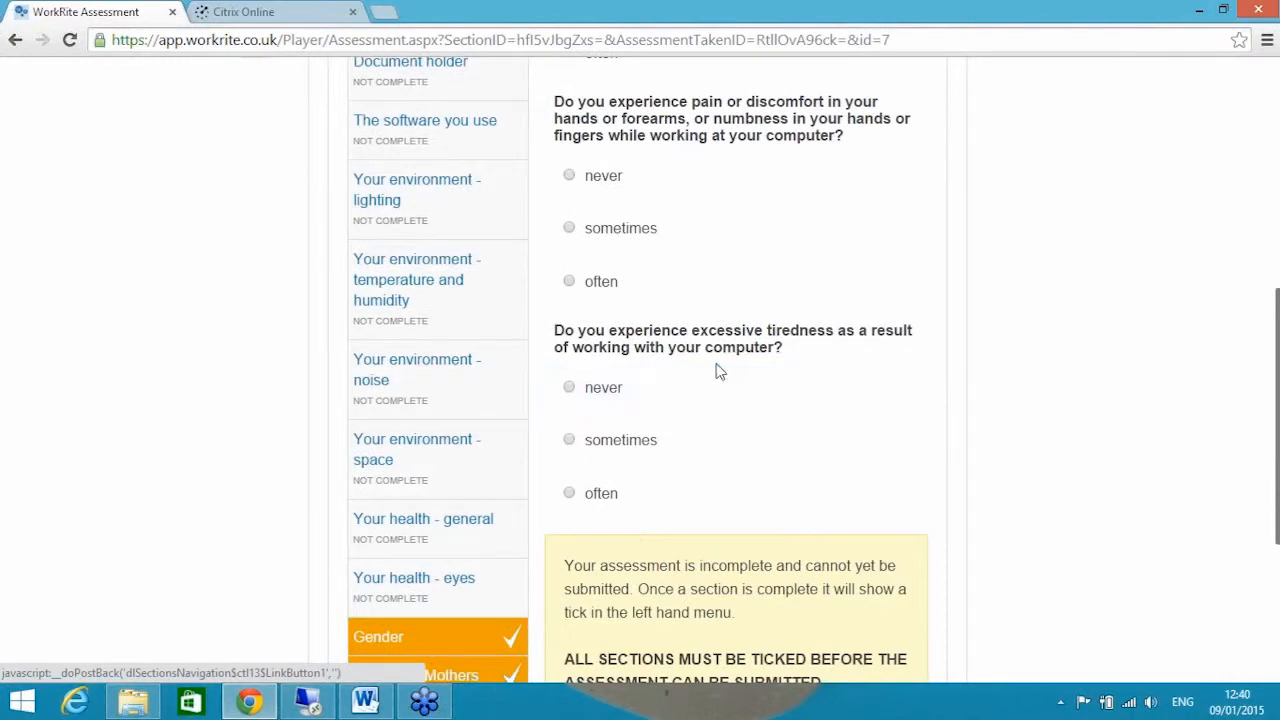
mouse_move(726, 371)
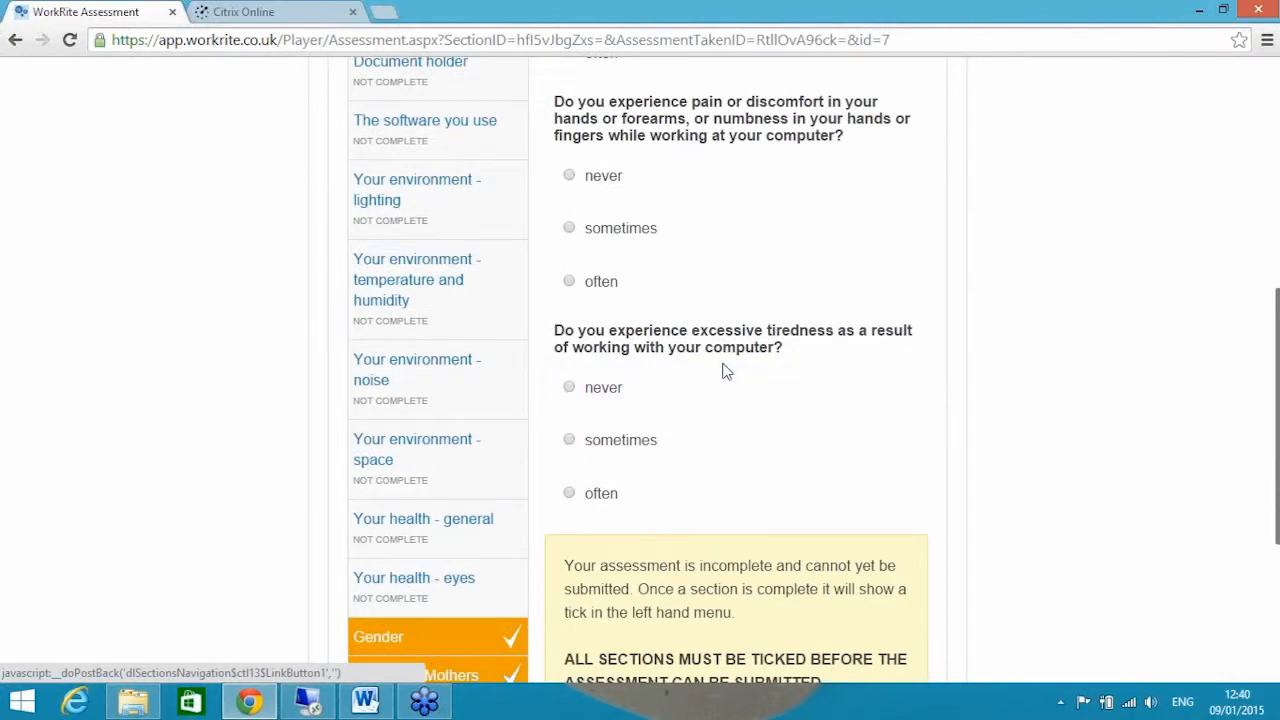
scroll(down, 3)
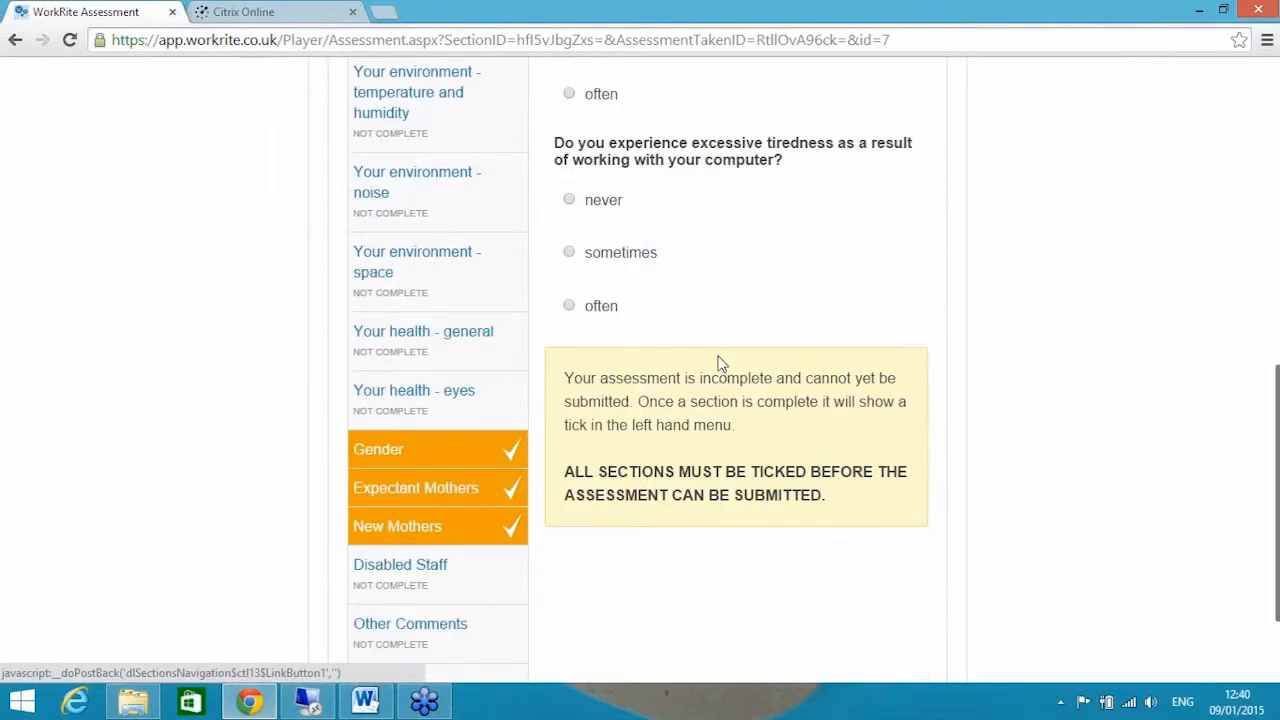
scroll(down, 3)
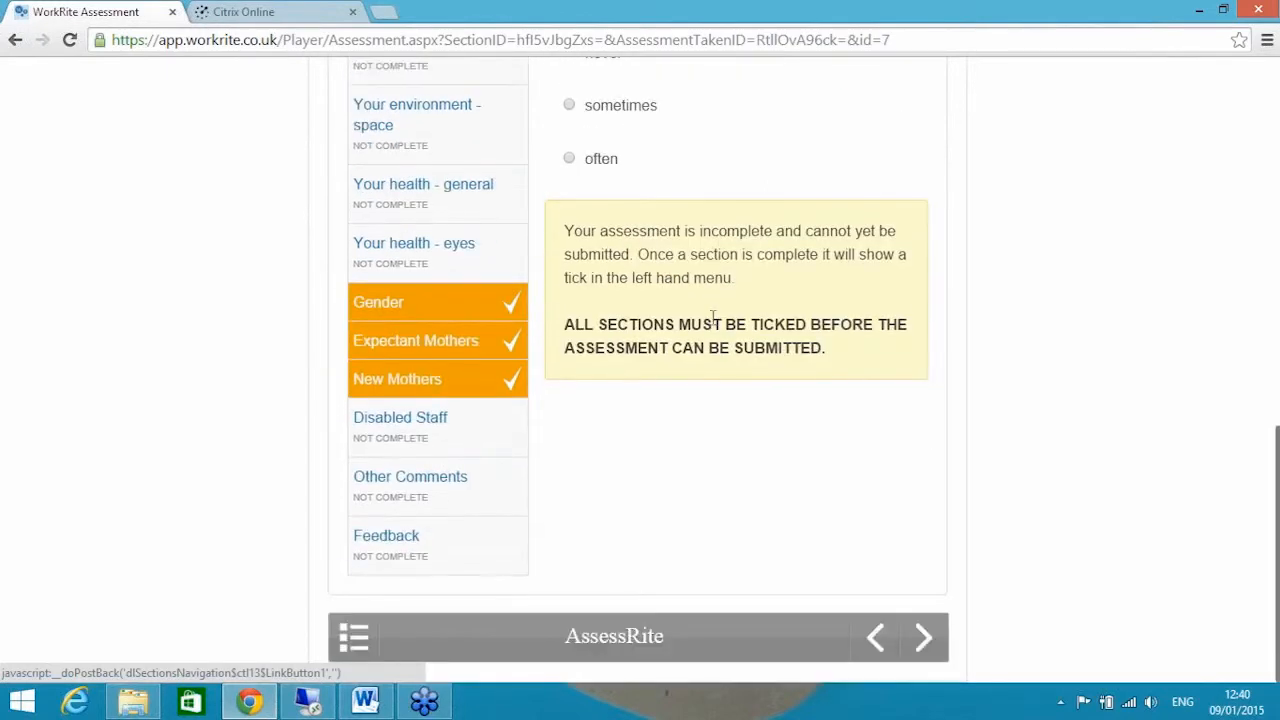
mouse_move(922, 637)
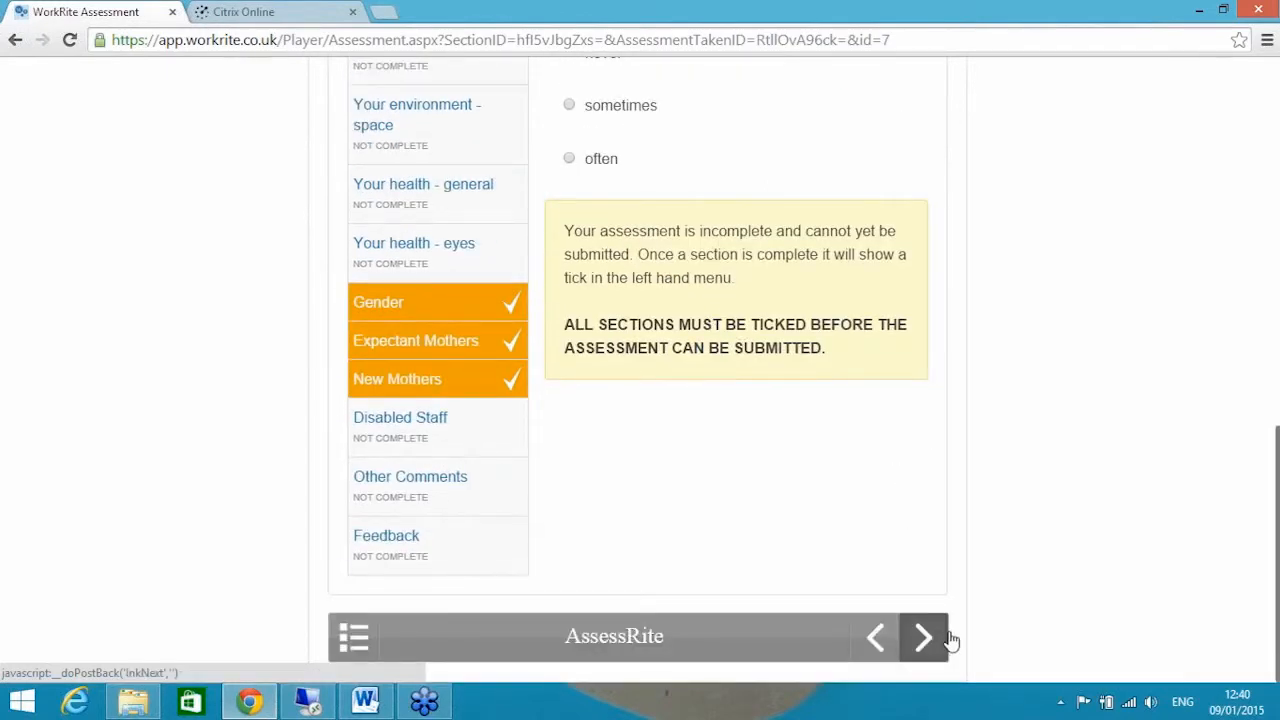
click(921, 637)
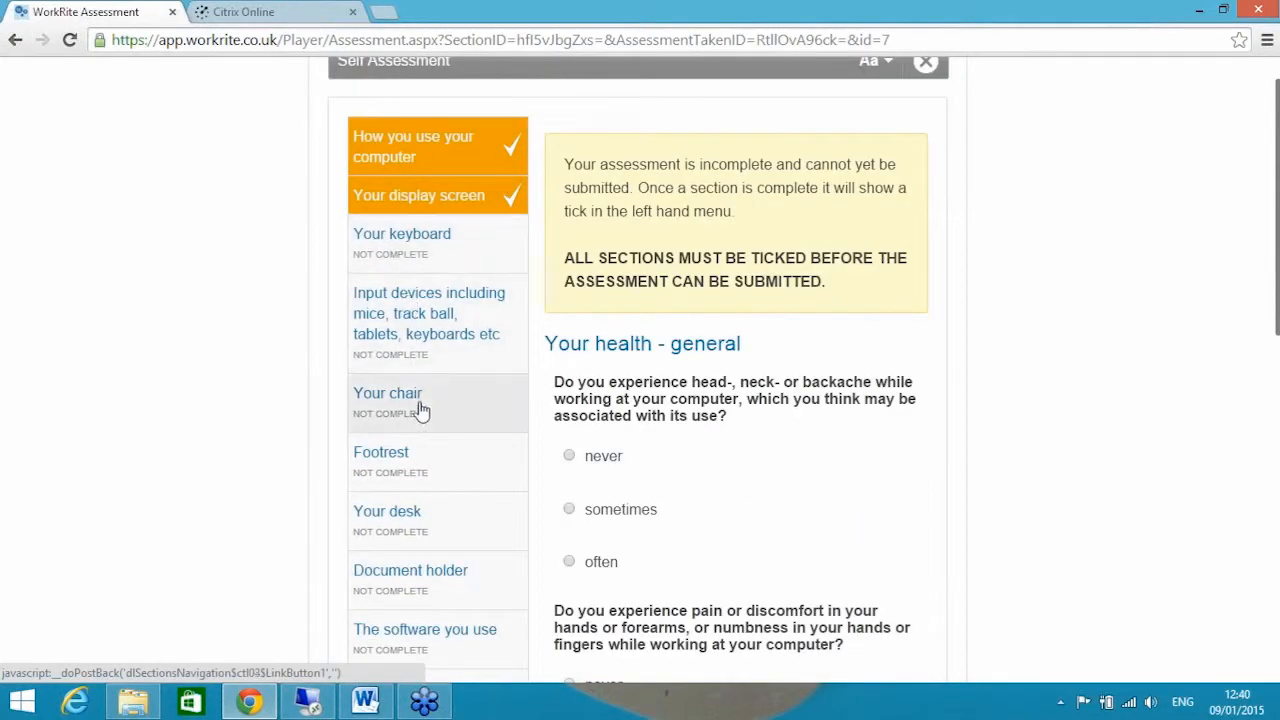
scroll(down, 3)
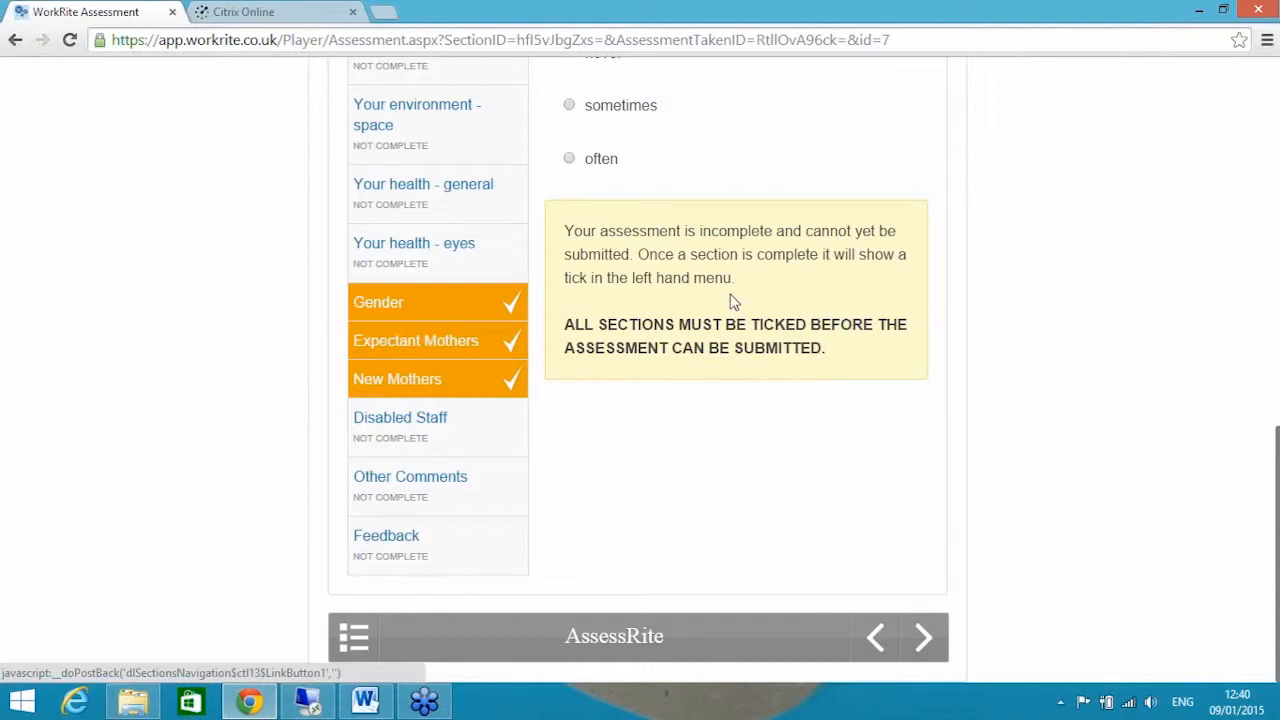
mouse_move(745, 303)
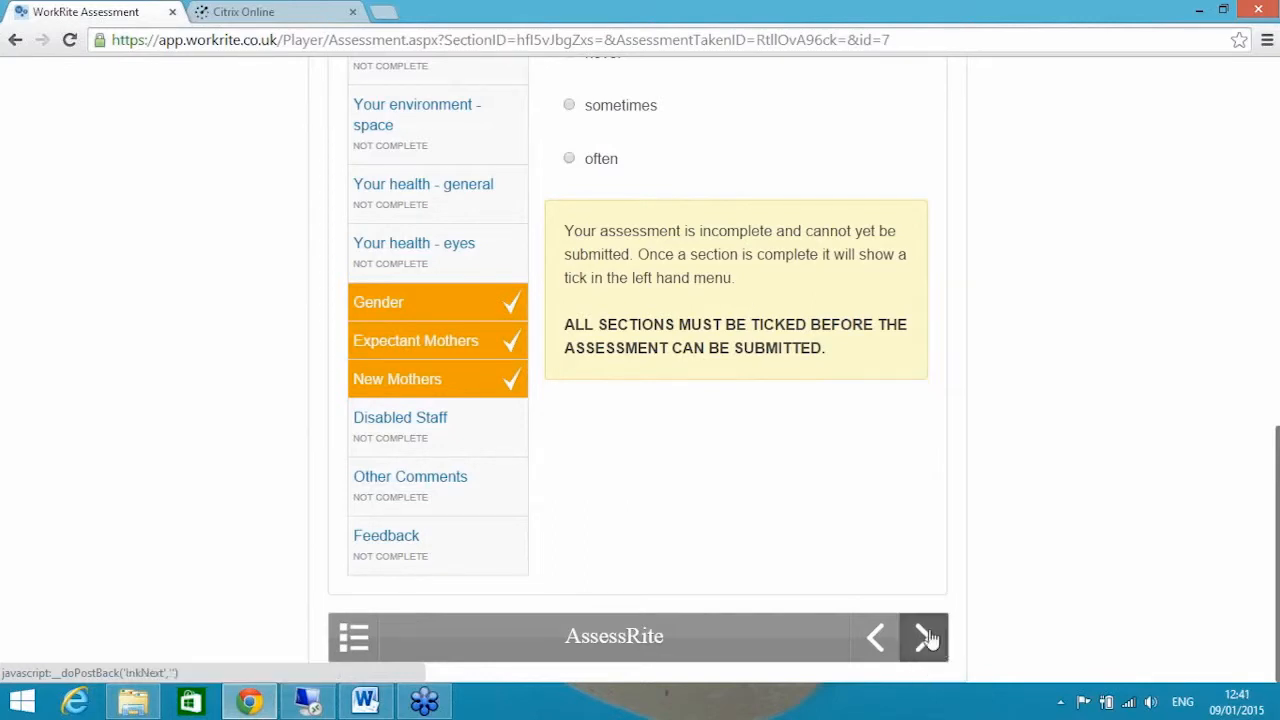
mouse_move(921, 637)
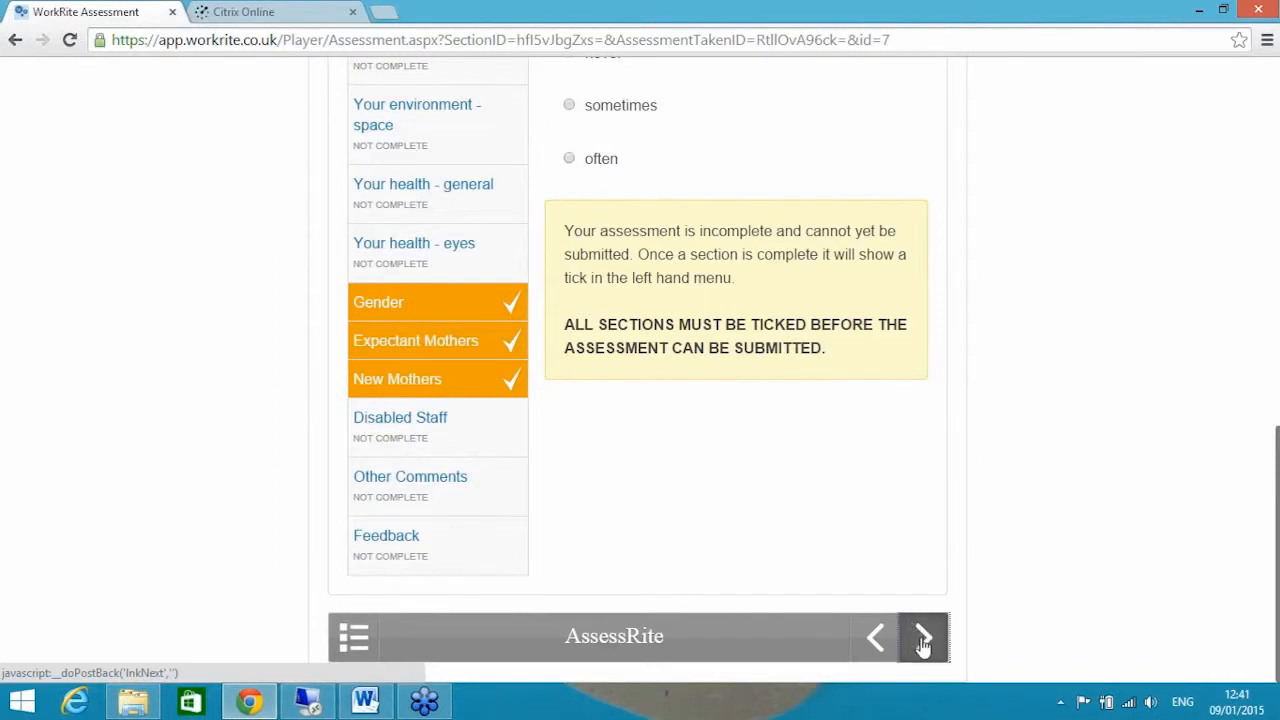
- Advance to 'Your health - eyes' and close the self assessment
click(922, 637)
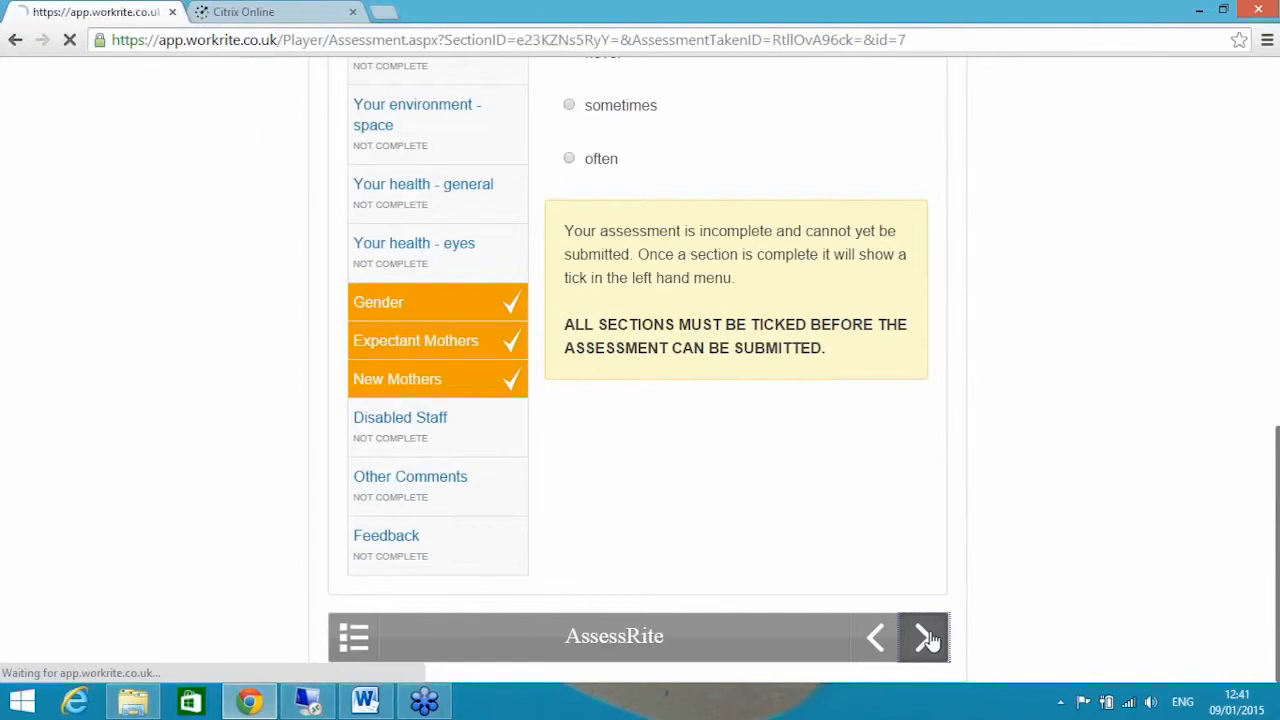
click(922, 637)
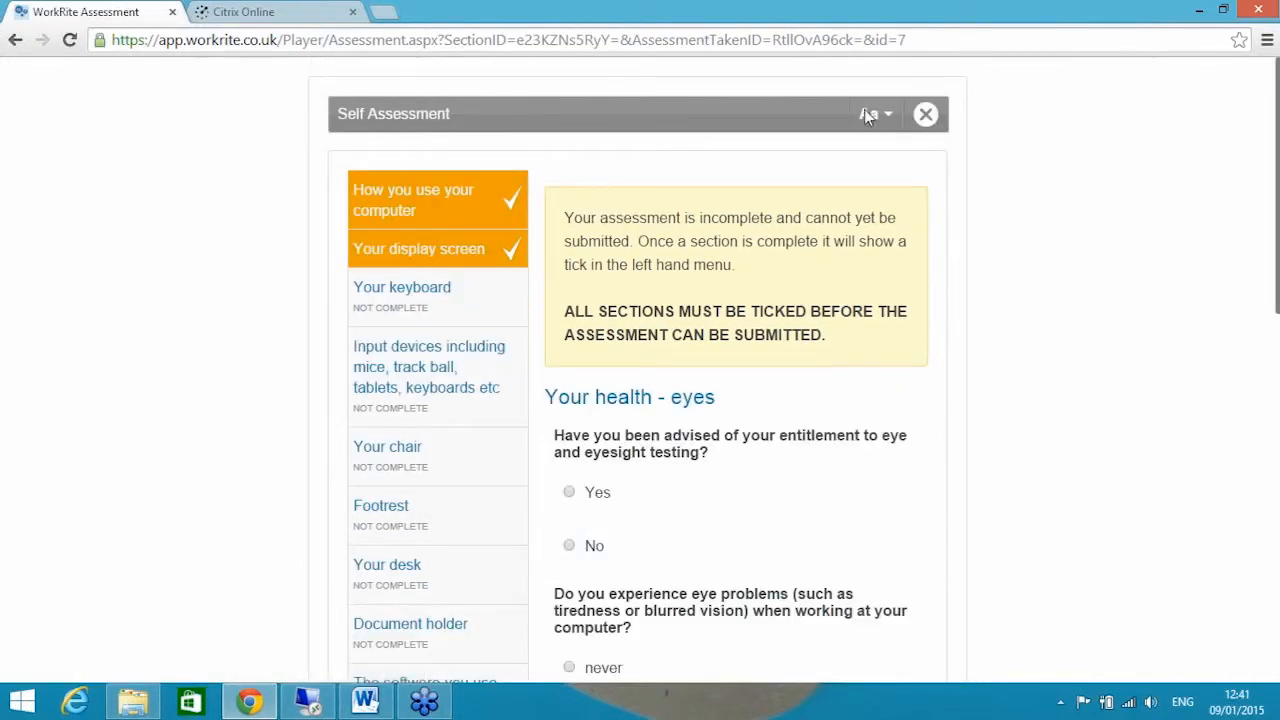
click(924, 113)
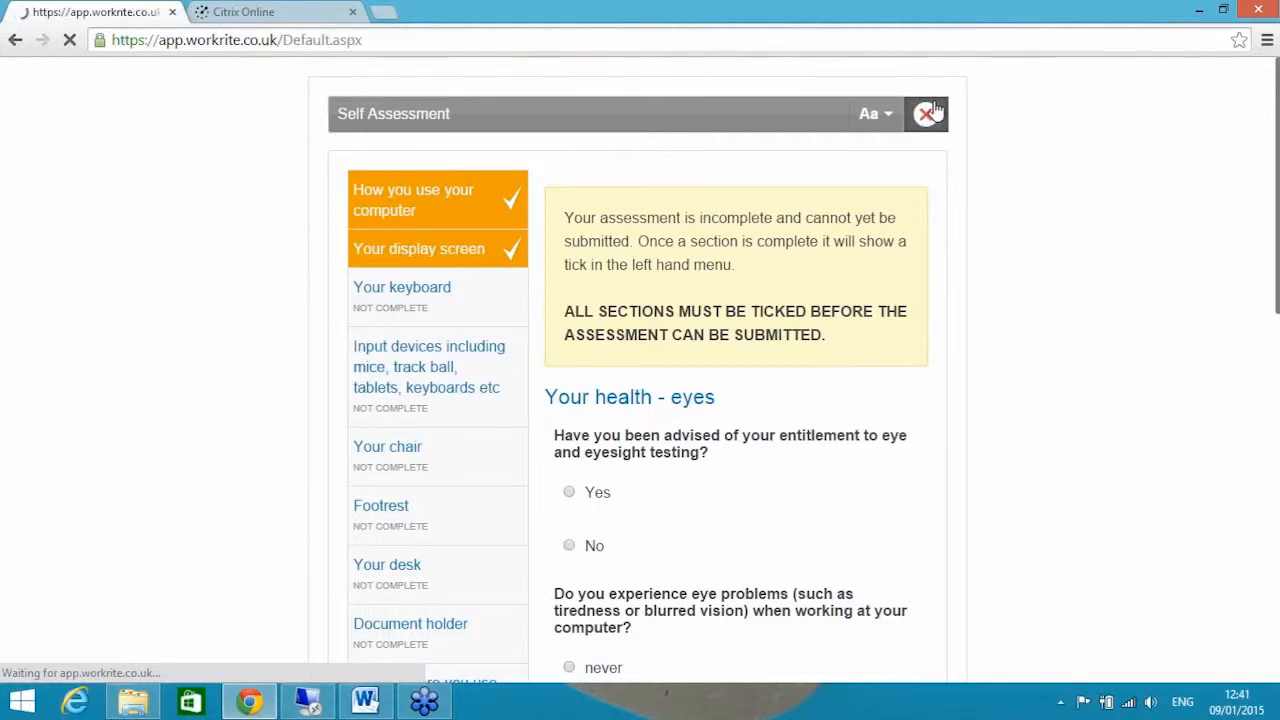
- Close the self-assessment and scroll the home dashboard to the Top Users With Issues chart
click(925, 113)
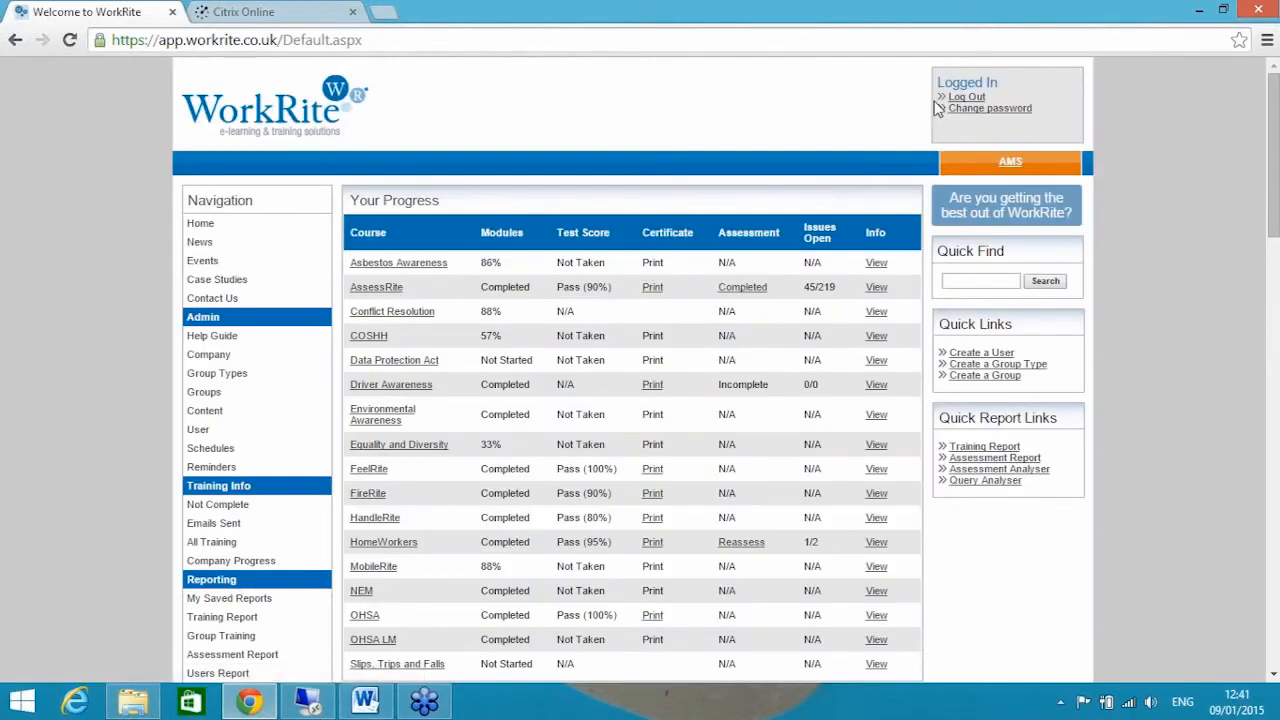
mouse_move(898, 63)
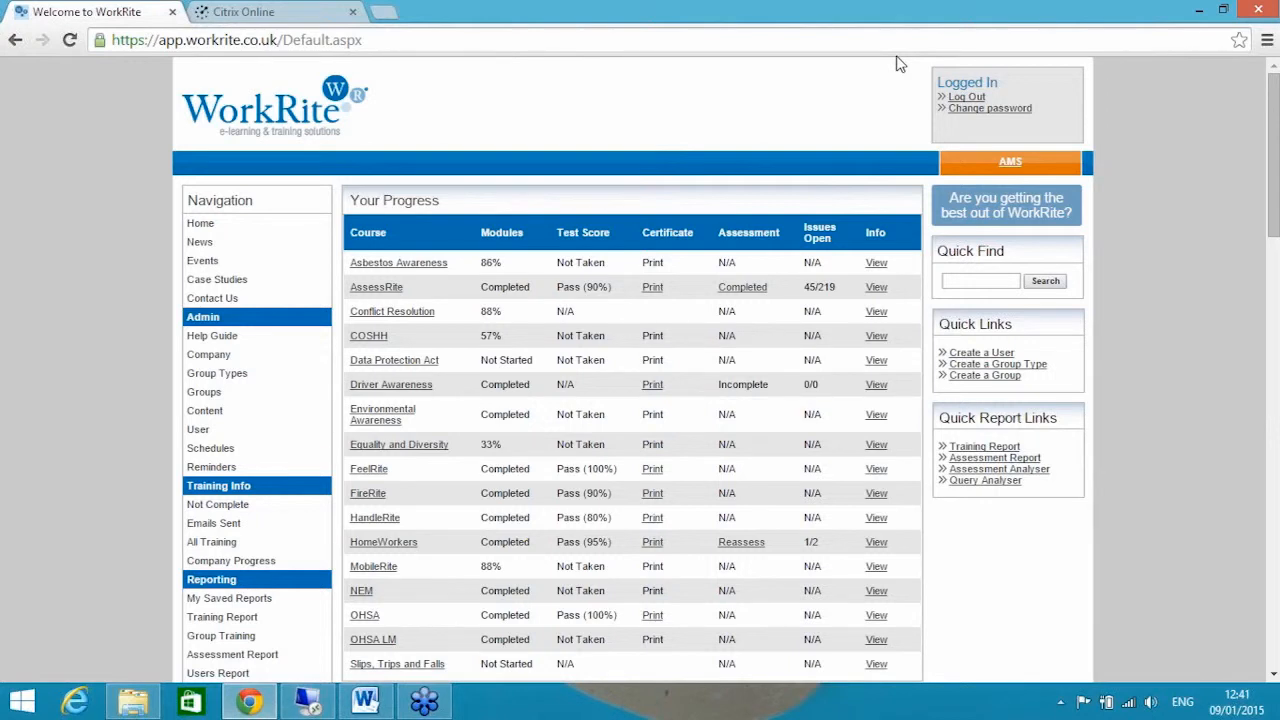
scroll(down, 3)
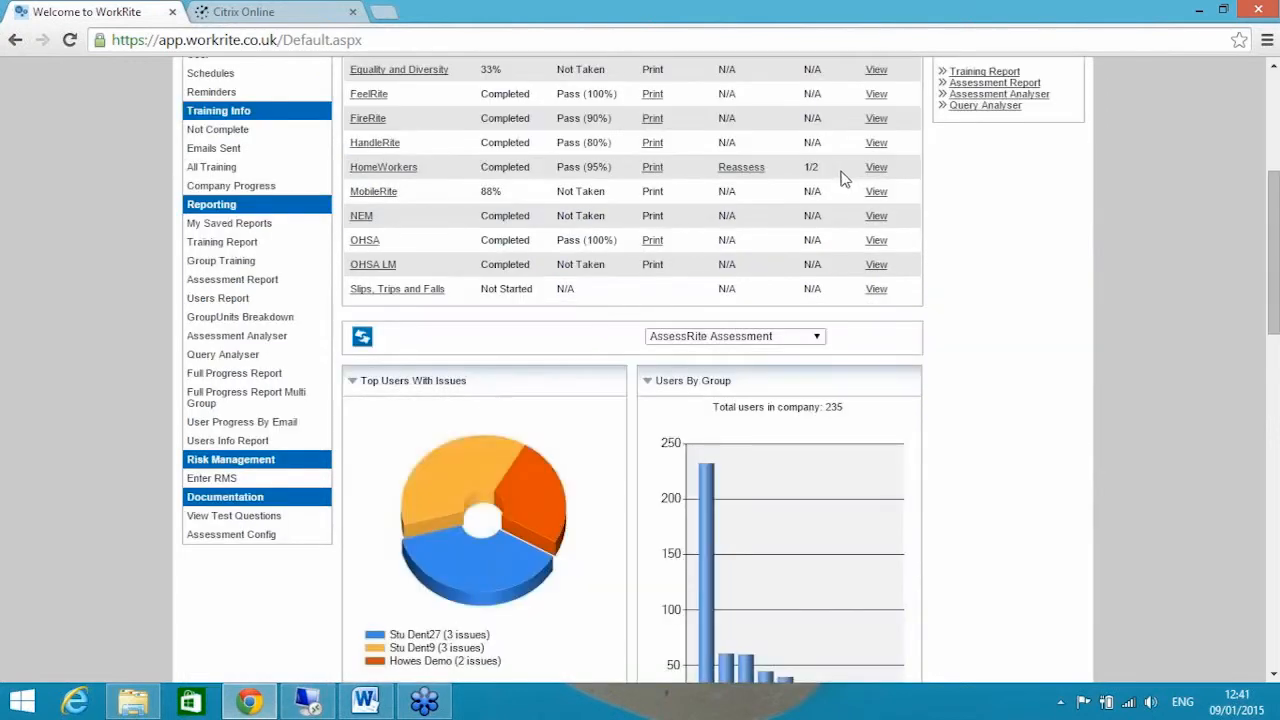
scroll(down, 3)
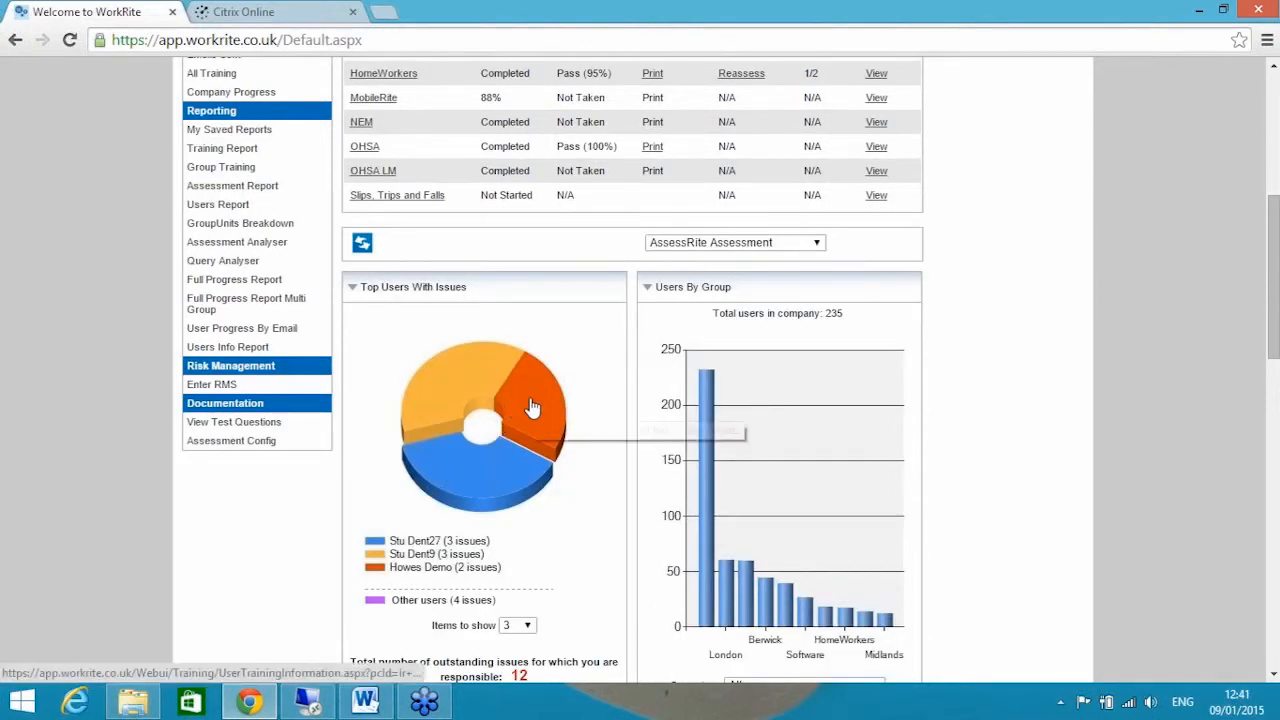
mouse_move(555, 420)
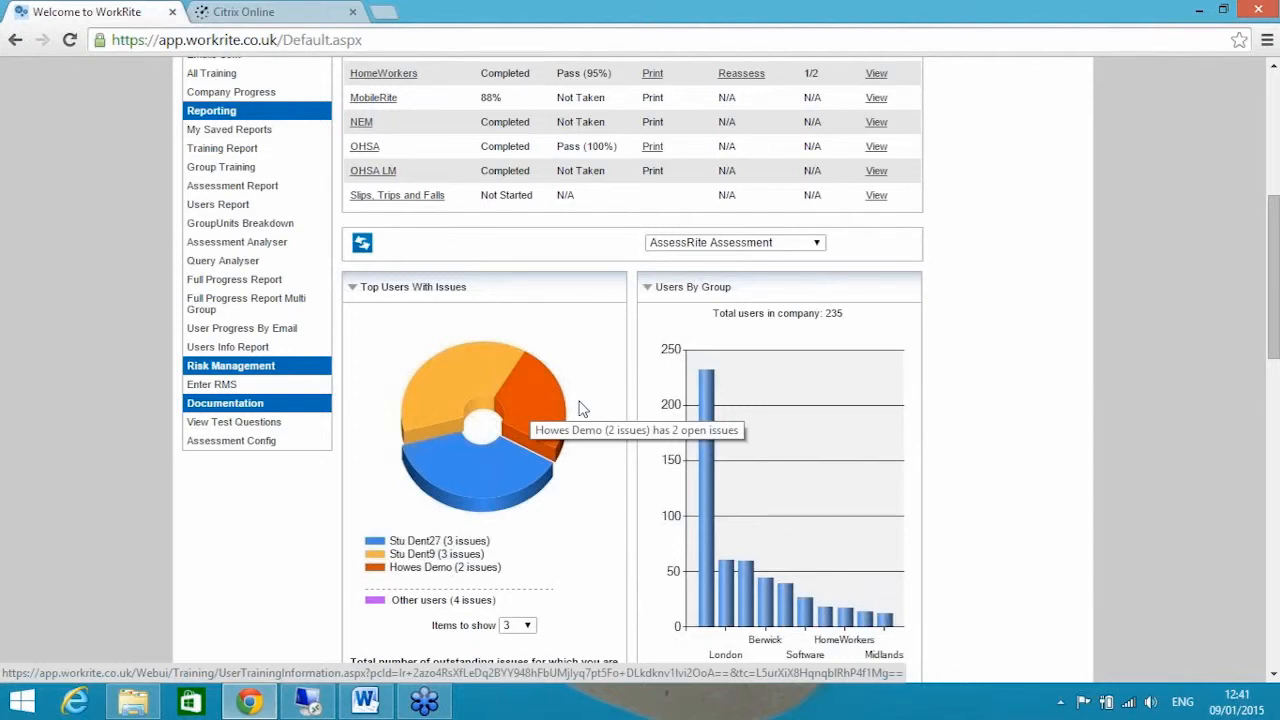
mouse_move(610, 381)
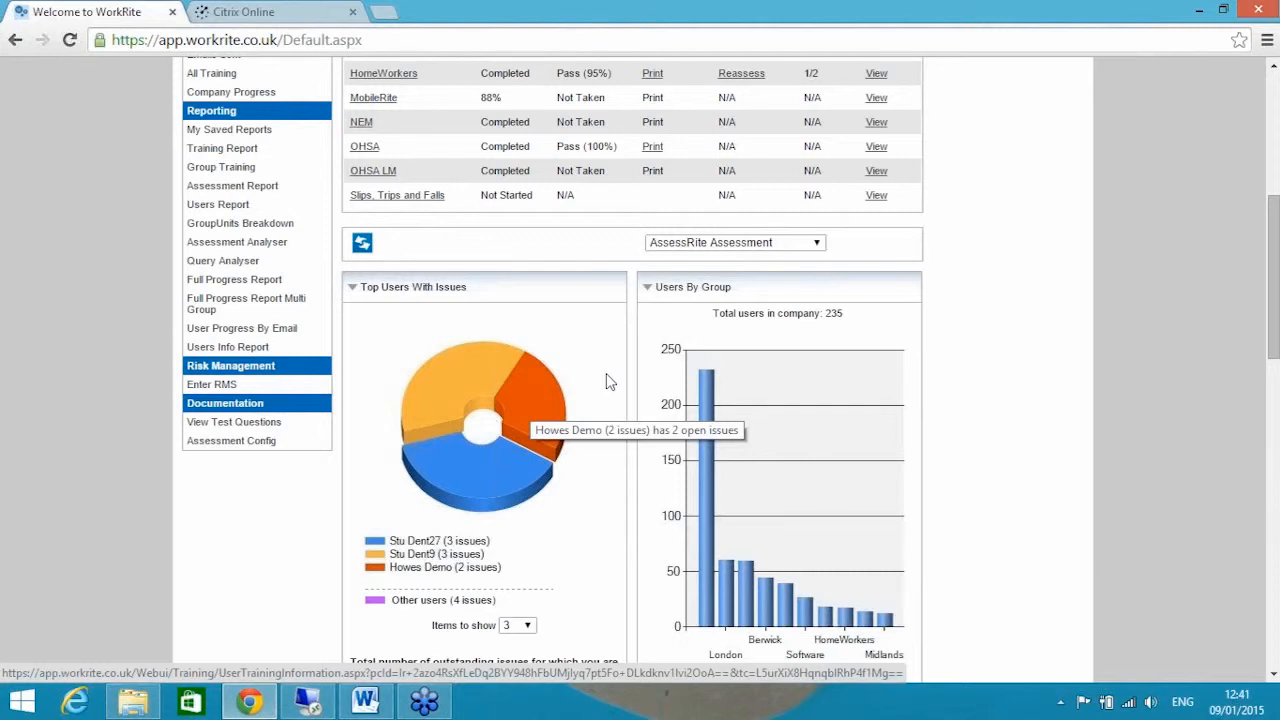
mouse_move(505, 340)
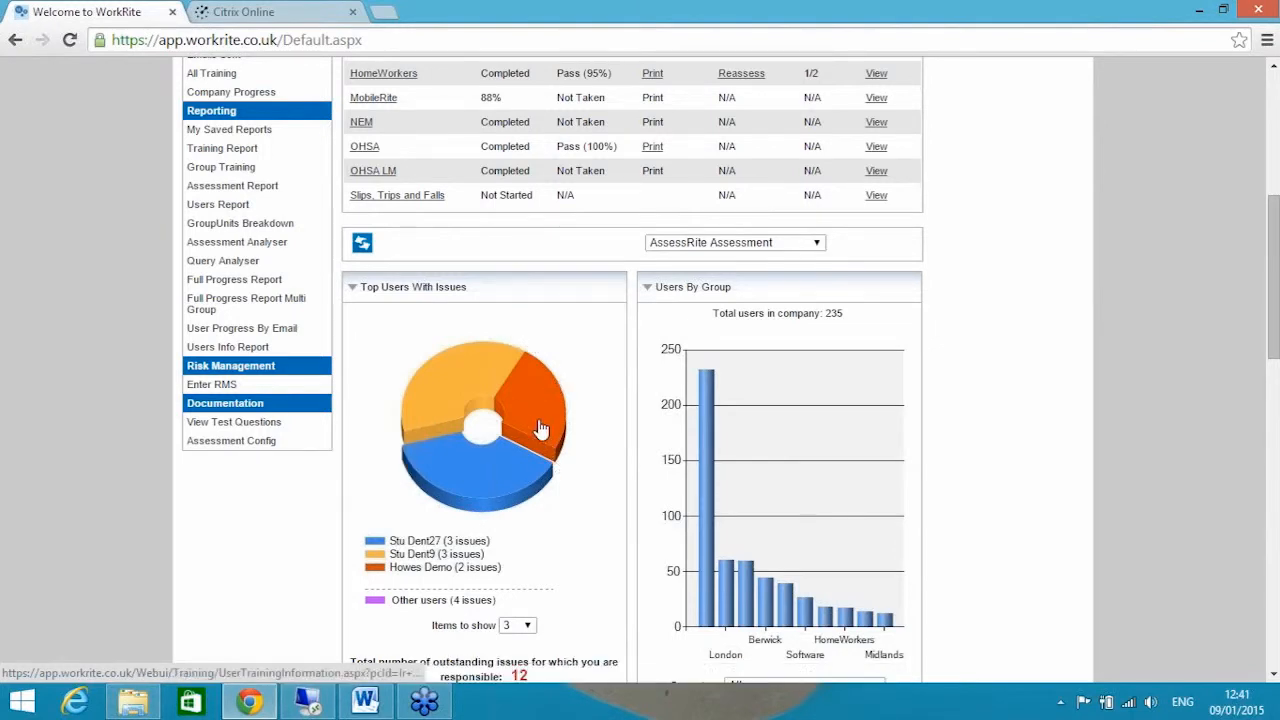
mouse_move(597, 511)
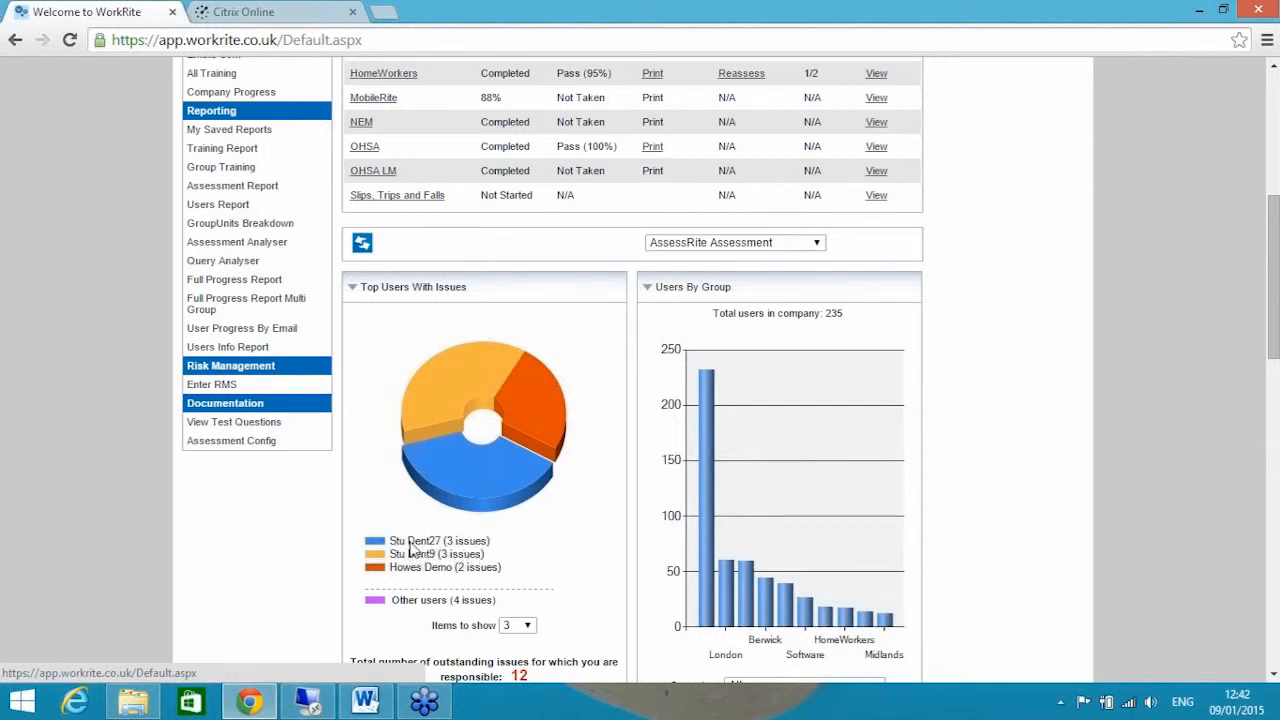
mouse_move(450, 548)
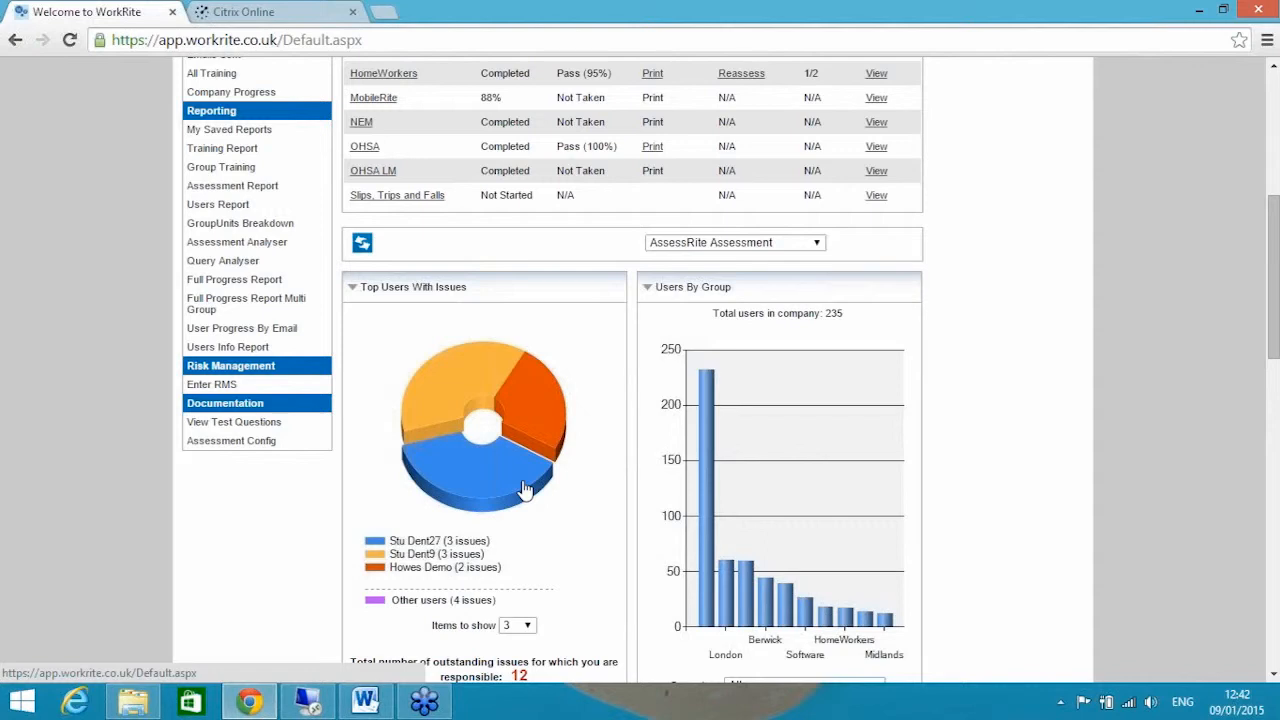
mouse_move(498, 470)
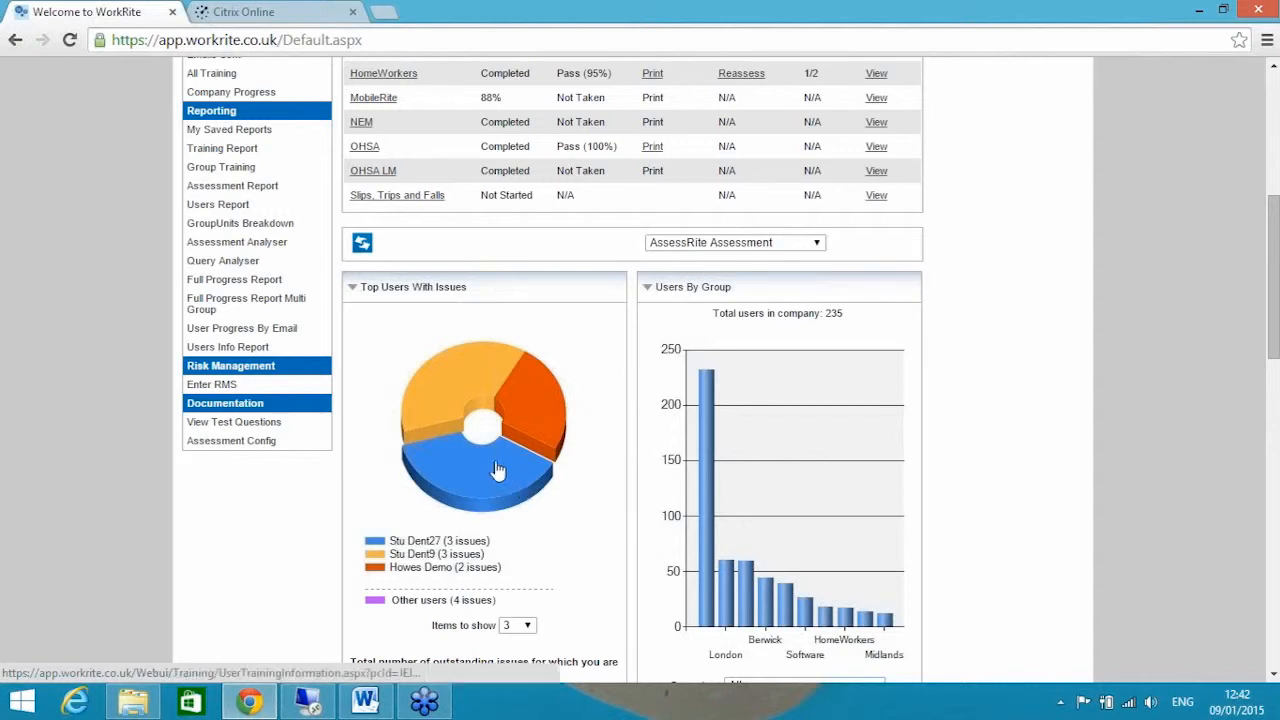
- Open Stu Dent27's training info from the blue pie slice and view the Tests and Assessments tables
click(490, 470)
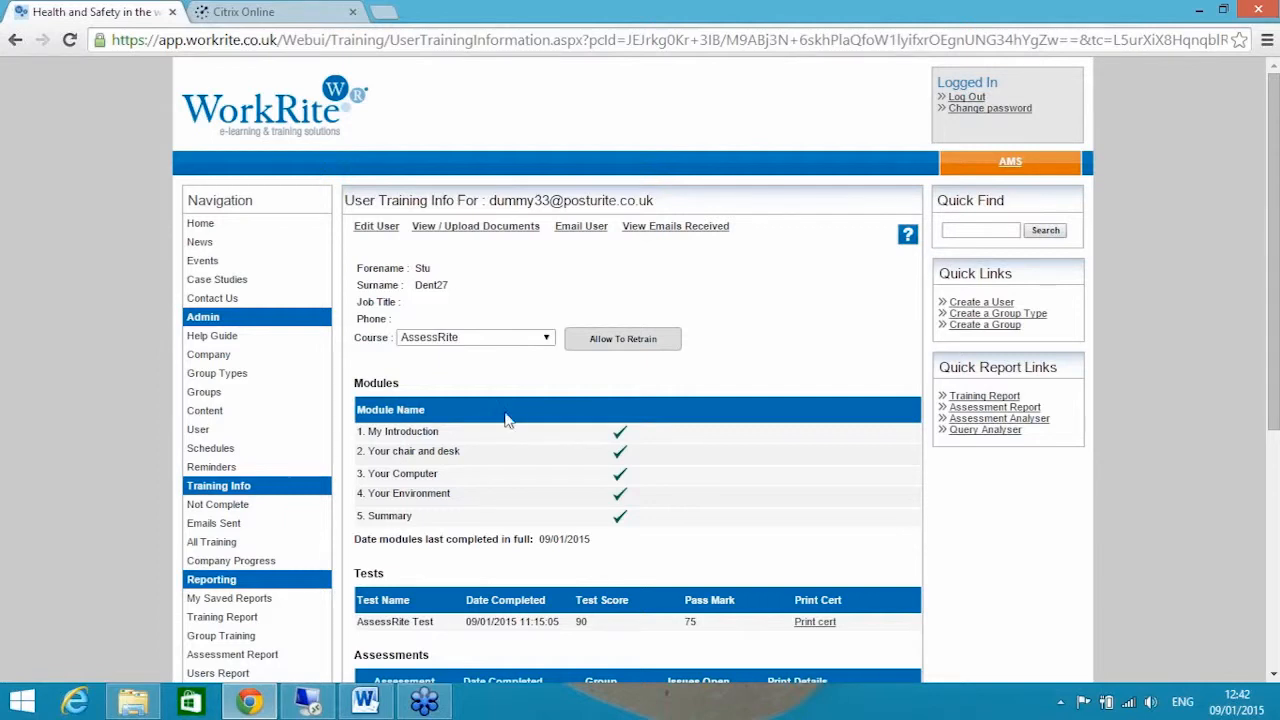
scroll(down, 3)
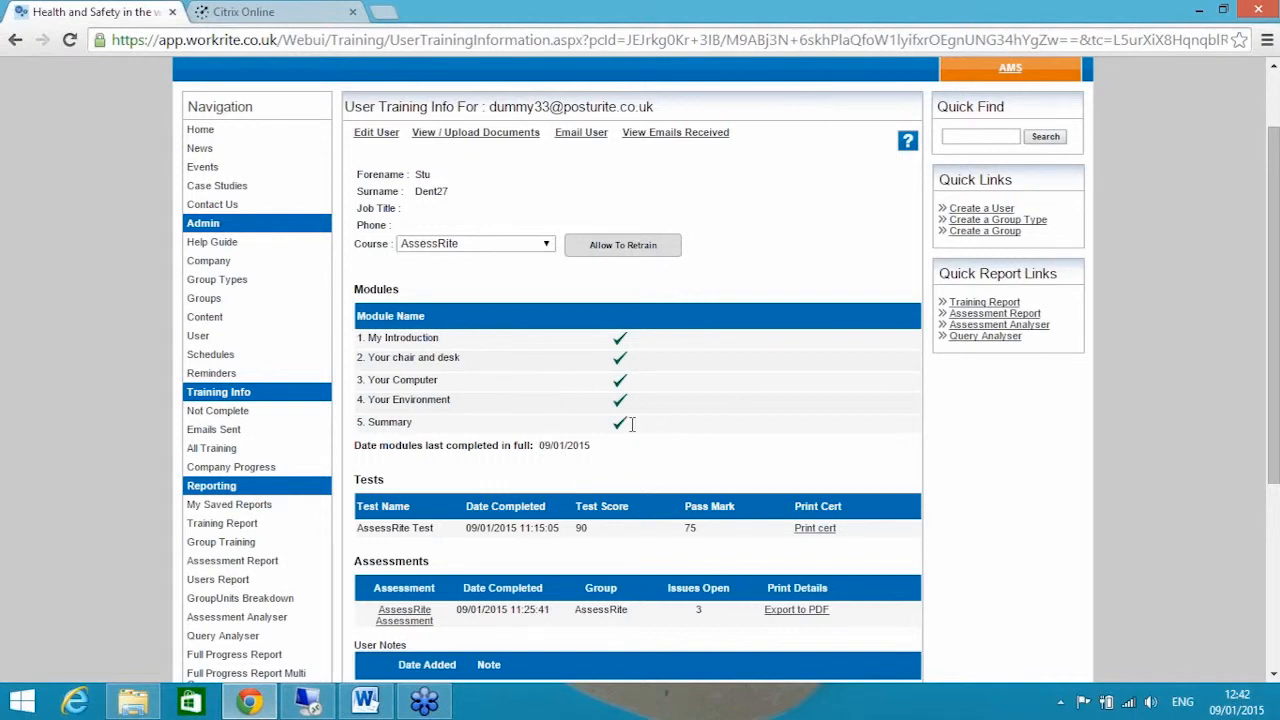
scroll(down, 3)
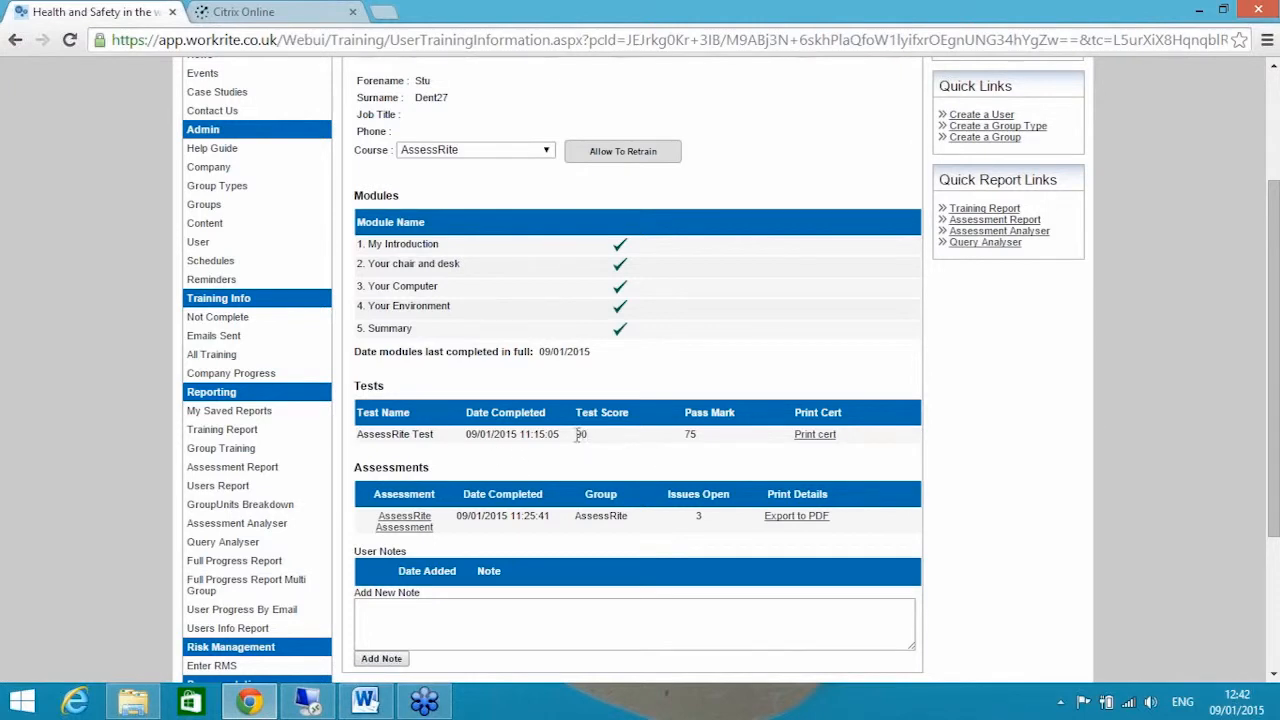
mouse_move(700, 443)
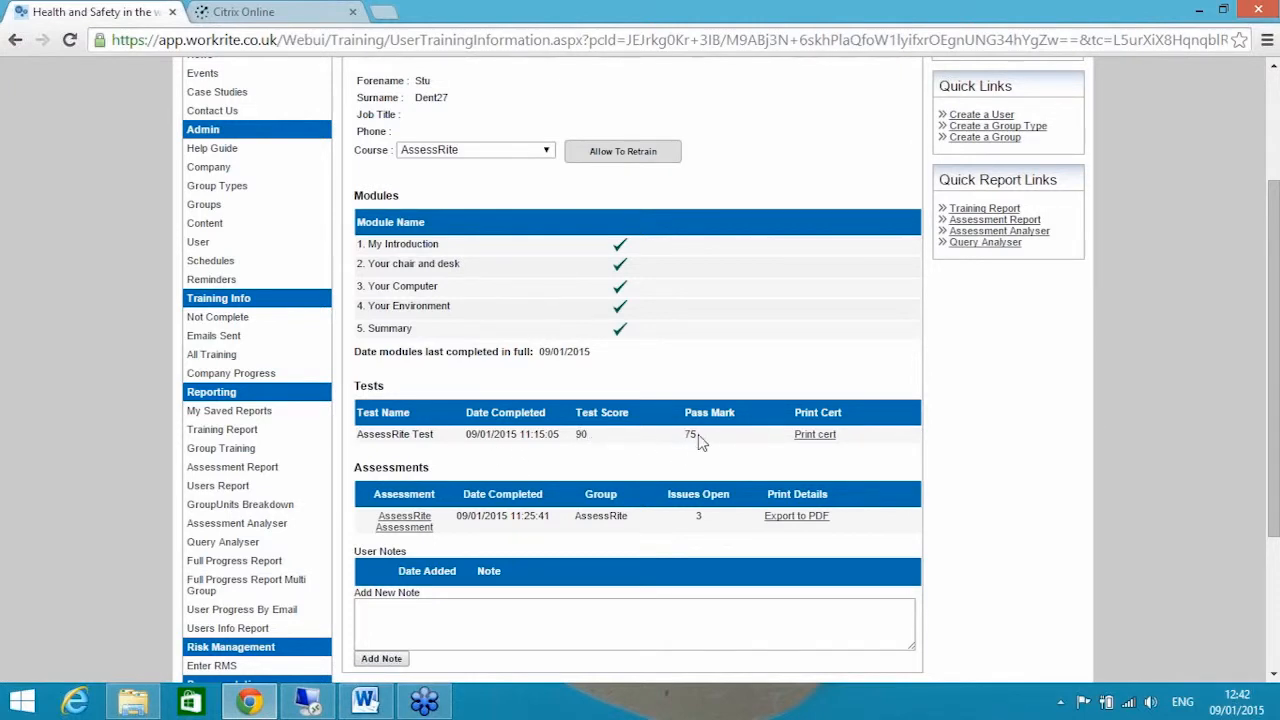
mouse_move(715, 427)
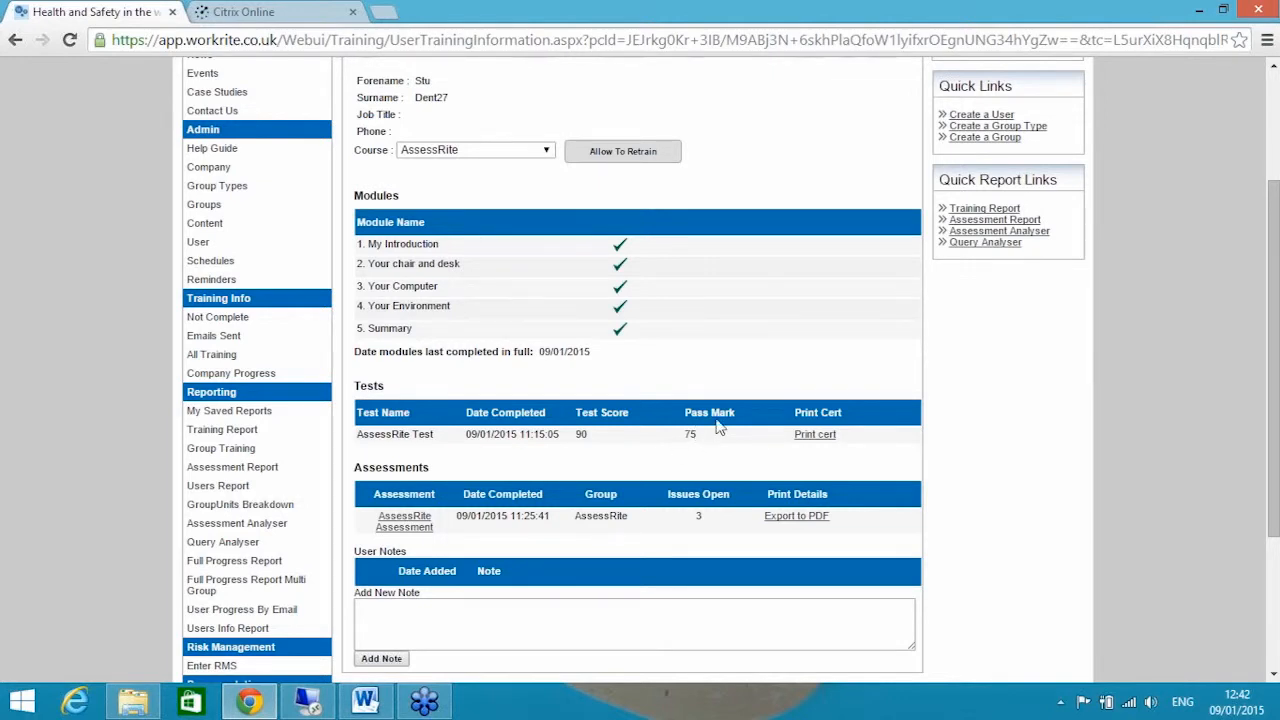
mouse_move(685, 412)
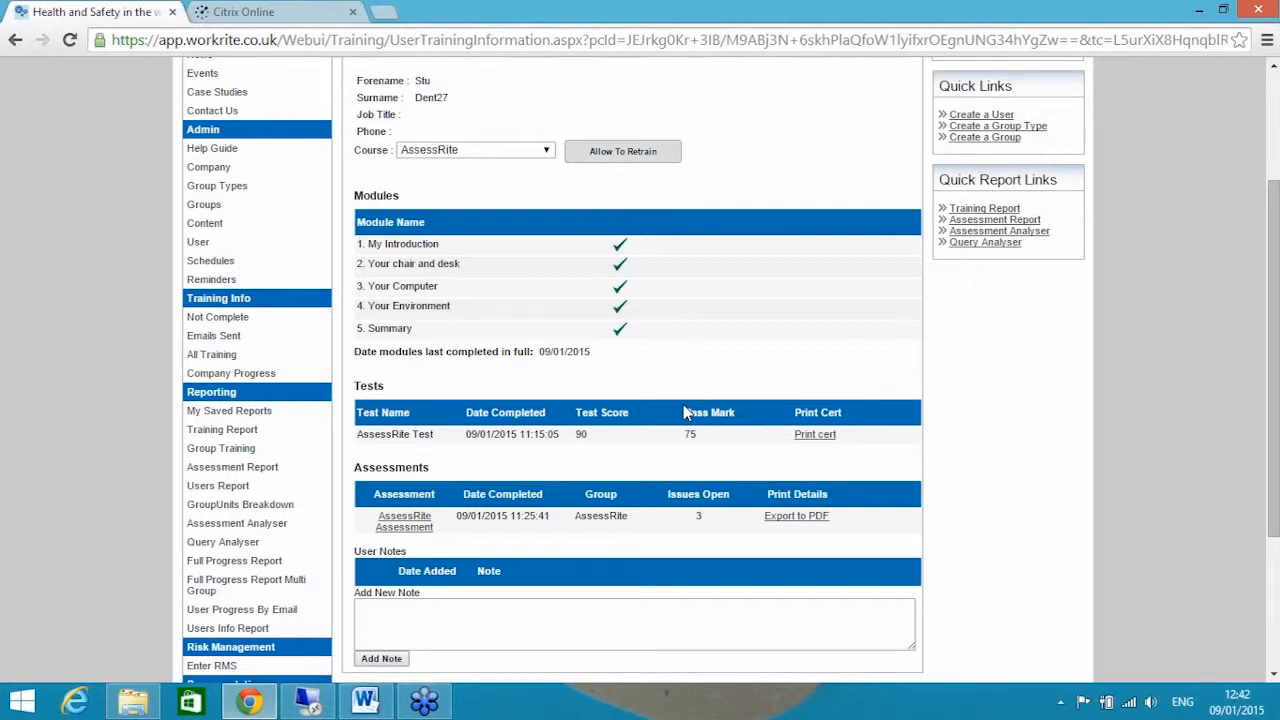
scroll(down, 3)
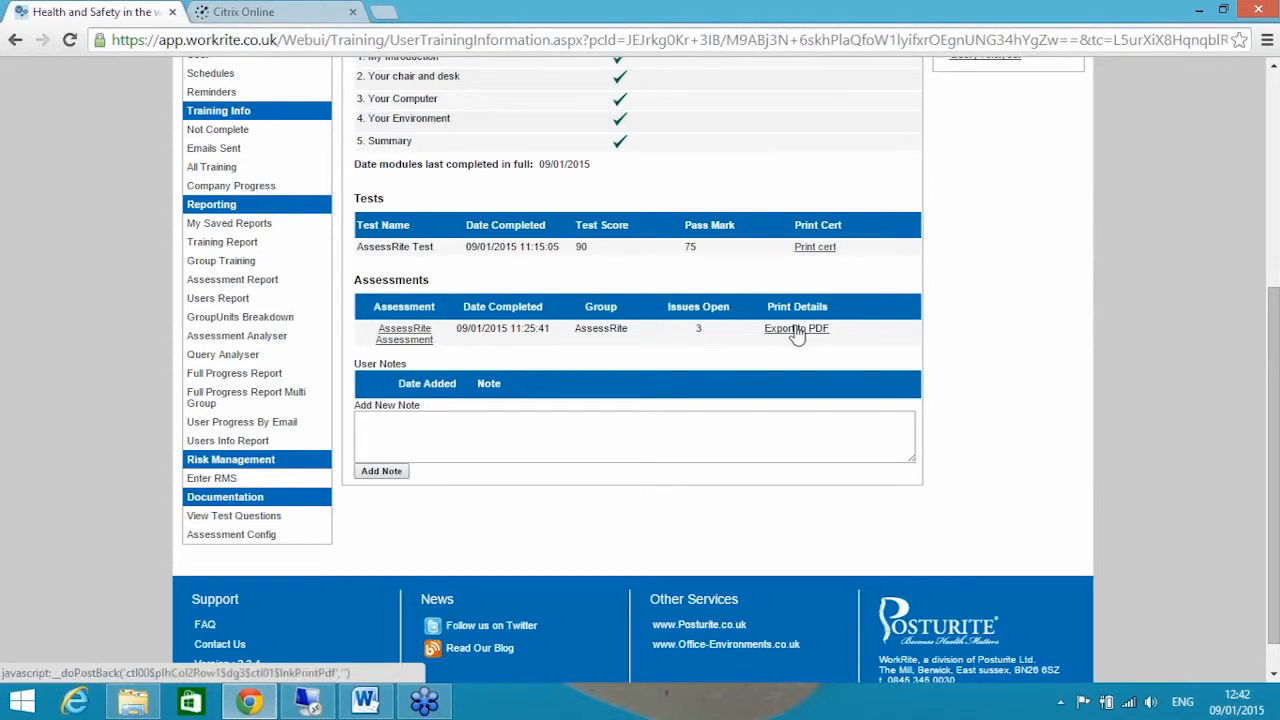
- Export Stu Dent27's assessment as a DSE Assessment Report PDF and read through it
click(796, 328)
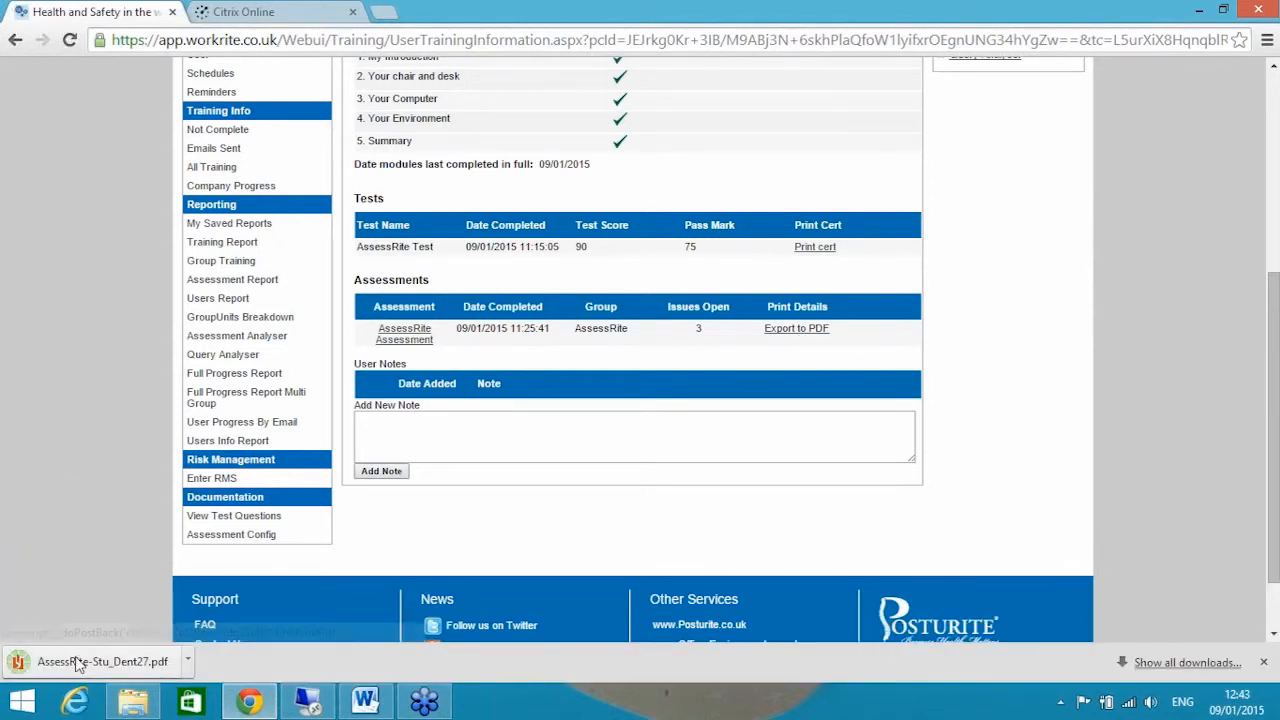
click(100, 661)
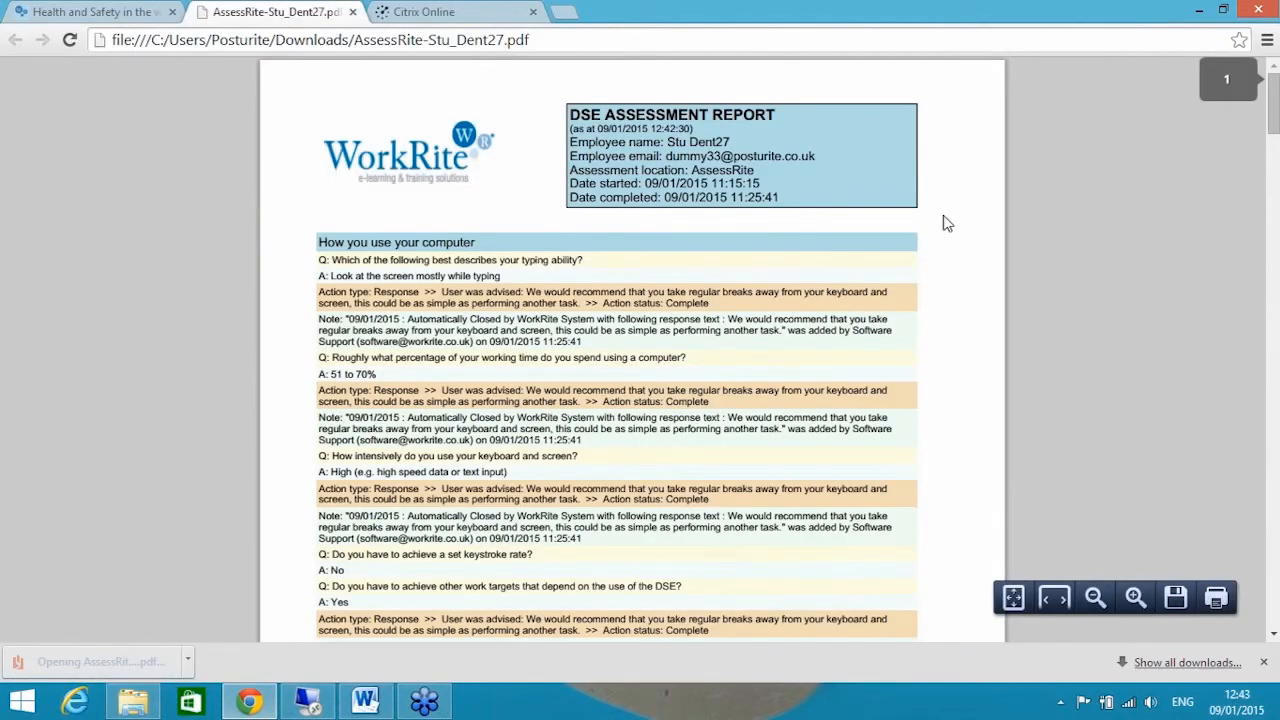
scroll(down, 3)
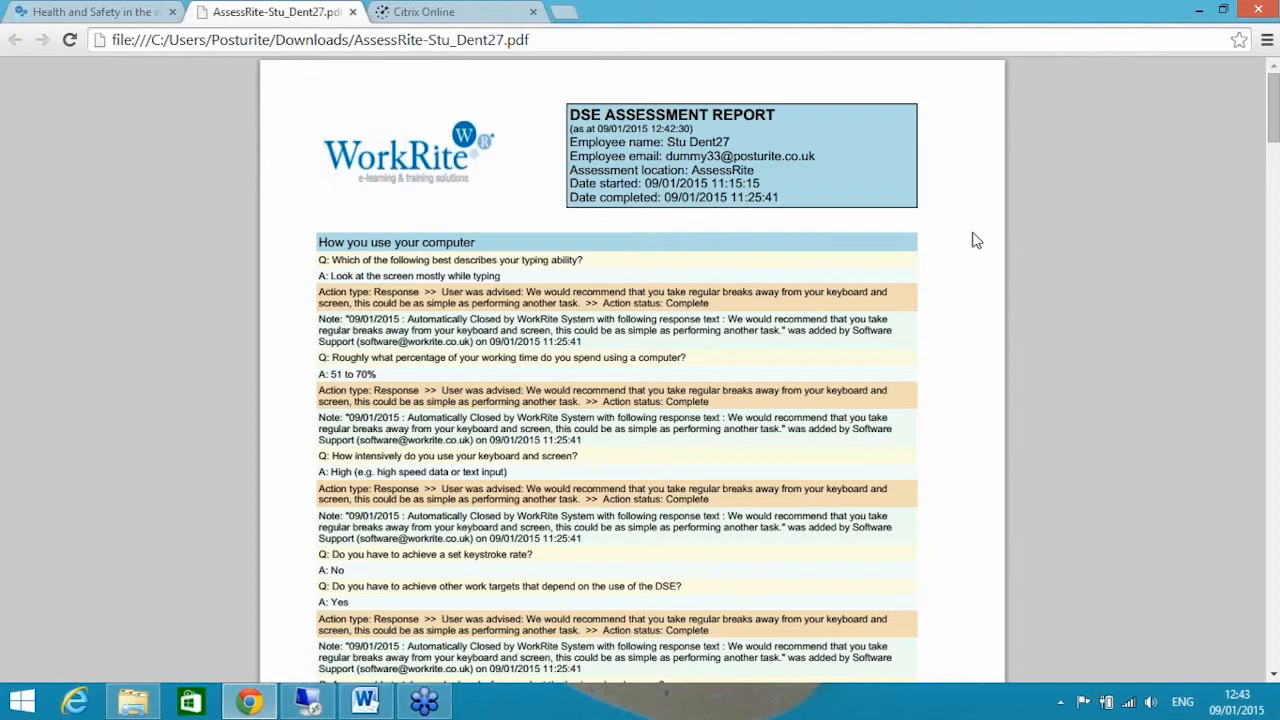
scroll(down, 3)
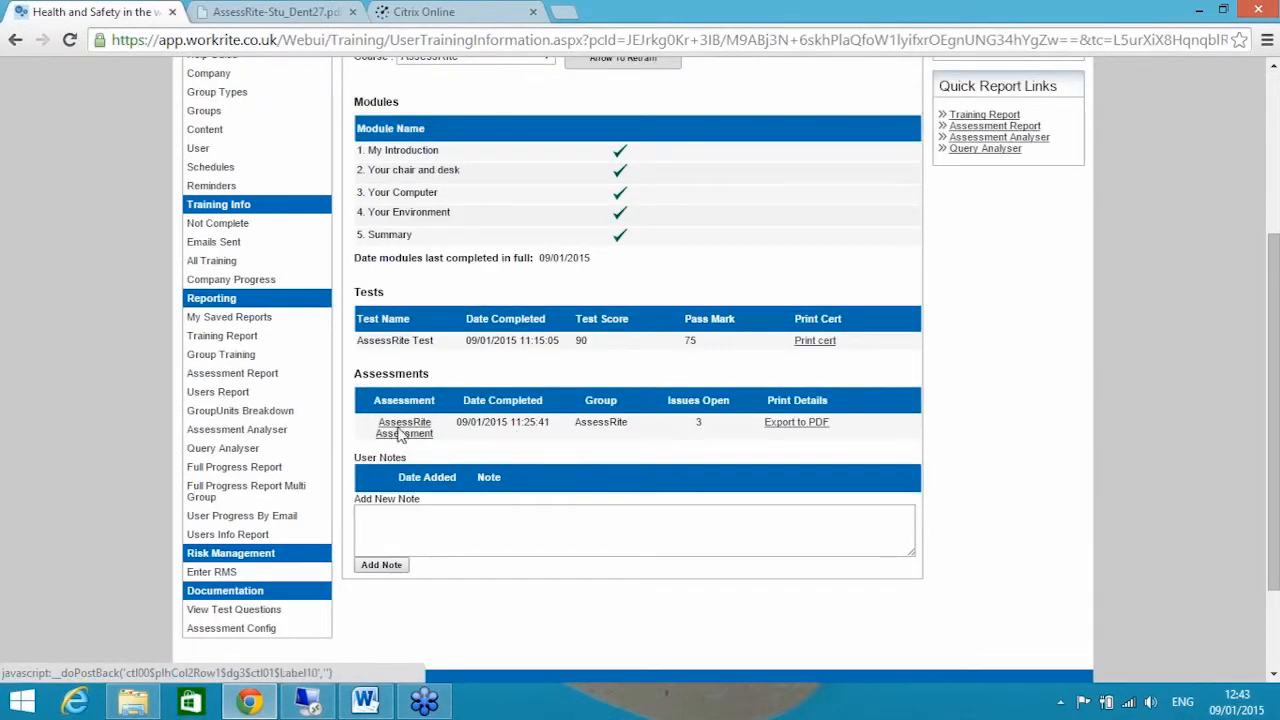
- Open Stu Dent27's AssessRite Assessment record and scroll through the Assessment Notes issue statuses
click(404, 421)
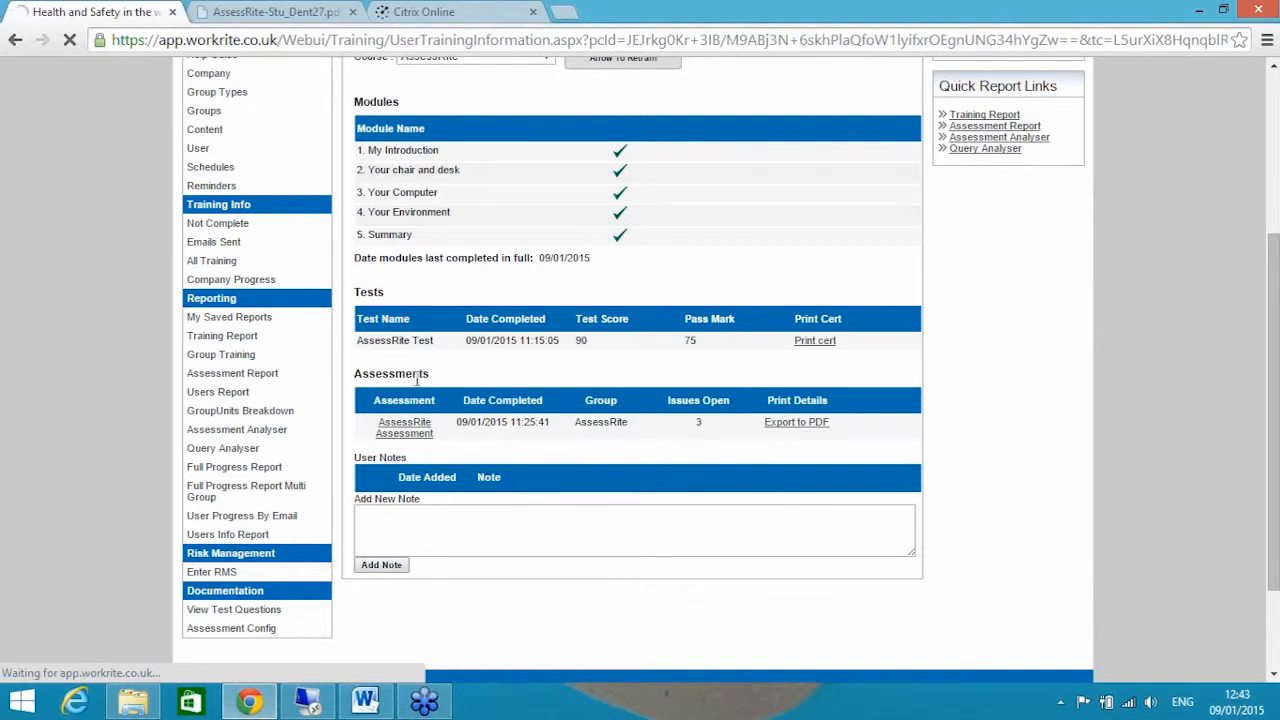
click(404, 422)
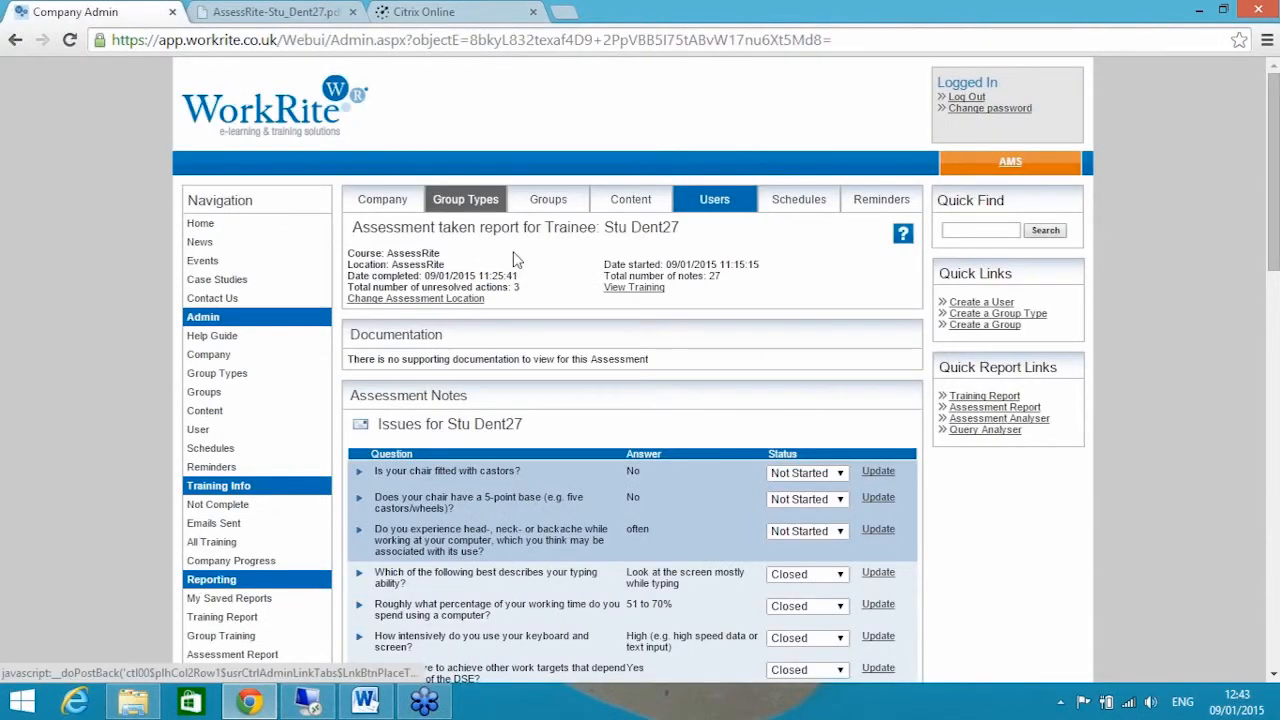
scroll(down, 3)
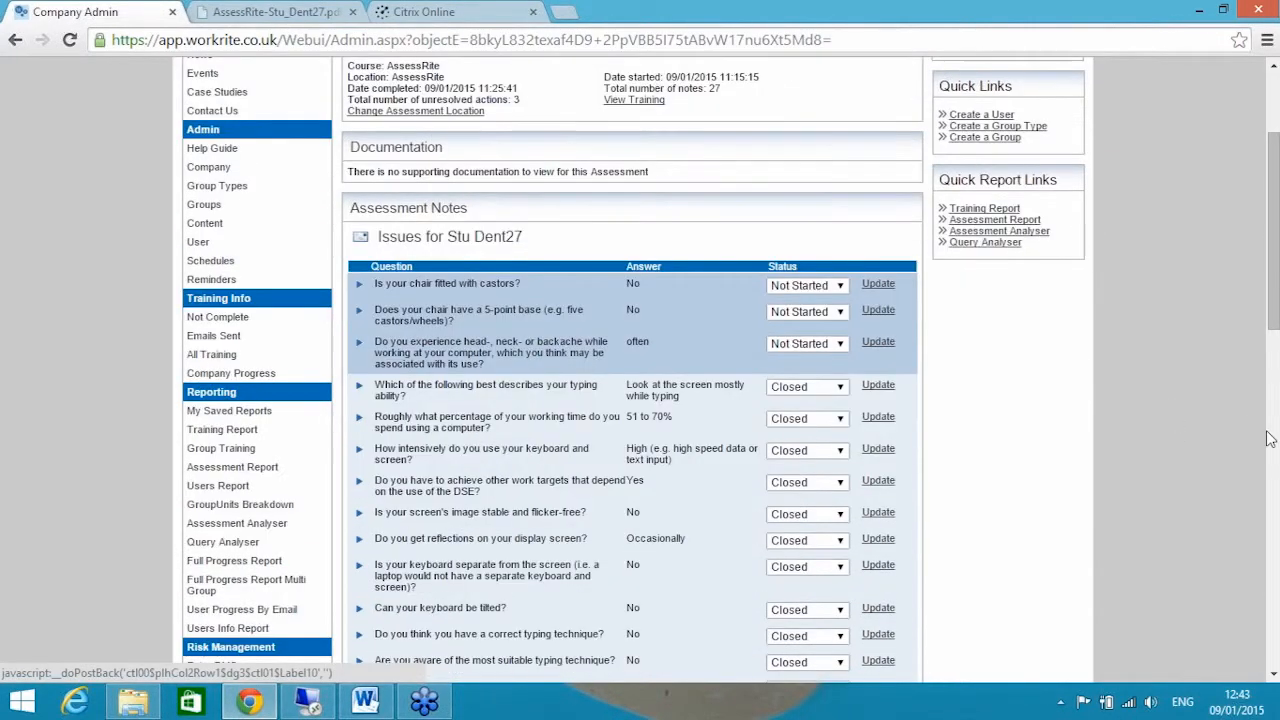
scroll(down, 3)
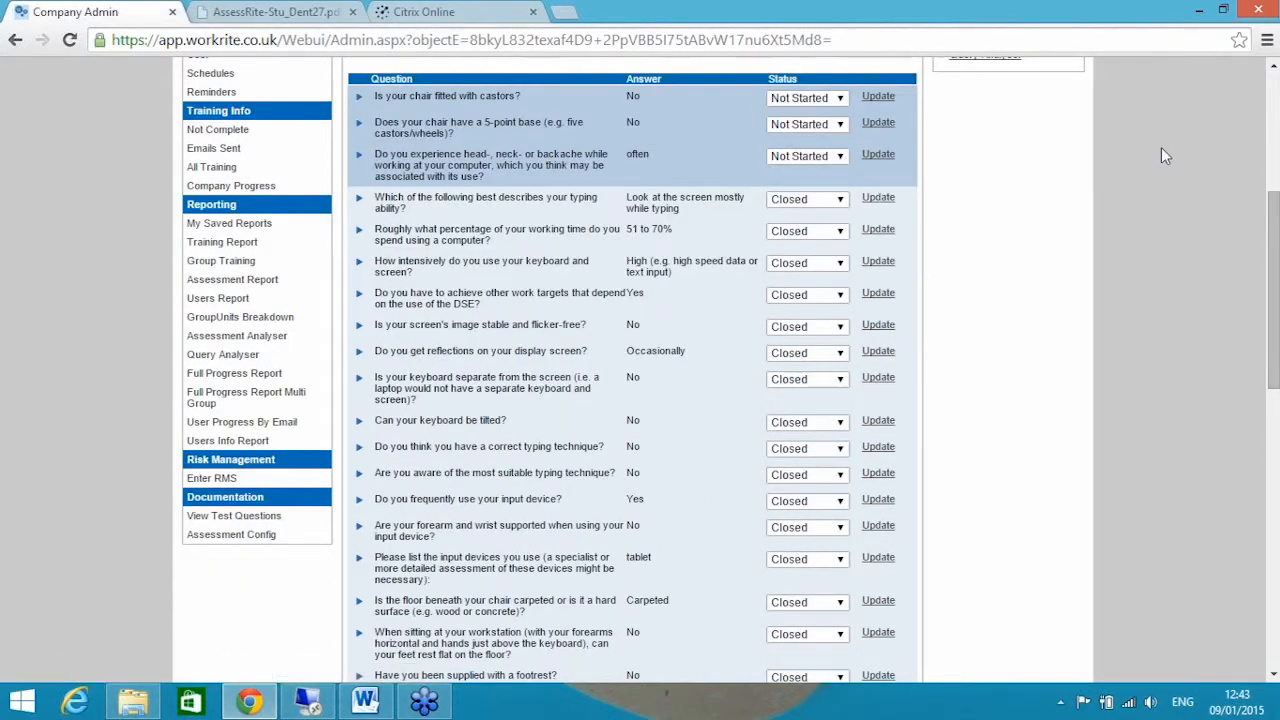
scroll(down, 3)
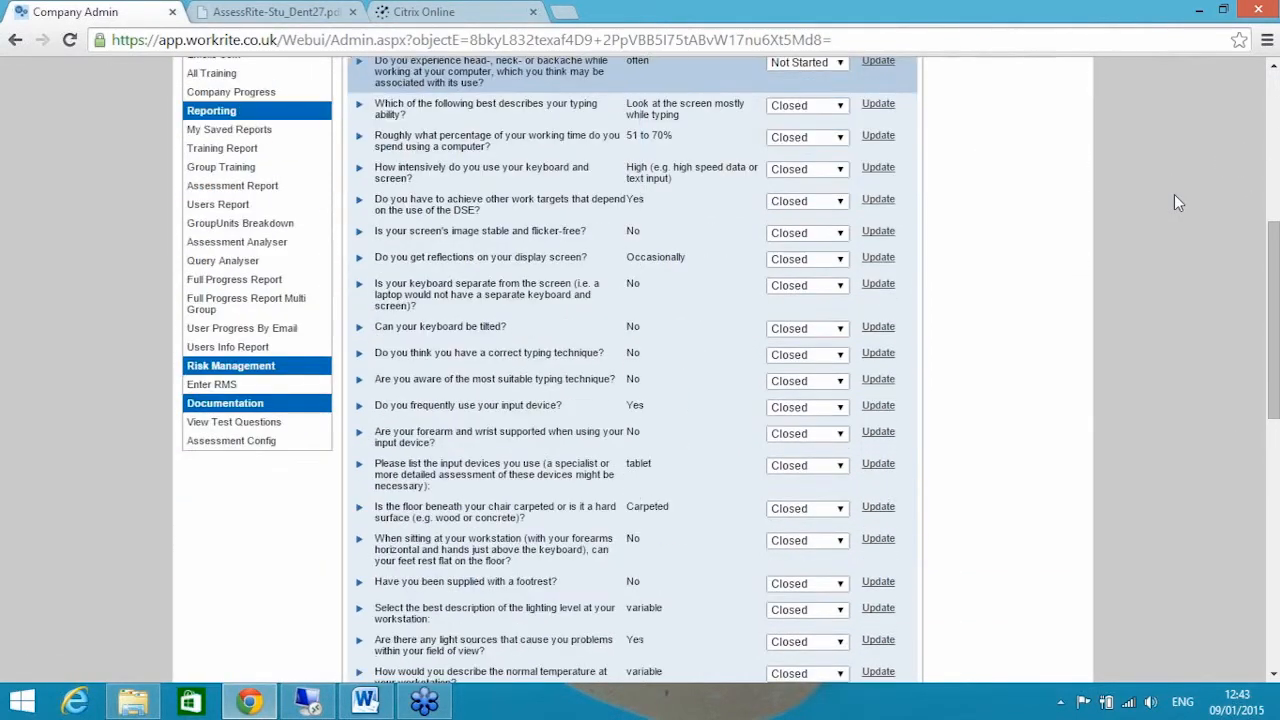
scroll(down, 3)
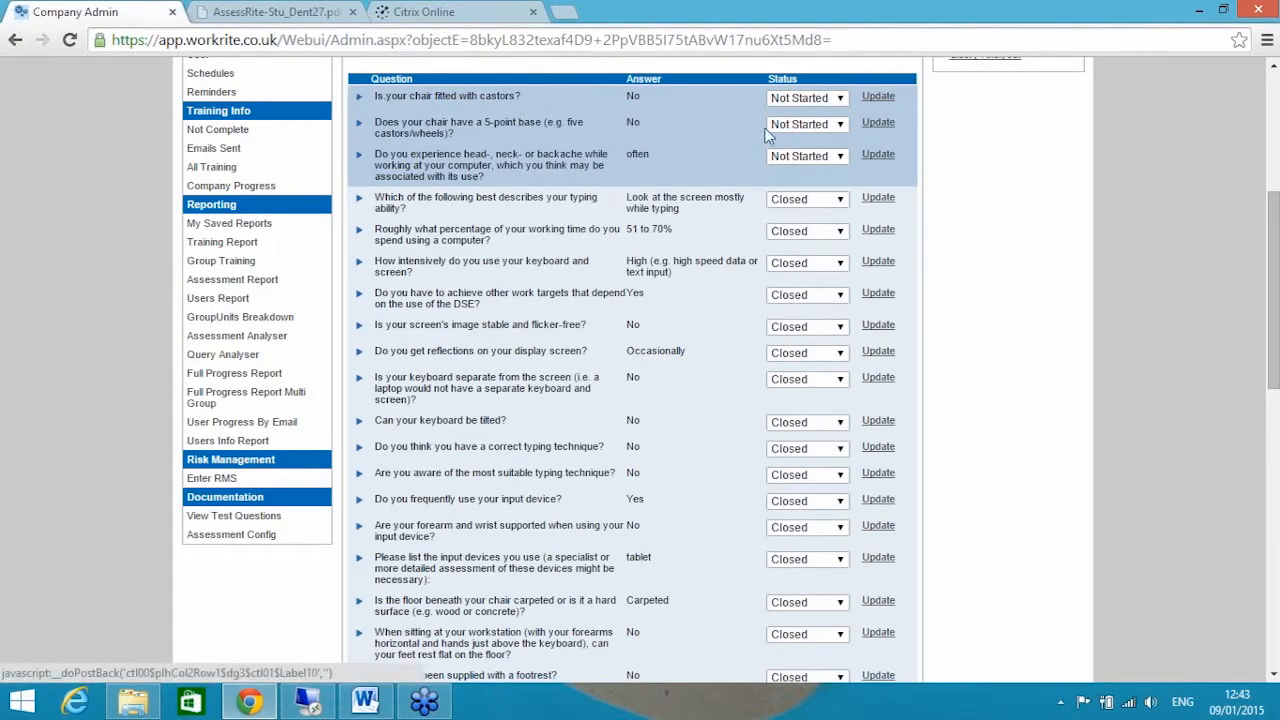
mouse_move(655, 132)
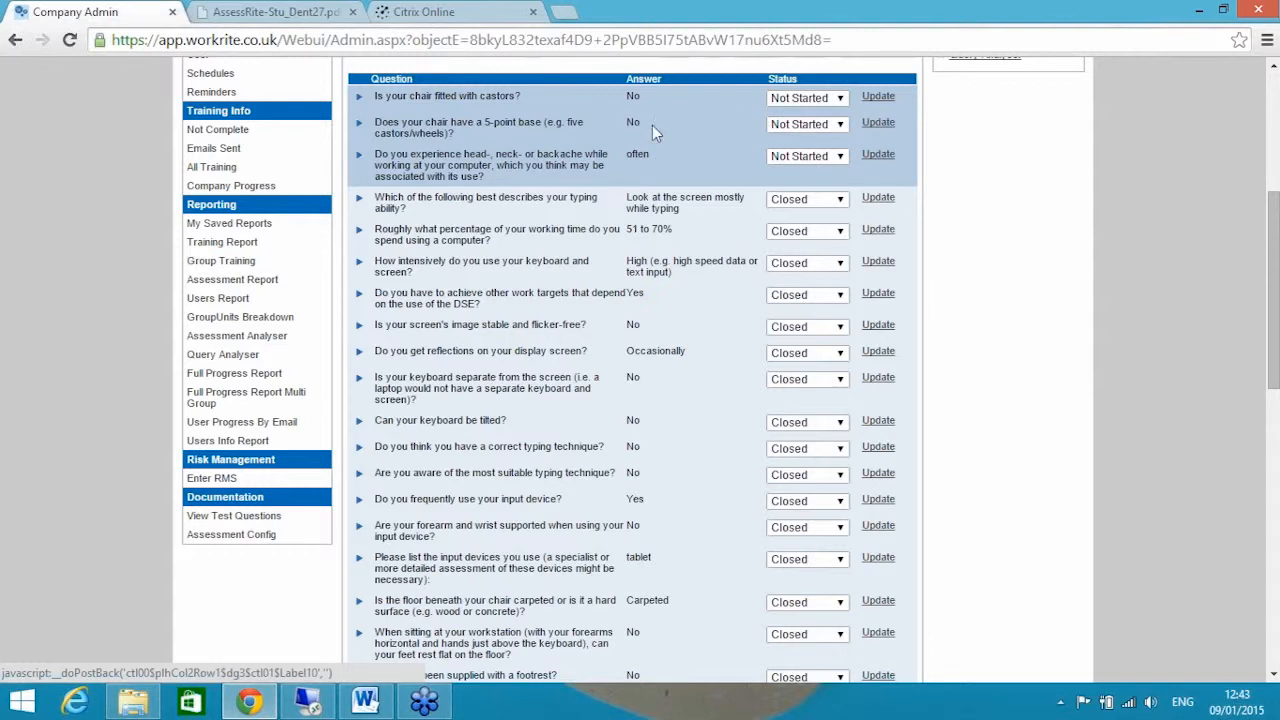
mouse_move(760, 98)
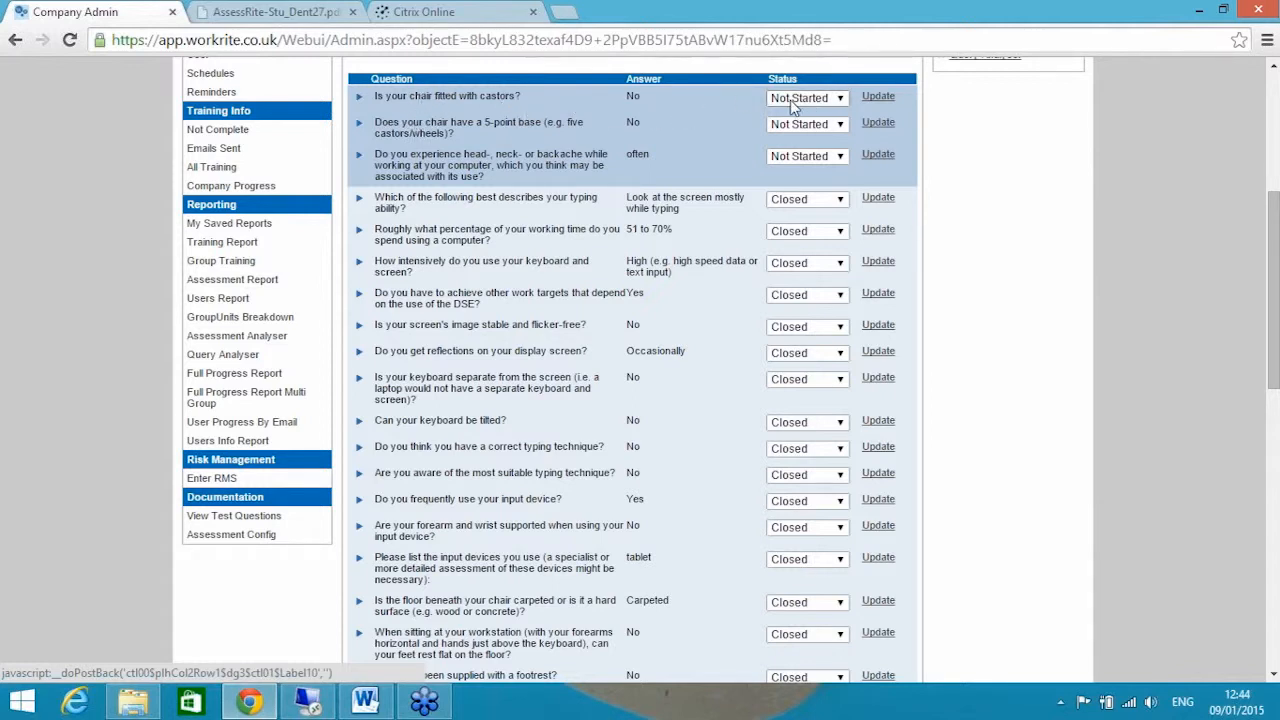
mouse_move(700, 112)
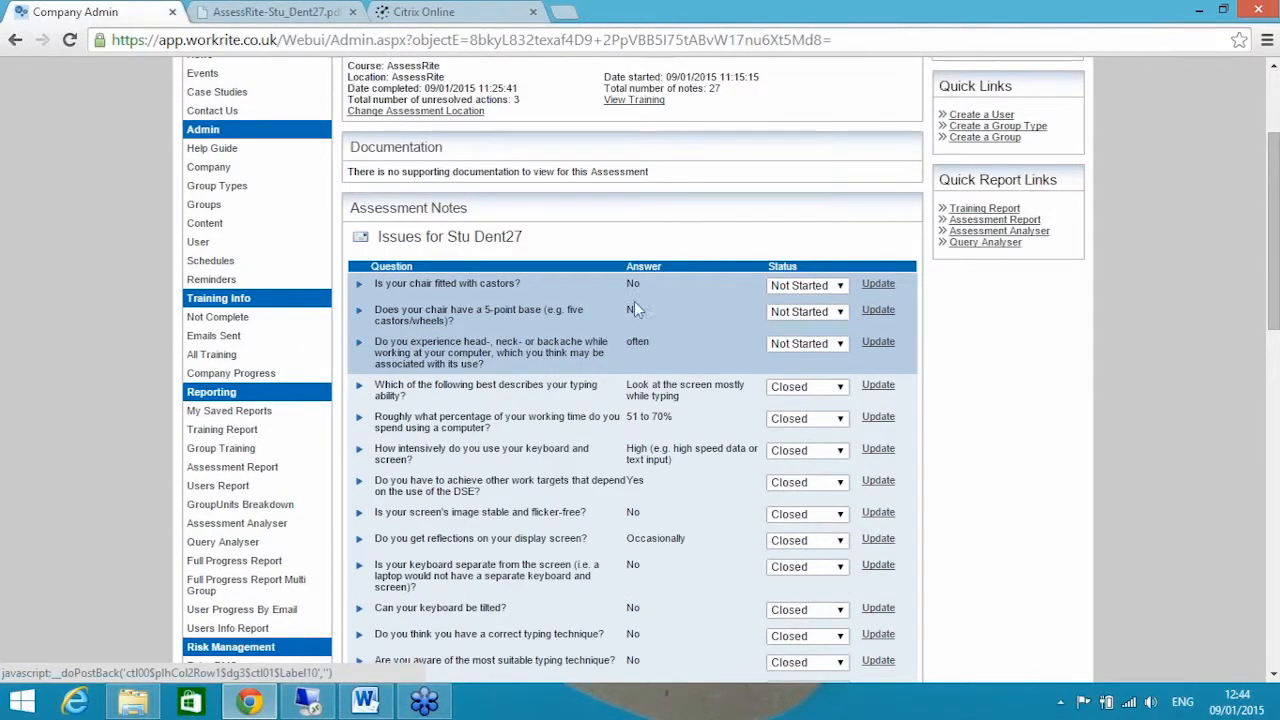
scroll(down, 3)
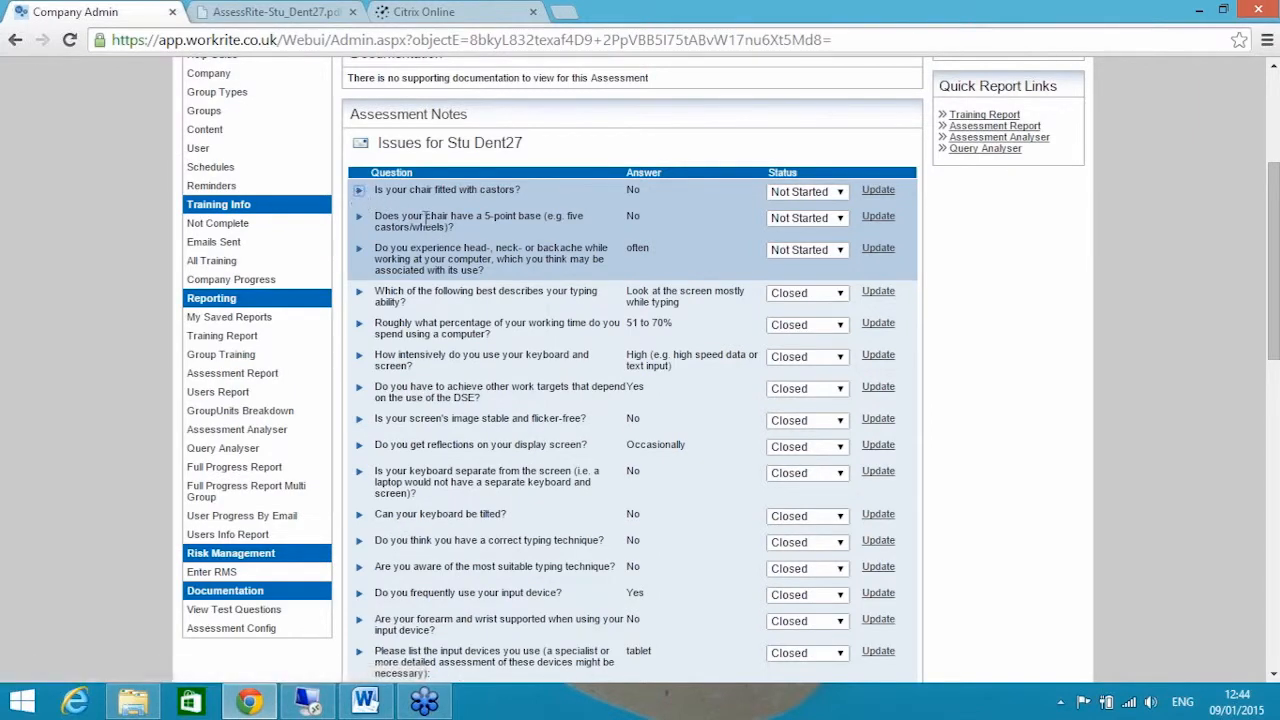
- Add a note about arranging an assessment with Stu to the castors issue and set it In Progress
click(358, 189)
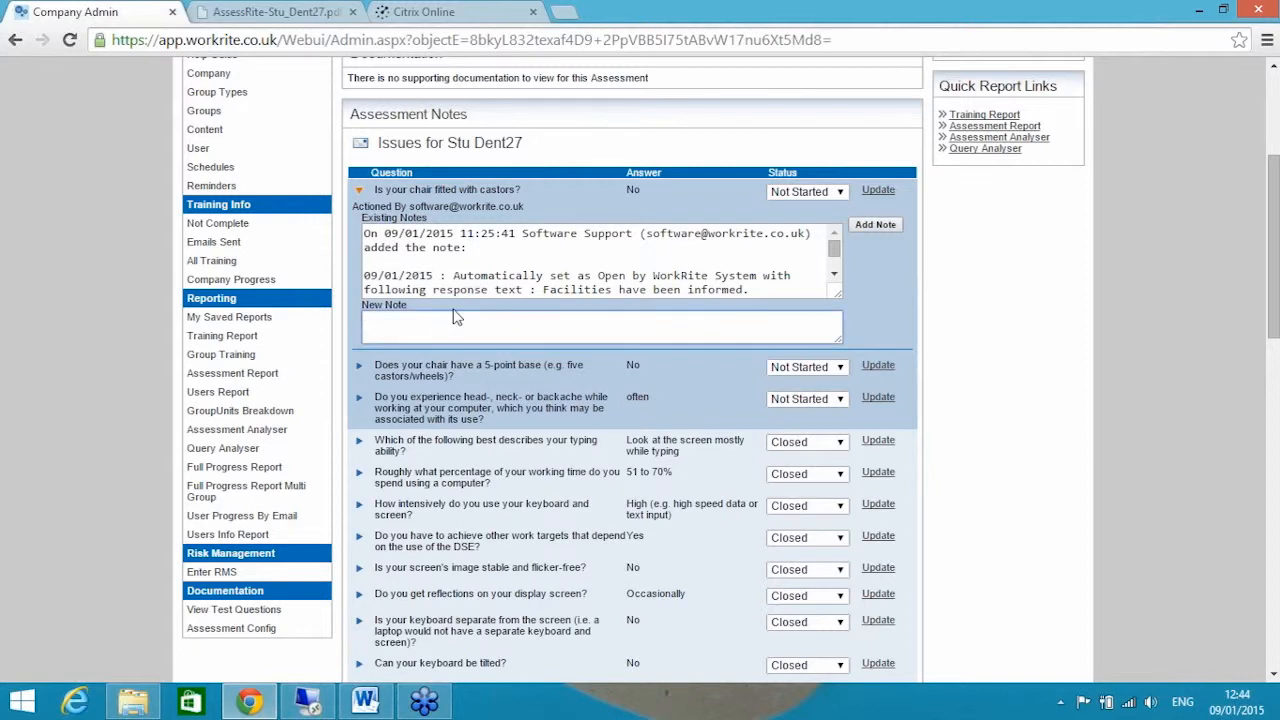
text(have arranged an asse)
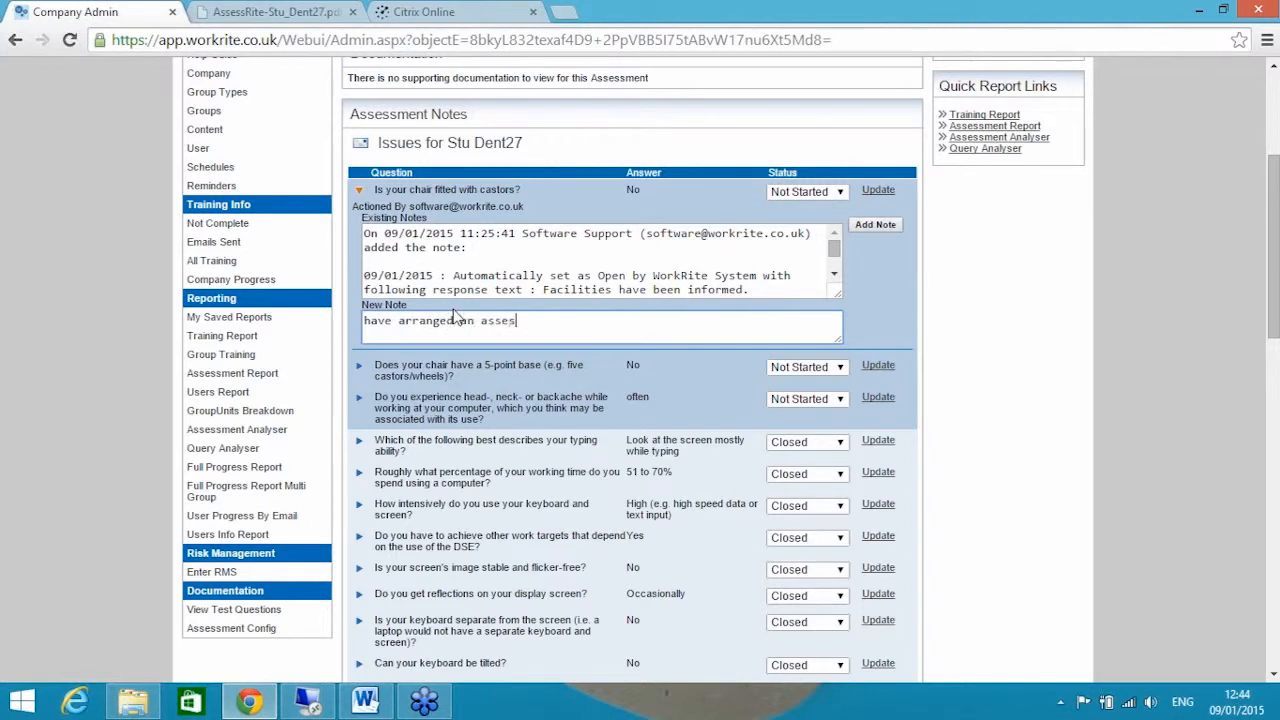
text(sment with Stu)
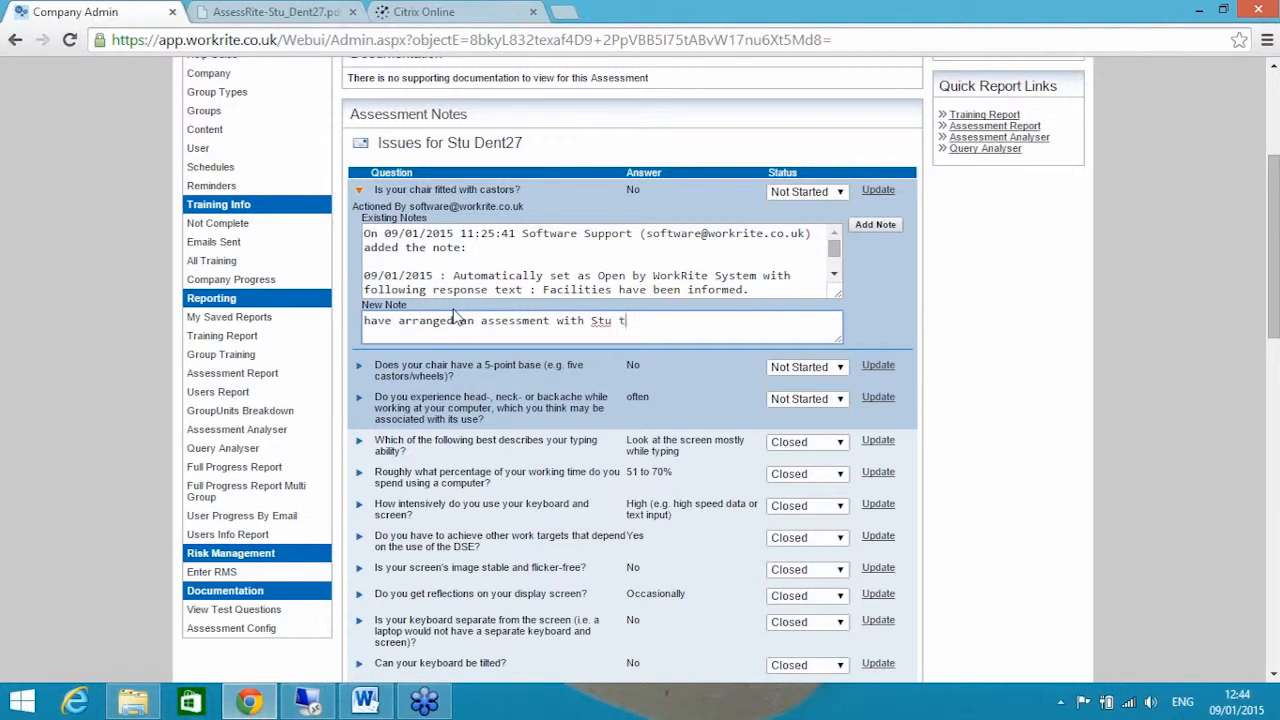
text(to discuss this)
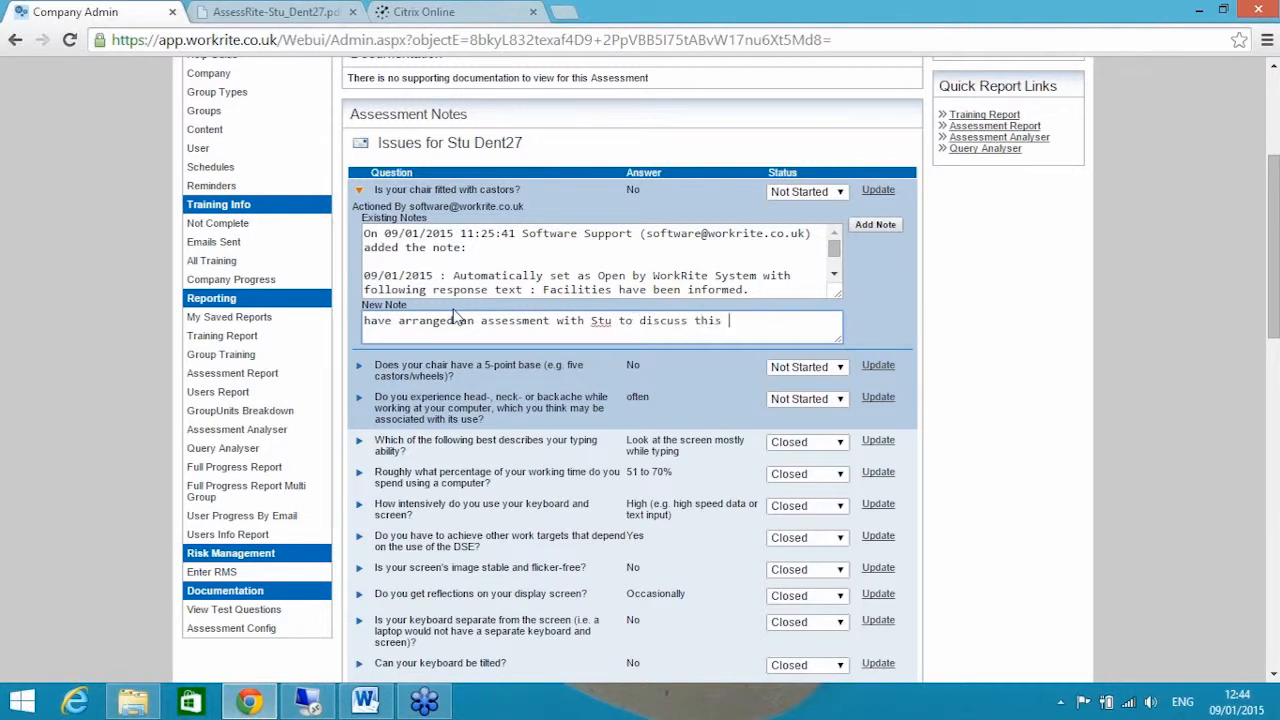
text(issue)
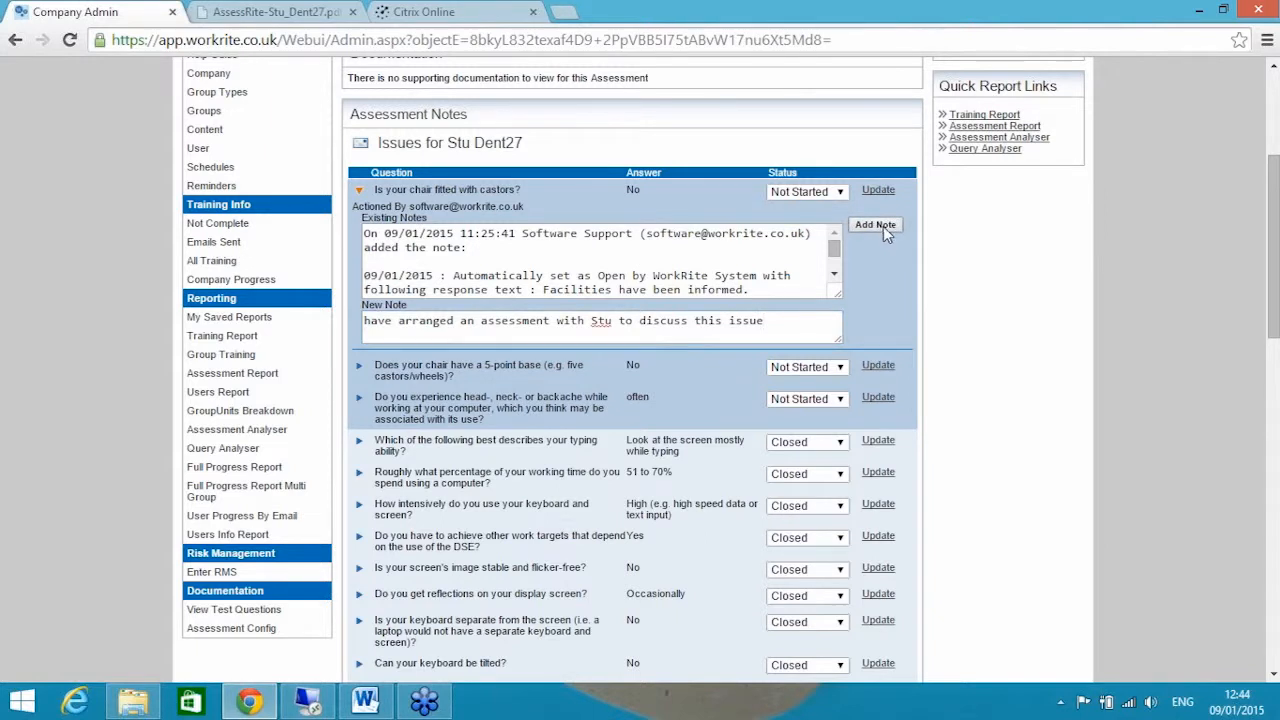
click(875, 224)
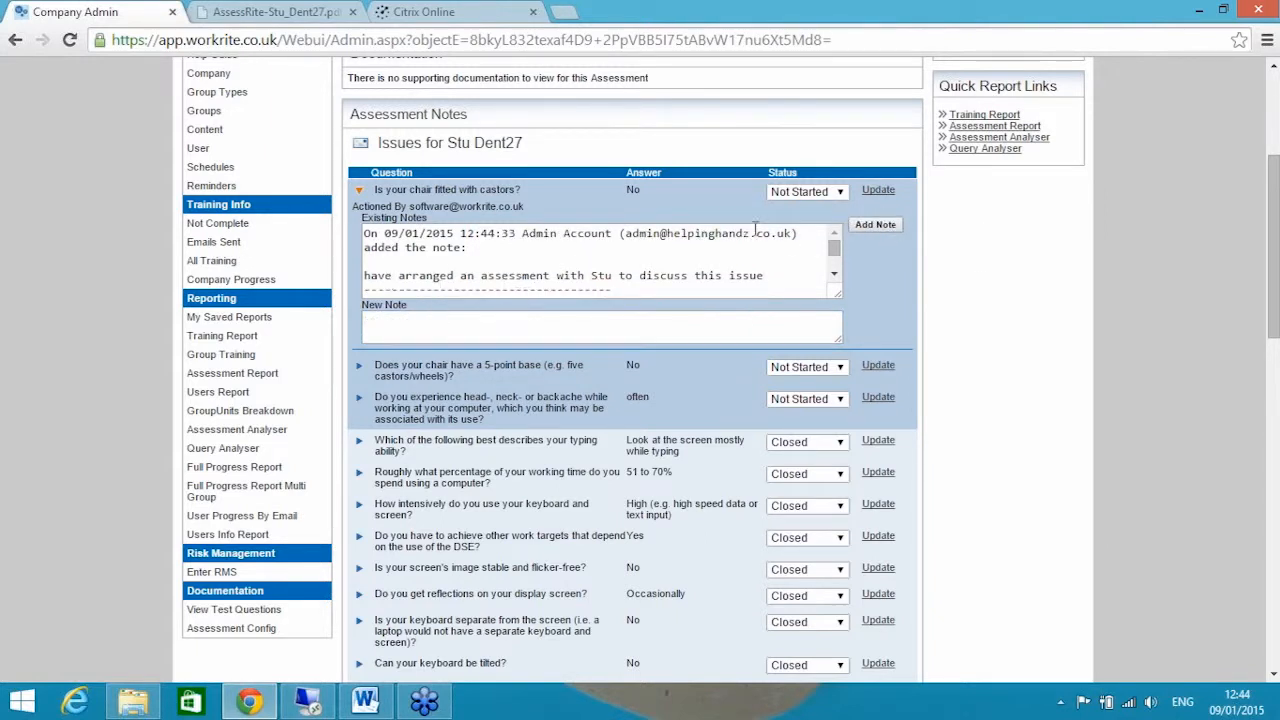
click(807, 191)
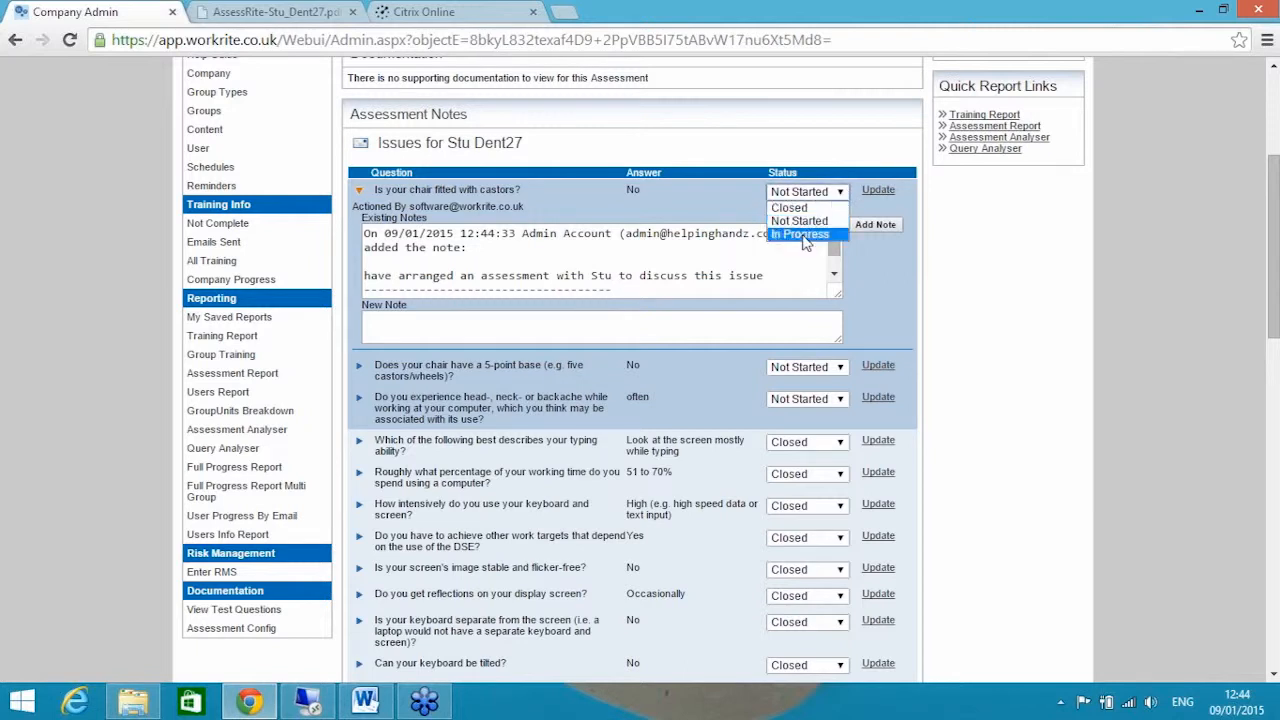
click(800, 234)
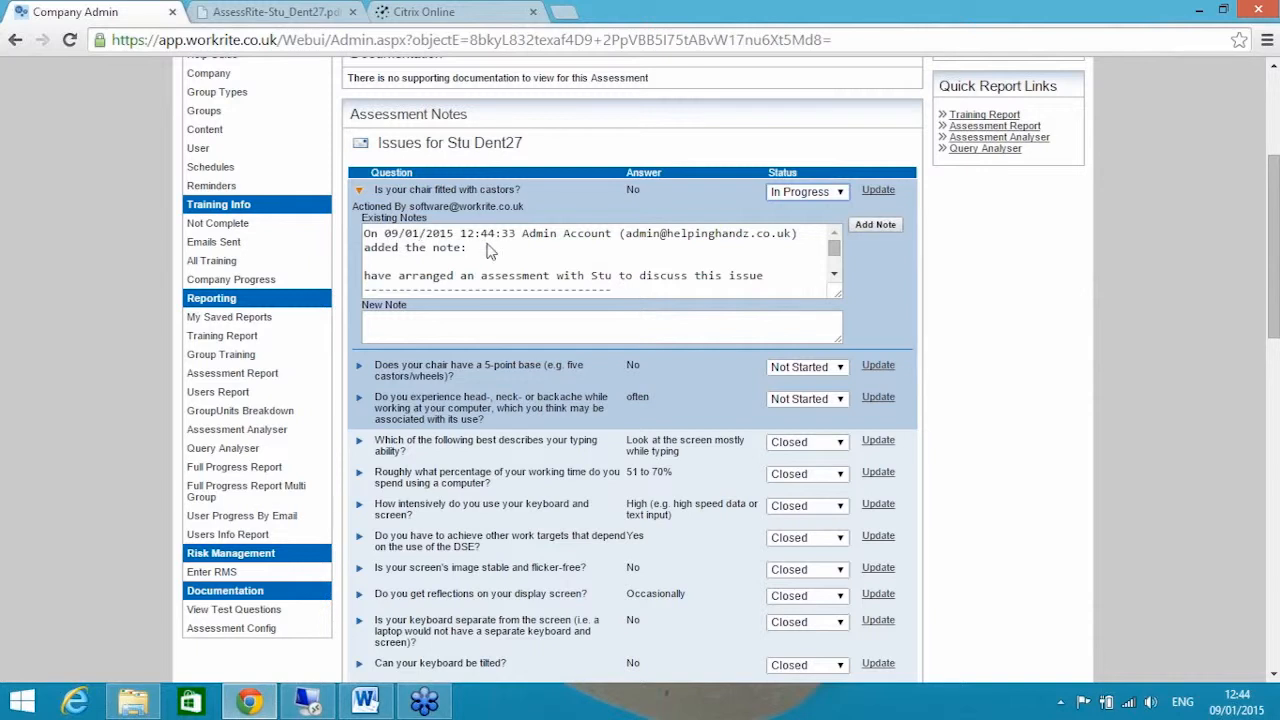
mouse_move(750, 248)
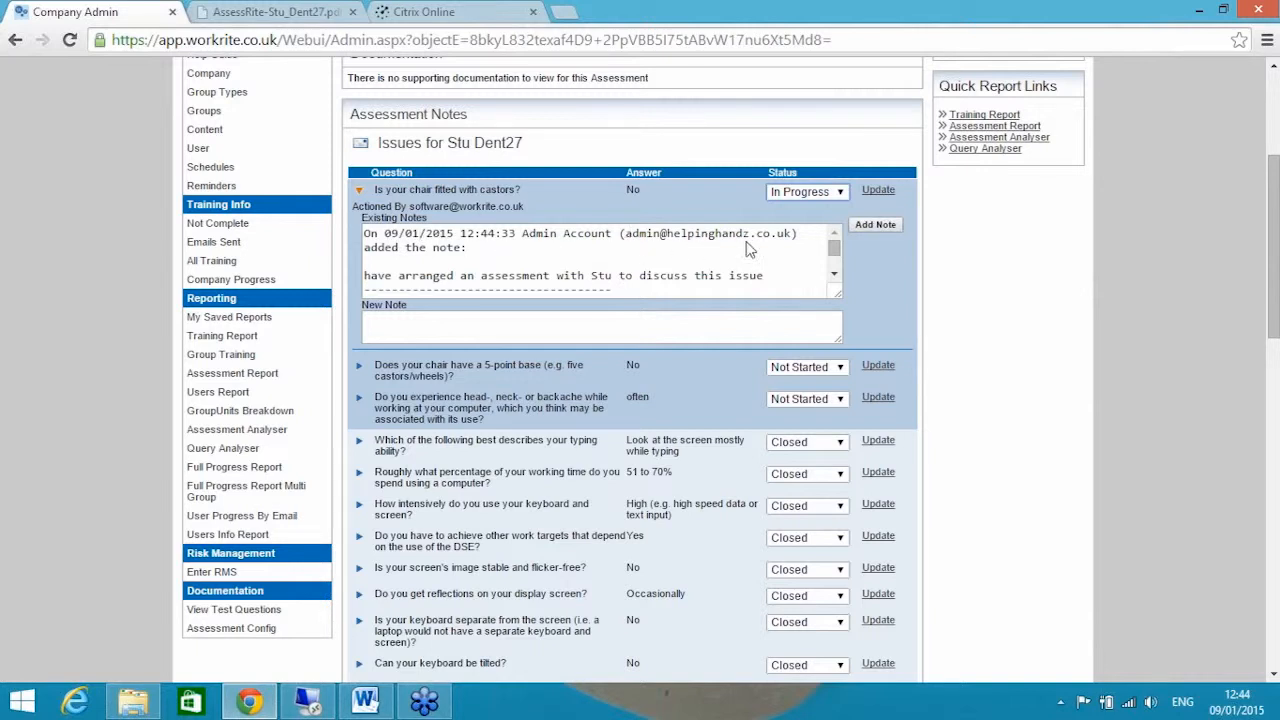
mouse_move(557, 252)
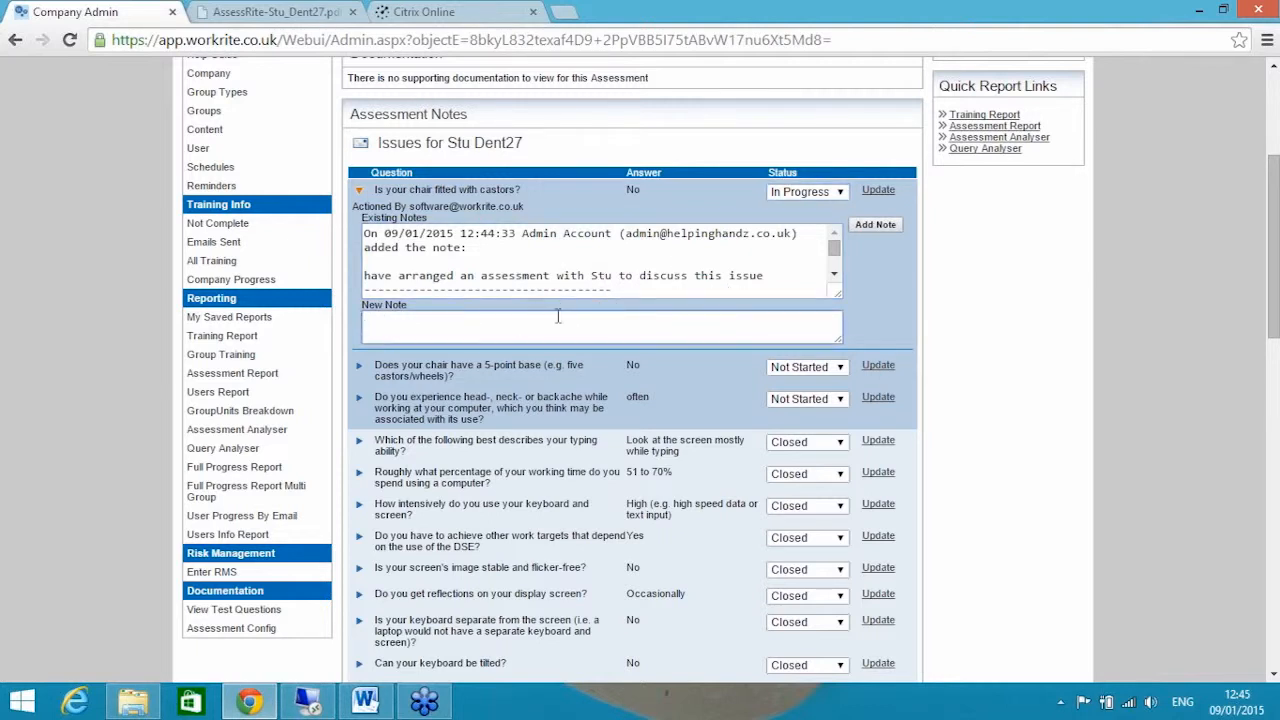
- Note that Stu was assessed and provided a new chair, then mark the castors issue Closed
text(have assessed s)
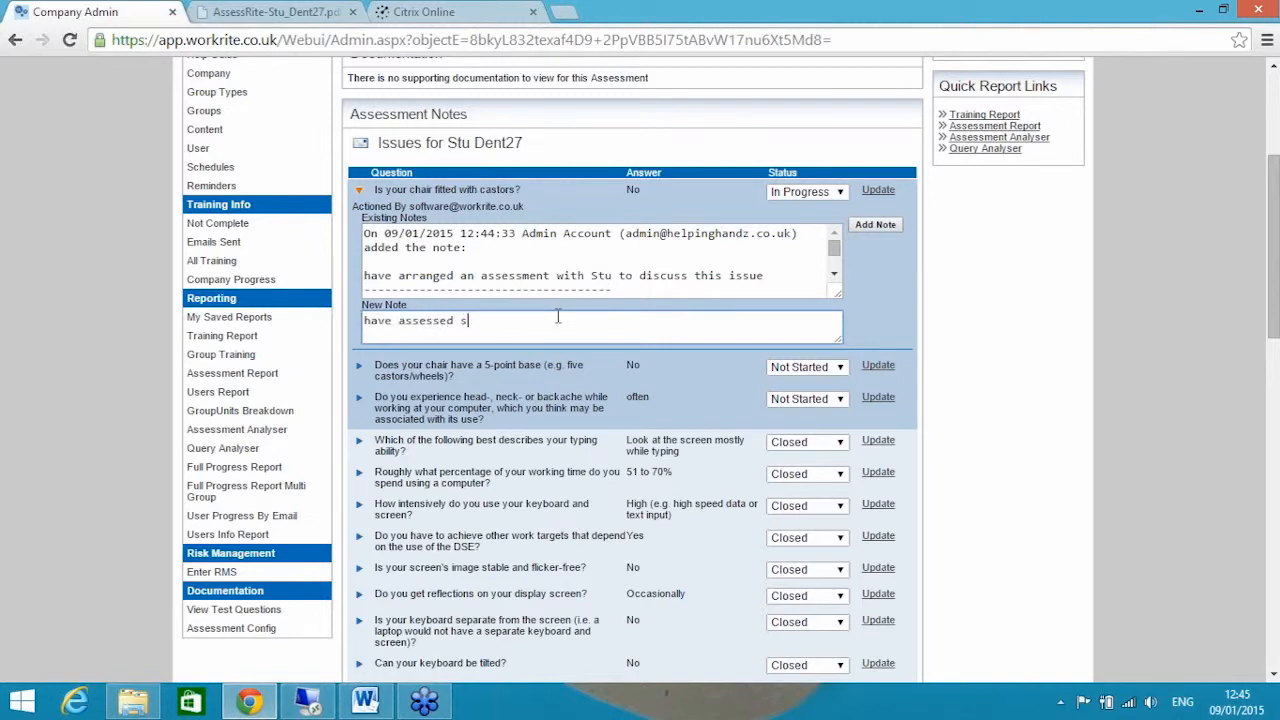
text(tu and)
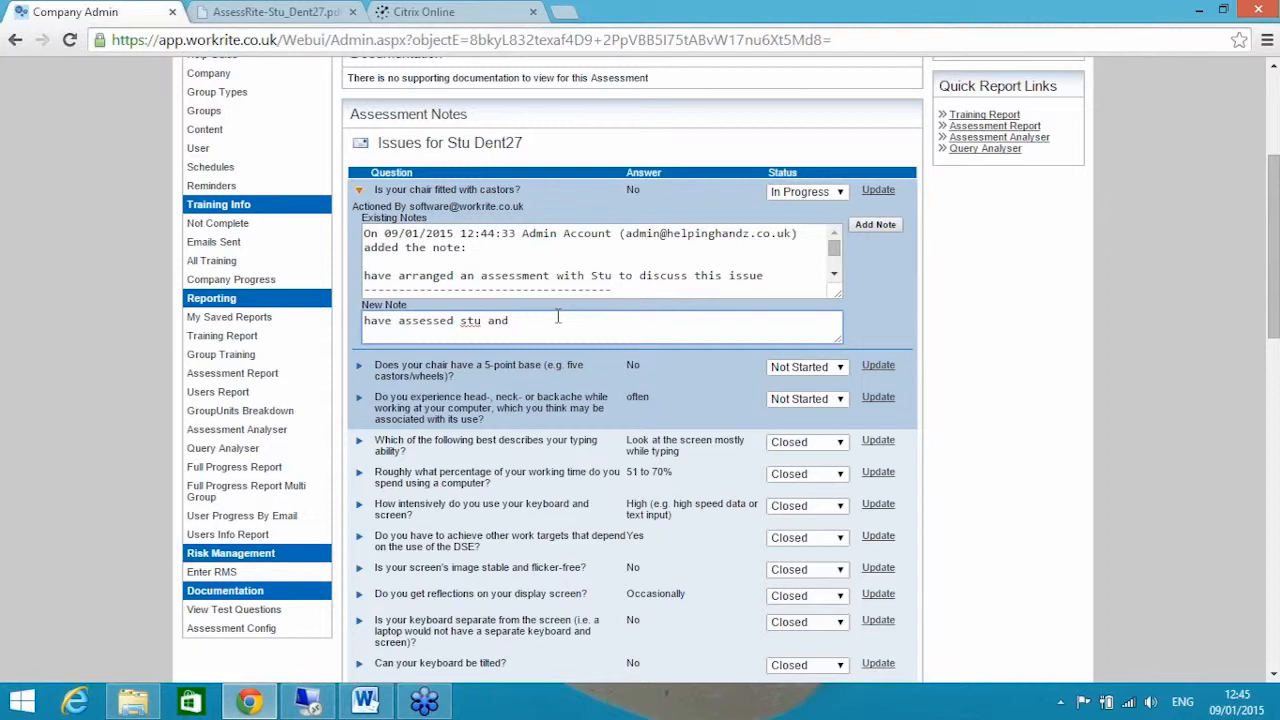
text(provided a new chair)
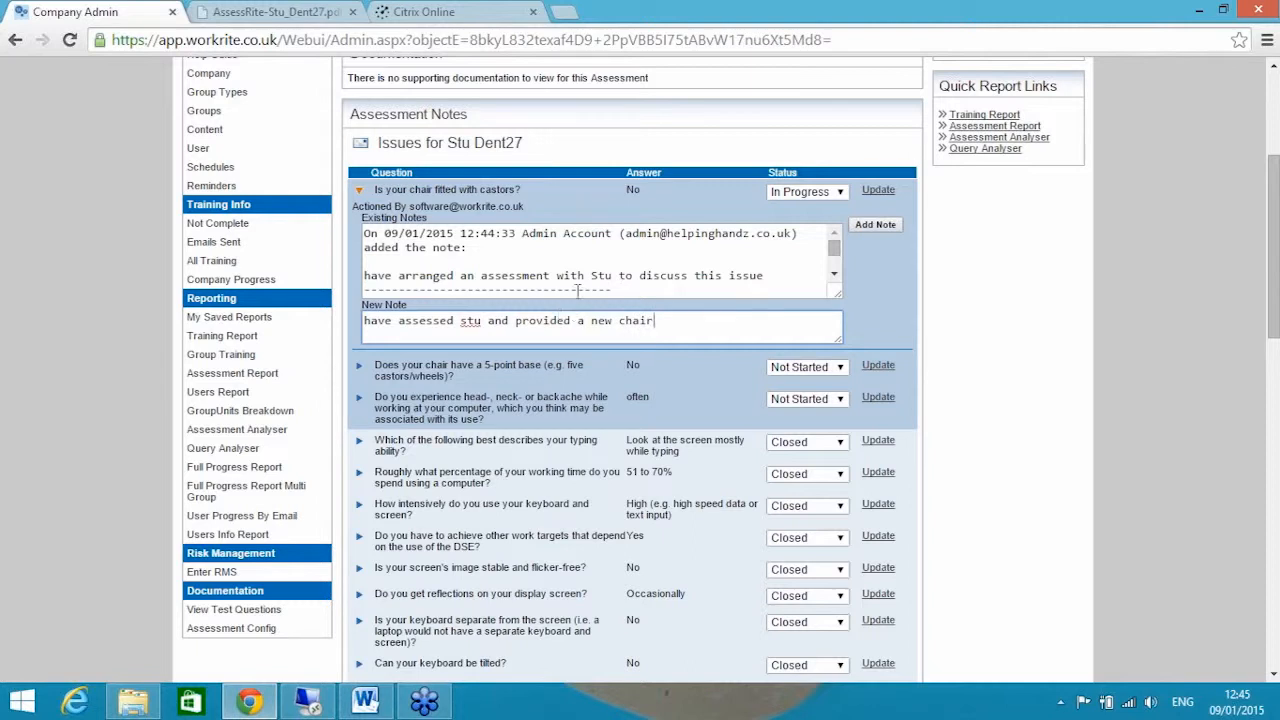
mouse_move(875, 238)
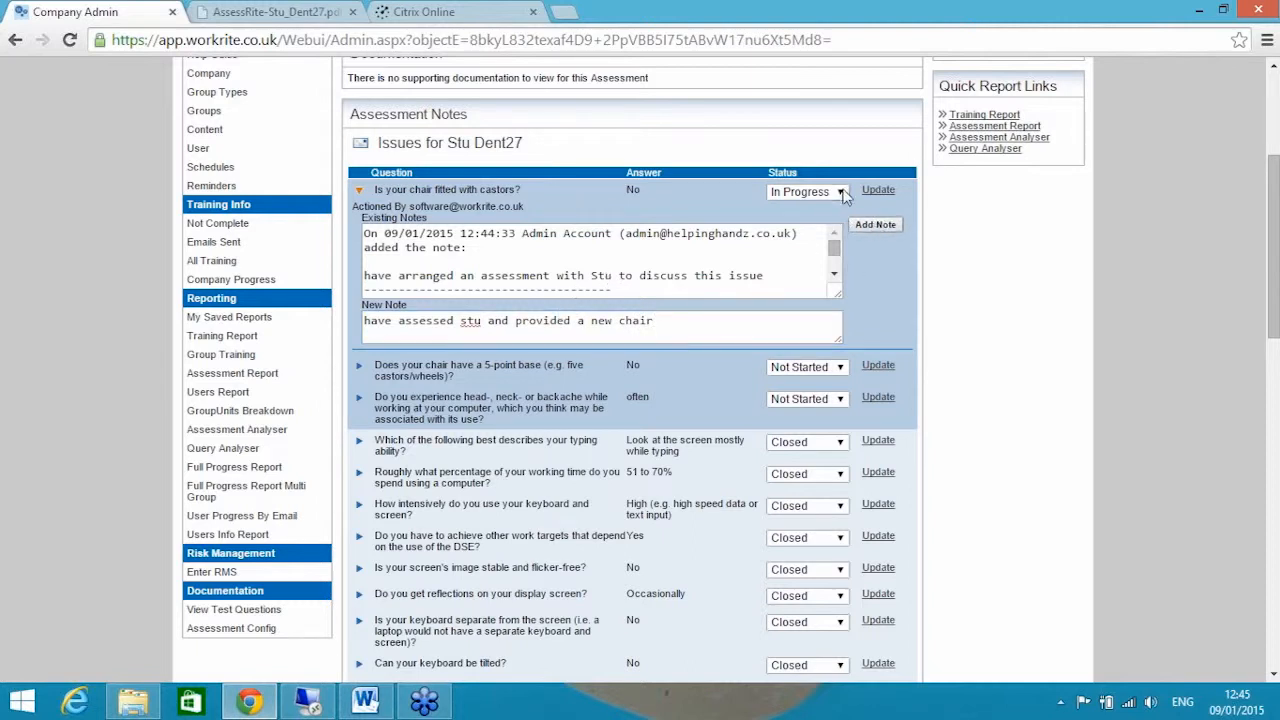
click(805, 191)
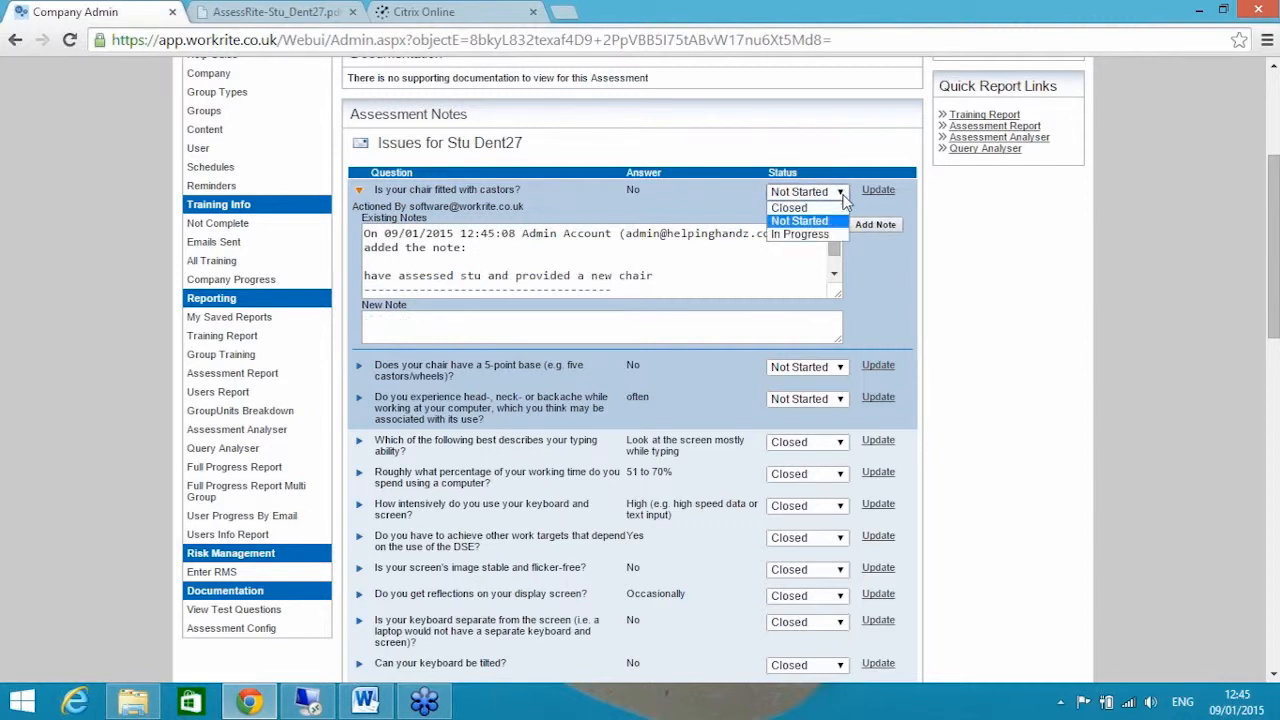
click(789, 207)
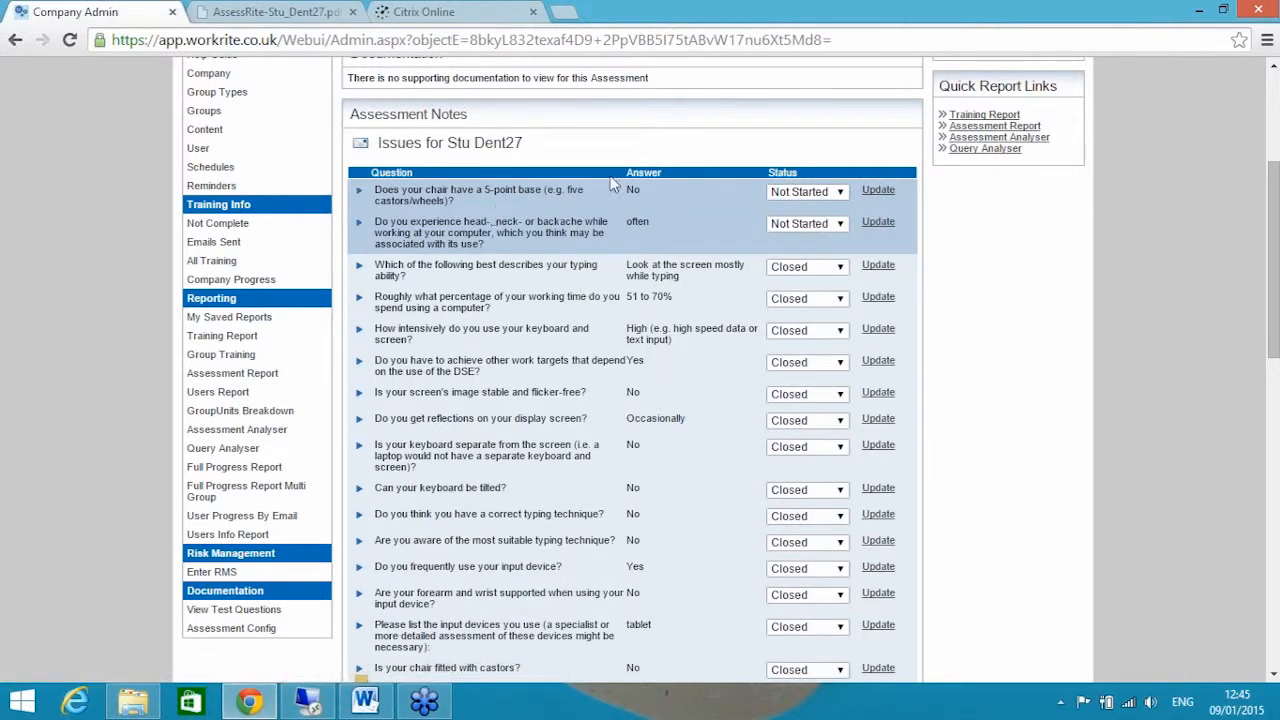
mouse_move(715, 195)
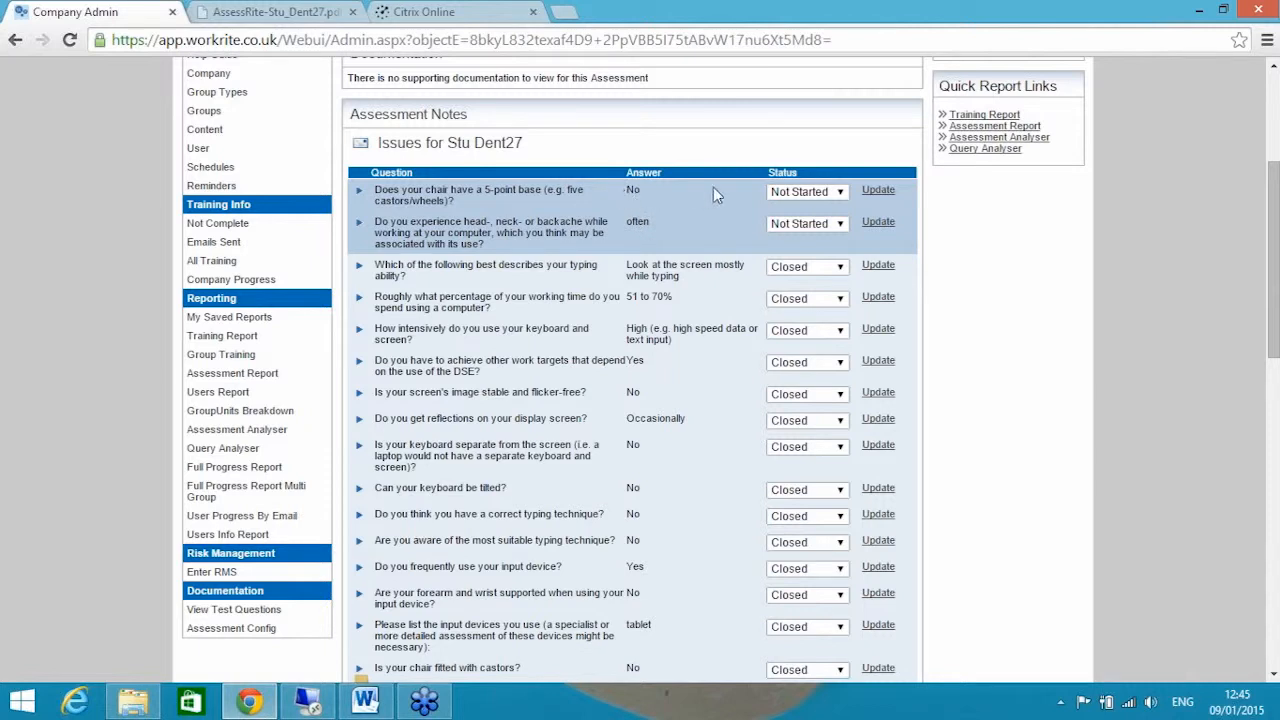
scroll(down, 3)
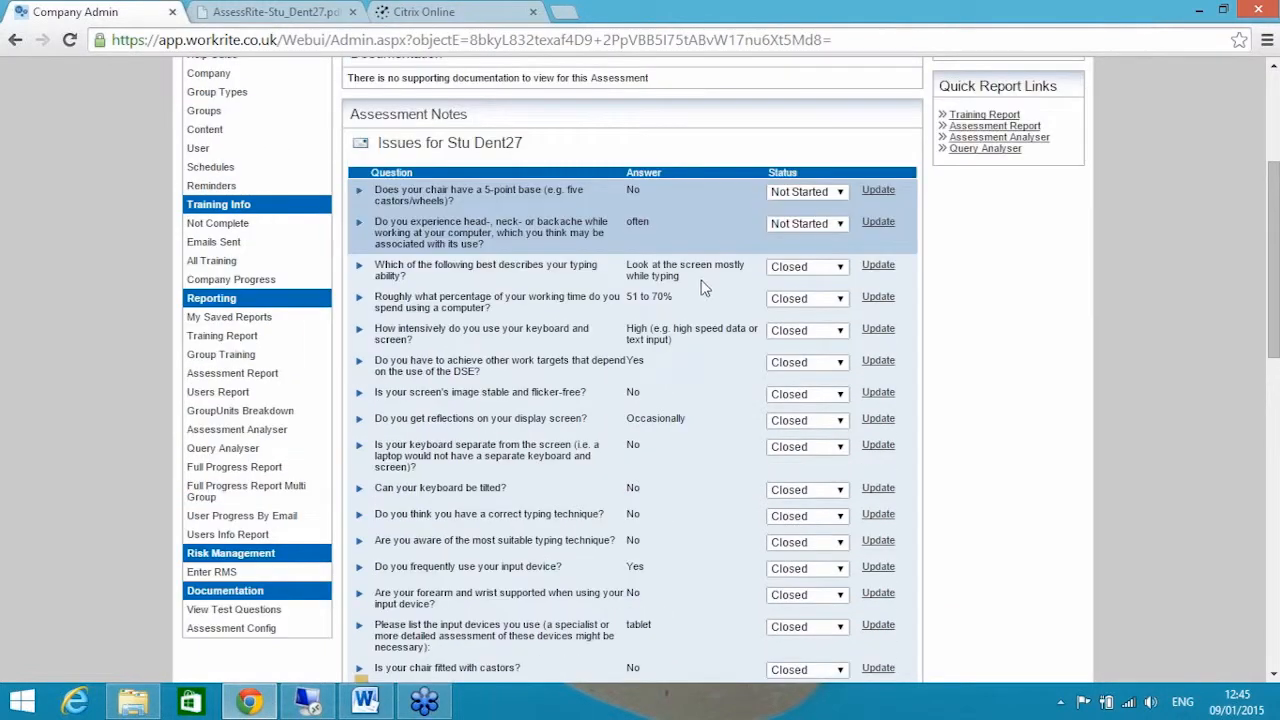
mouse_move(641, 221)
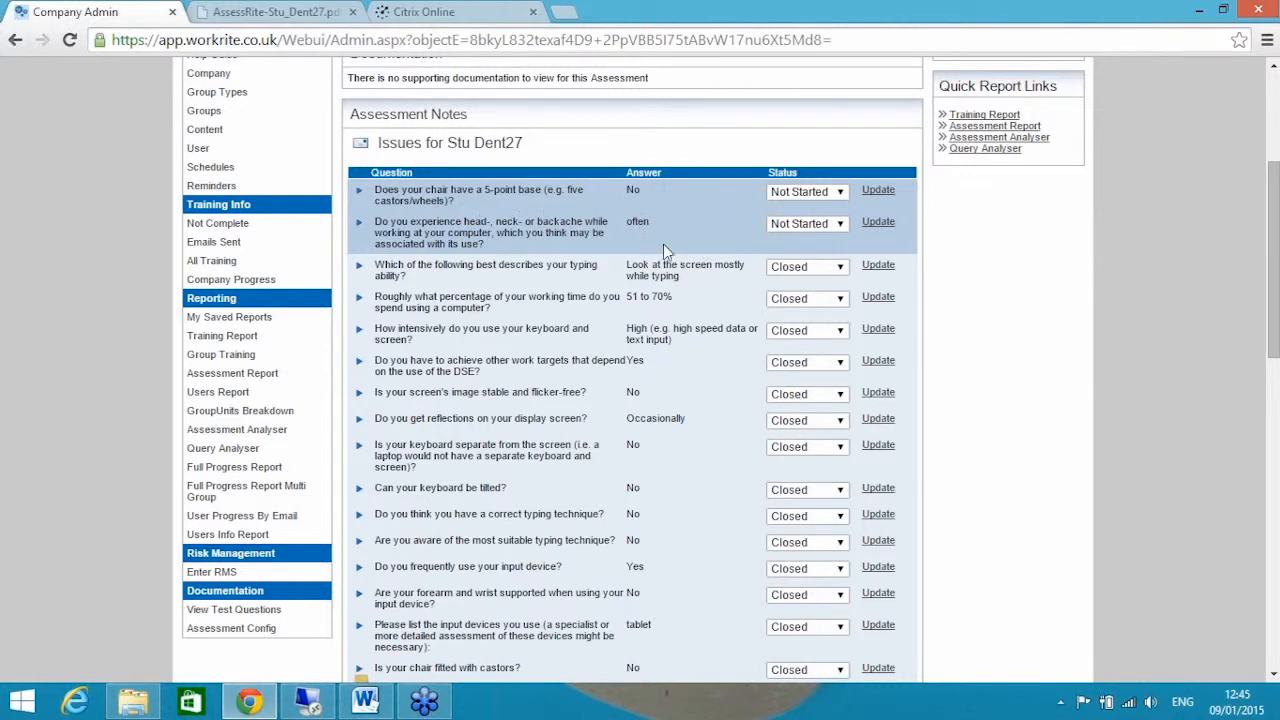
scroll(down, 3)
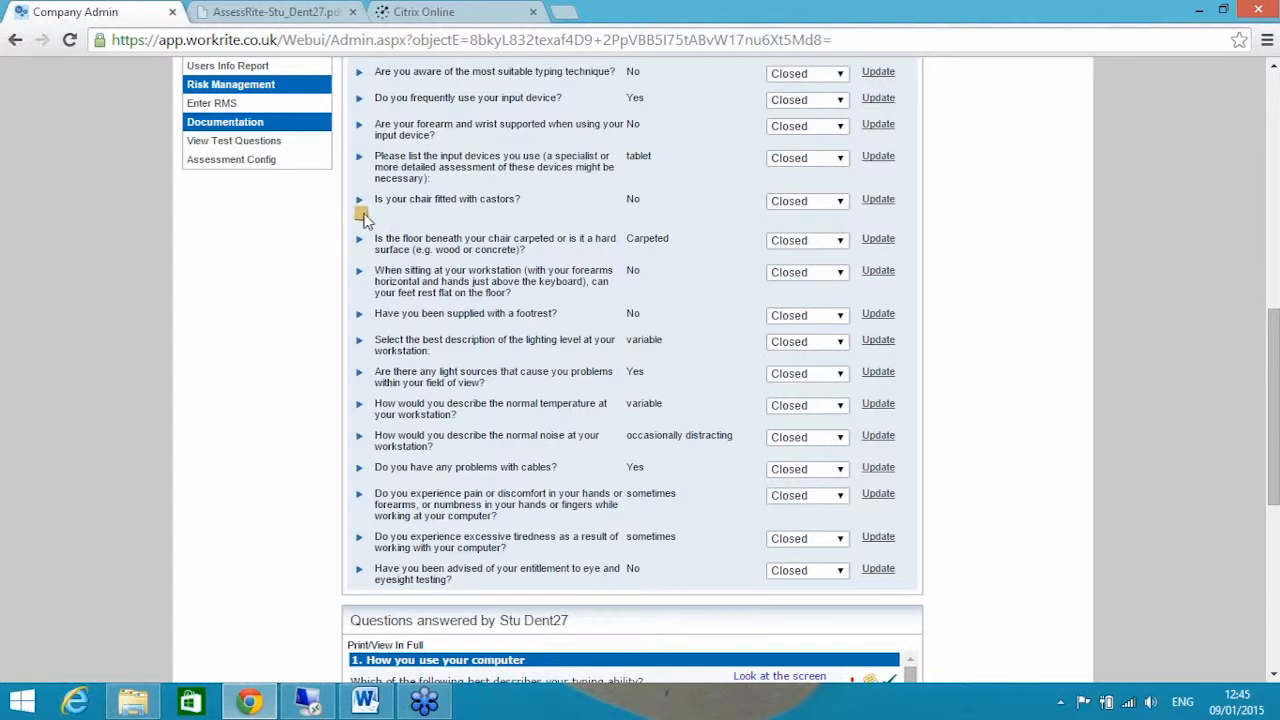
mouse_move(490, 365)
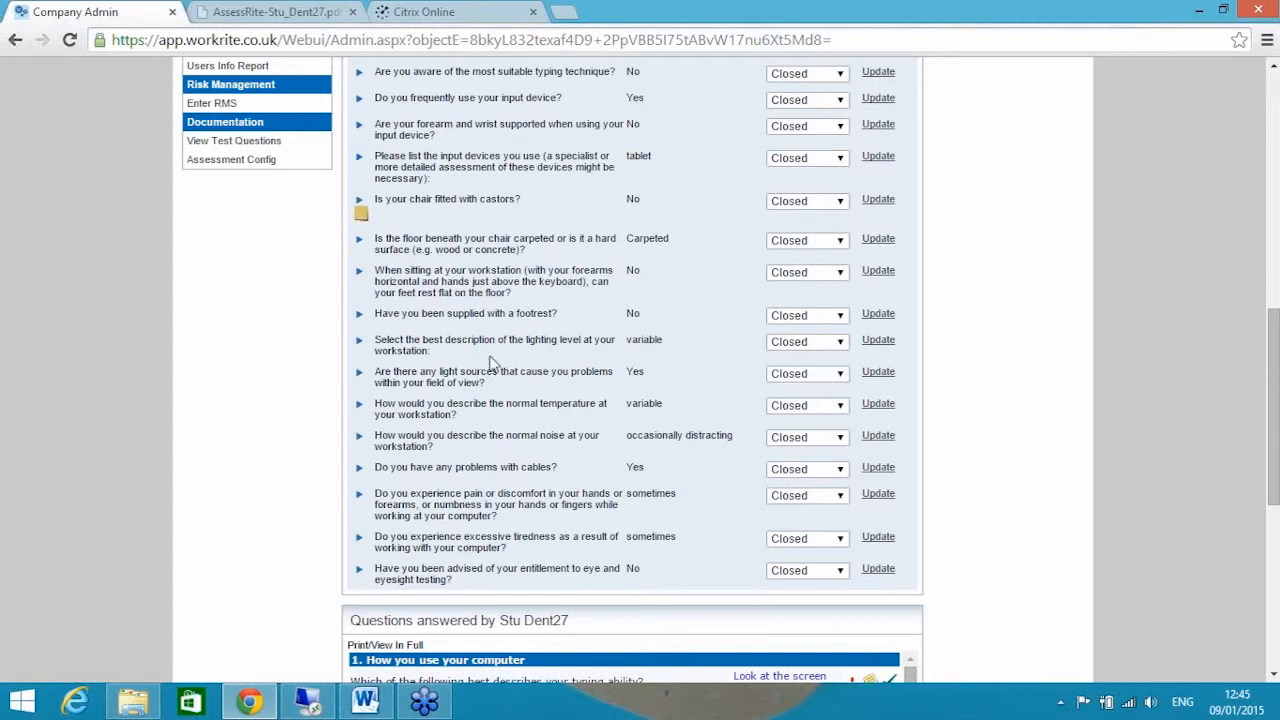
mouse_move(460, 320)
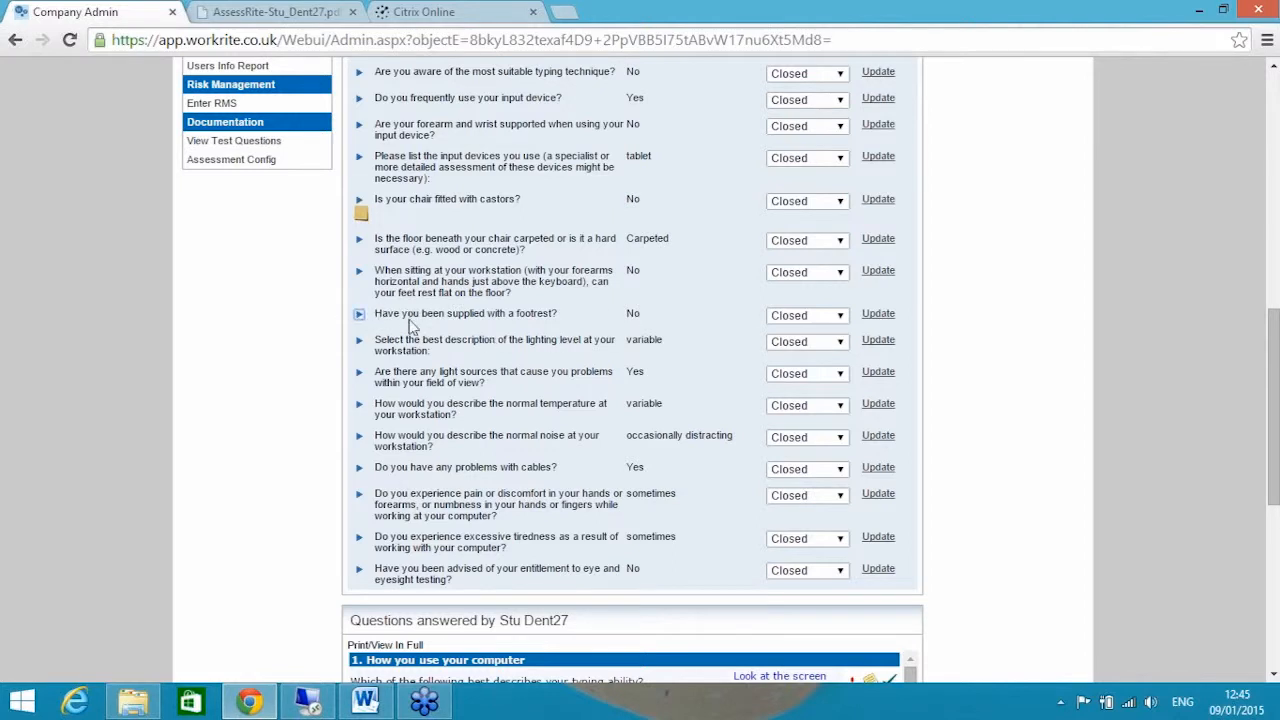
click(359, 315)
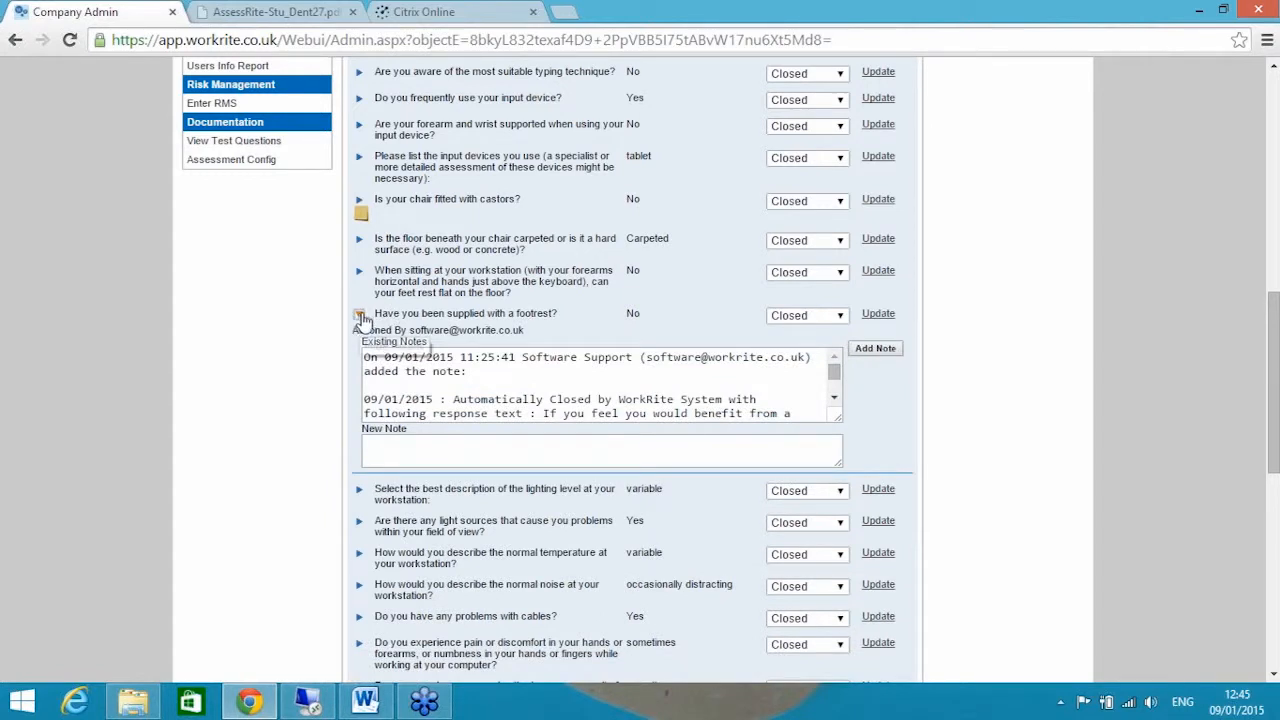
click(360, 315)
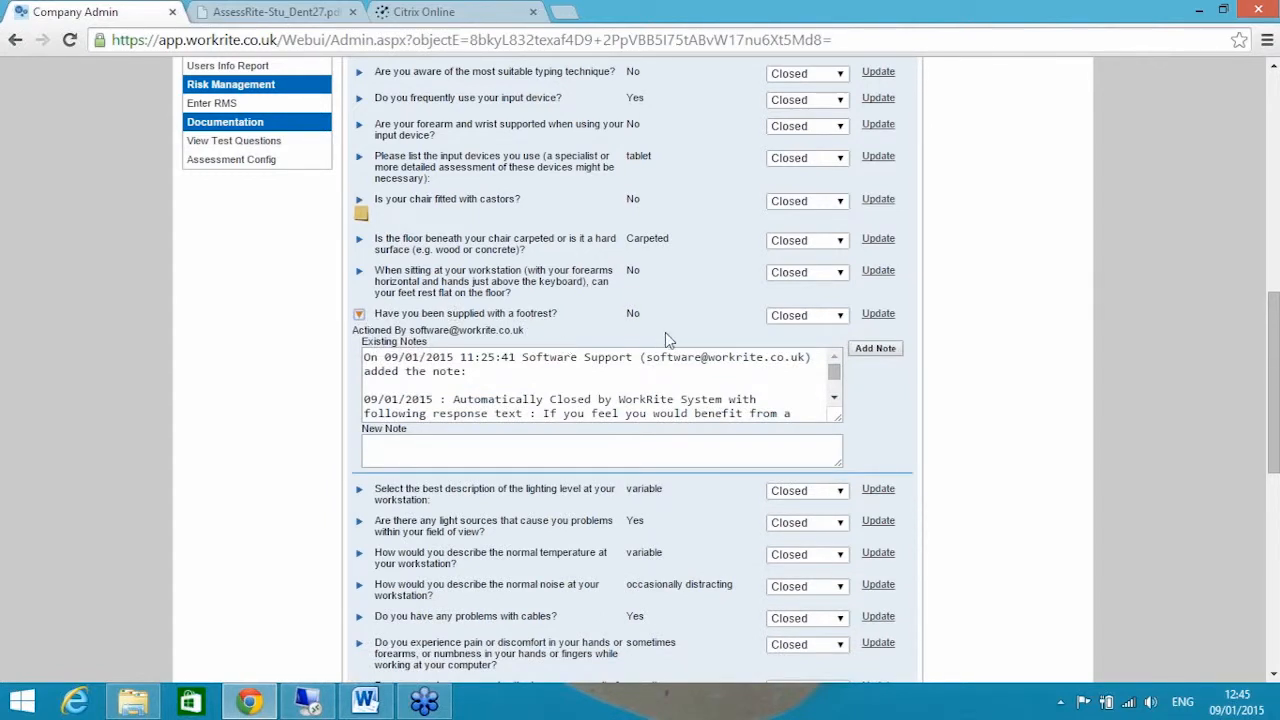
scroll(down, 3)
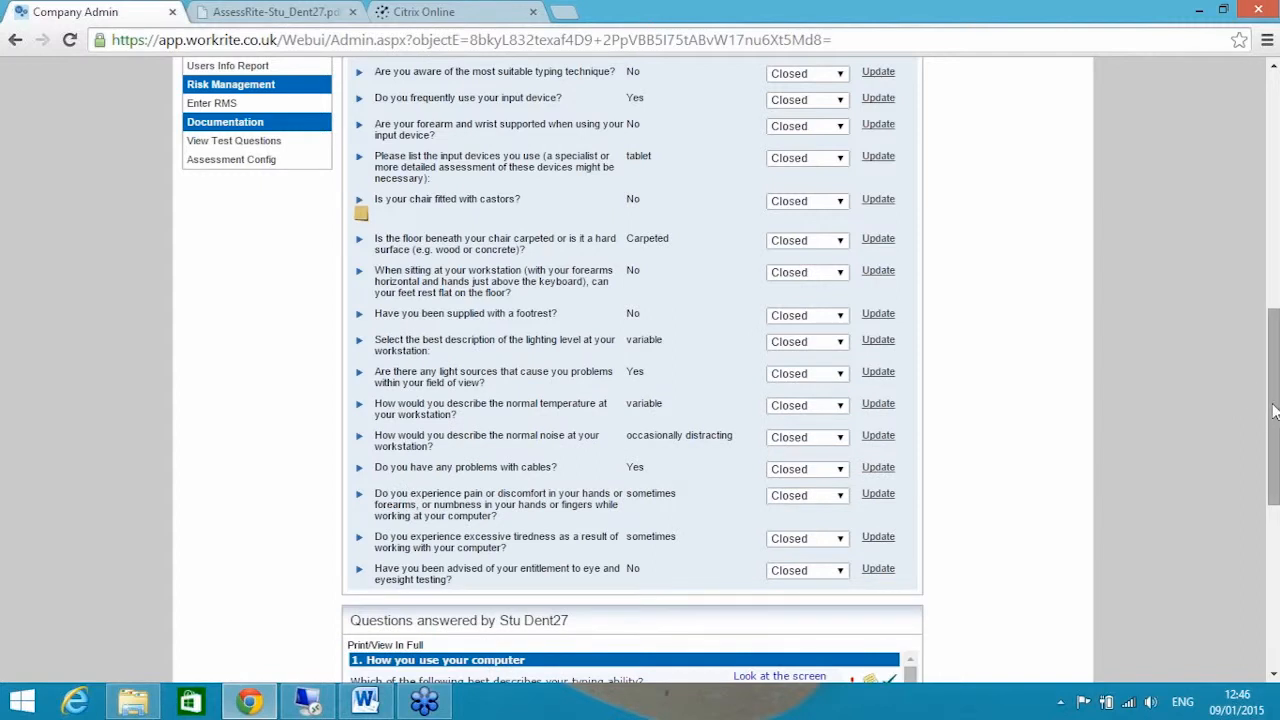
scroll(up, 3)
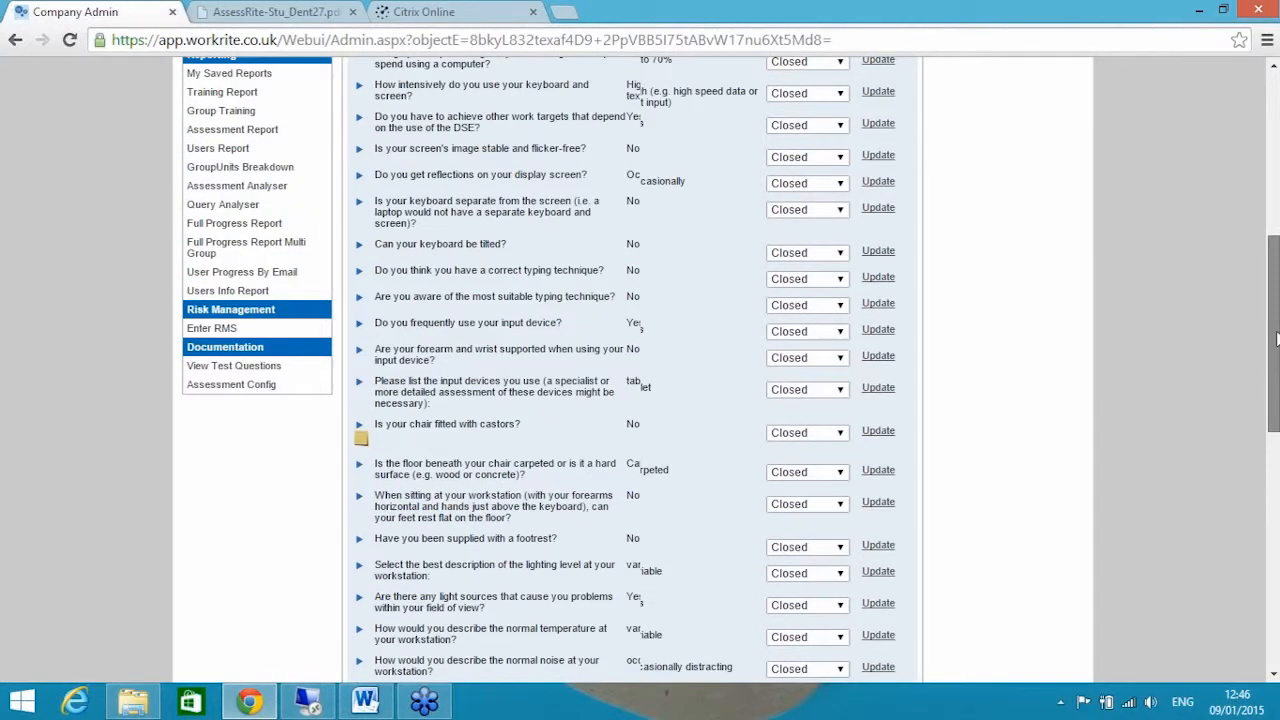
scroll(down, 3)
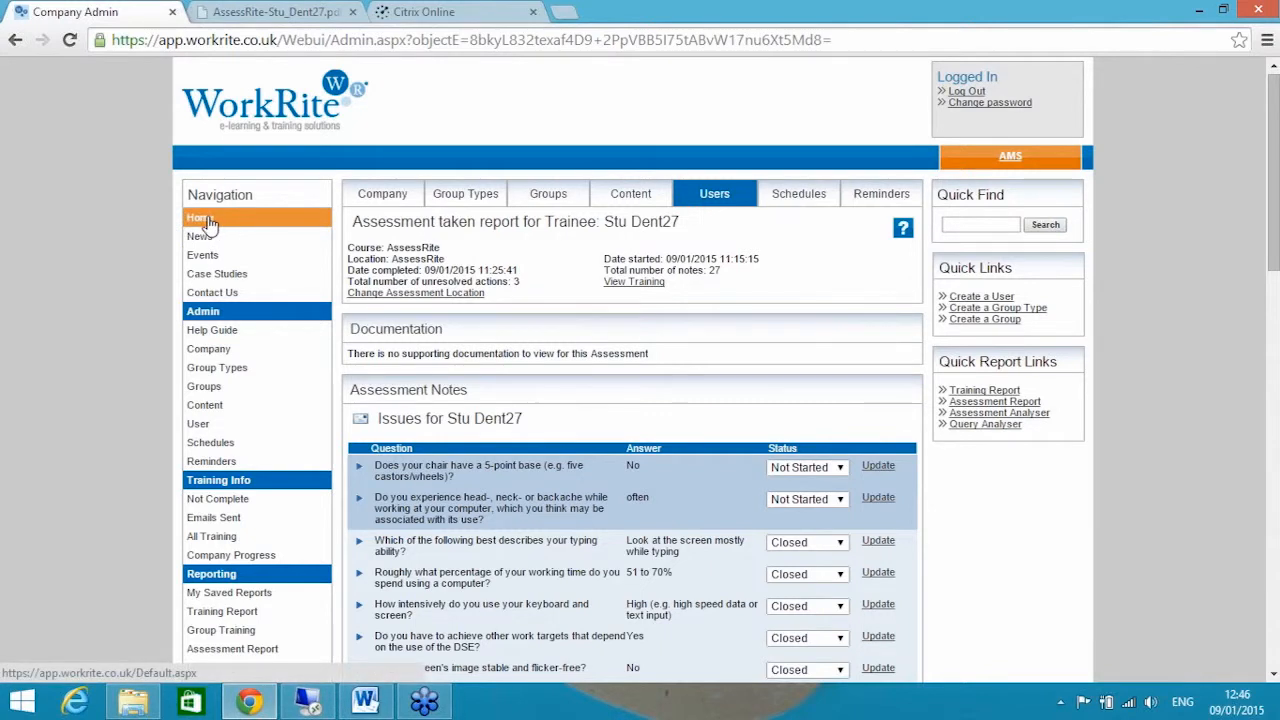
mouse_move(585, 478)
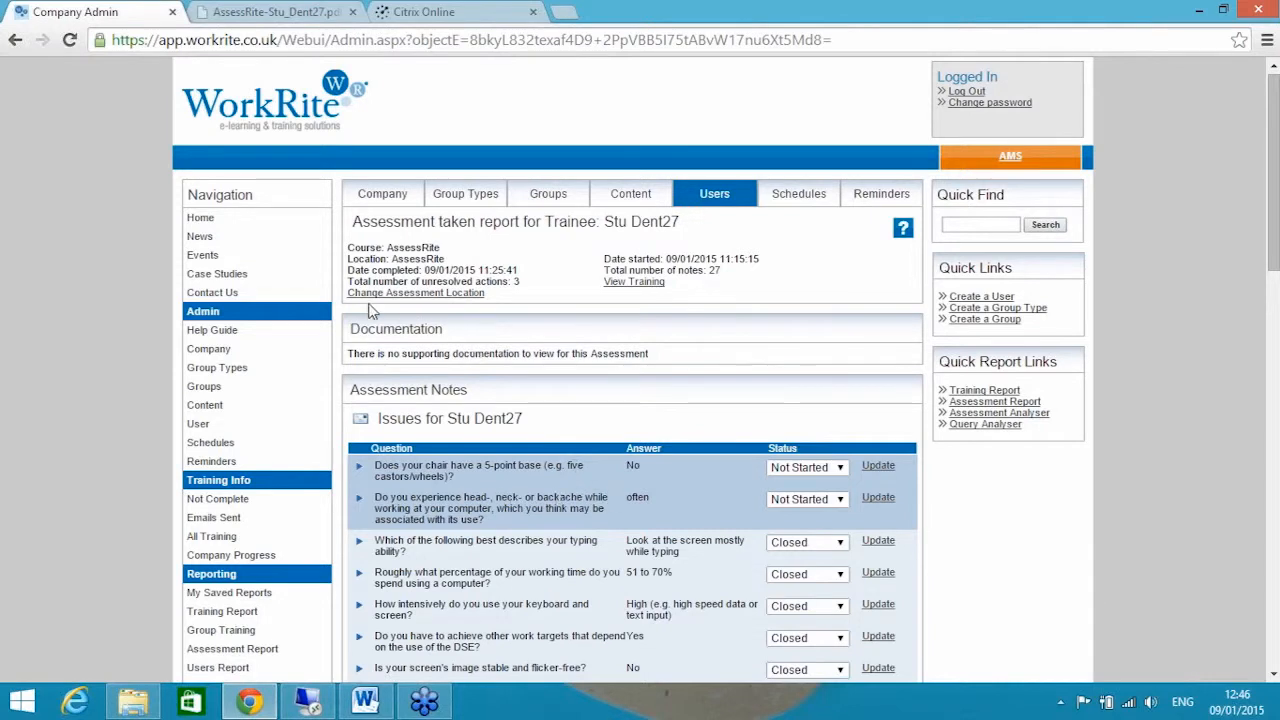
- Return to the home dashboard and set the Top Users With Issues chart to show 10 items
click(200, 217)
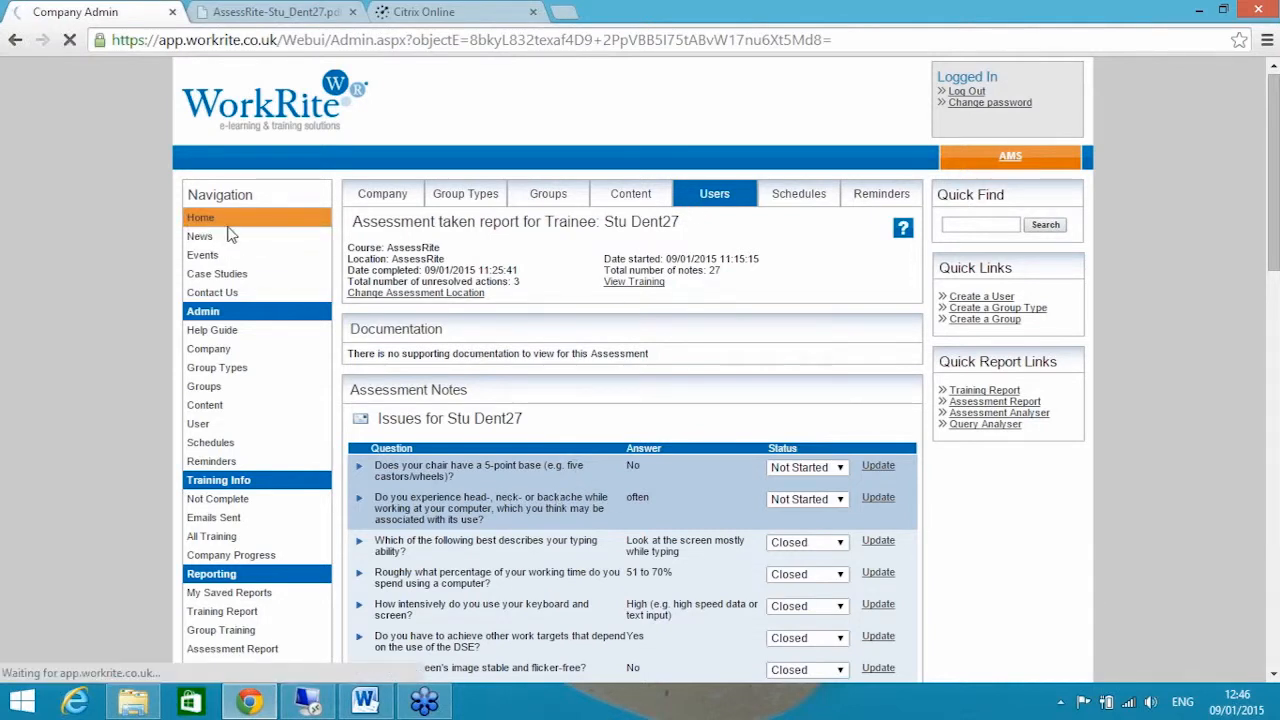
click(200, 217)
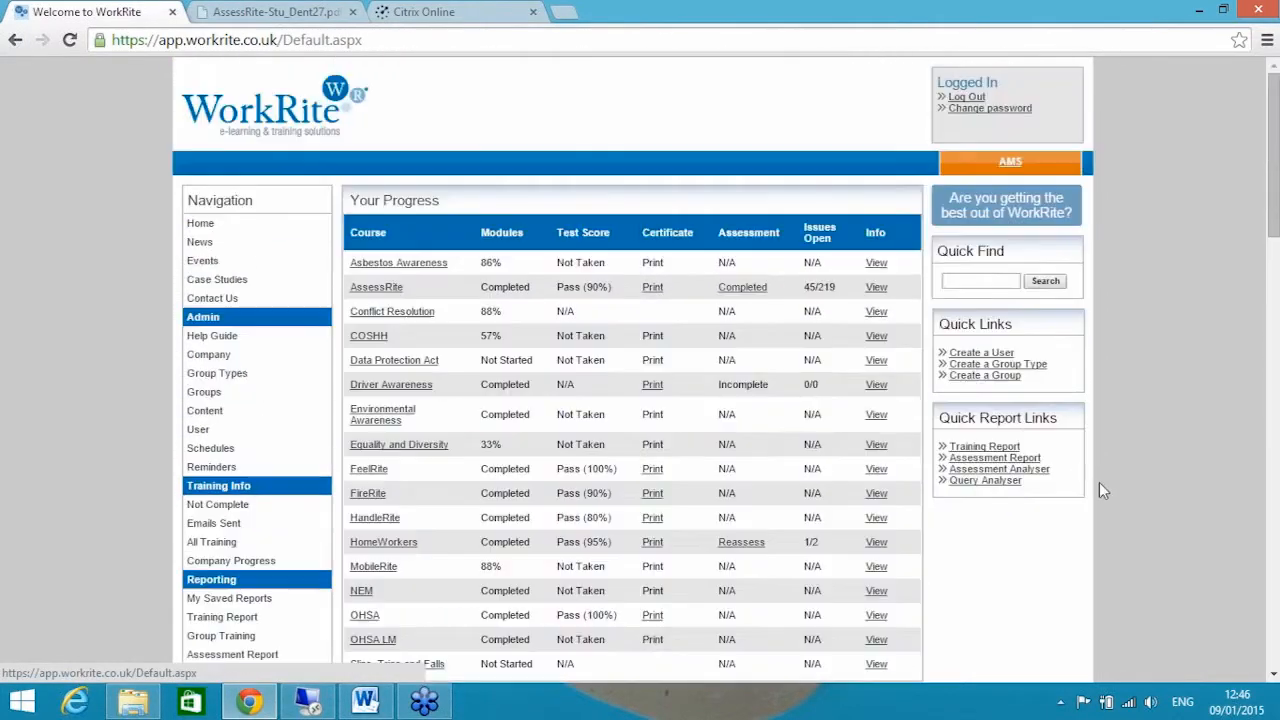
scroll(down, 3)
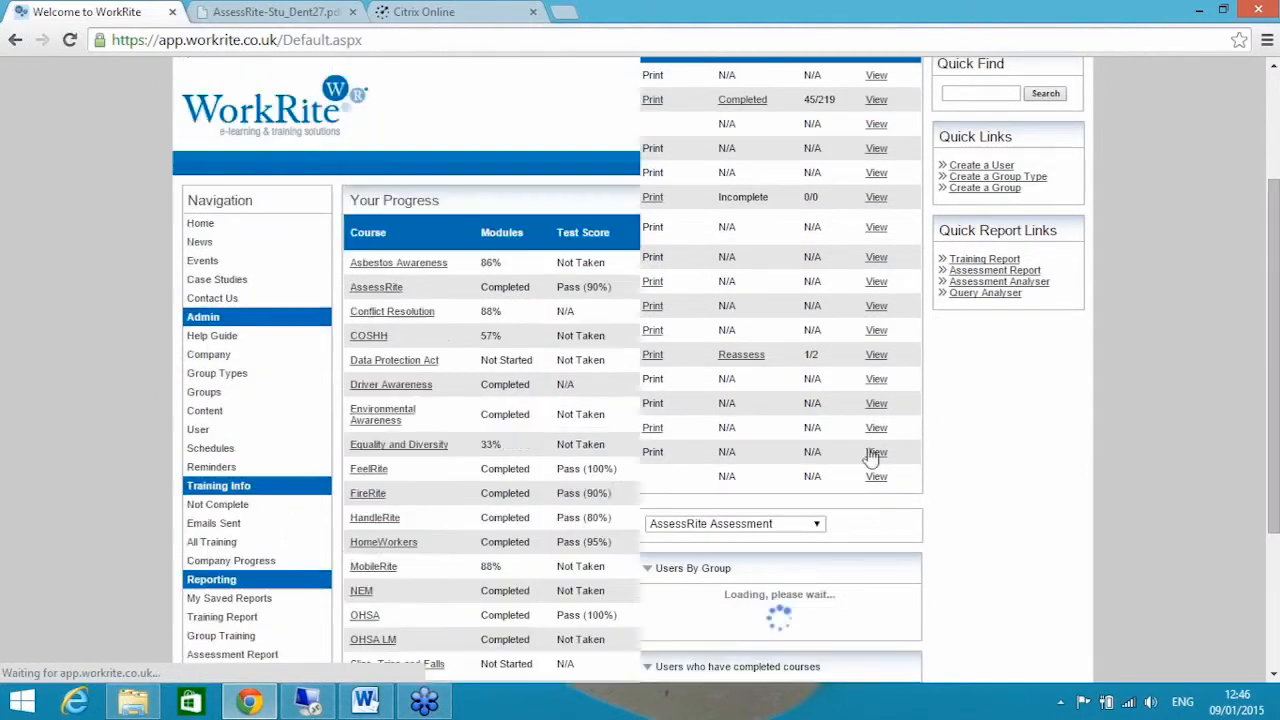
scroll(down, 3)
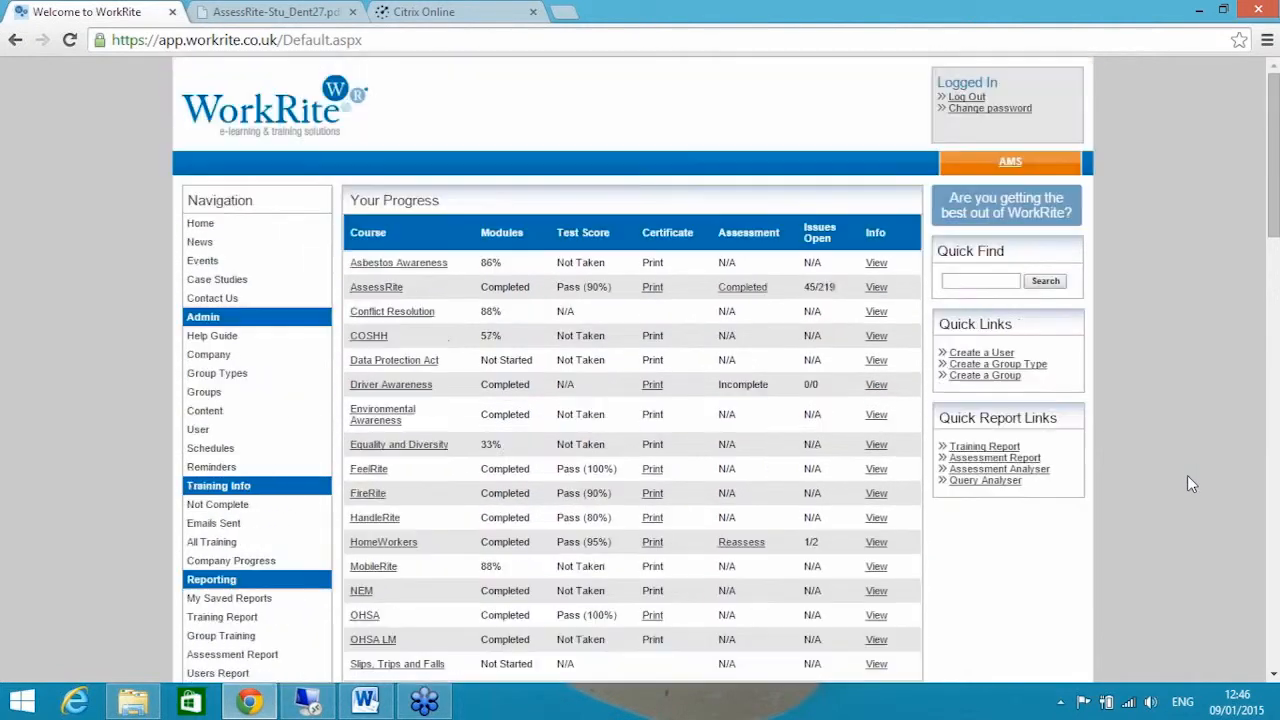
scroll(down, 3)
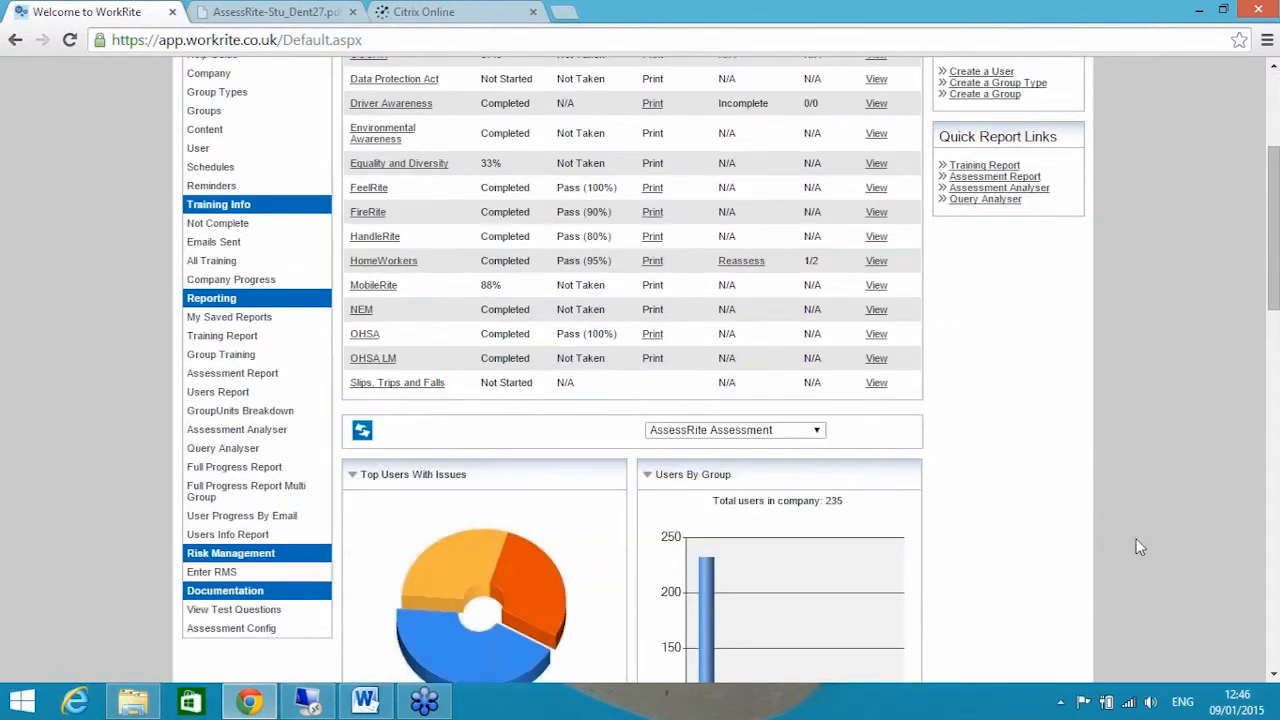
scroll(down, 3)
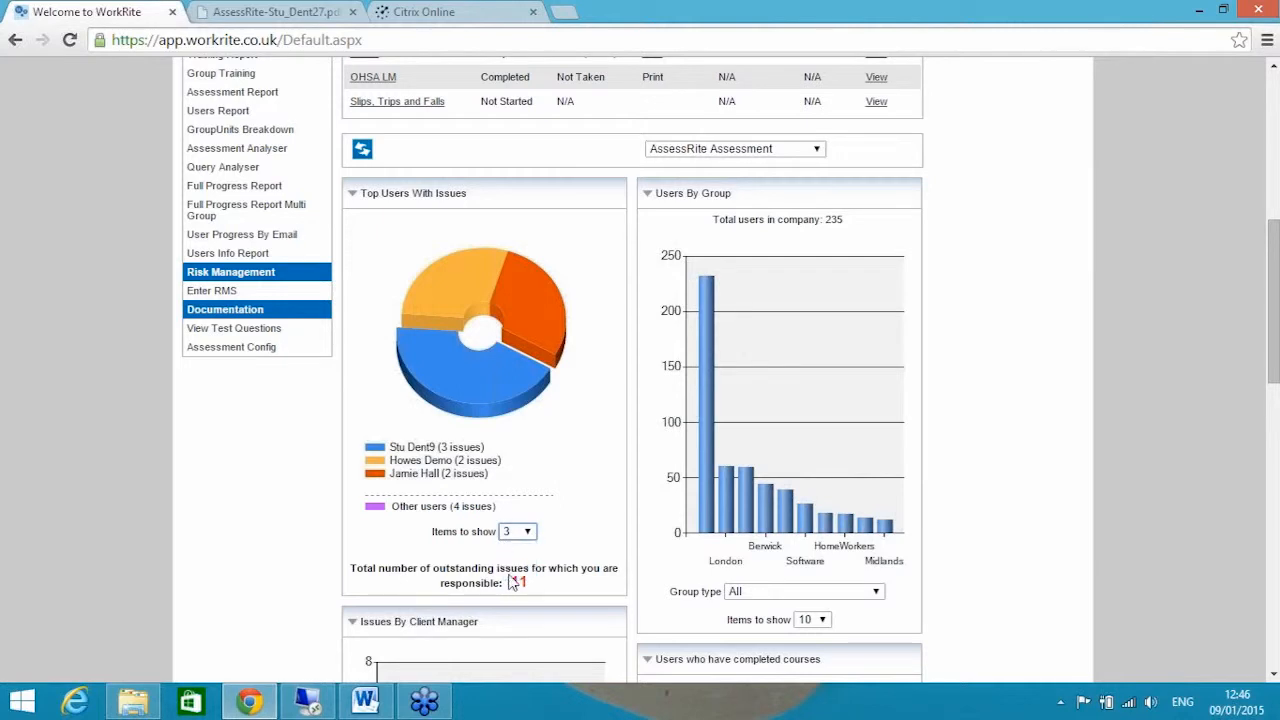
click(517, 531)
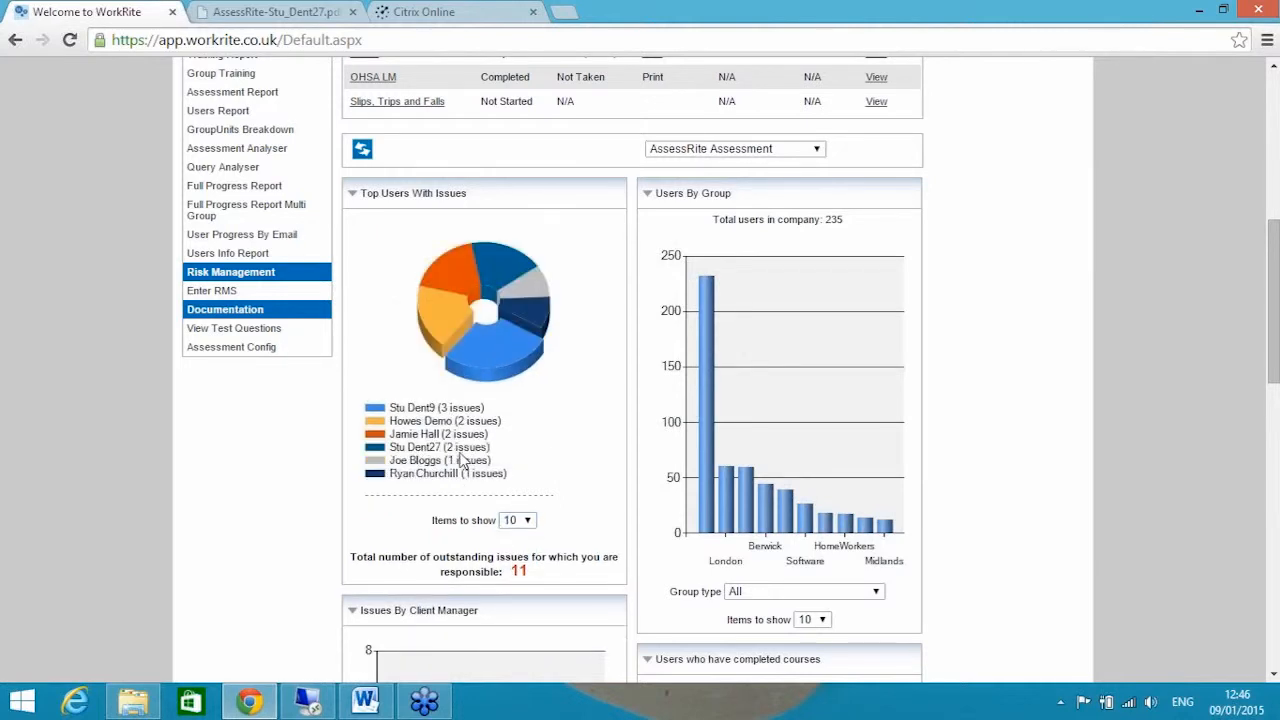
mouse_move(585, 334)
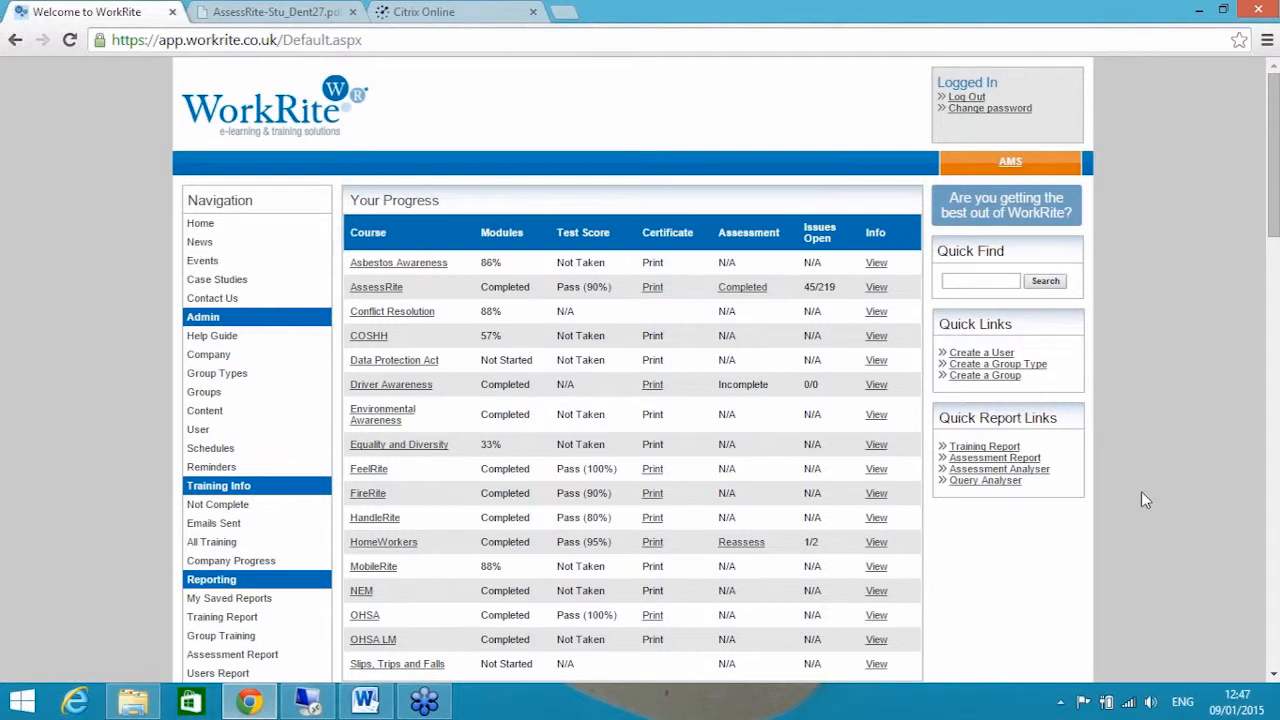
mouse_move(1150, 483)
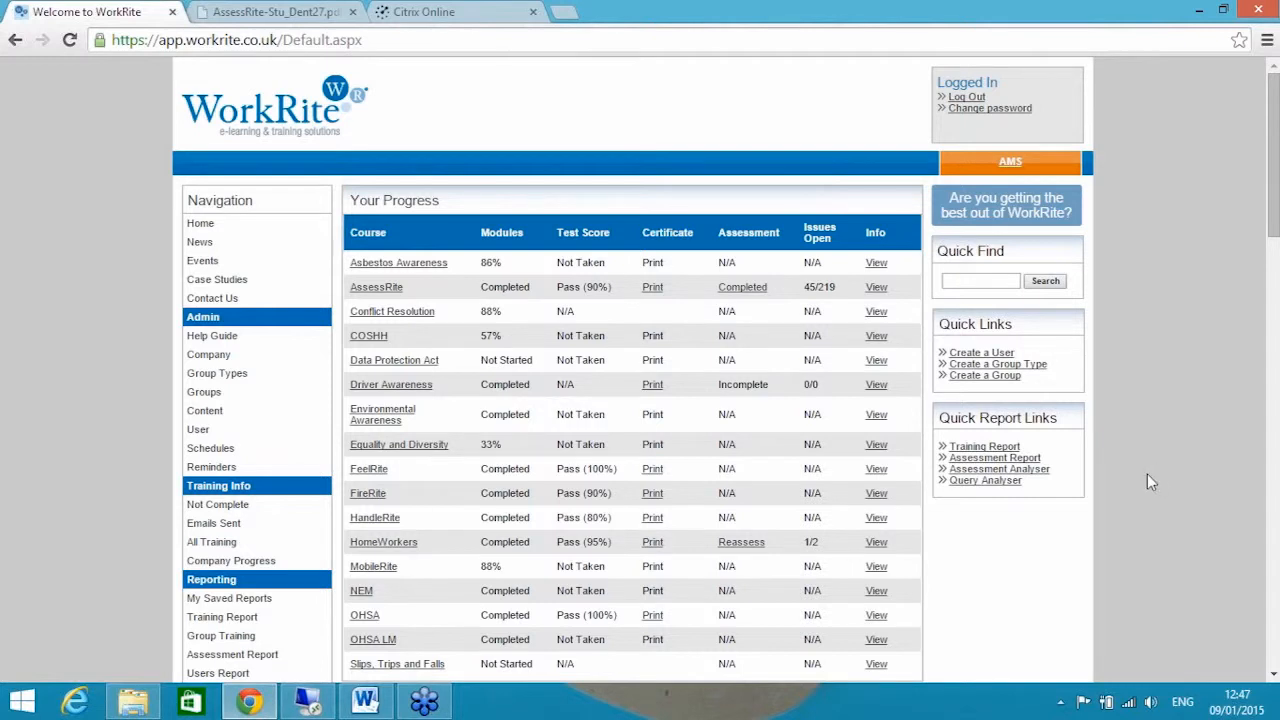
scroll(down, 3)
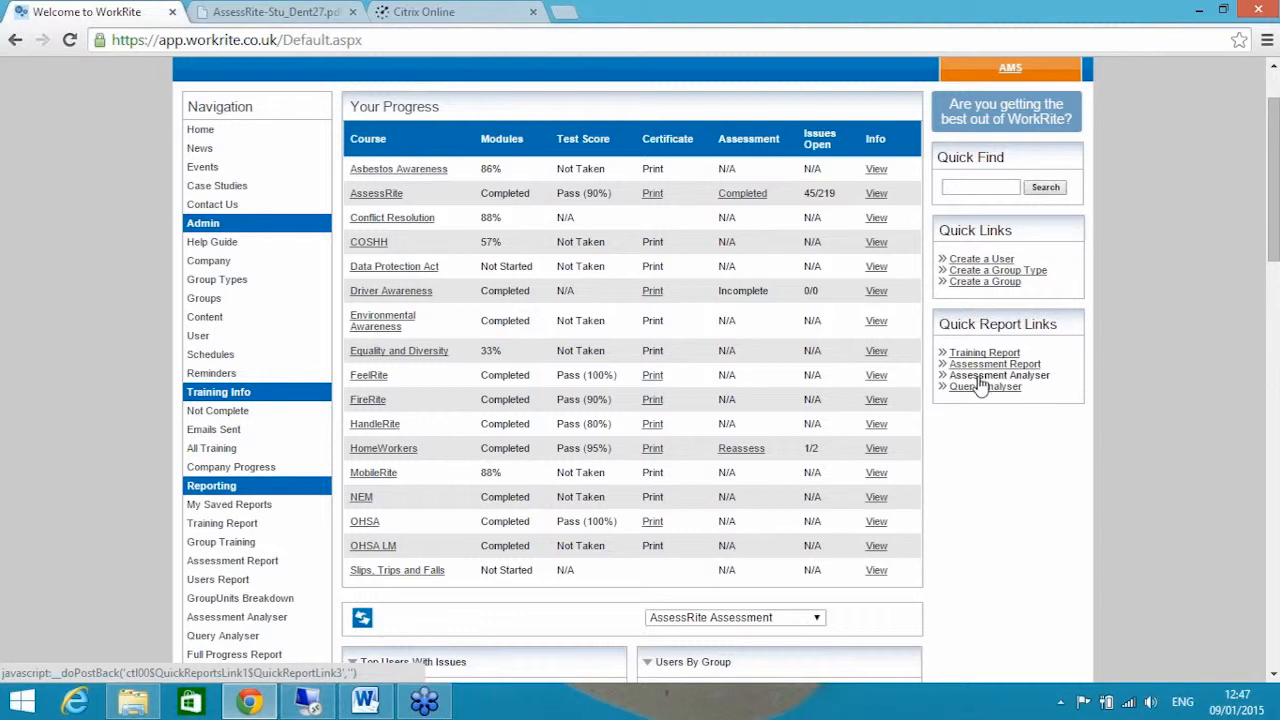
- Open the Assessment Analyser from Quick Report Links and scroll down to the health sections
click(994, 375)
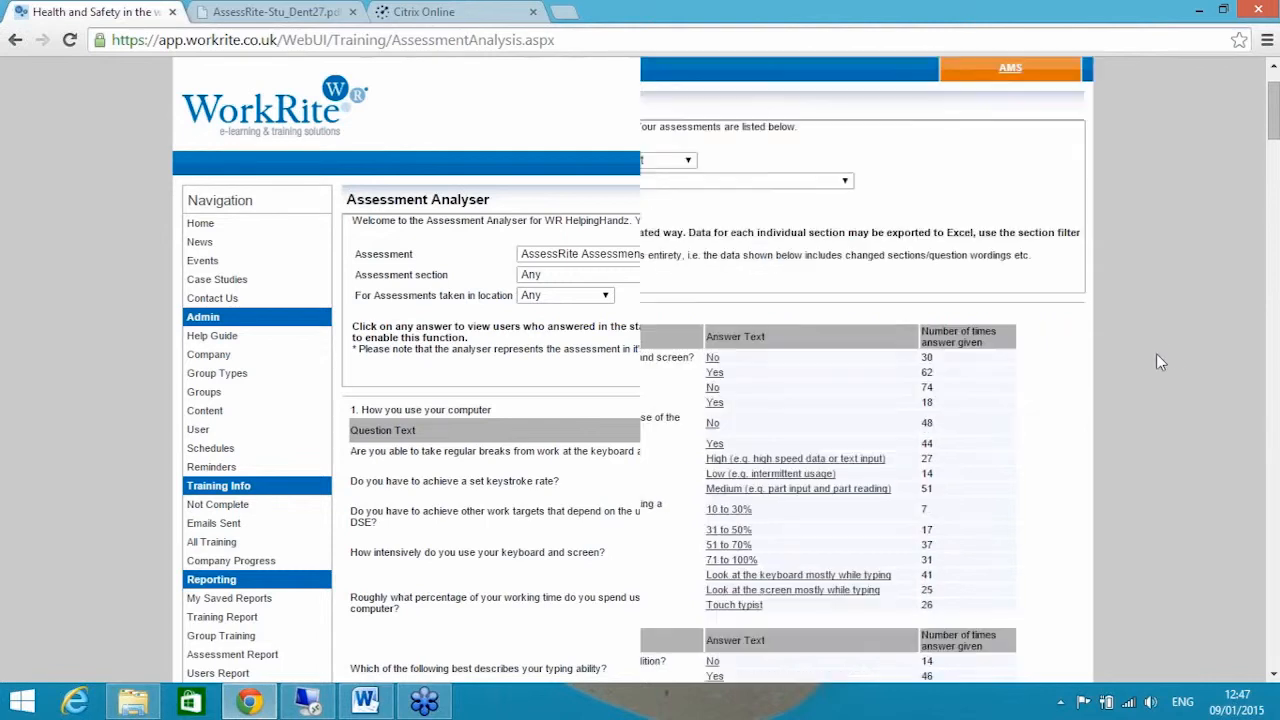
scroll(down, 3)
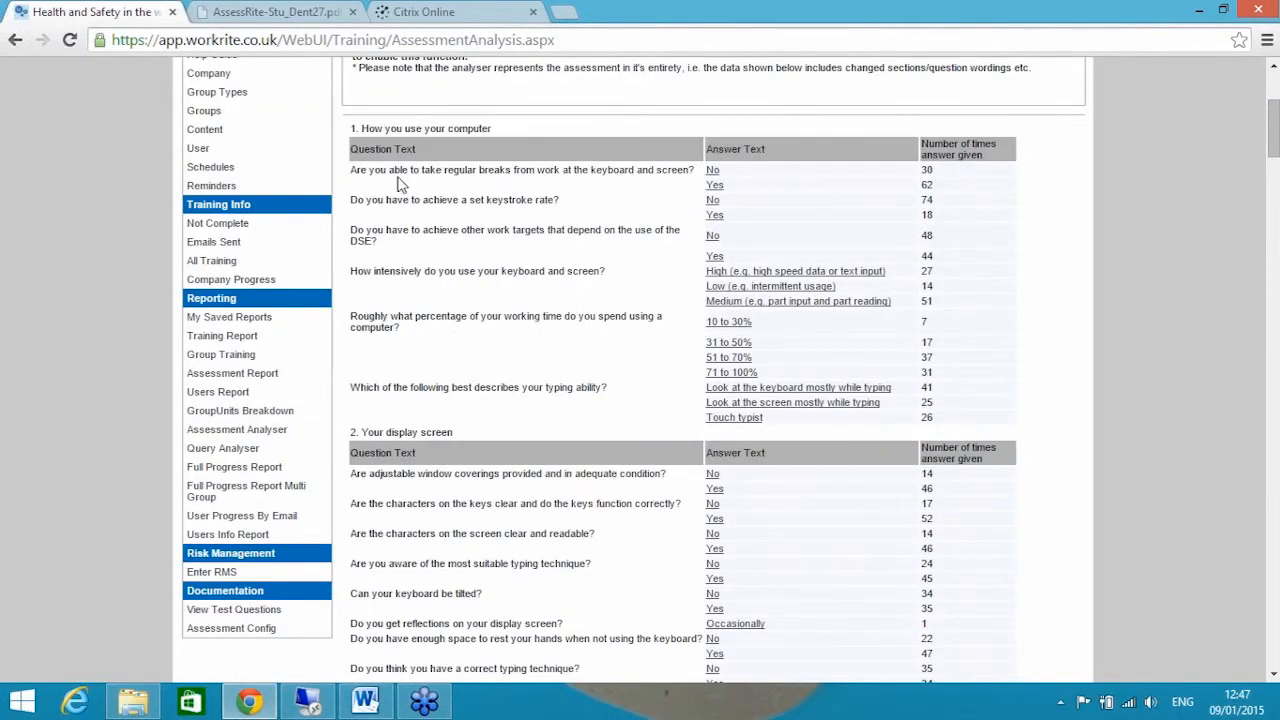
mouse_move(1159, 387)
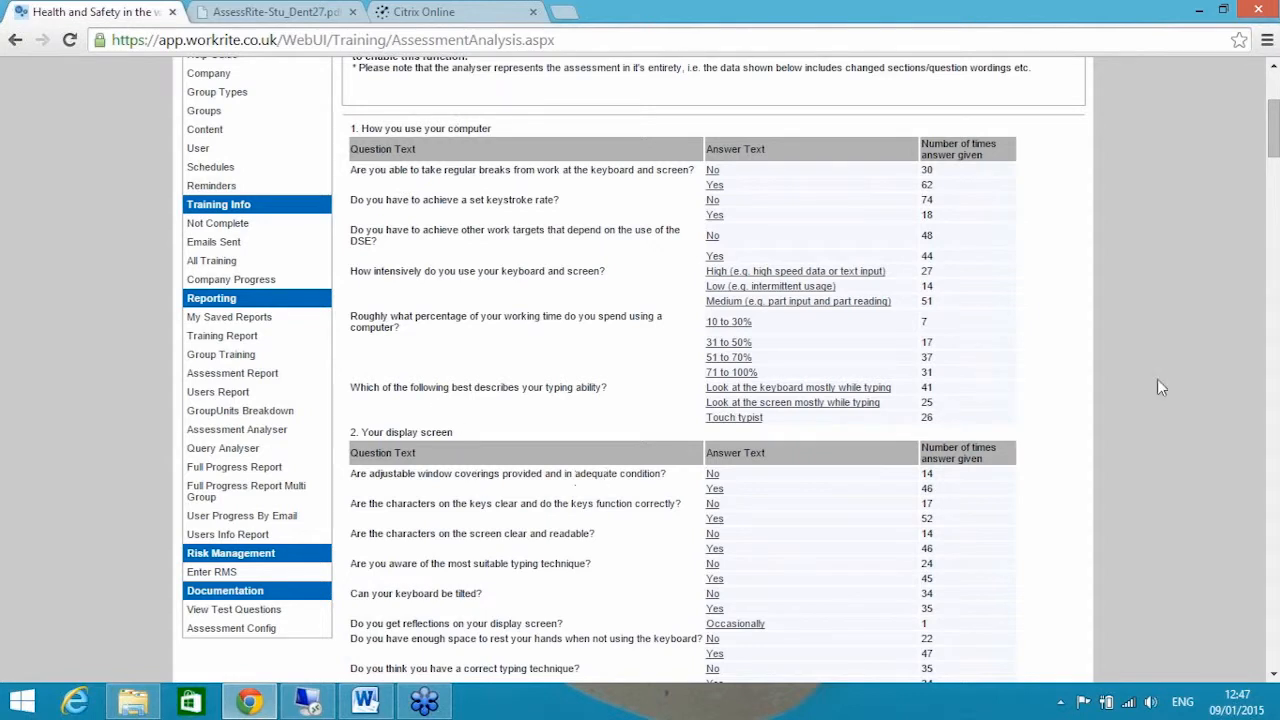
scroll(down, 3)
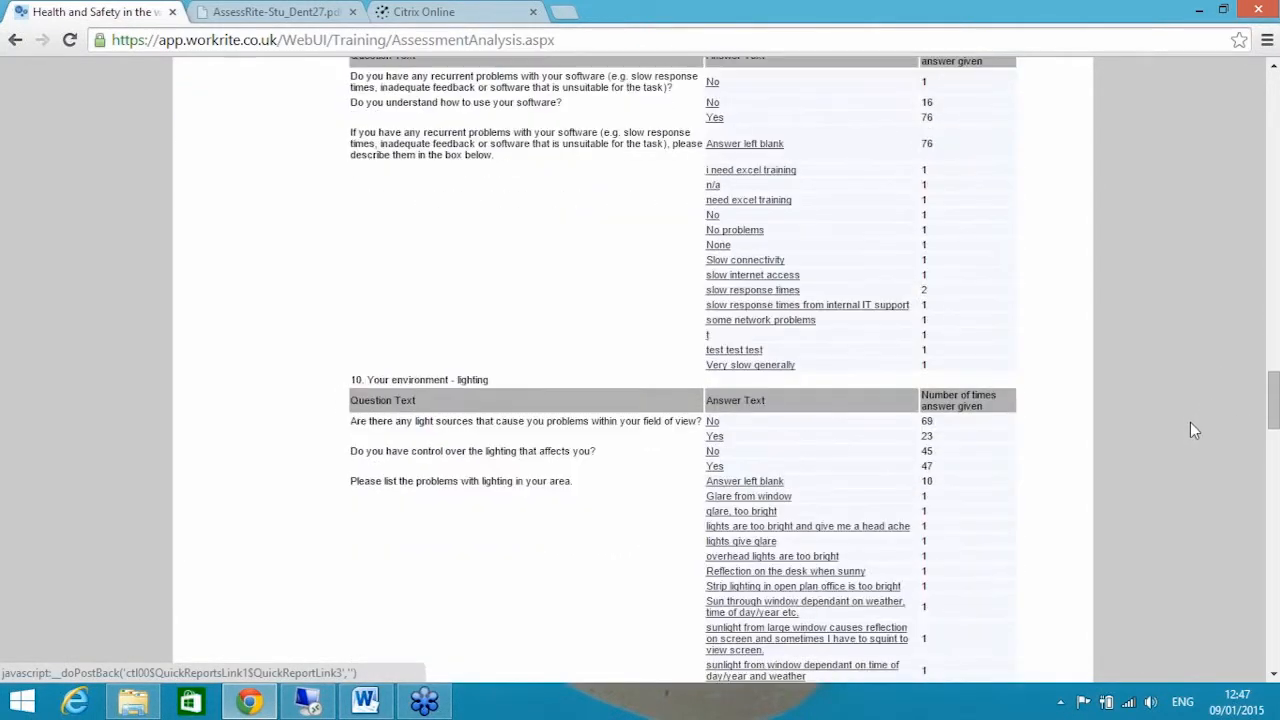
scroll(down, 3)
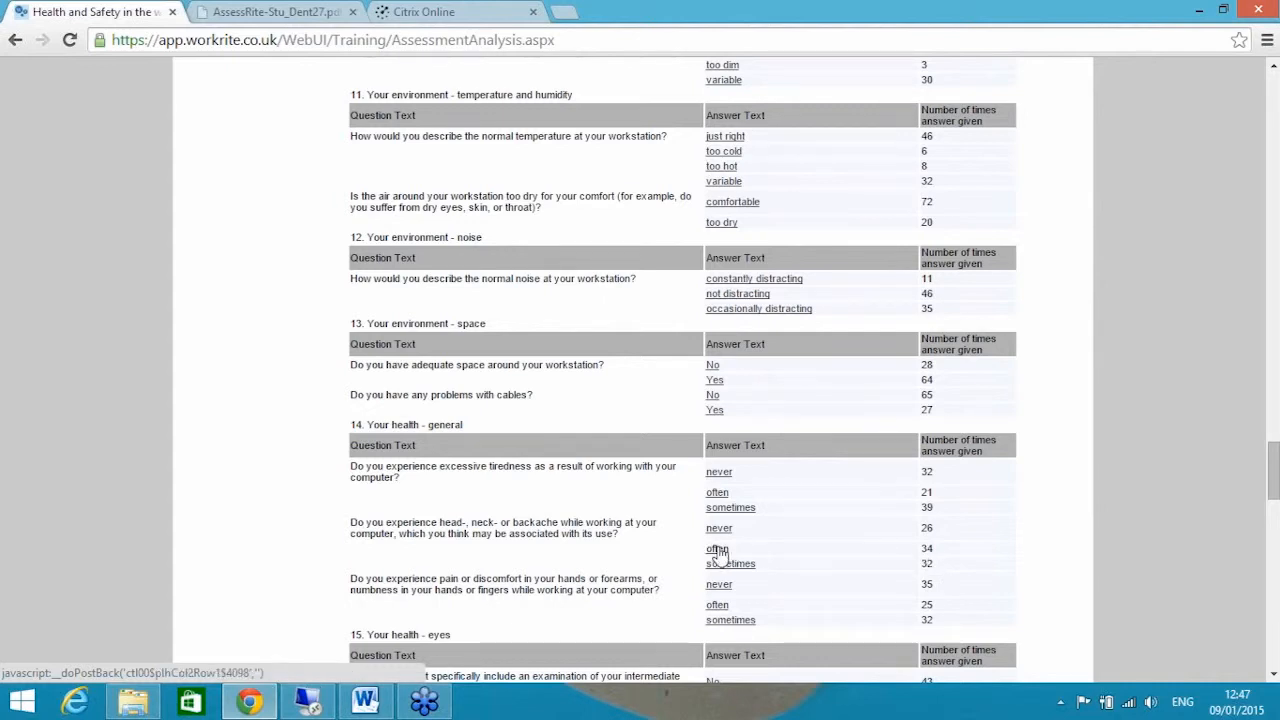
- Drill into the 'often' answer for the head-, neck- or backache question to list its users
click(717, 548)
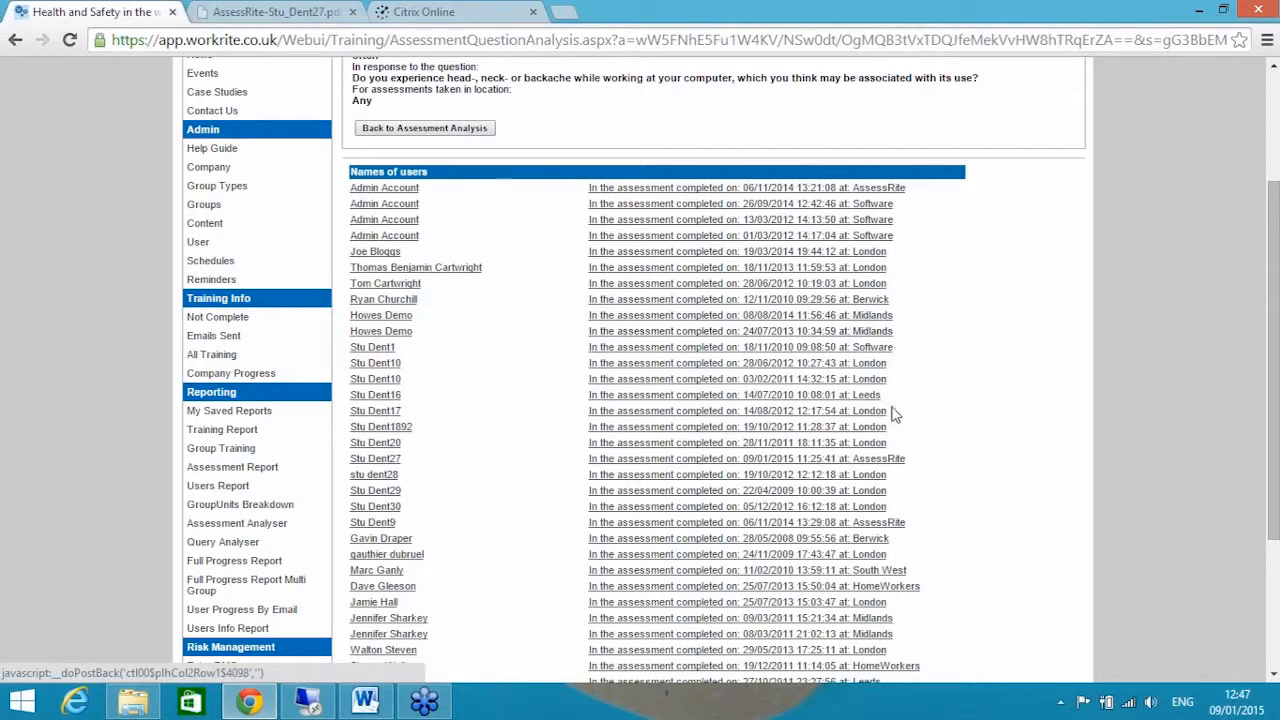
scroll(down, 3)
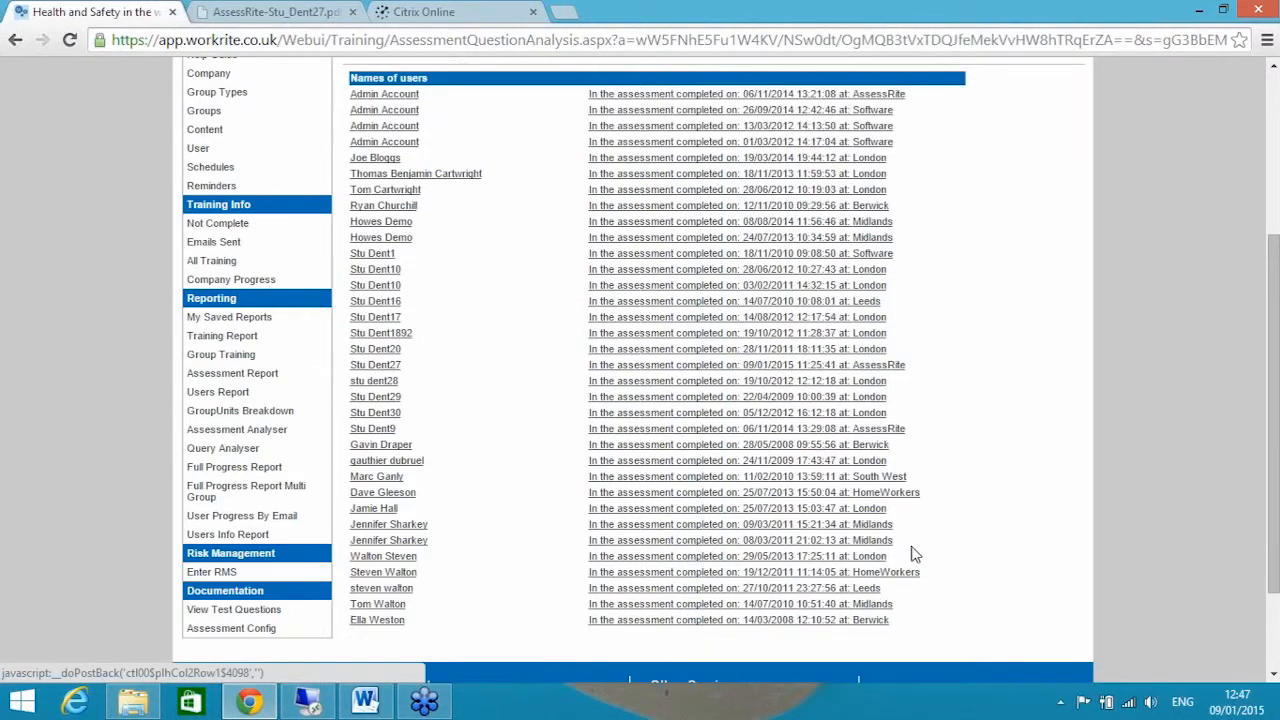
scroll(up, 3)
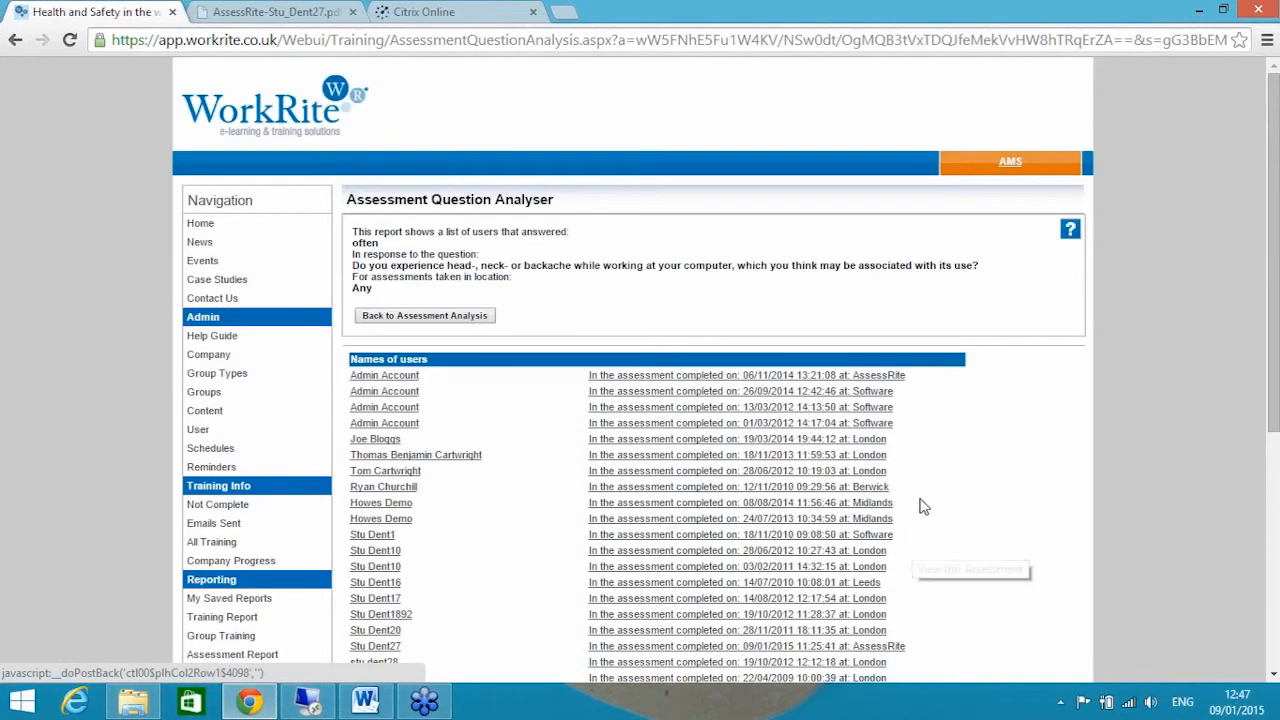
scroll(down, 3)
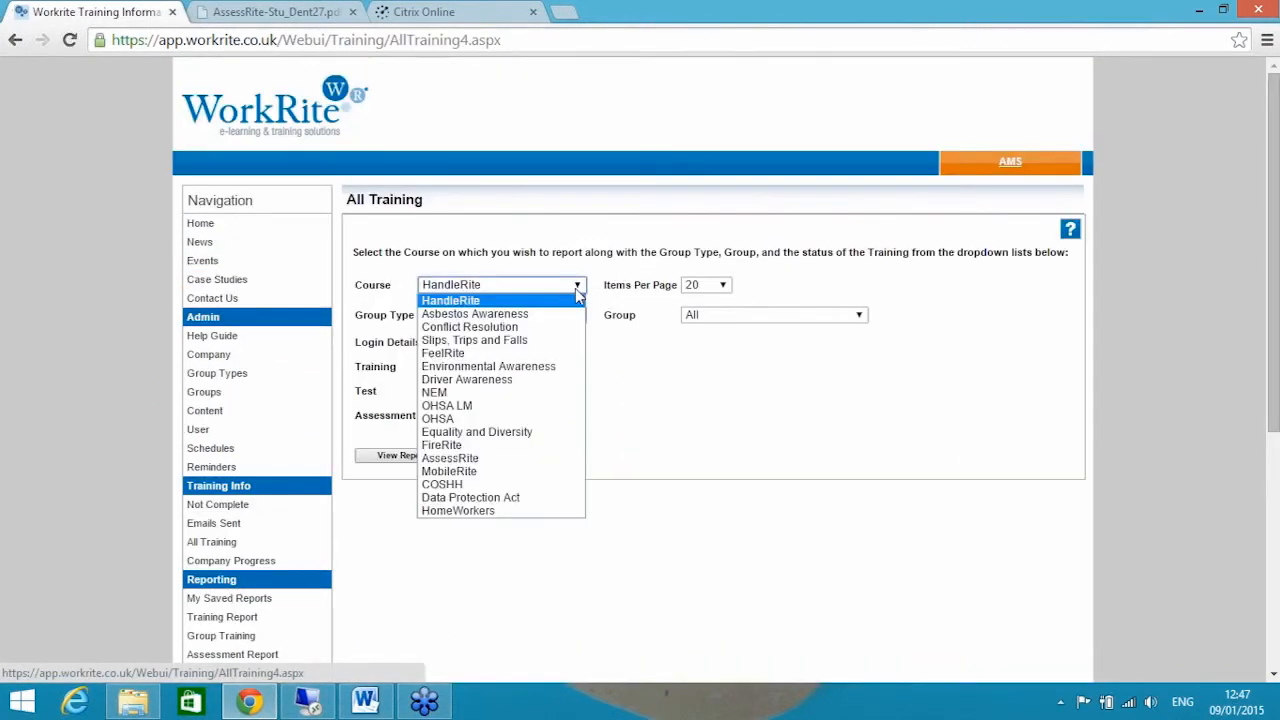
mouse_move(477, 431)
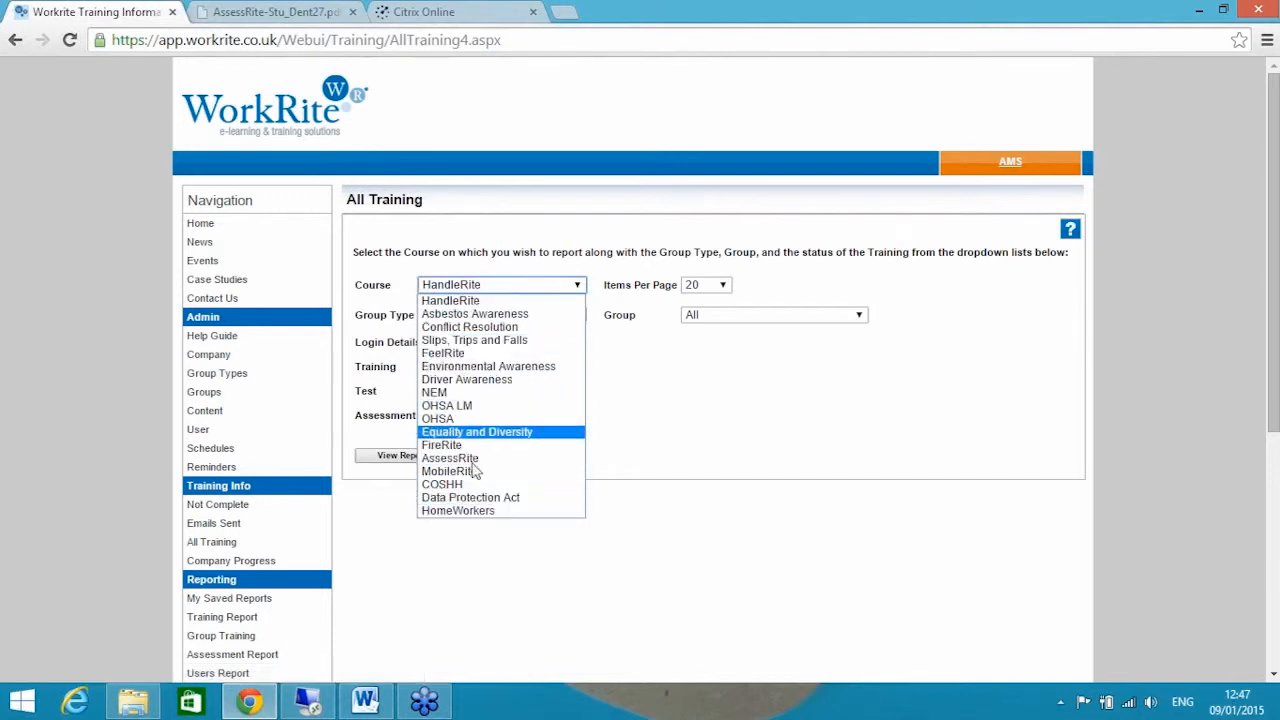
- Filter All Training to AssessRite, 50 per page, Location groups, logins Sent, training Not Started
click(450, 458)
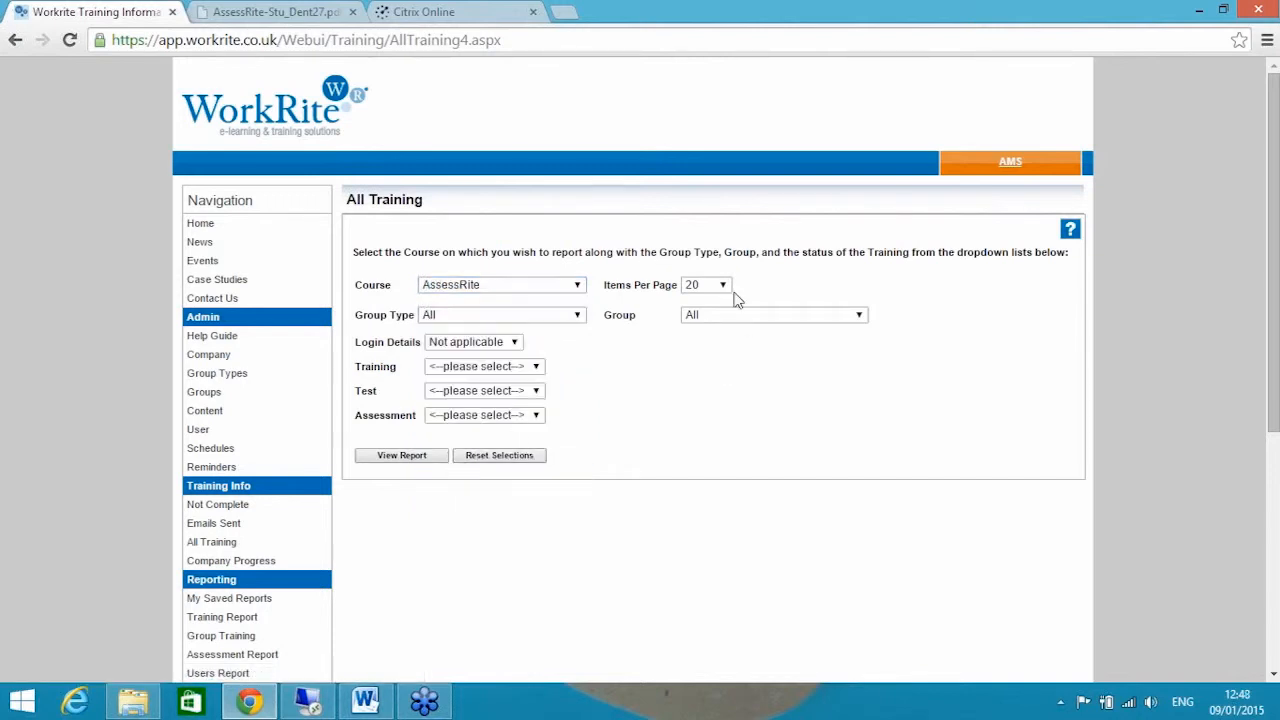
click(705, 285)
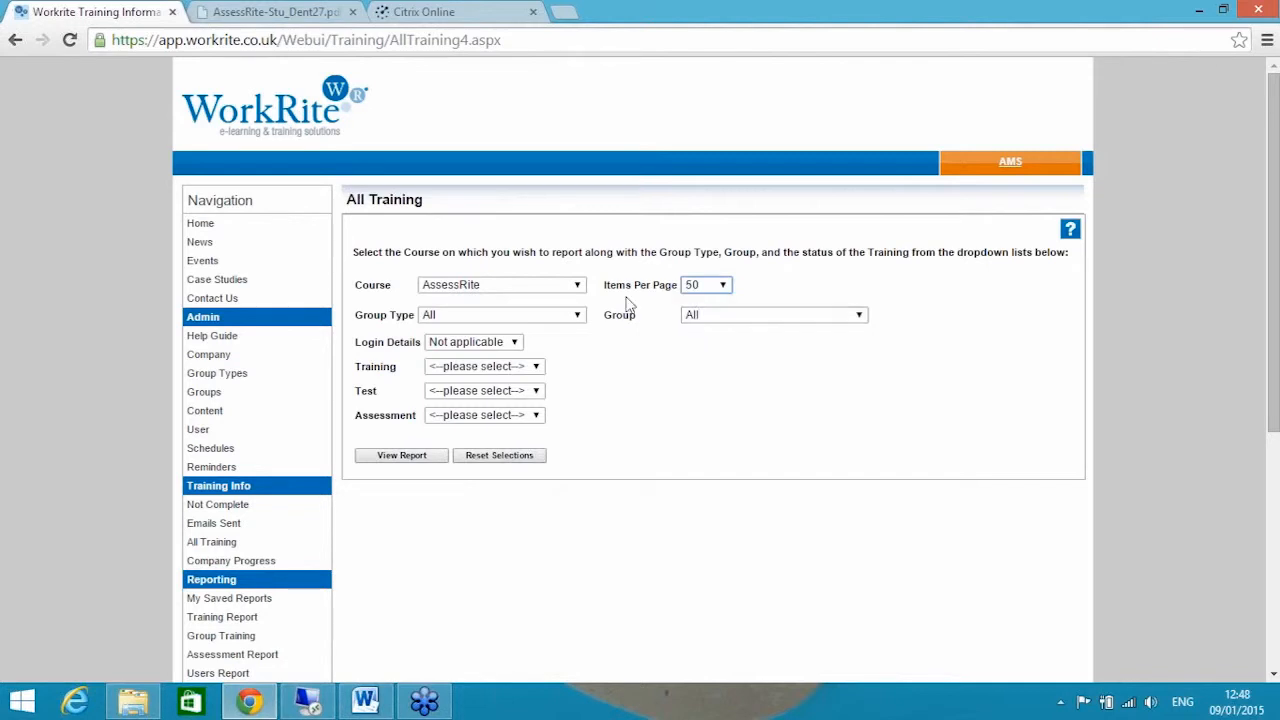
click(501, 314)
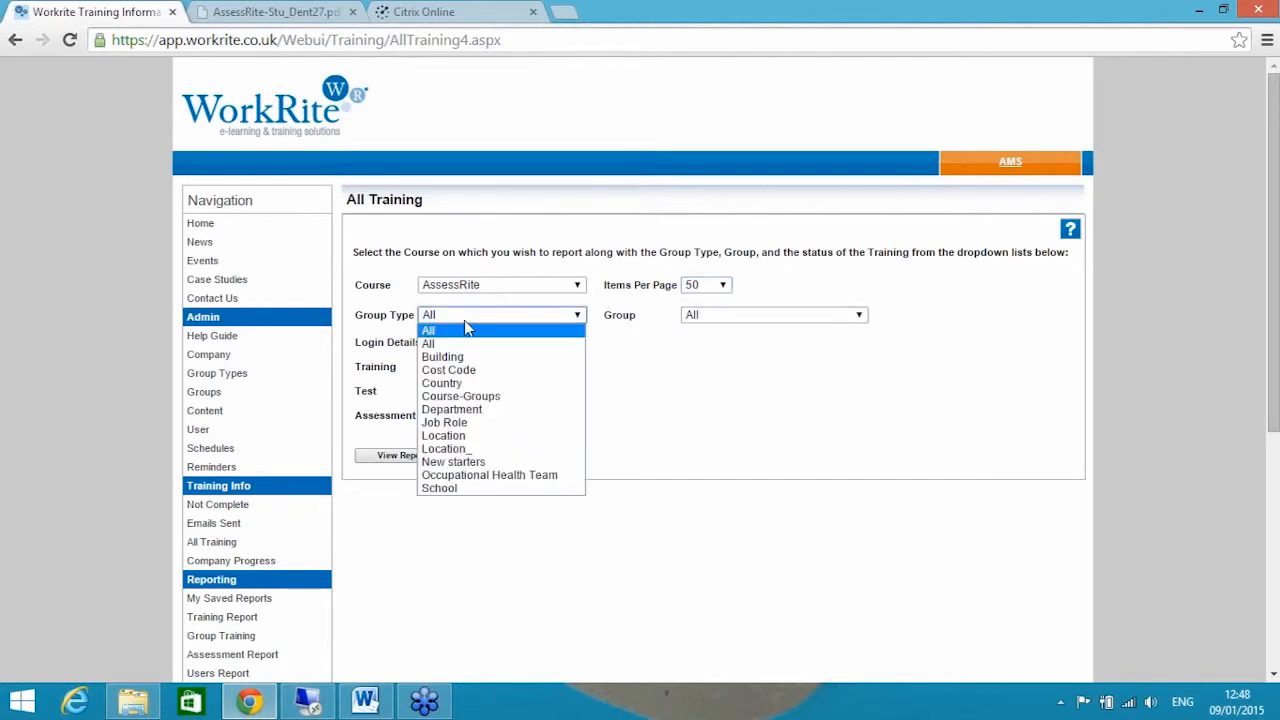
mouse_move(443, 435)
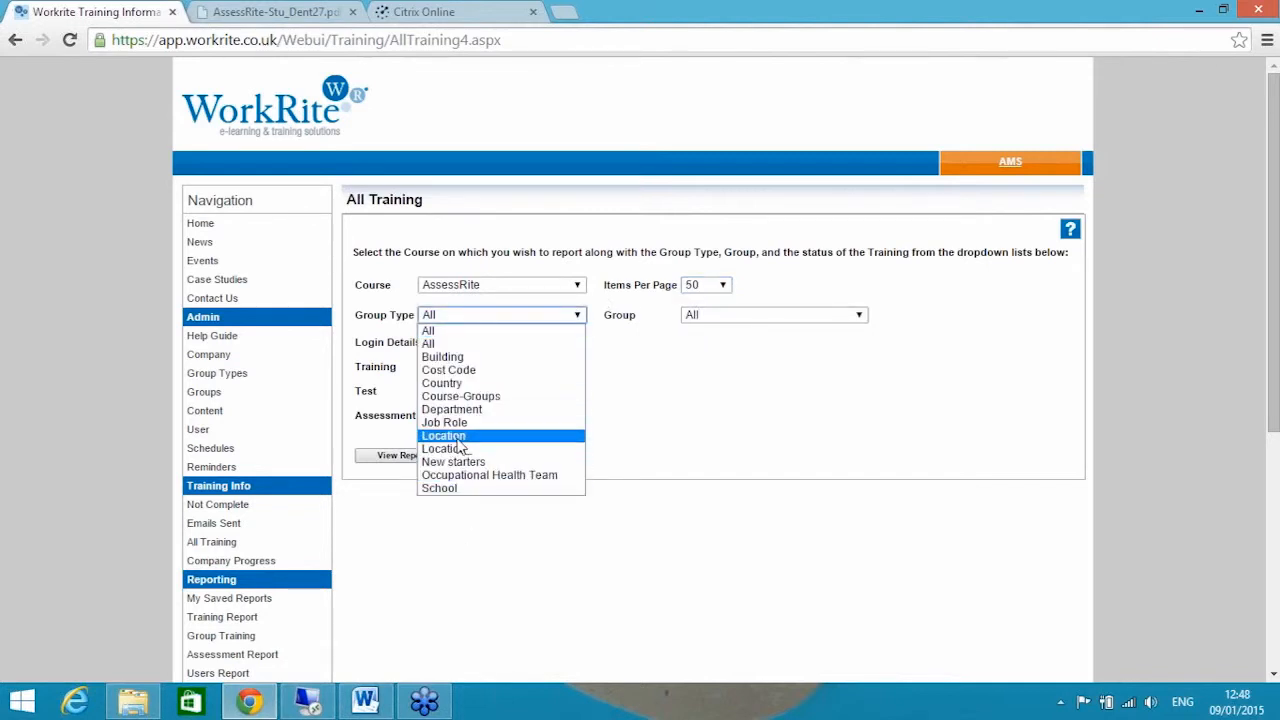
click(443, 435)
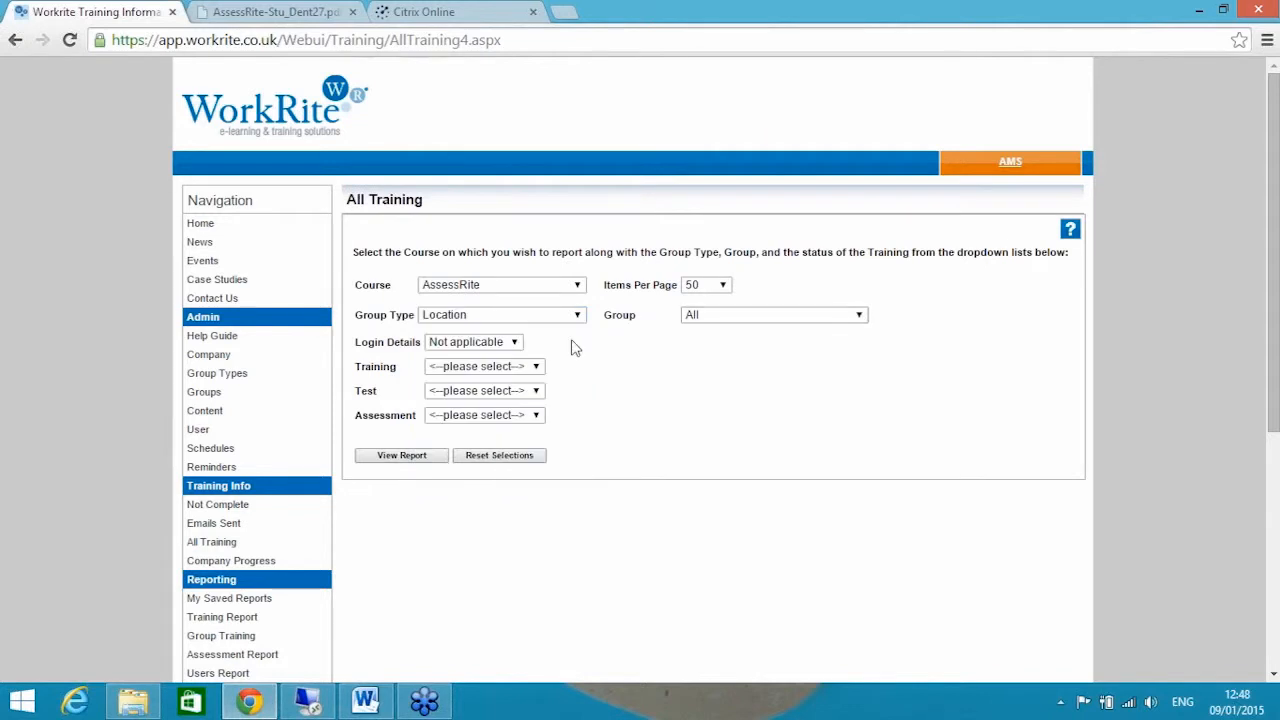
click(473, 342)
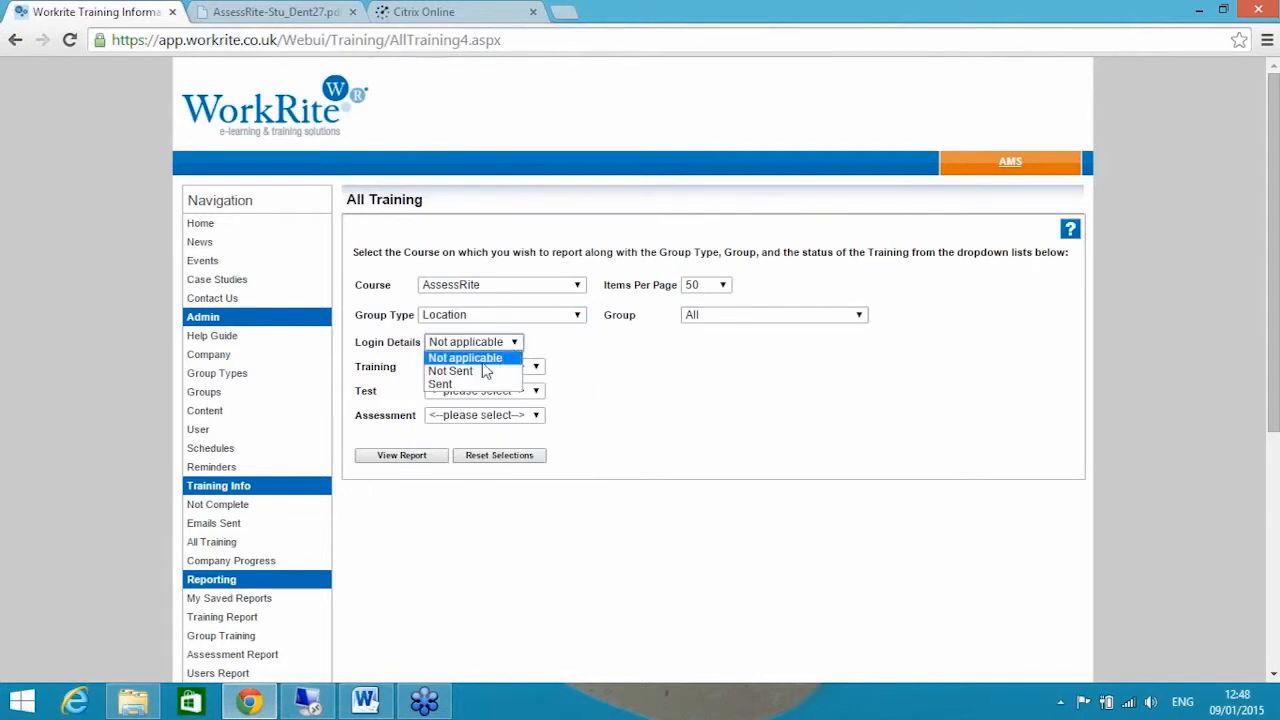
click(439, 384)
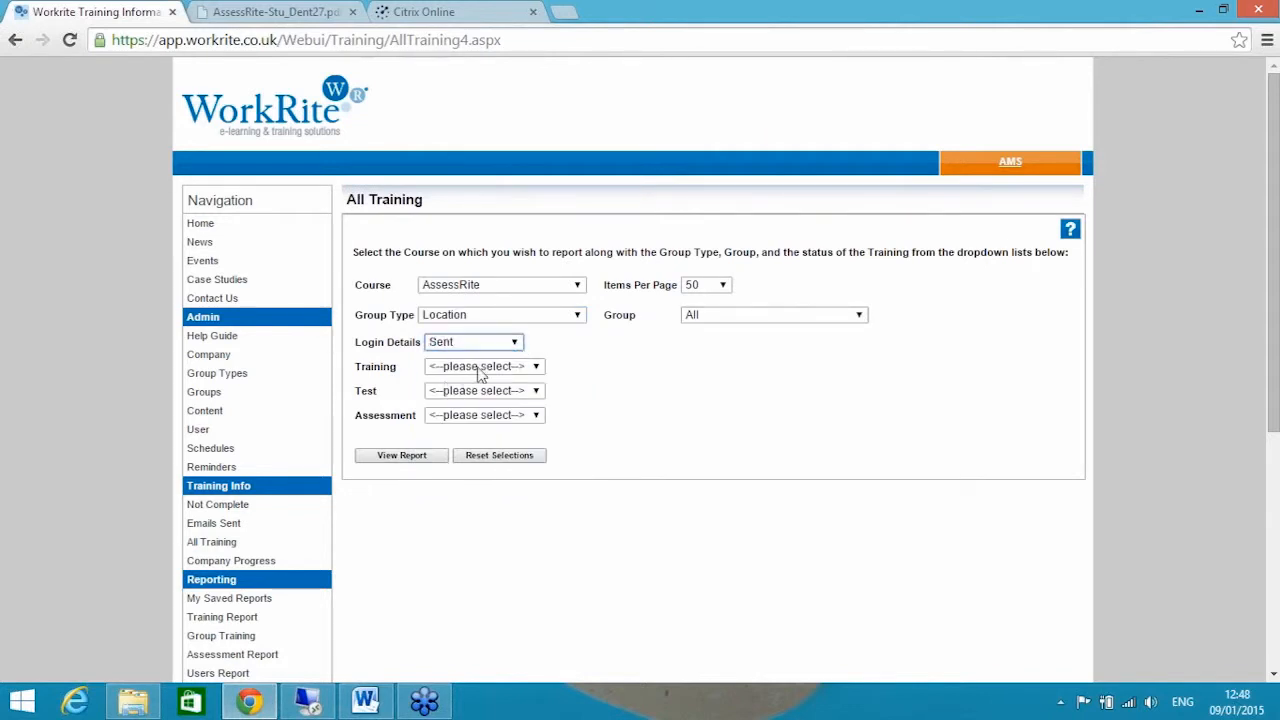
click(484, 366)
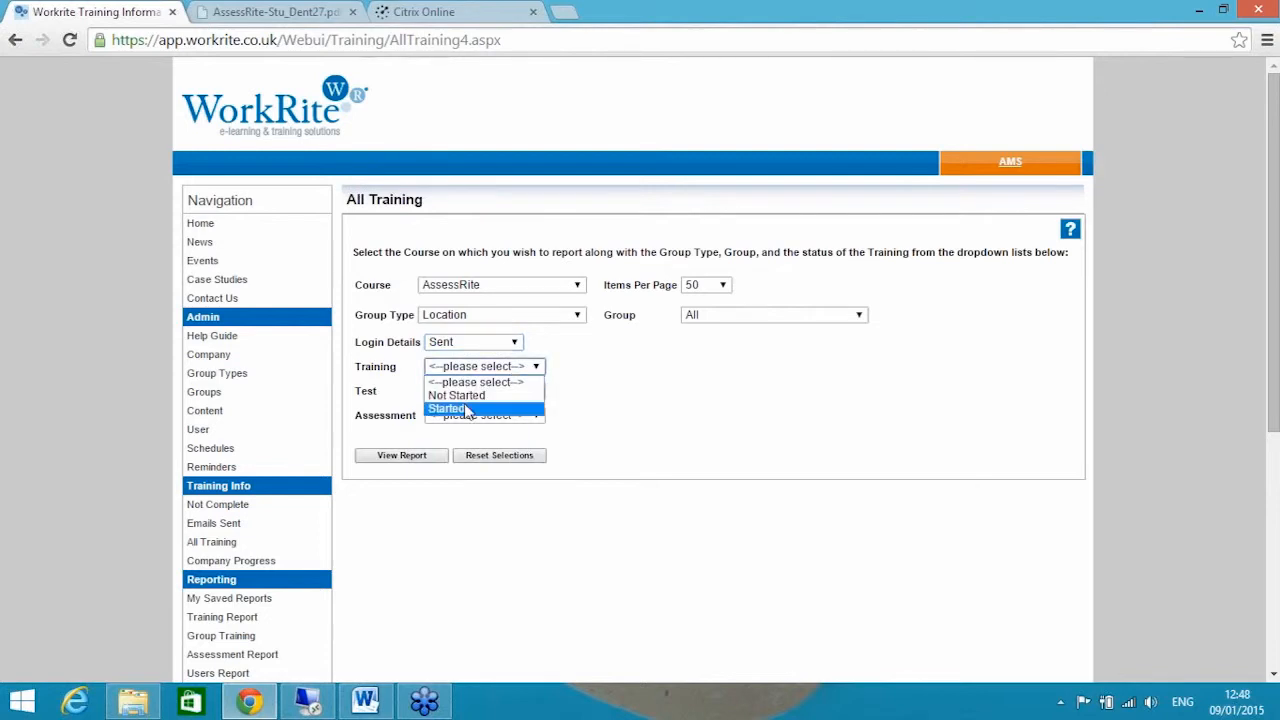
click(456, 394)
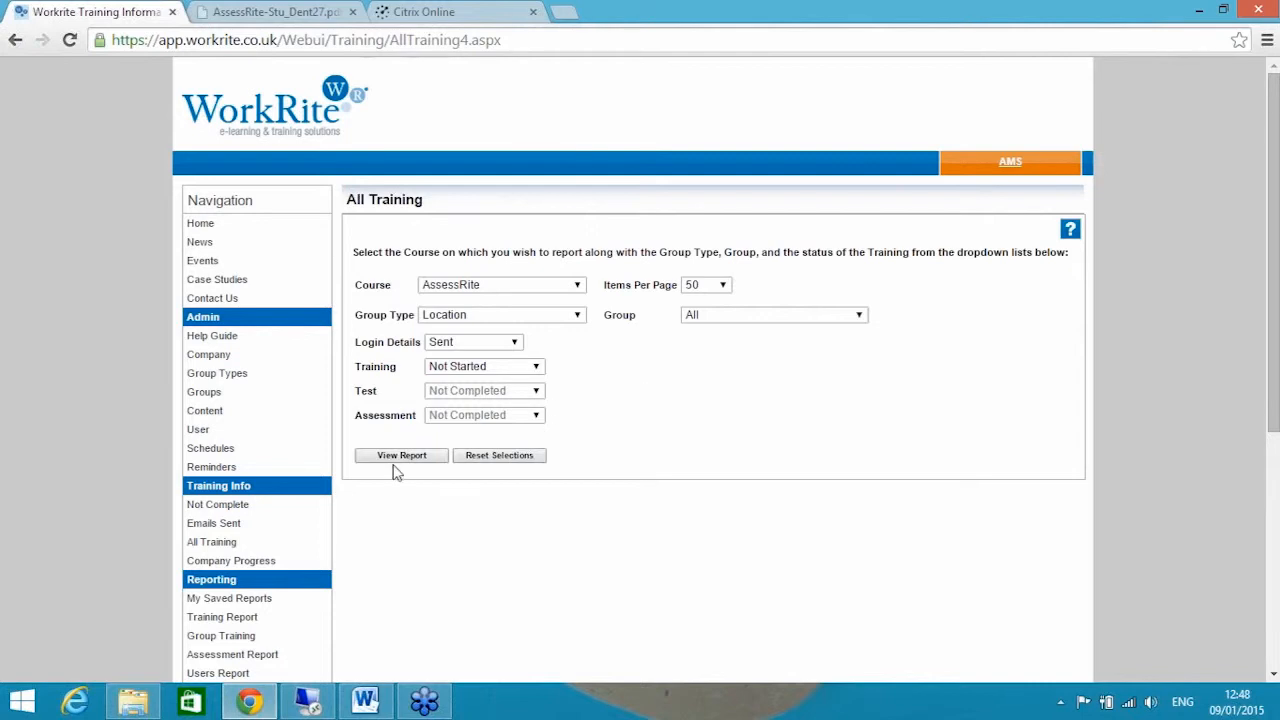
- Generate the AssessRite Training not started report and scroll through the learners' login-sent dates
click(400, 455)
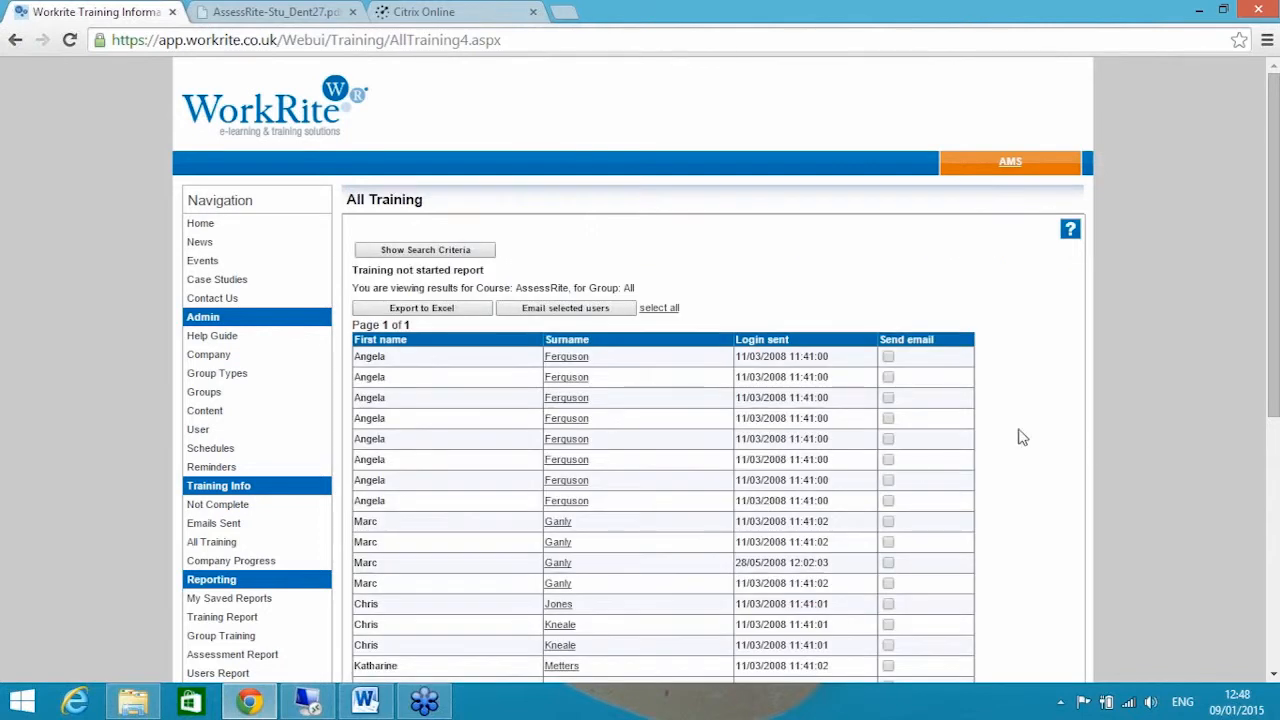
mouse_move(1098, 387)
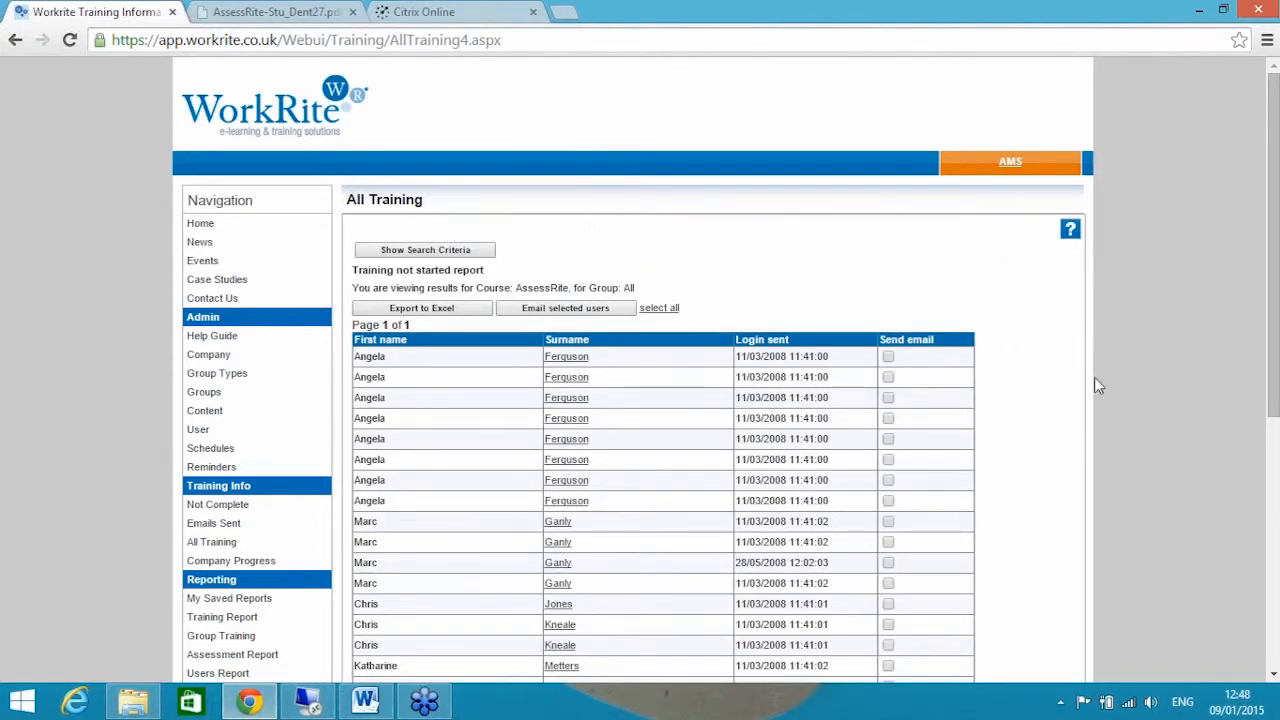
mouse_move(1104, 398)
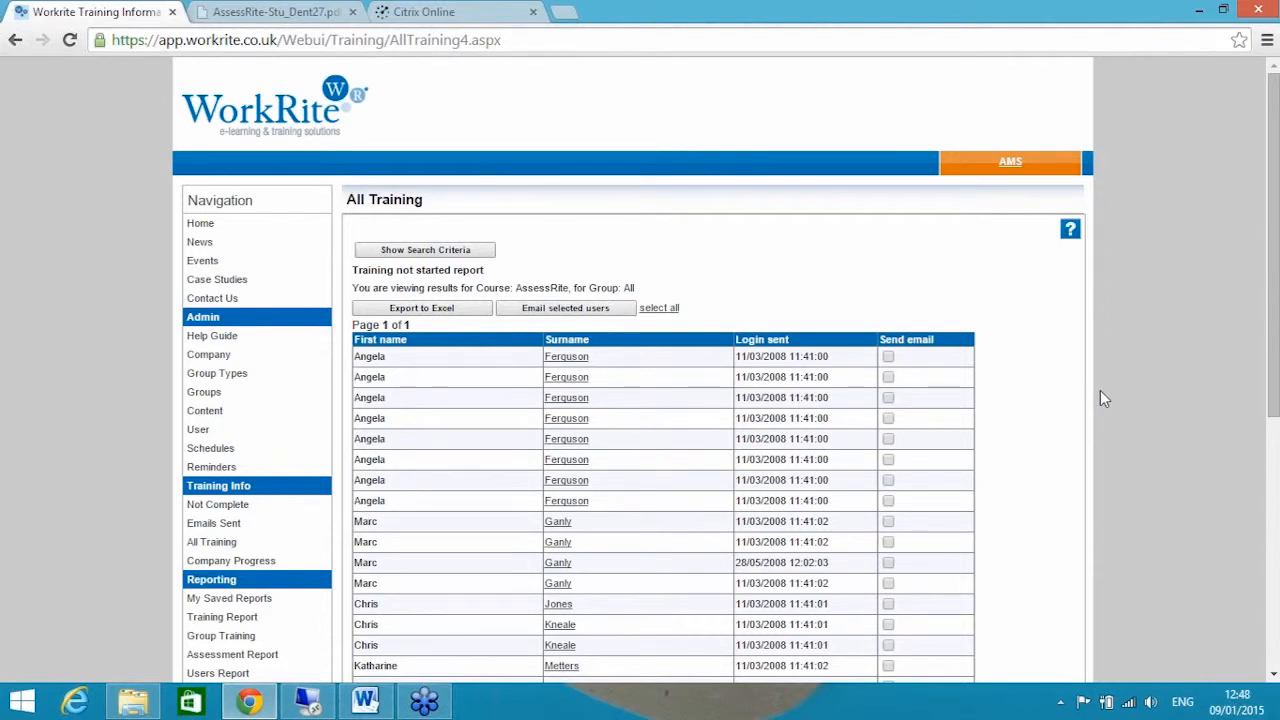
mouse_move(1138, 382)
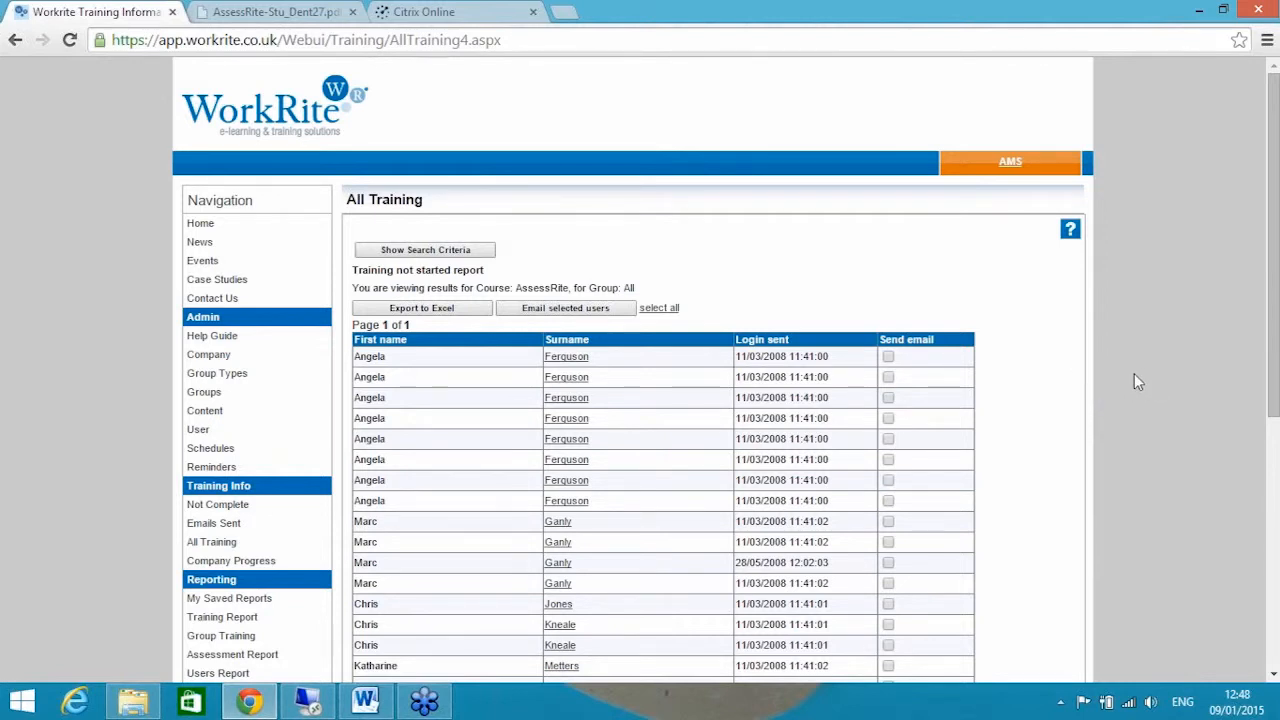
scroll(down, 3)
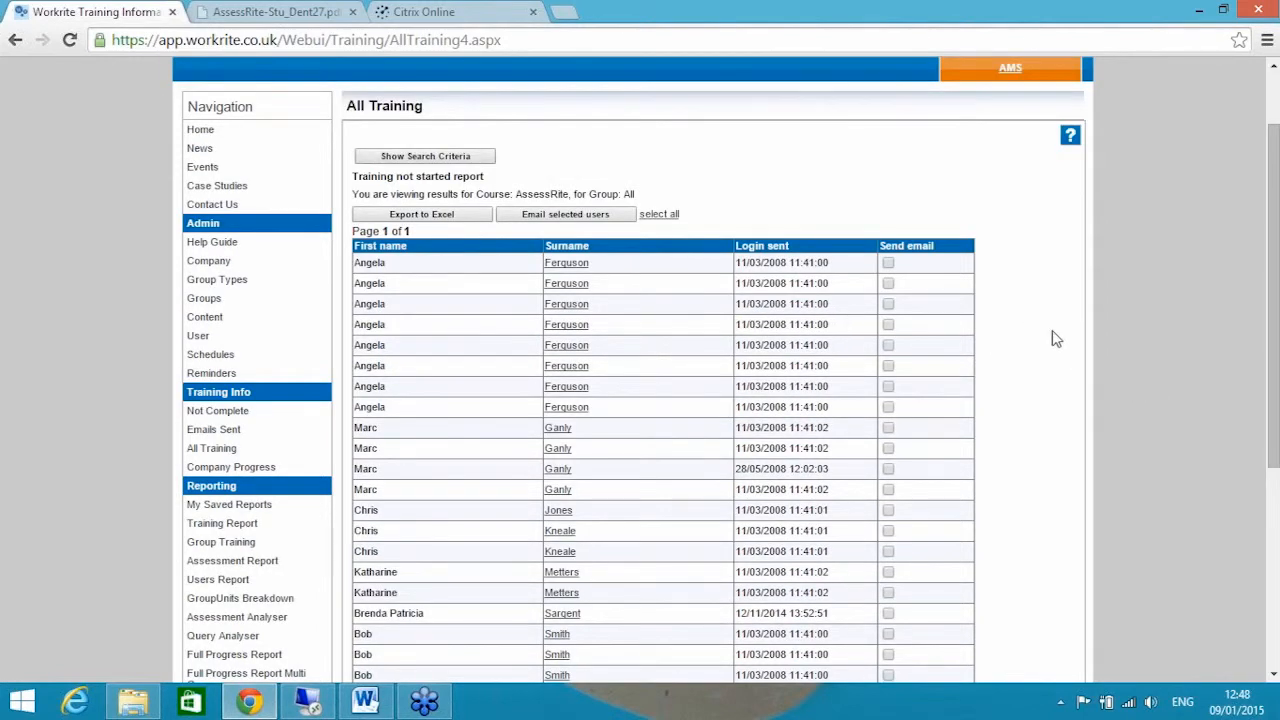
mouse_move(448, 252)
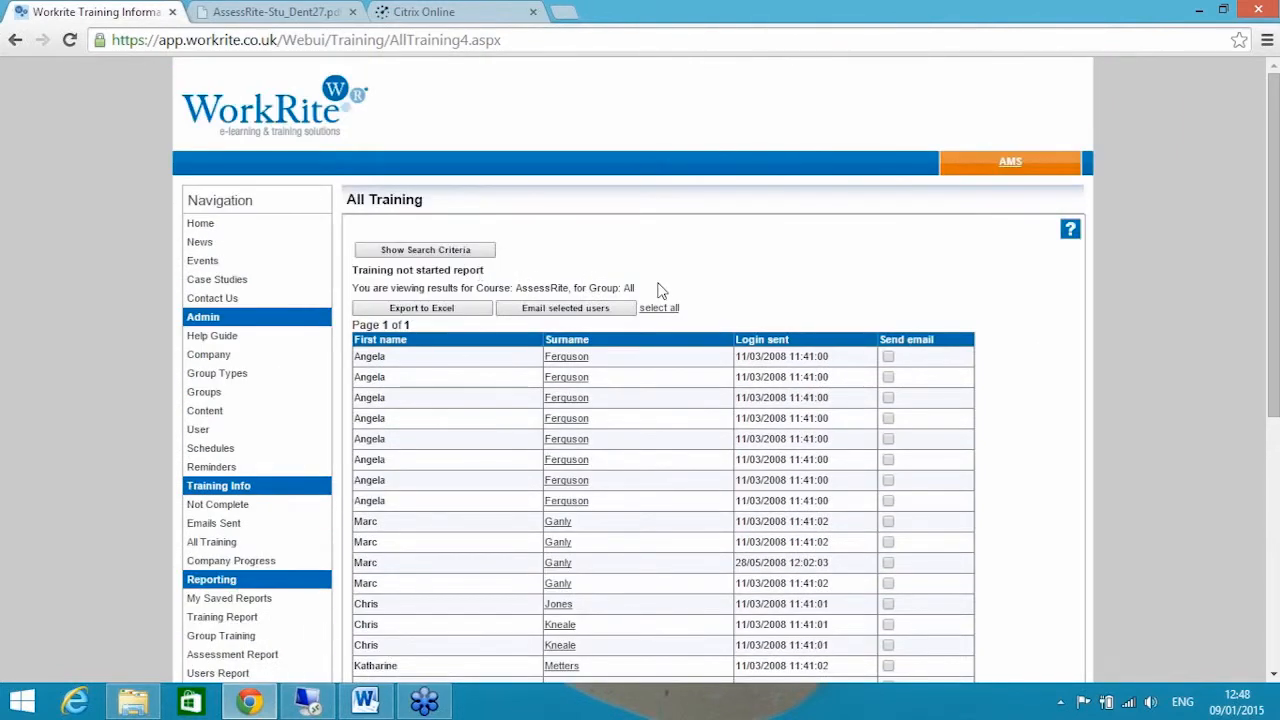
mouse_move(758, 294)
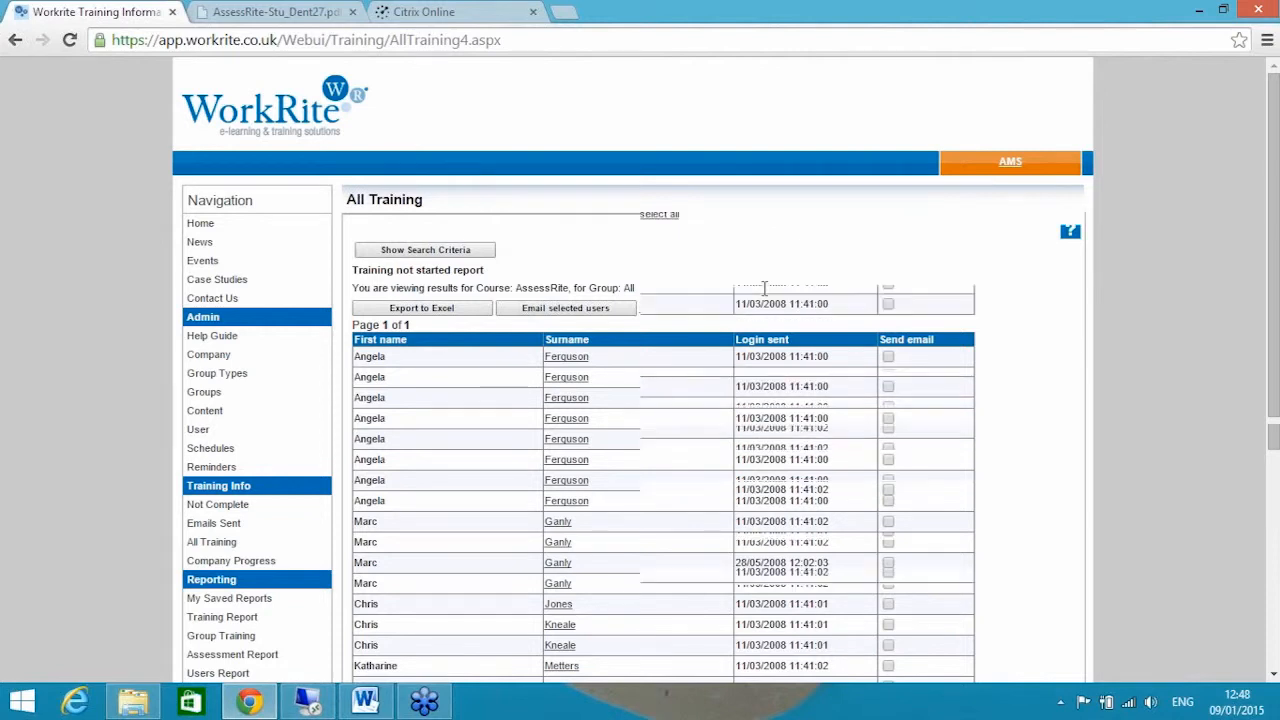
scroll(down, 3)
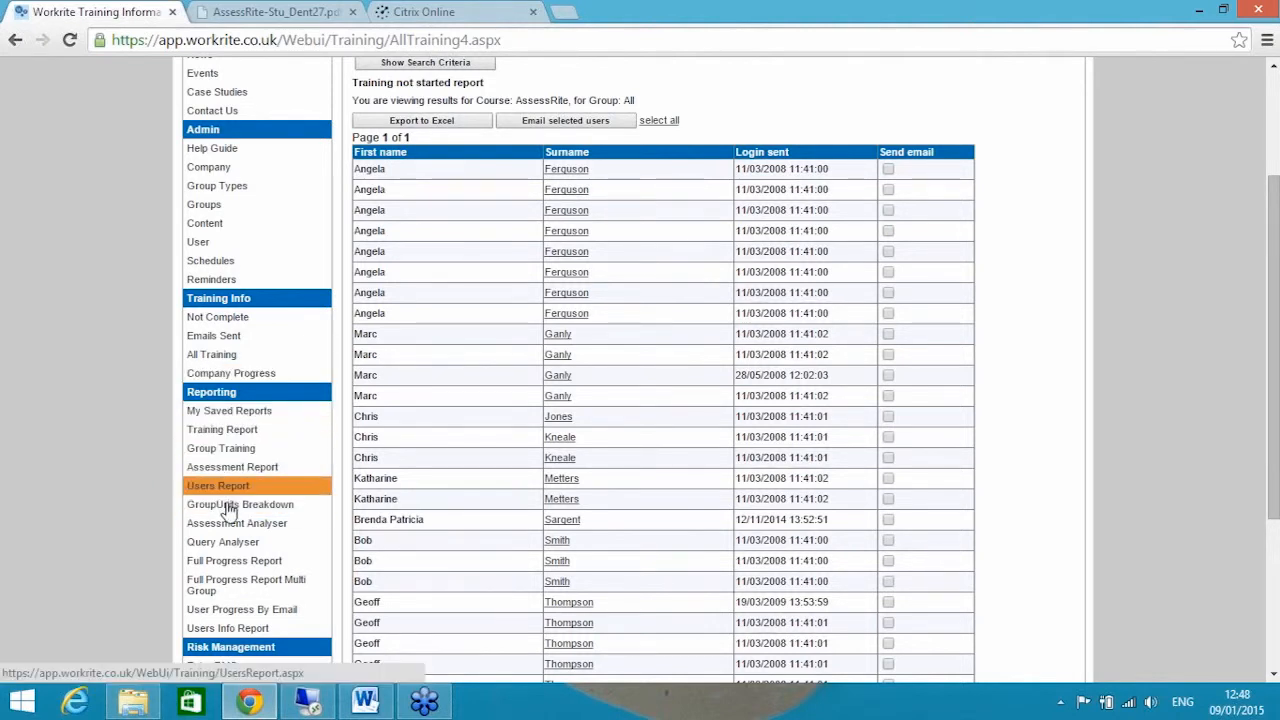
mouse_move(234, 560)
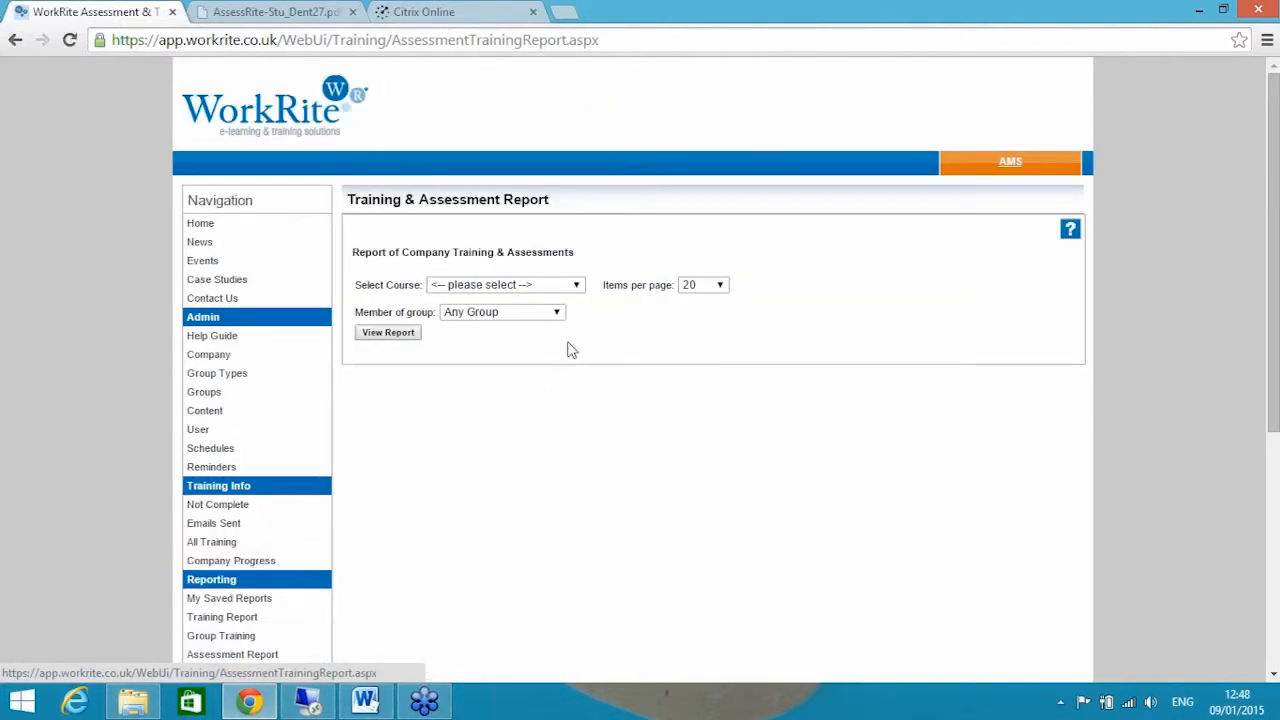
- Run the Training & Assessment Report for course AssessRite with group filter Any Group
click(505, 285)
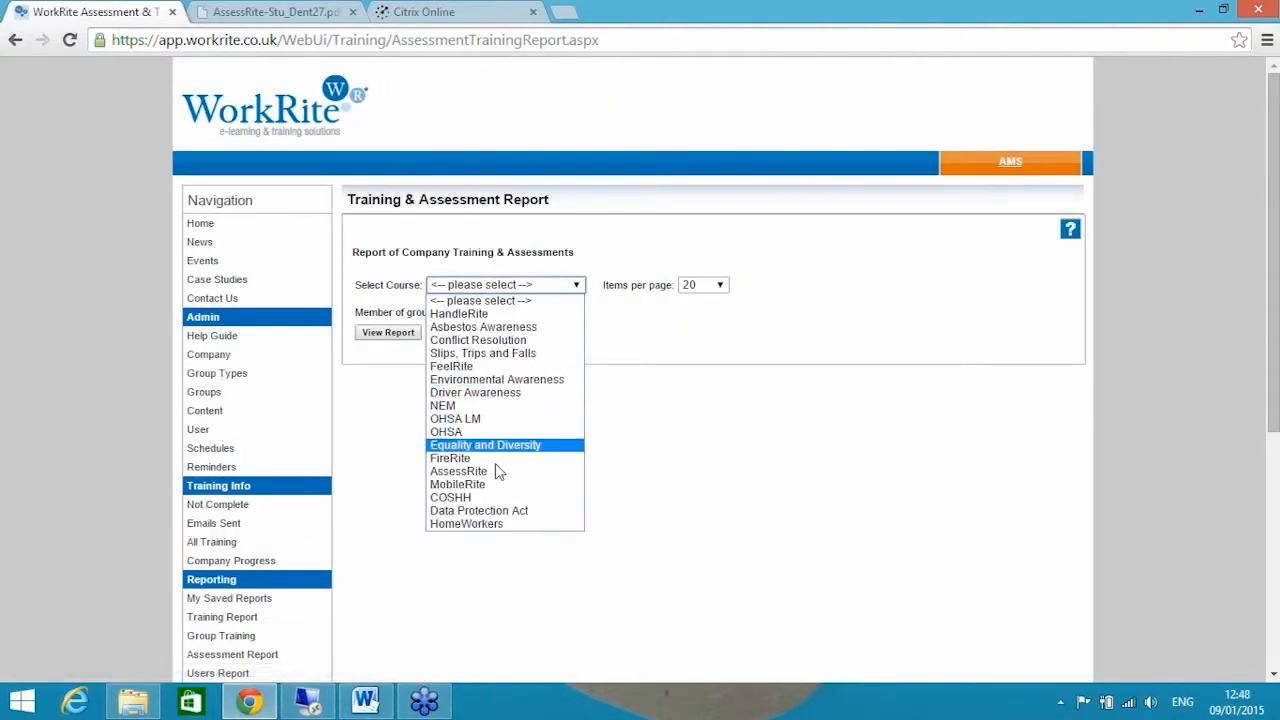
mouse_move(457, 484)
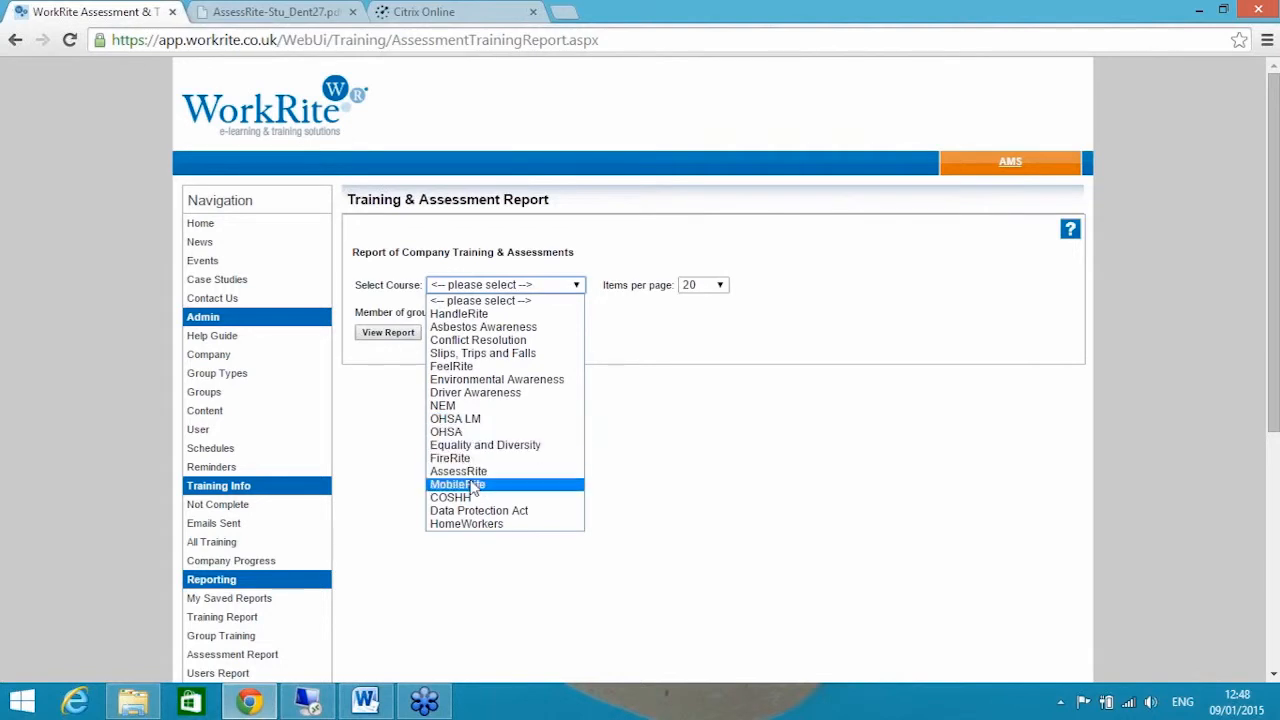
click(458, 471)
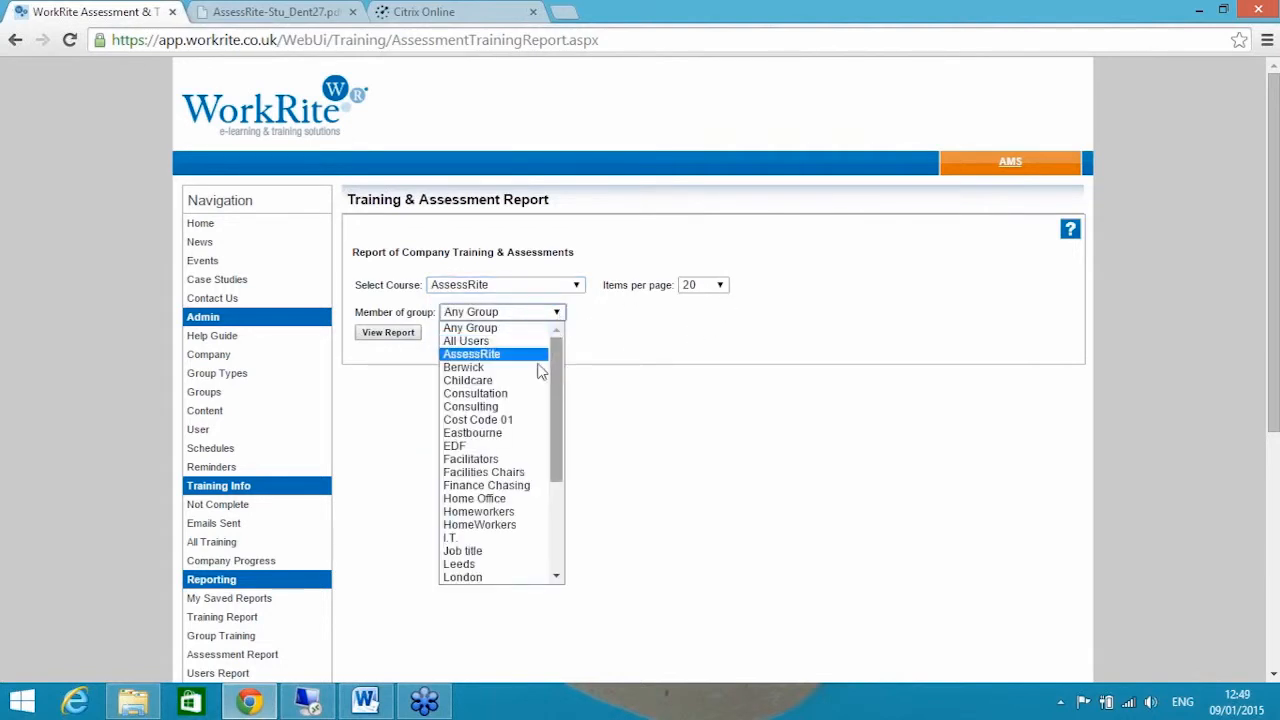
click(470, 327)
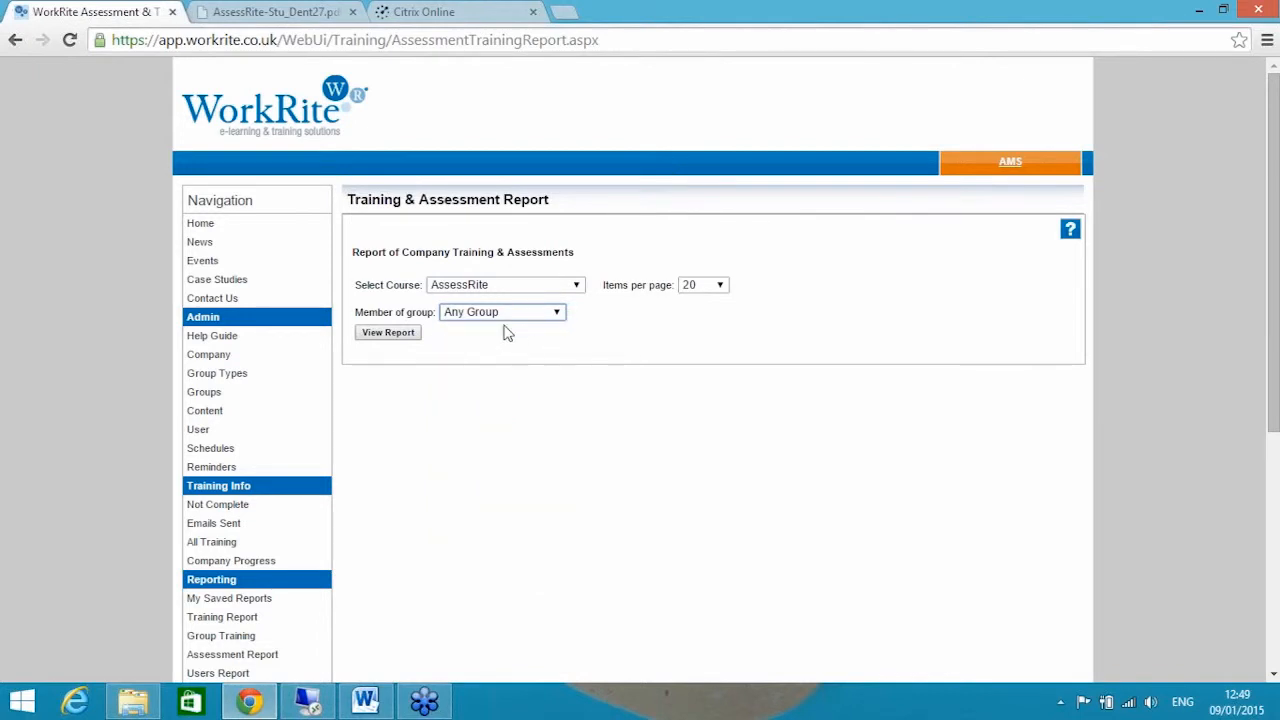
click(387, 332)
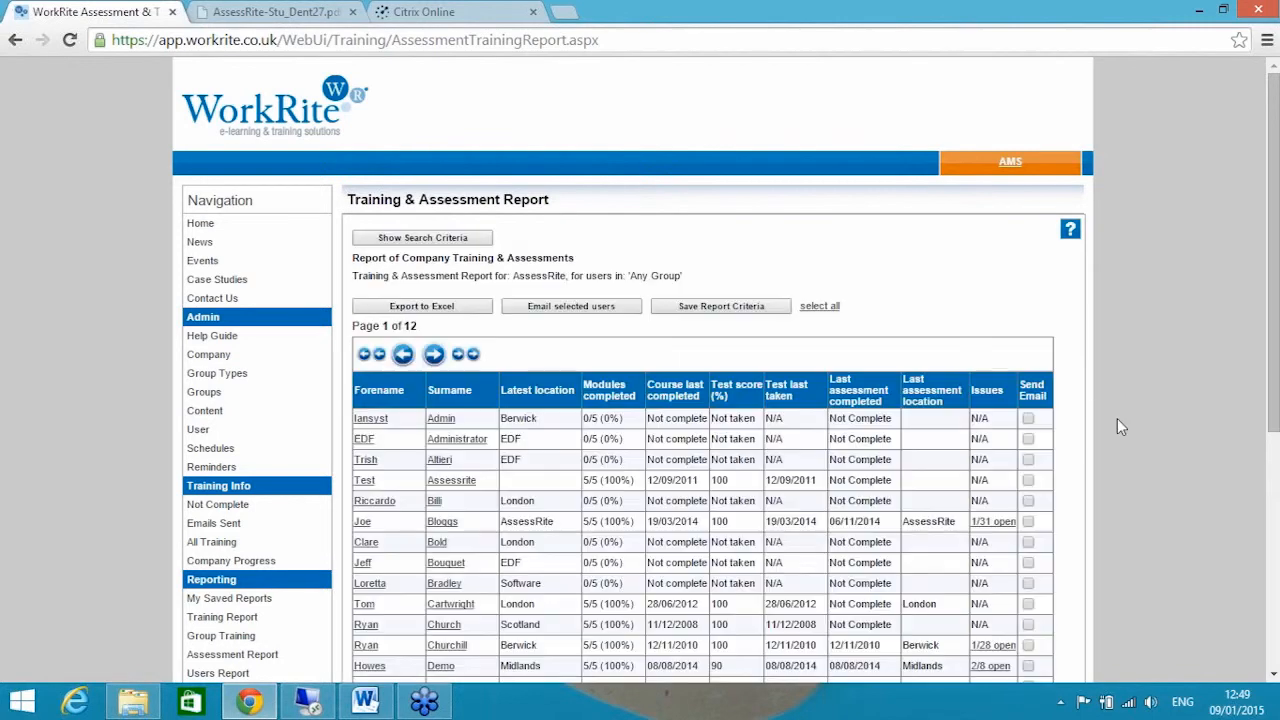
- Scroll through the report's modules, test scores and issues, then head back to Home
scroll(down, 3)
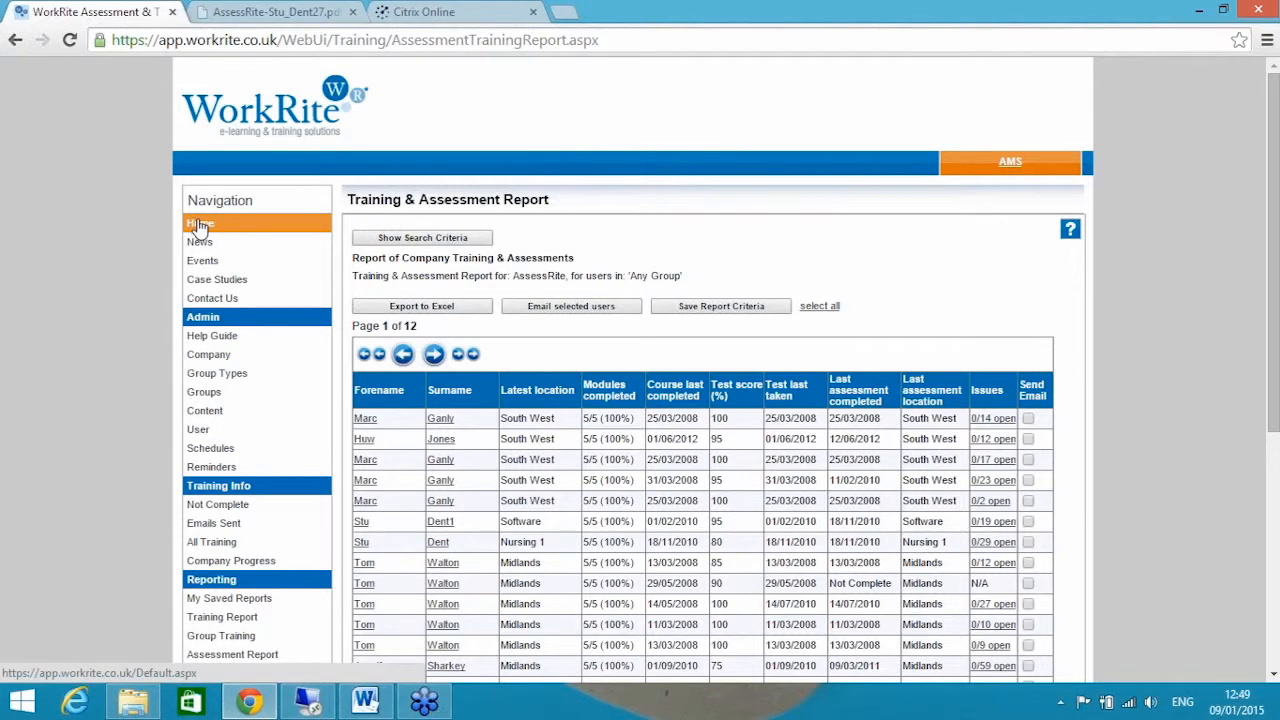
click(200, 223)
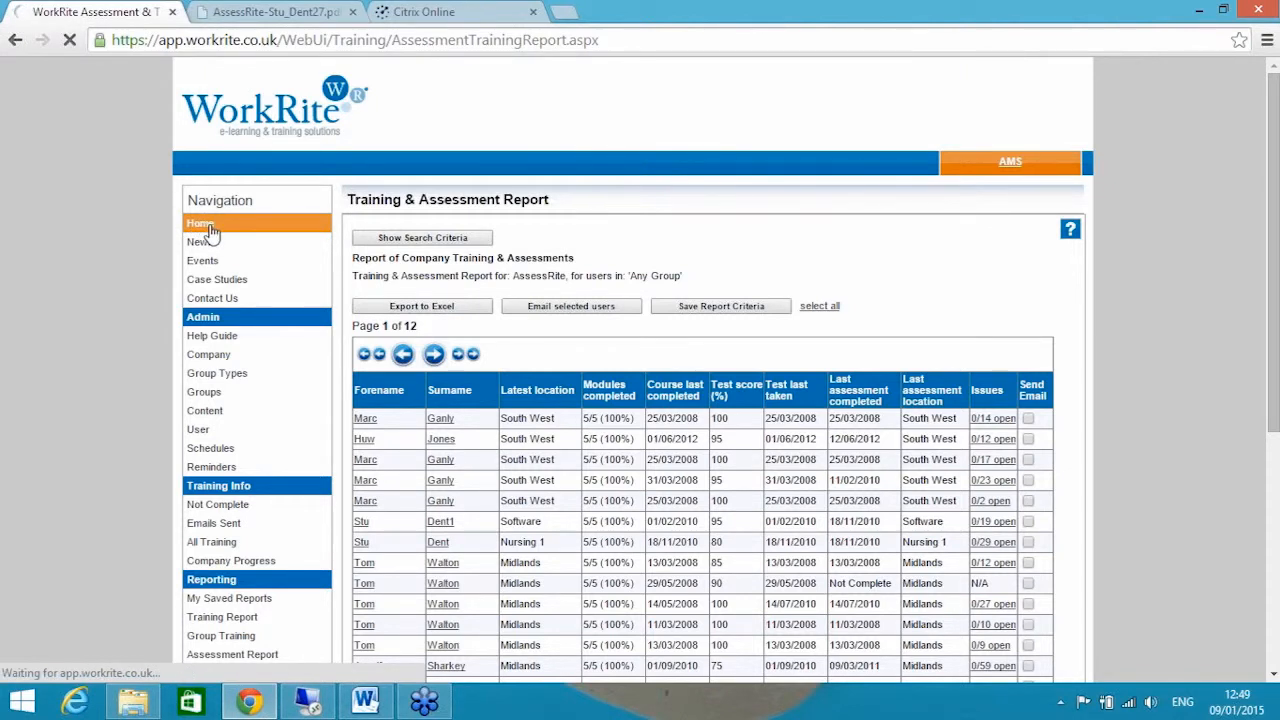
- Open Home to show the Your Progress table with AssessRite's 45 of 219 issues
click(200, 223)
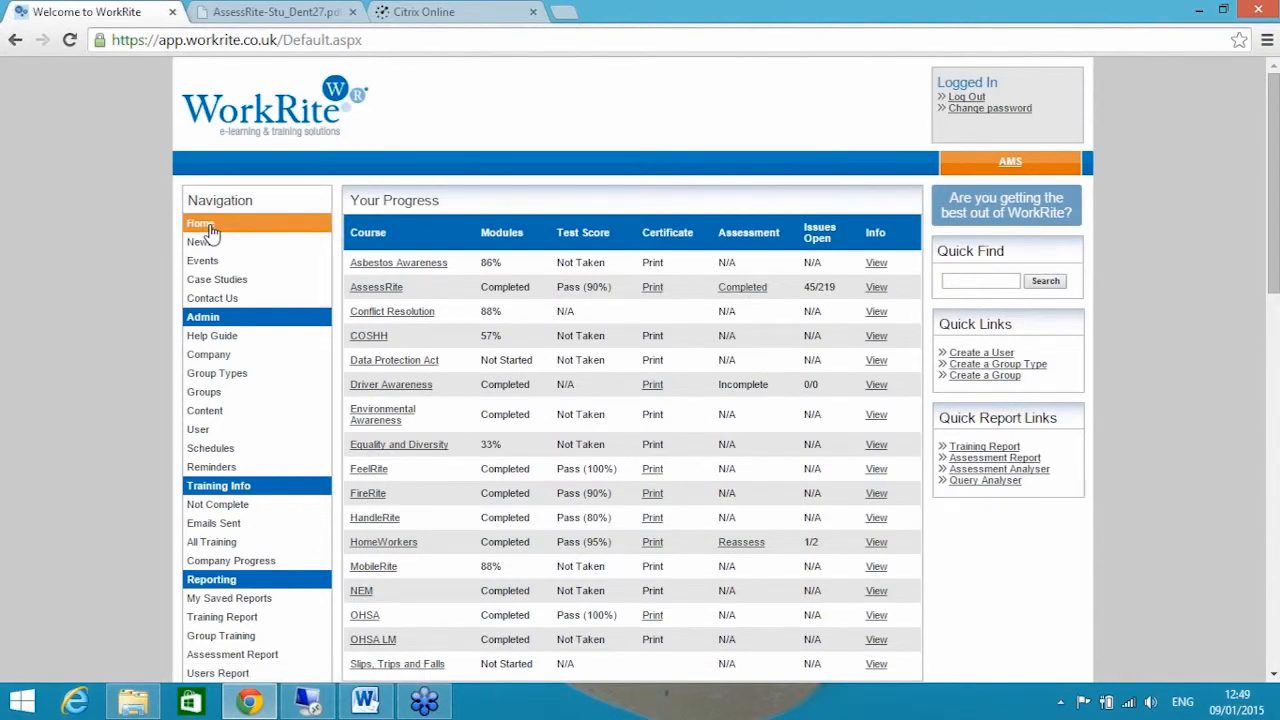
mouse_move(1020, 246)
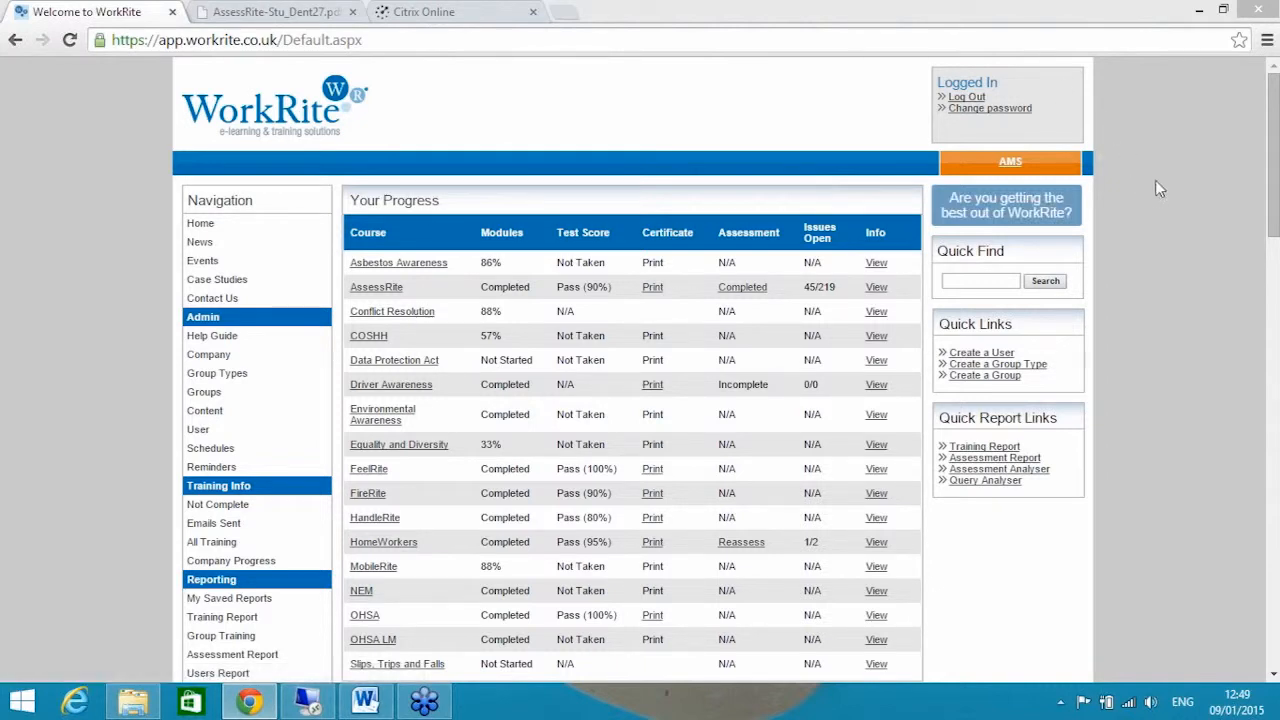
mouse_move(1190, 256)
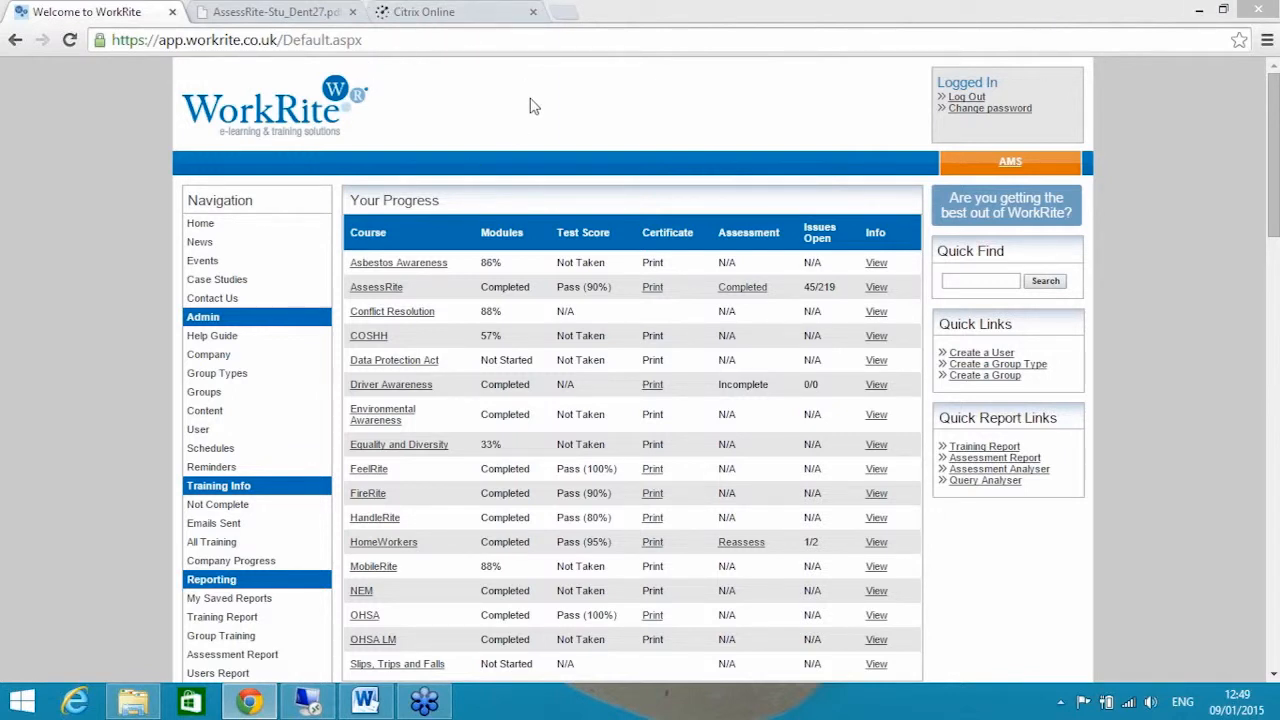
mouse_move(200, 223)
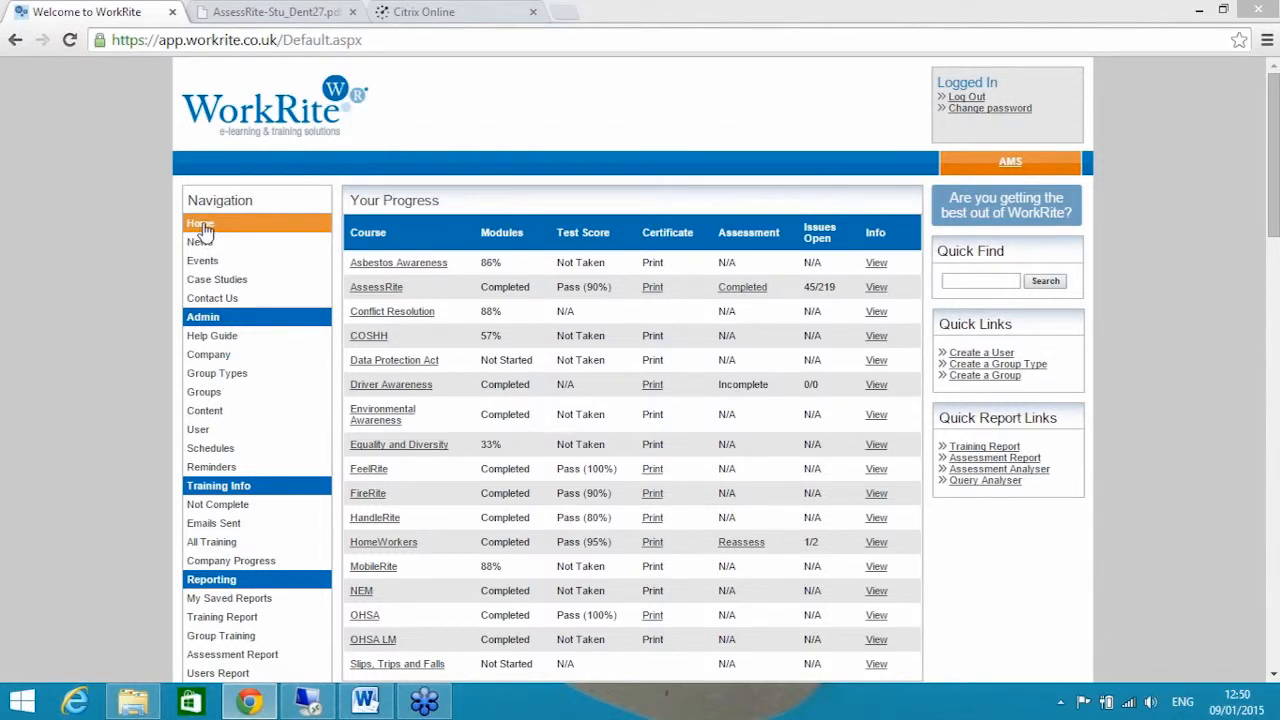
mouse_move(437, 572)
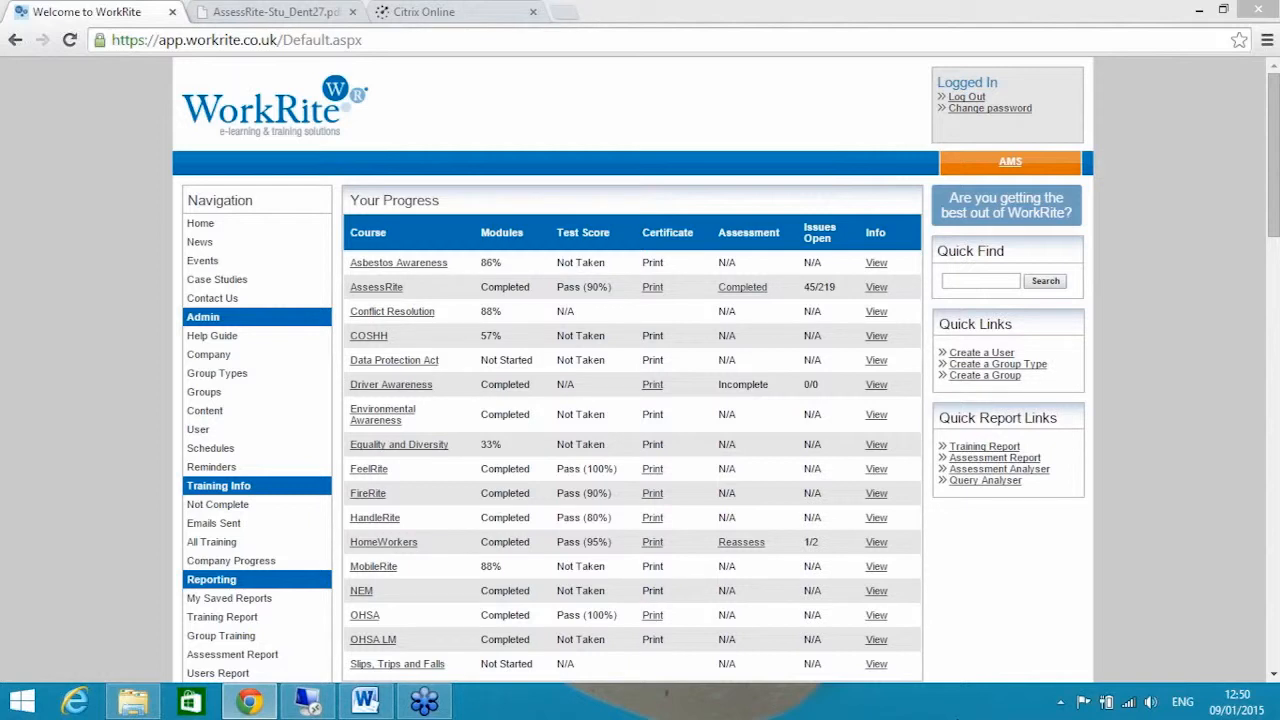
mouse_move(835, 663)
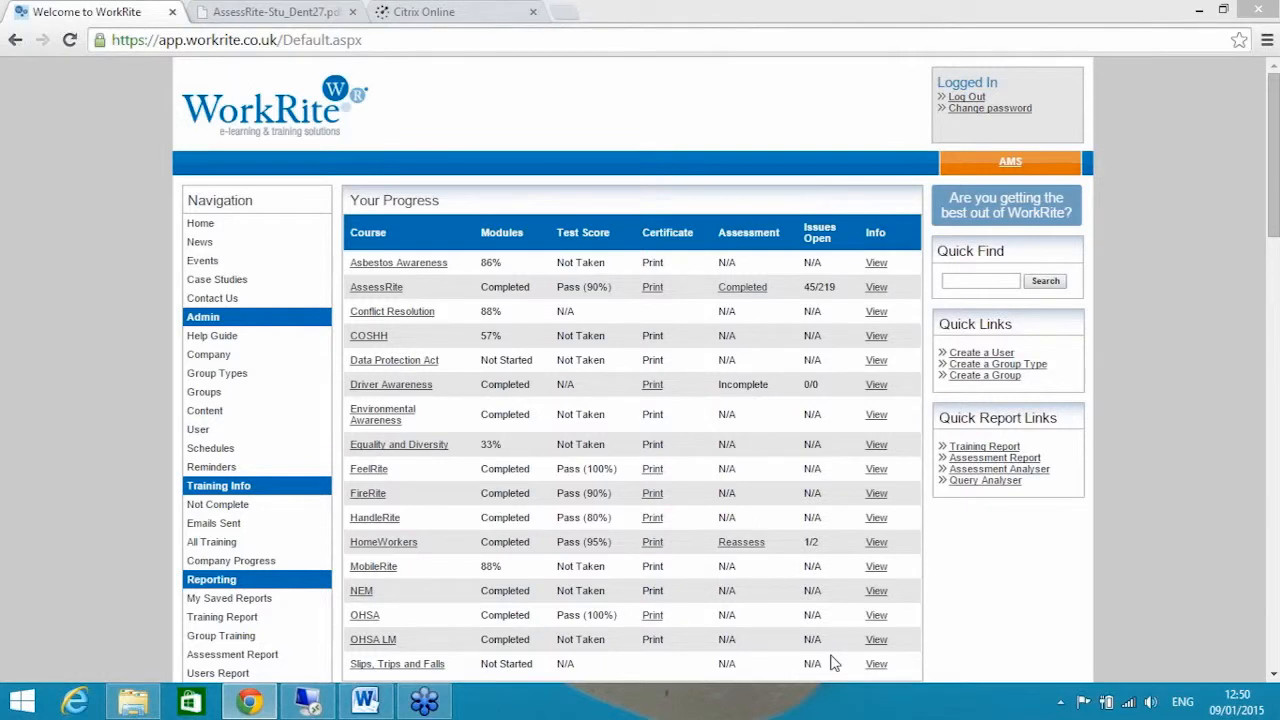
mouse_move(1192, 508)
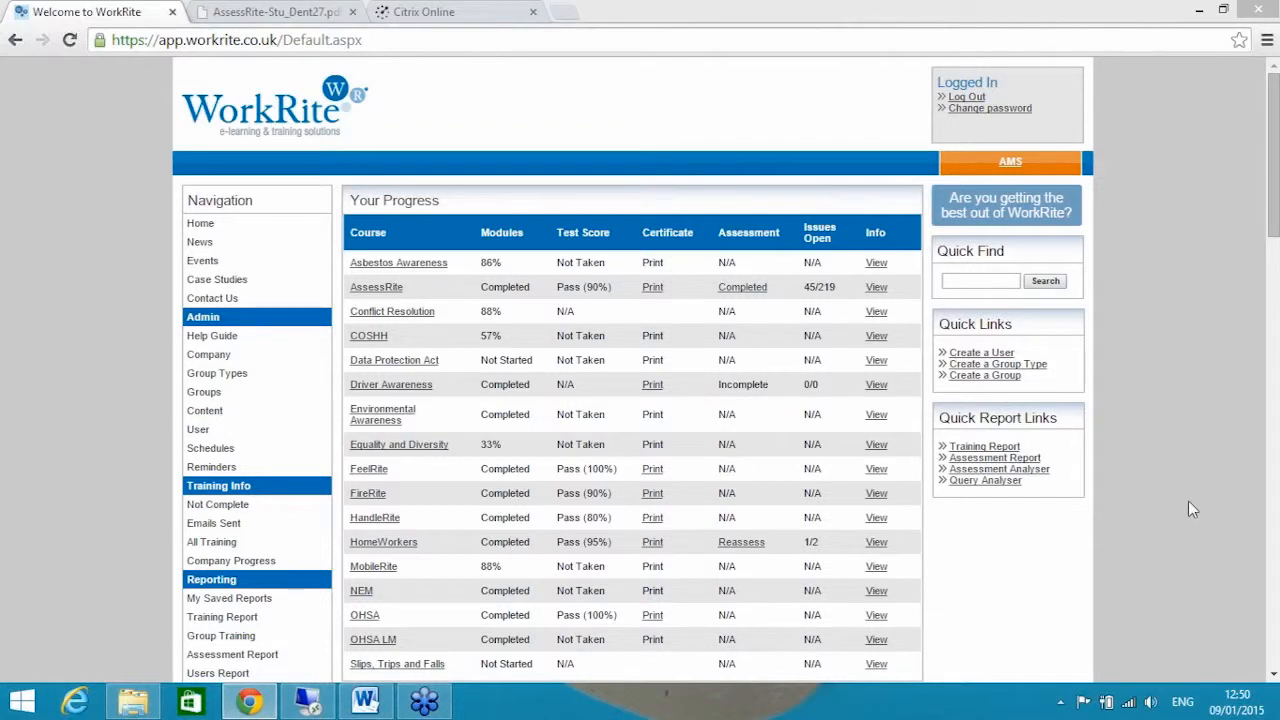